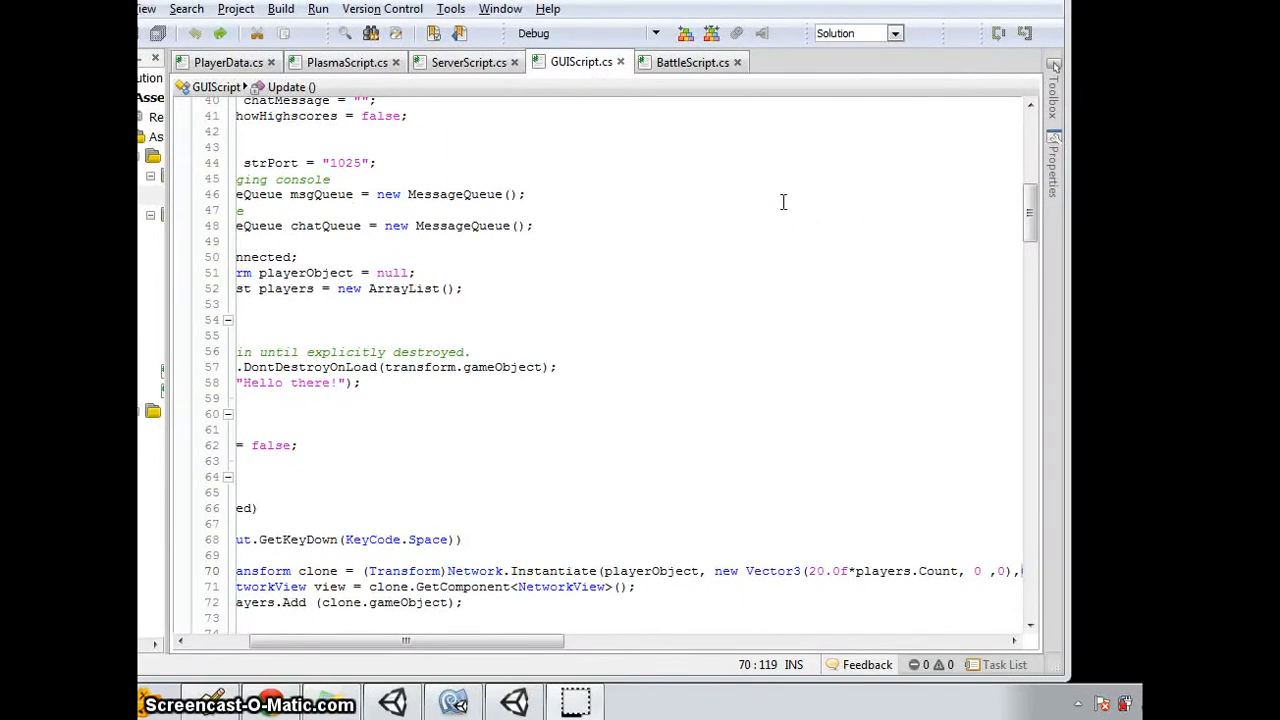
pyautogui.moveTo(822, 206)
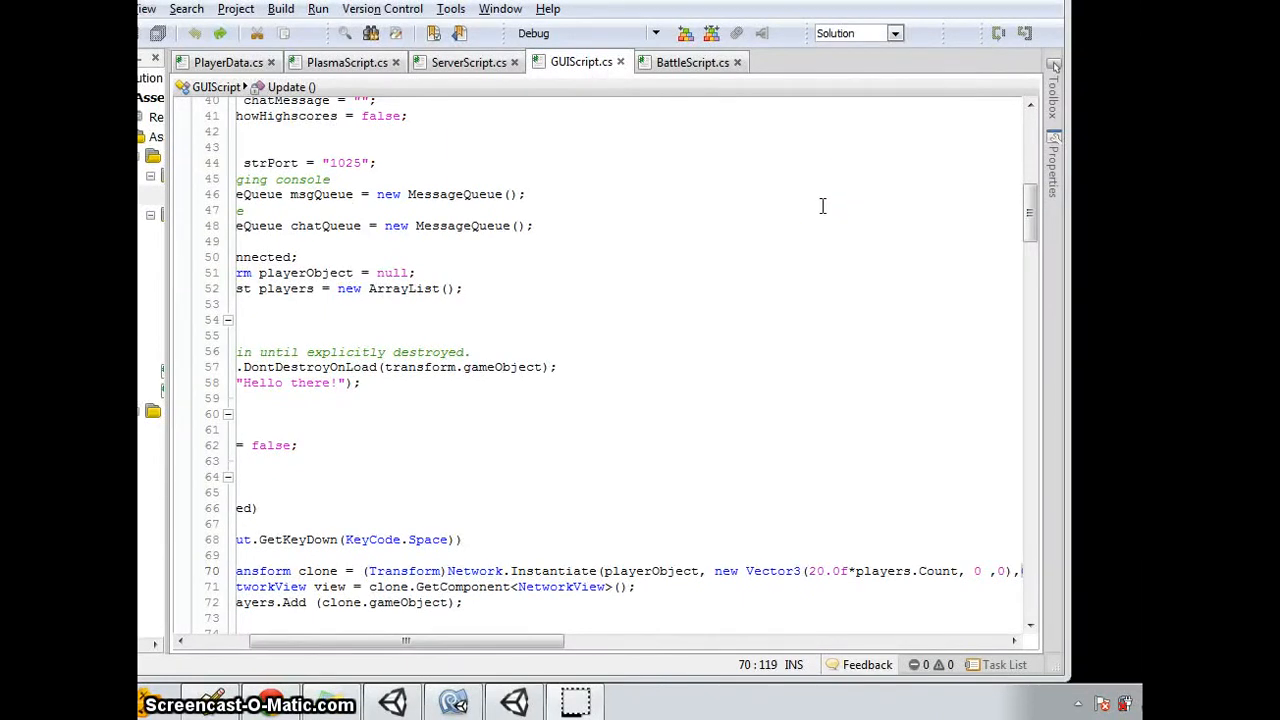
pyautogui.moveTo(812, 218)
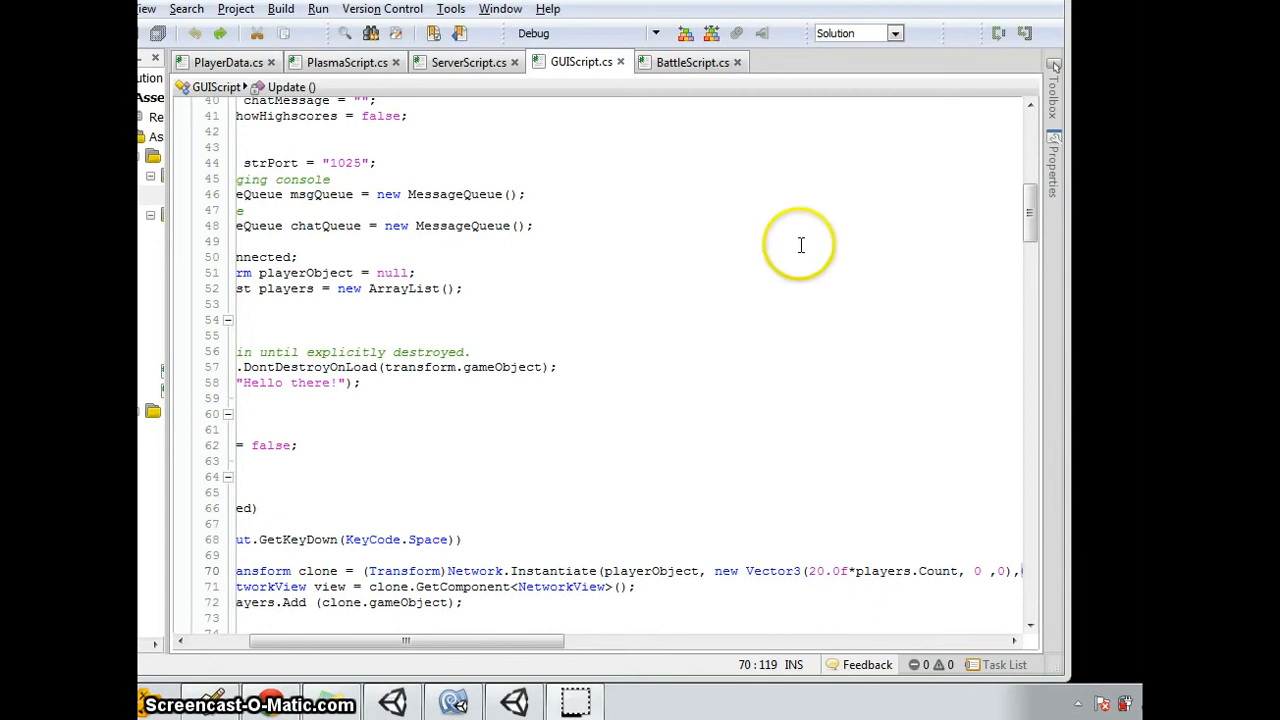
pyautogui.moveTo(802, 244)
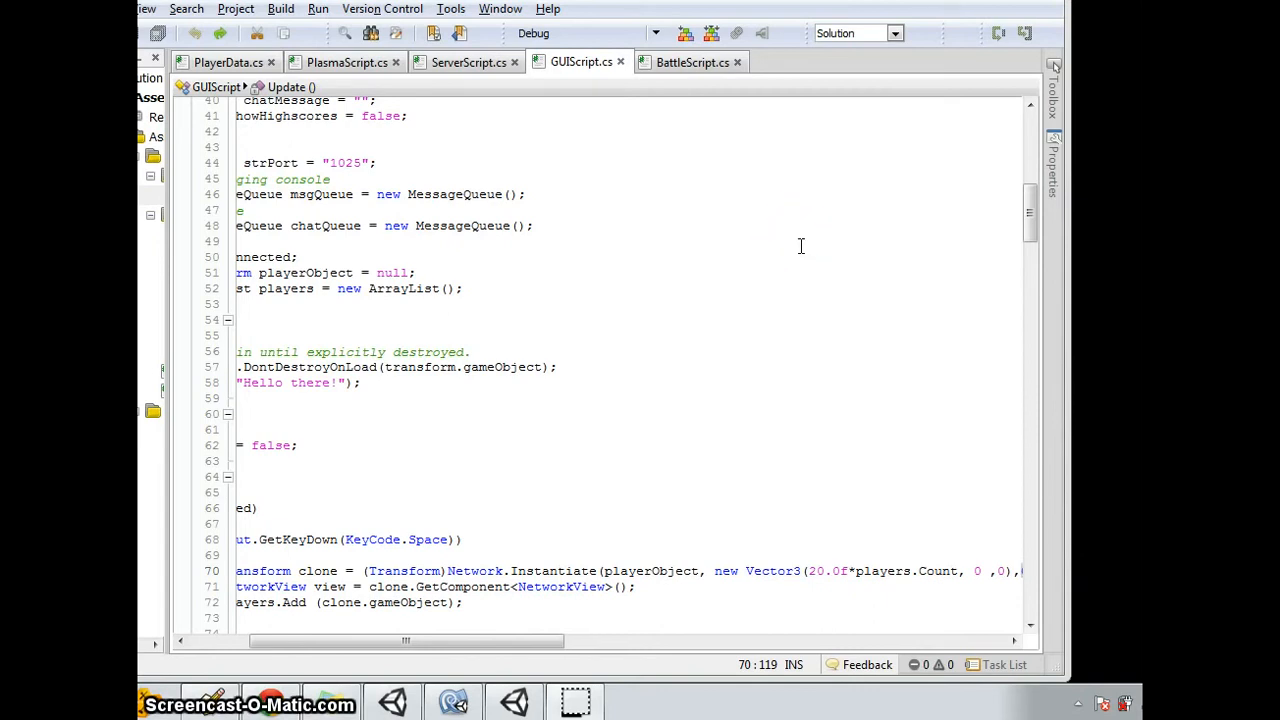
pyautogui.moveTo(640, 240)
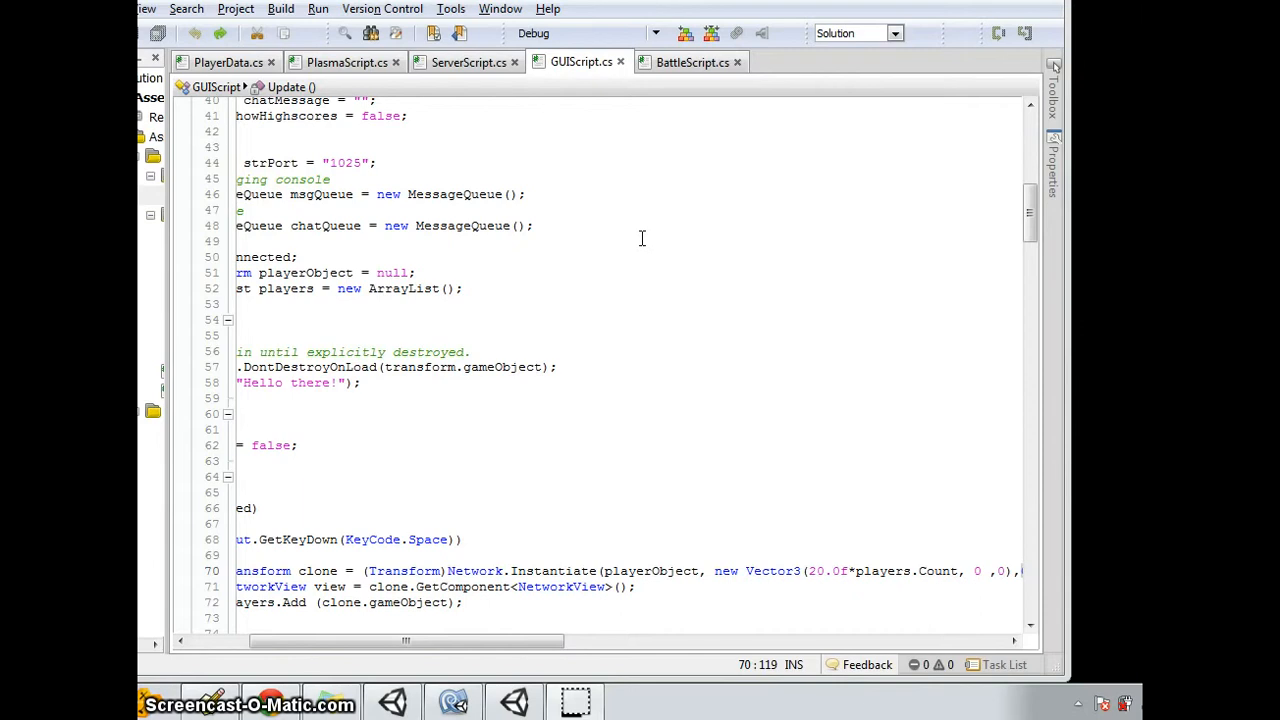
pyautogui.moveTo(440, 512)
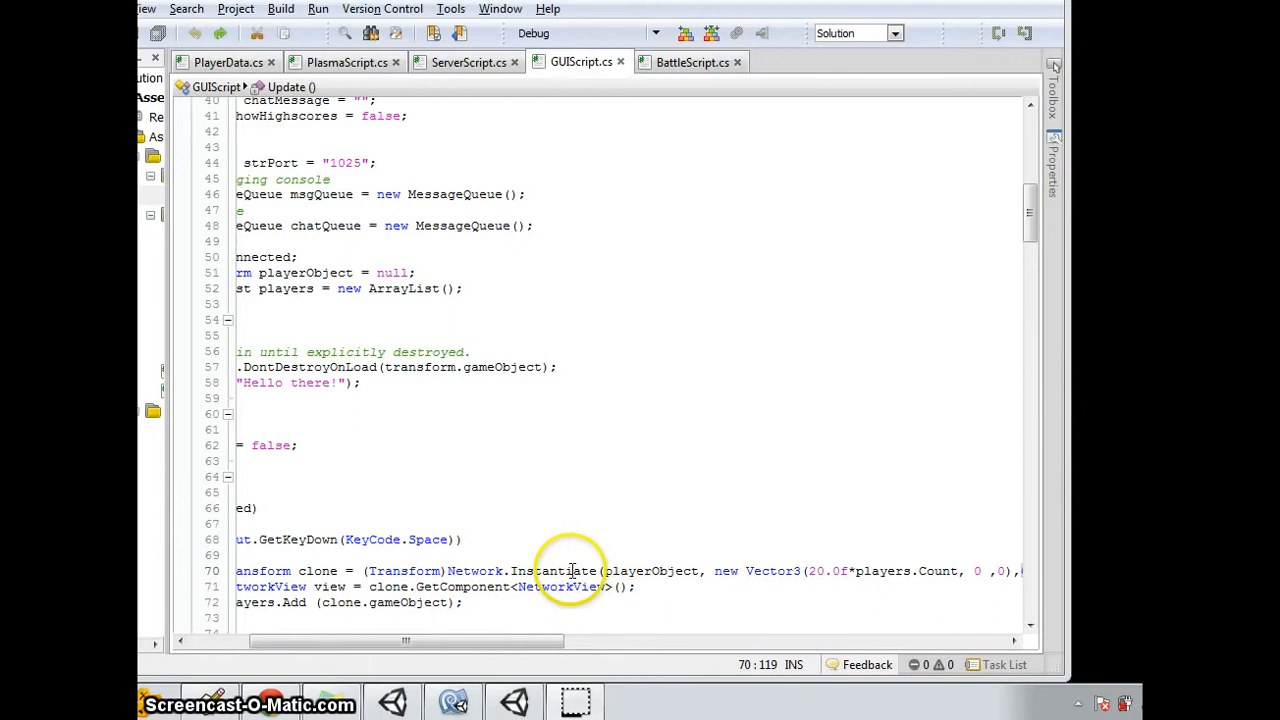
pyautogui.moveTo(520, 700)
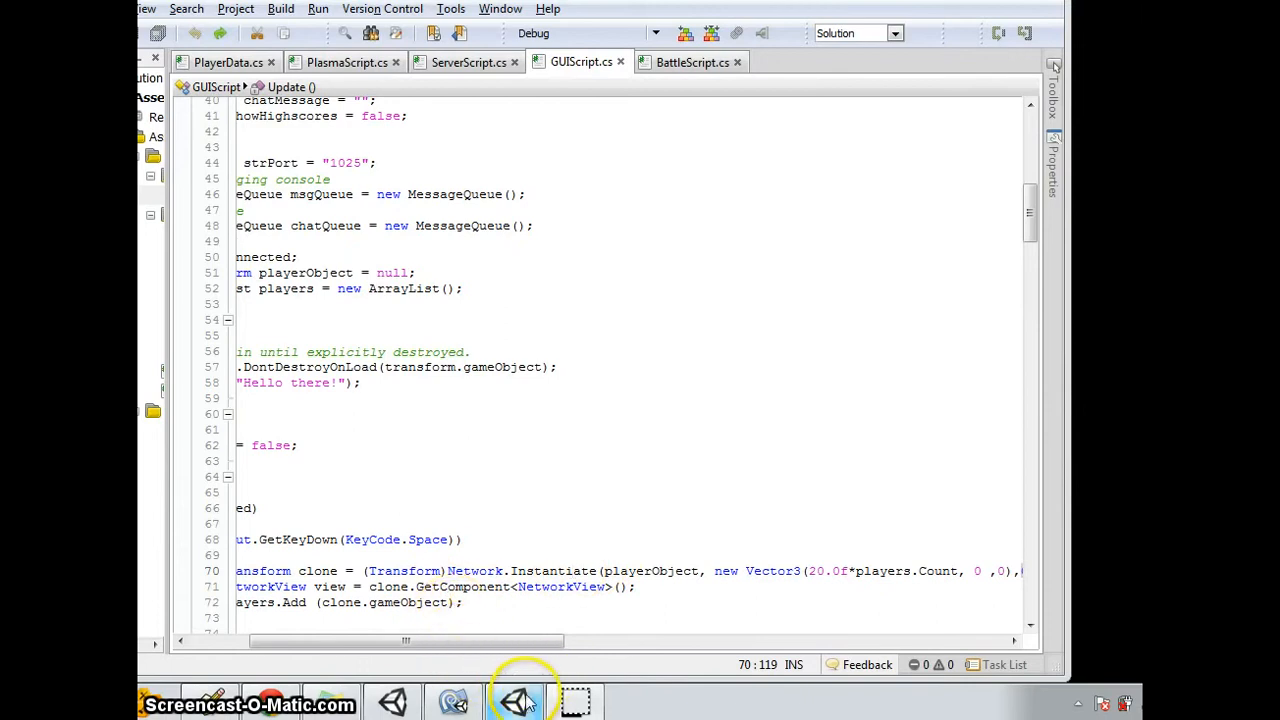
# Start the Slaughter game so it reports the server running at port 1025.
pyautogui.click(516, 700)
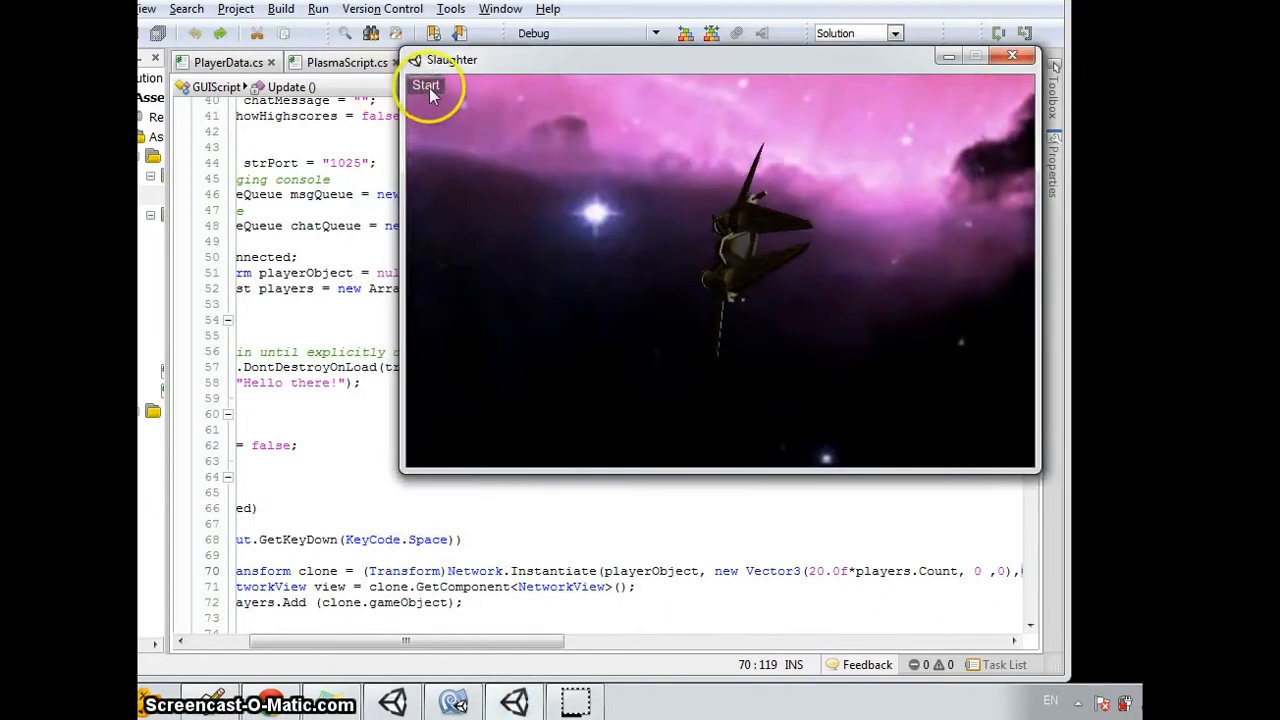
pyautogui.click(424, 84)
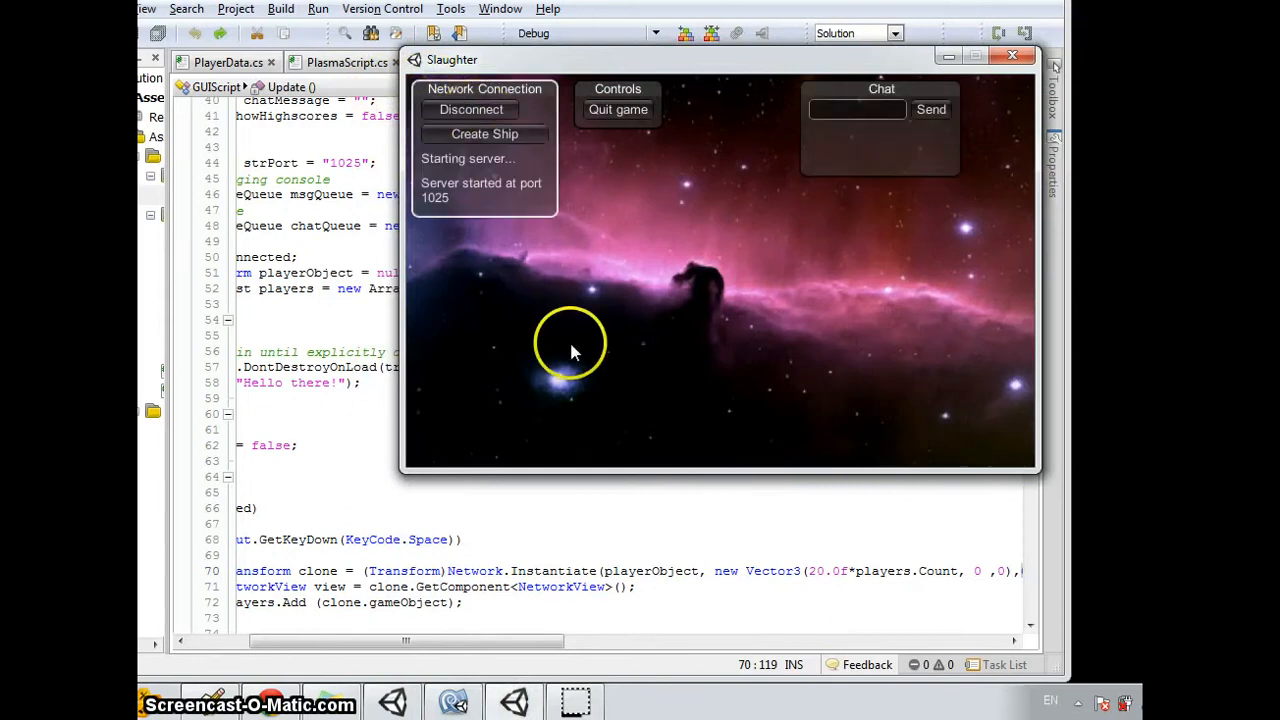
pyautogui.moveTo(548, 158)
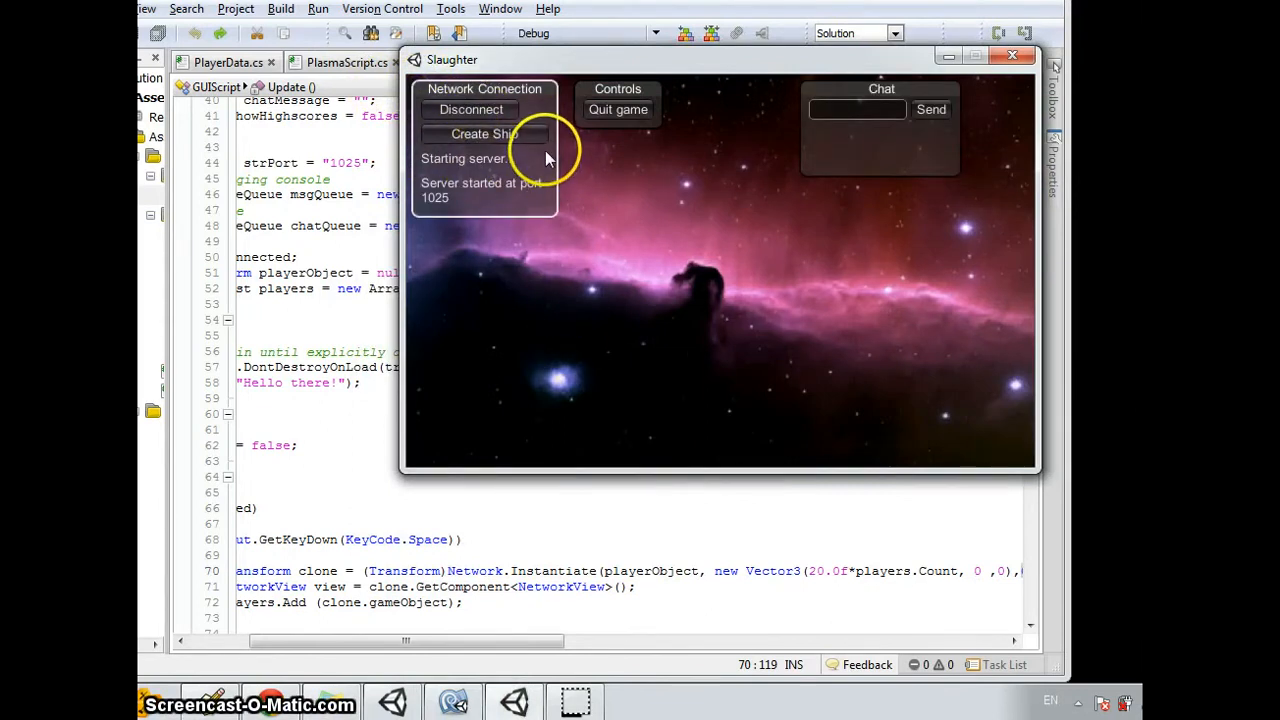
pyautogui.moveTo(348, 328)
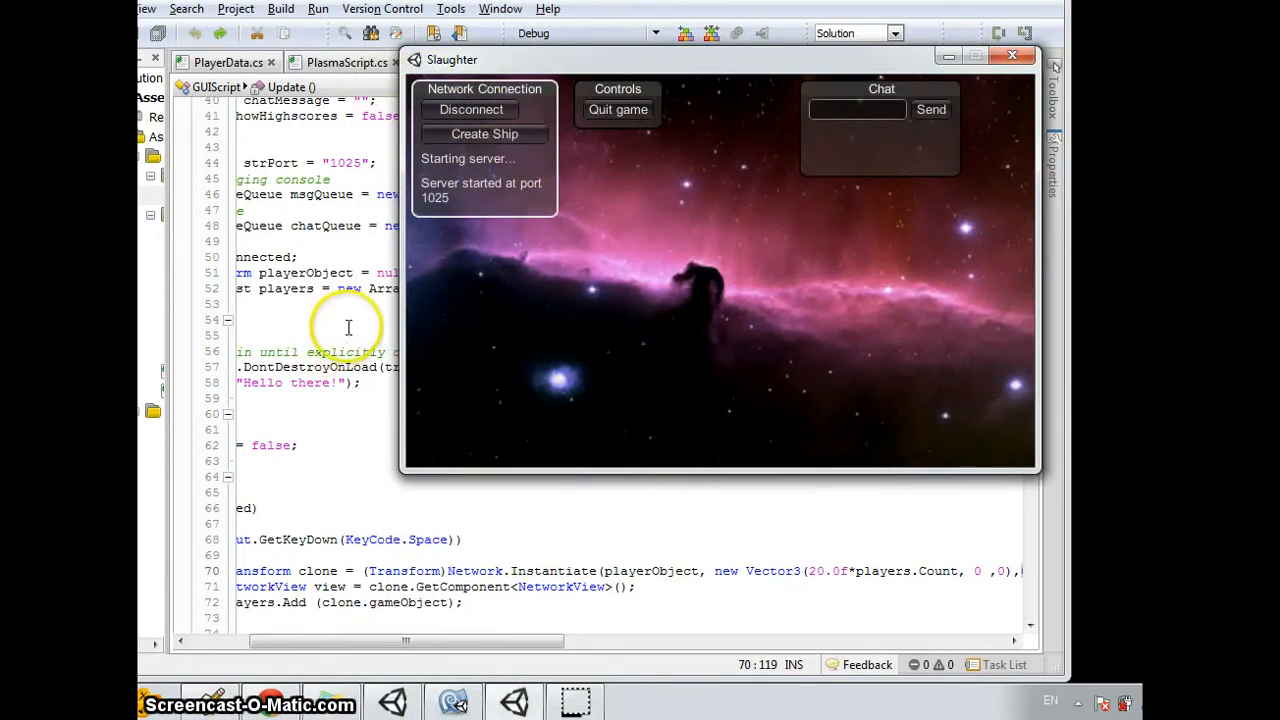
pyautogui.moveTo(484, 270)
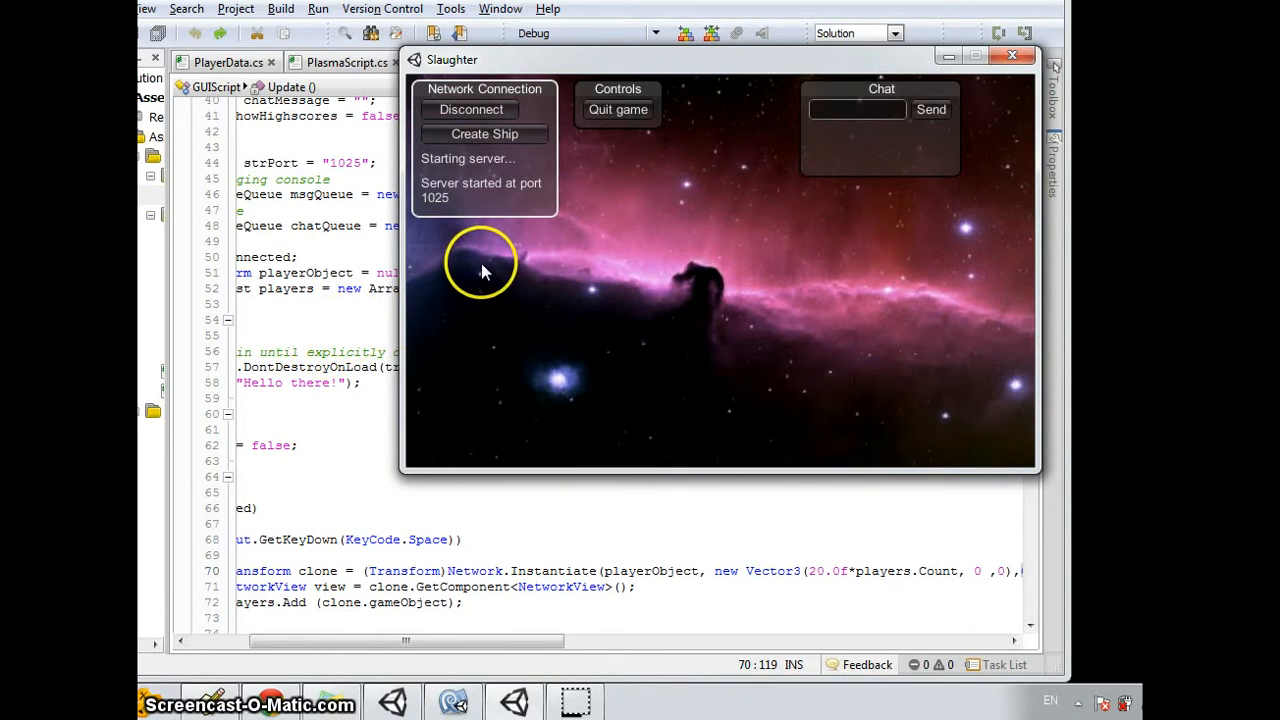
pyautogui.moveTo(472, 238)
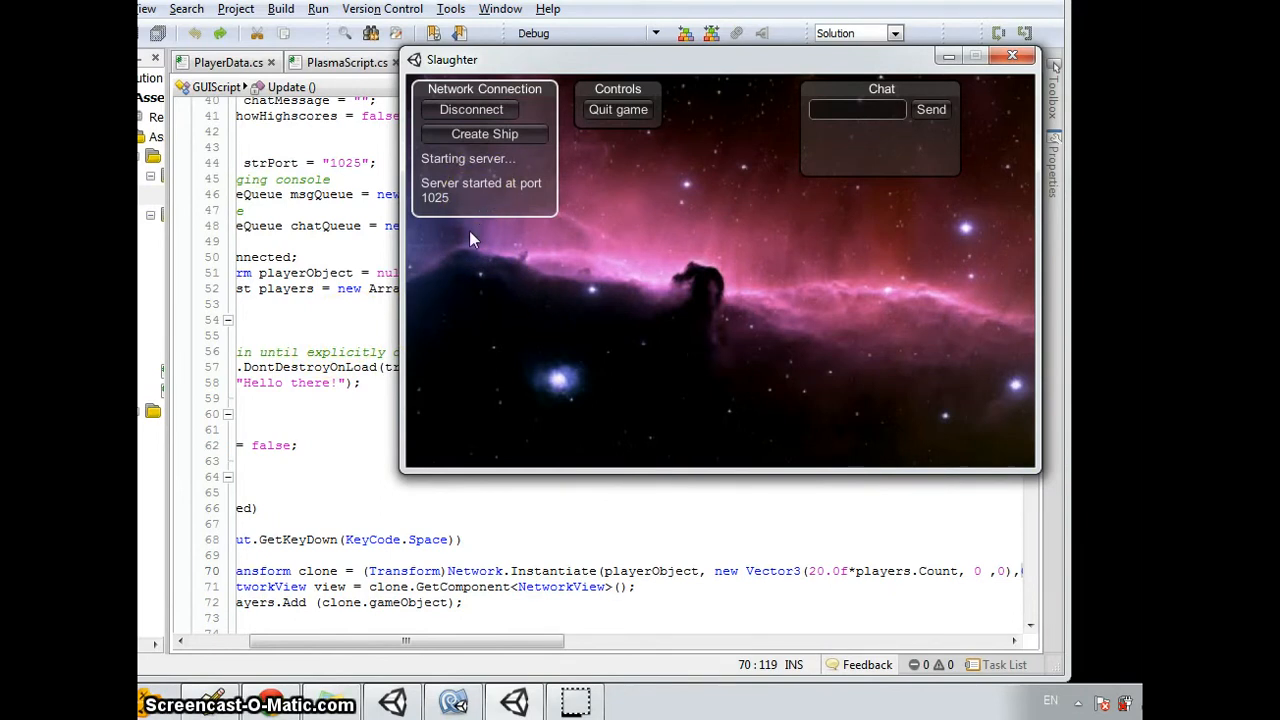
pyautogui.moveTo(932, 88)
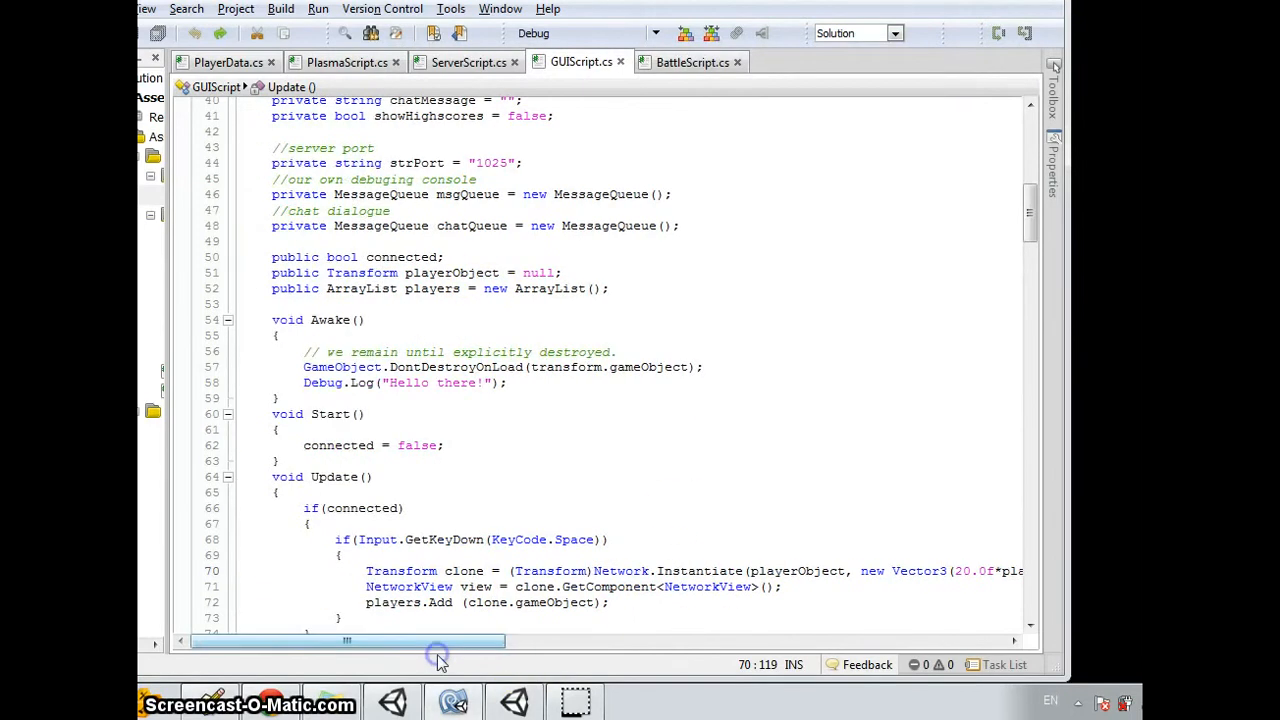
pyautogui.scroll(3)
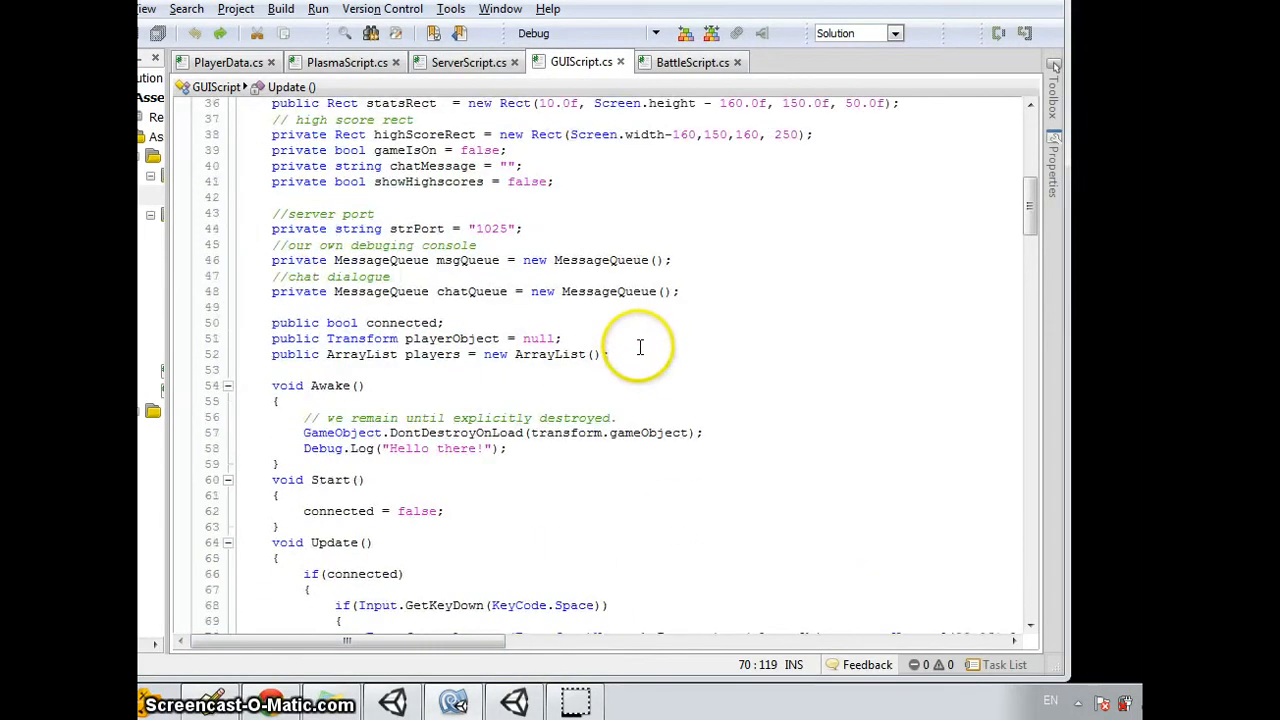
pyautogui.moveTo(360, 292)
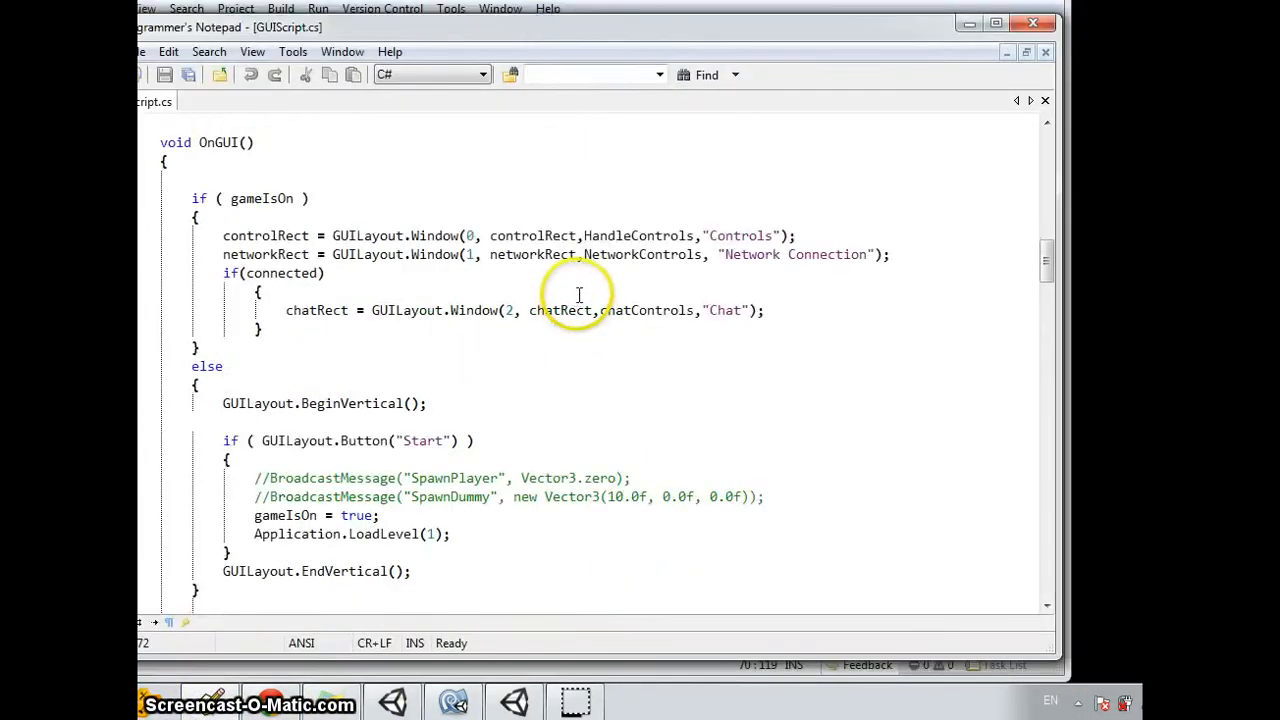
pyautogui.scroll(3)
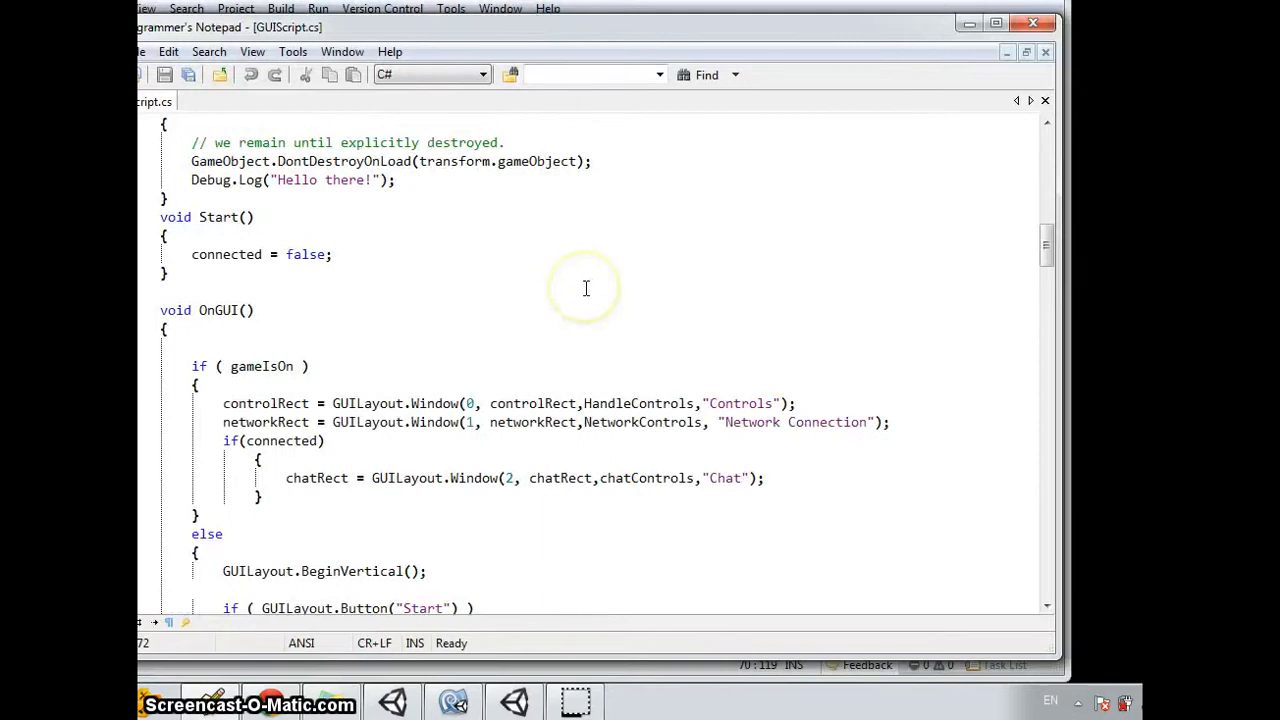
pyautogui.scroll(-3)
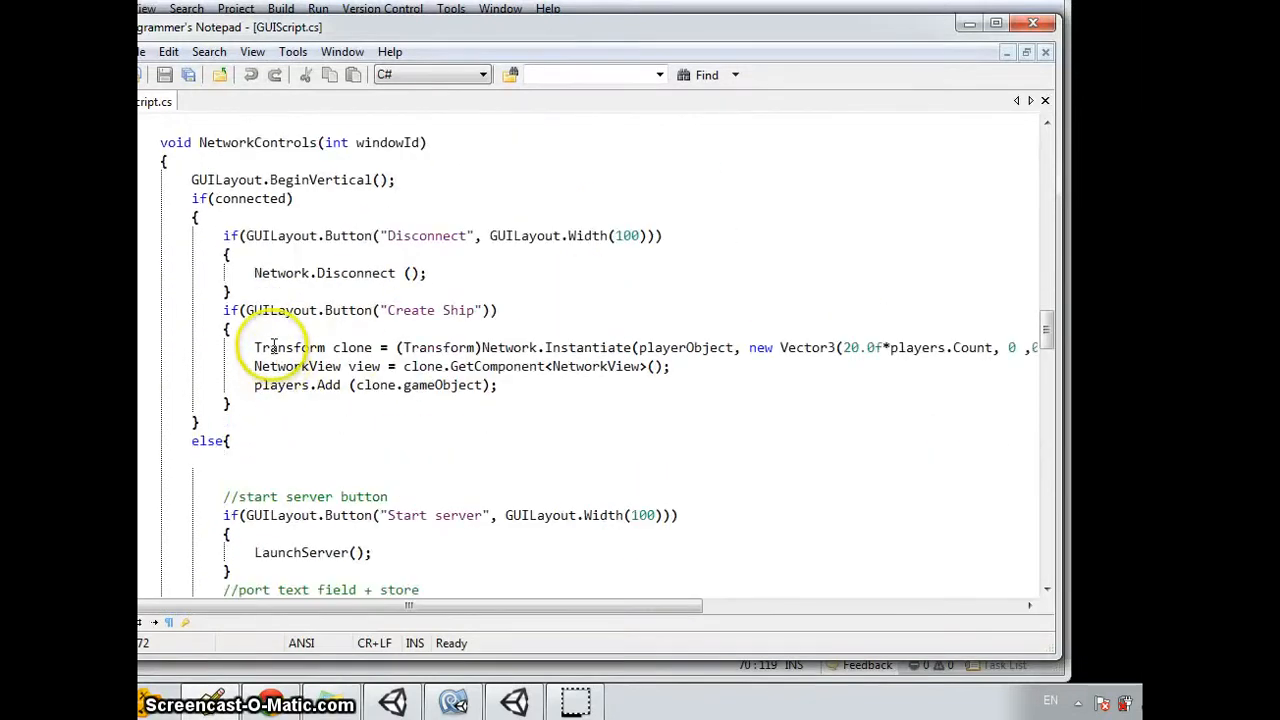
pyautogui.moveTo(224, 310); pyautogui.dragTo(230, 404)
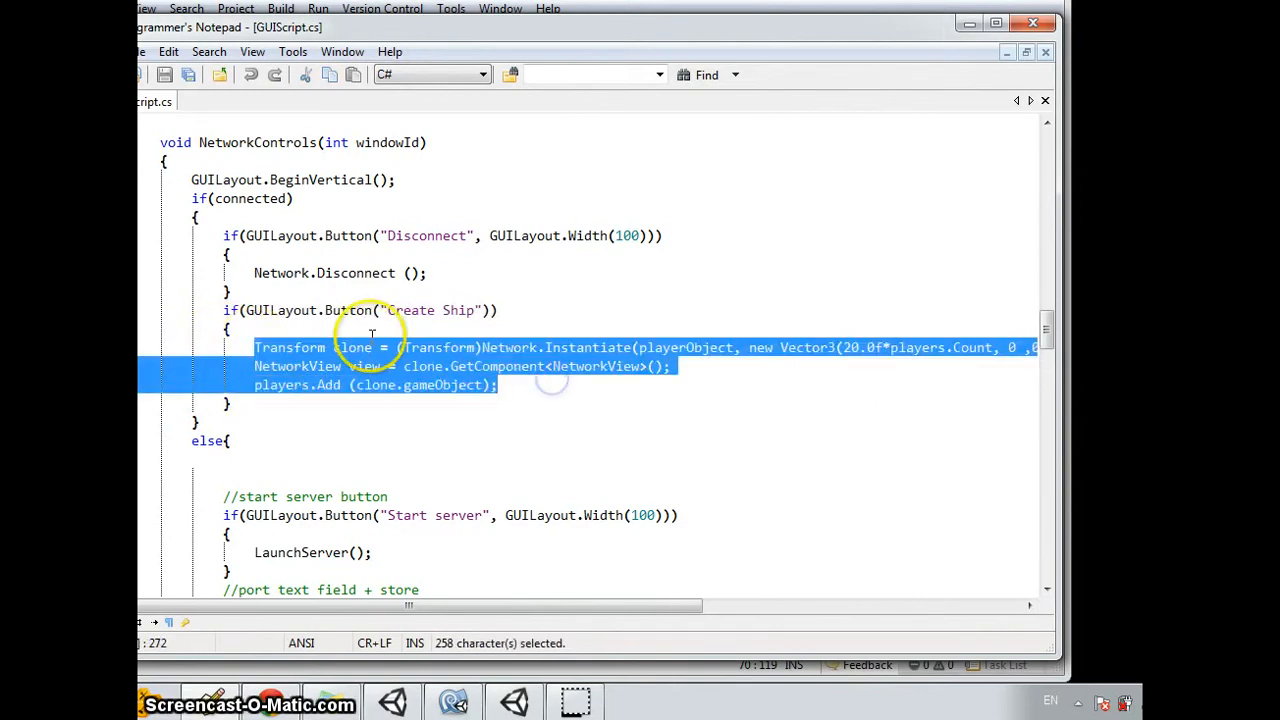
pyautogui.moveTo(476, 310)
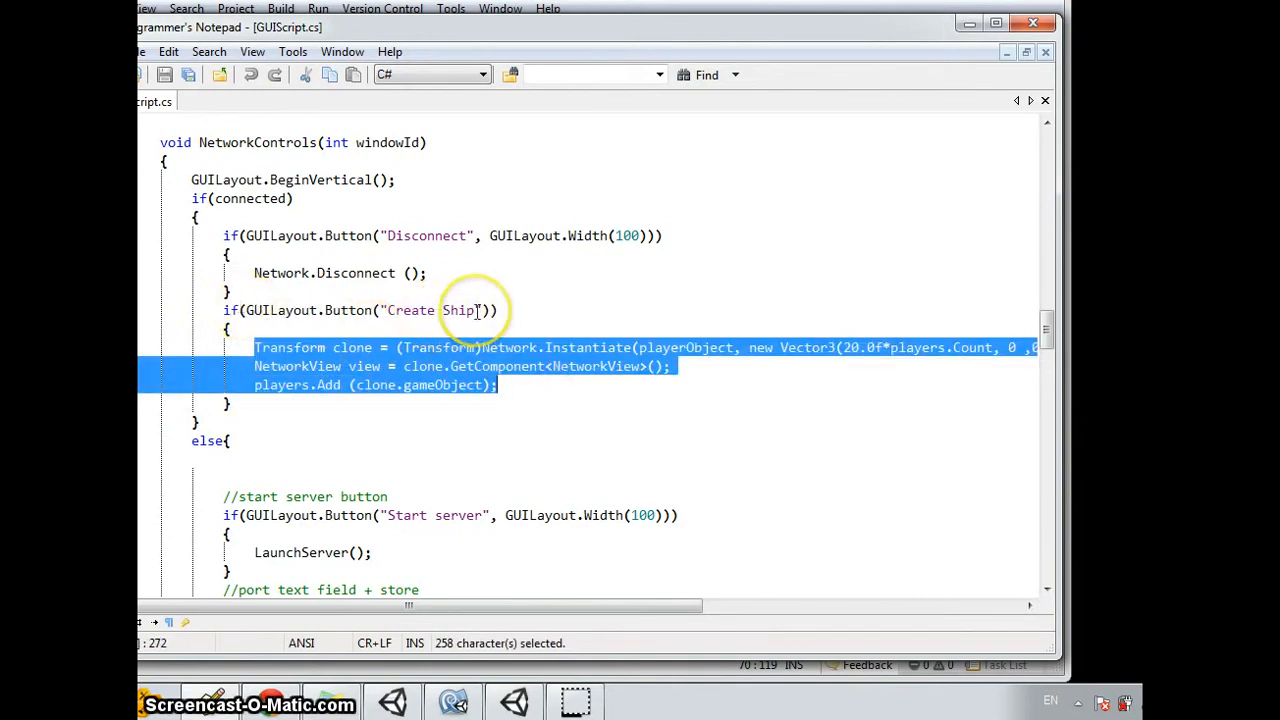
pyautogui.moveTo(452, 700)
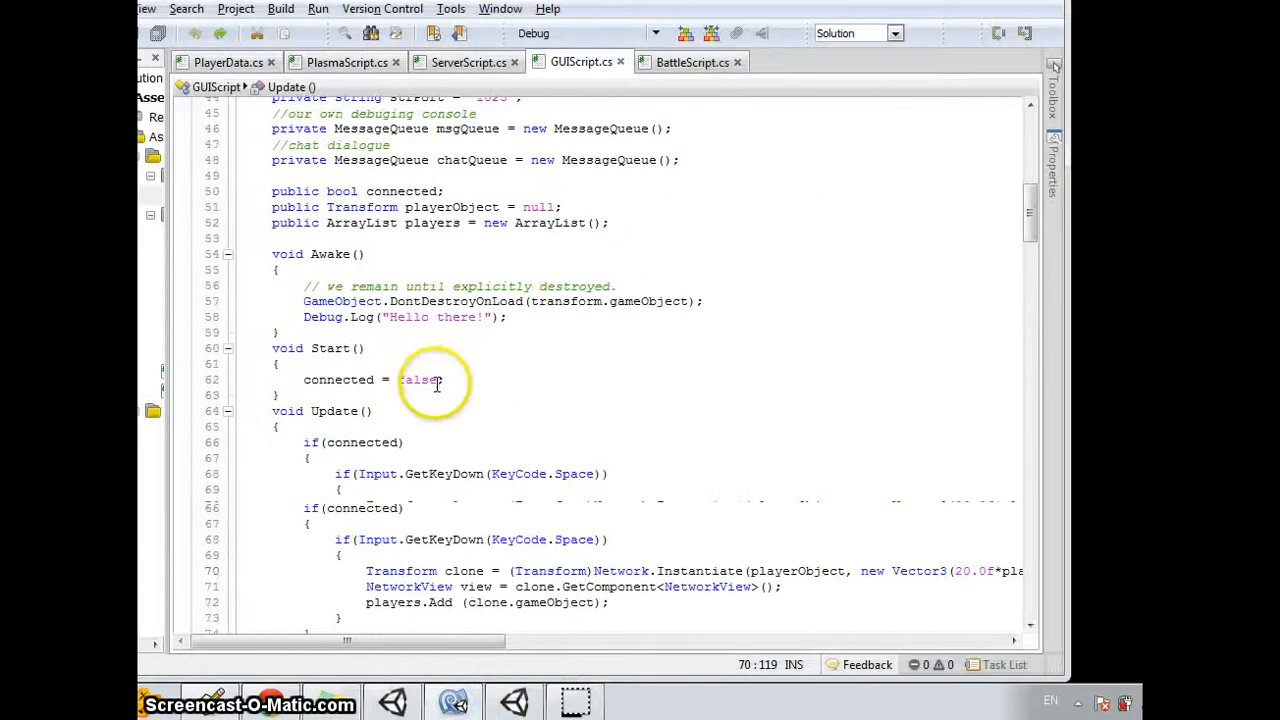
pyautogui.scroll(-3)
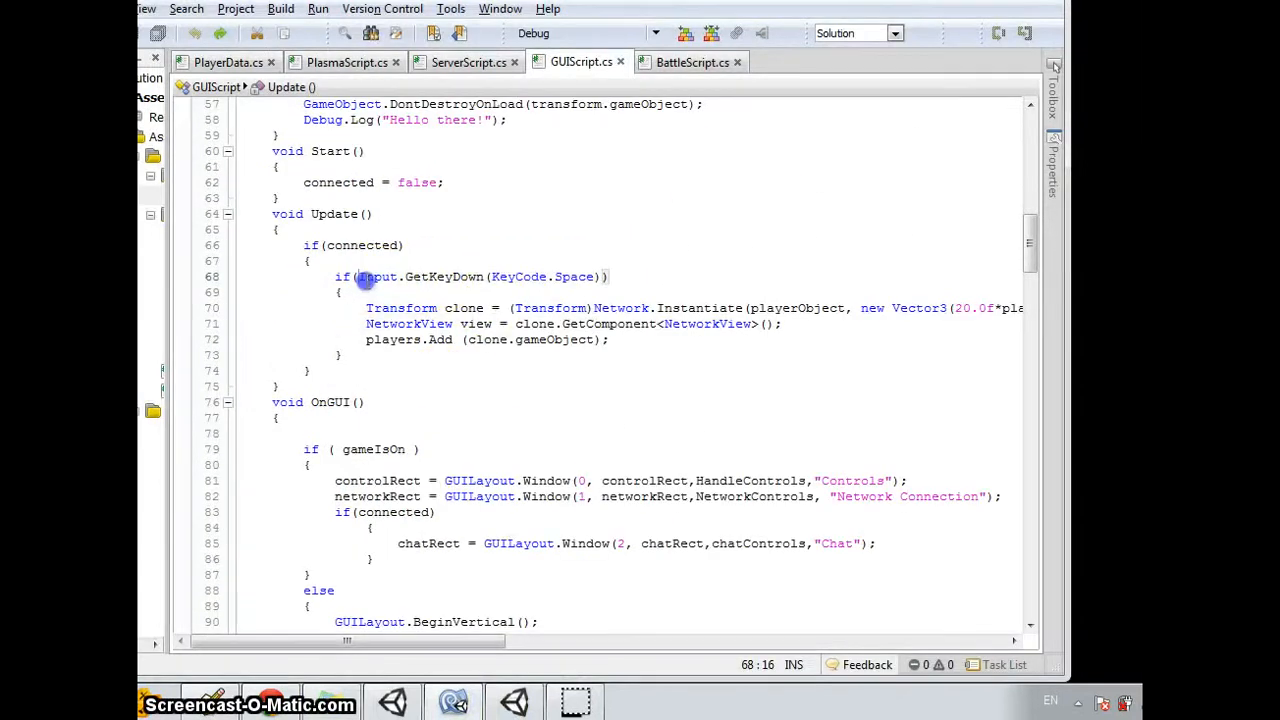
pyautogui.click(592, 276)
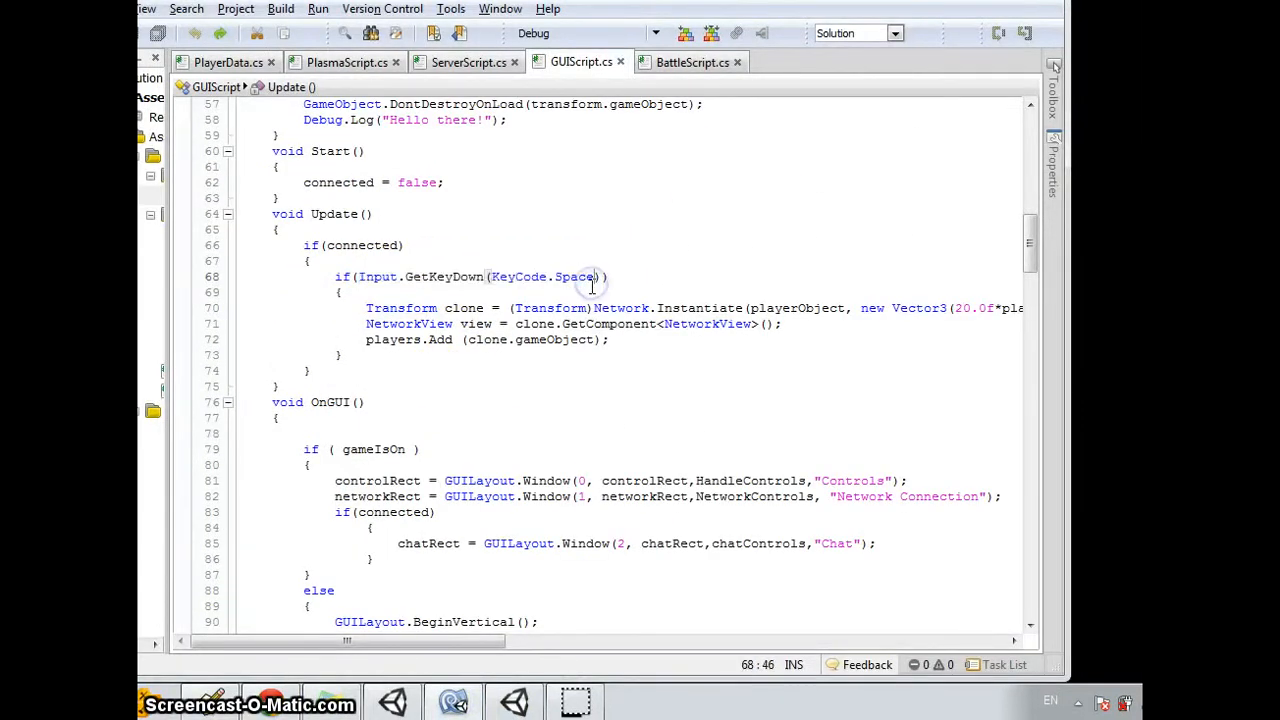
pyautogui.moveTo(504, 344)
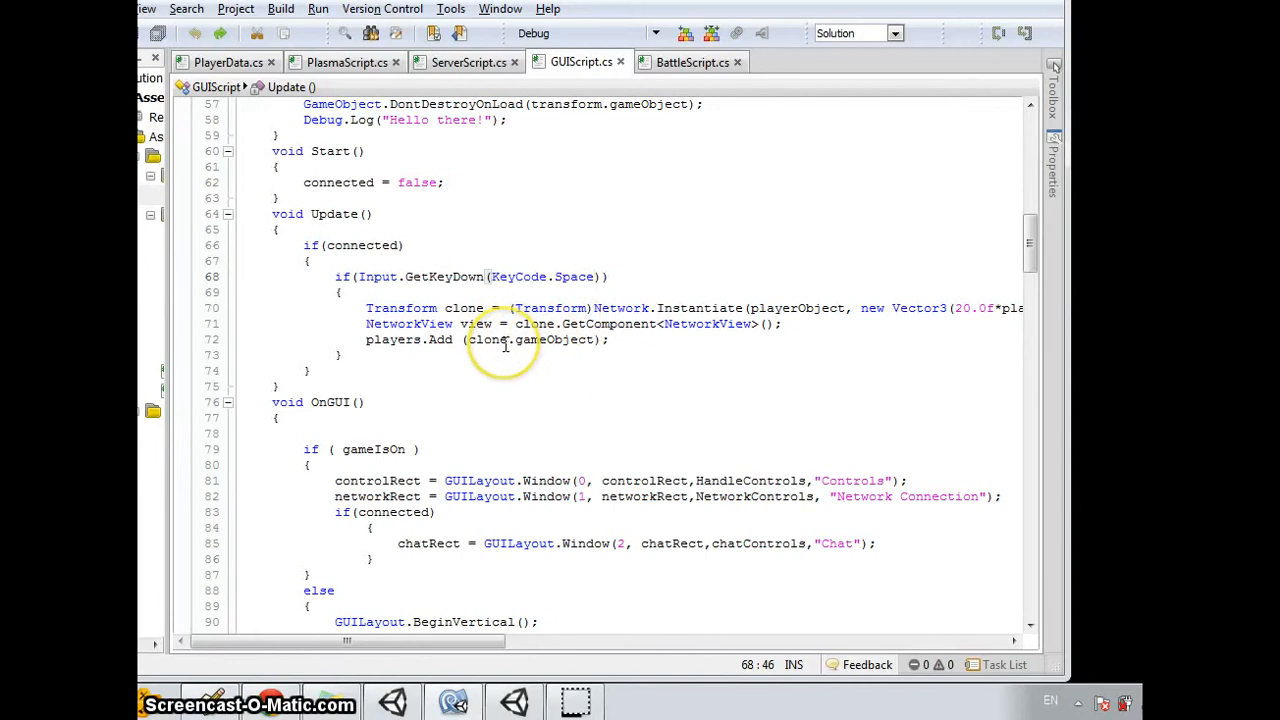
pyautogui.click(322, 244)
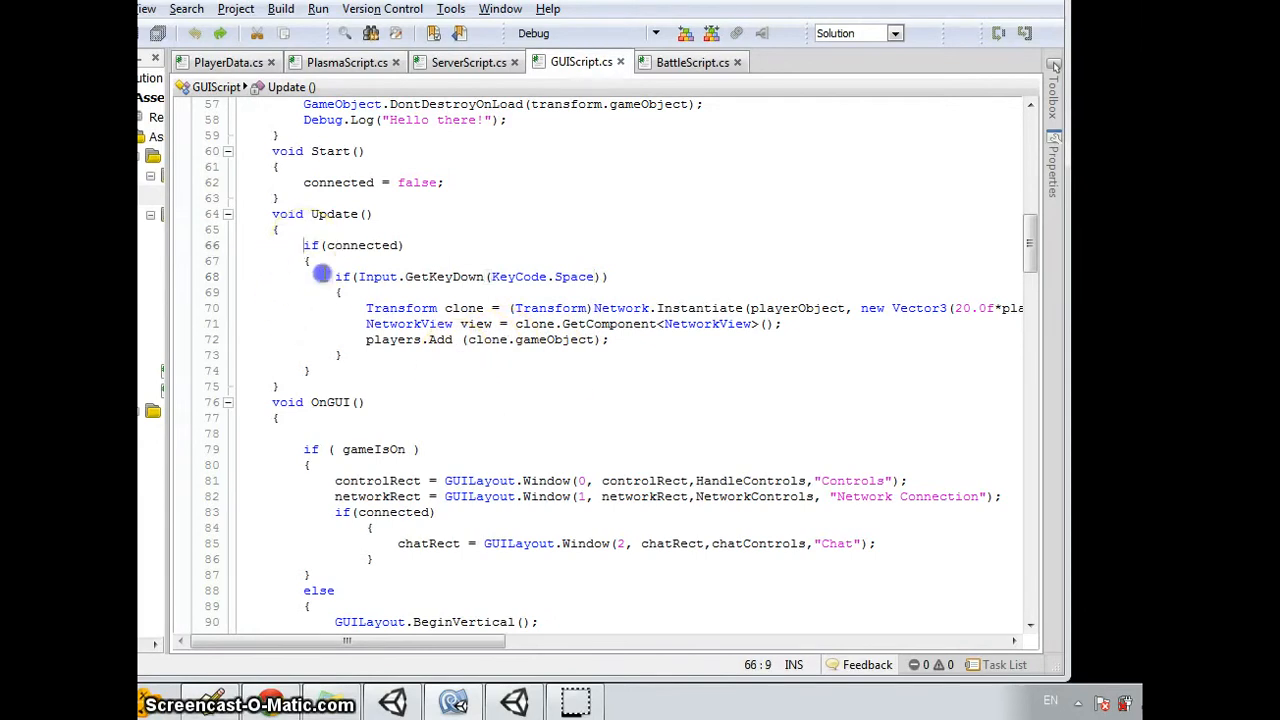
pyautogui.click(516, 374)
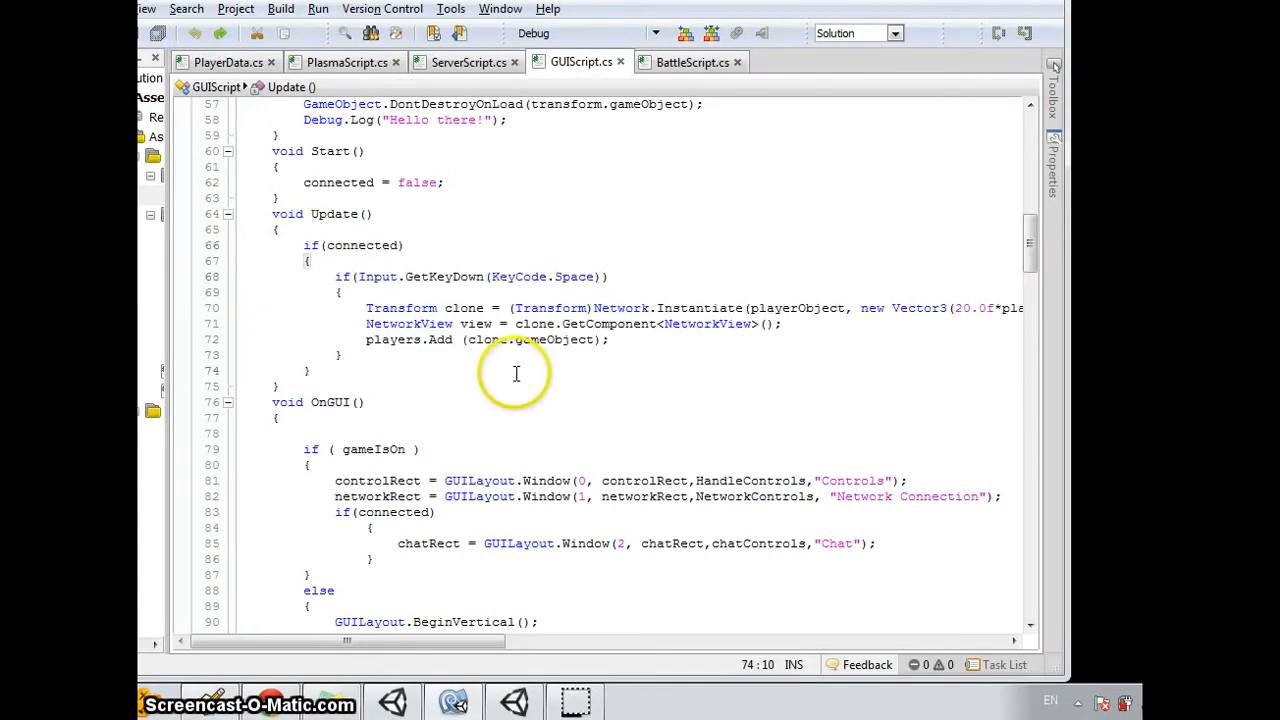
pyautogui.moveTo(420, 276)
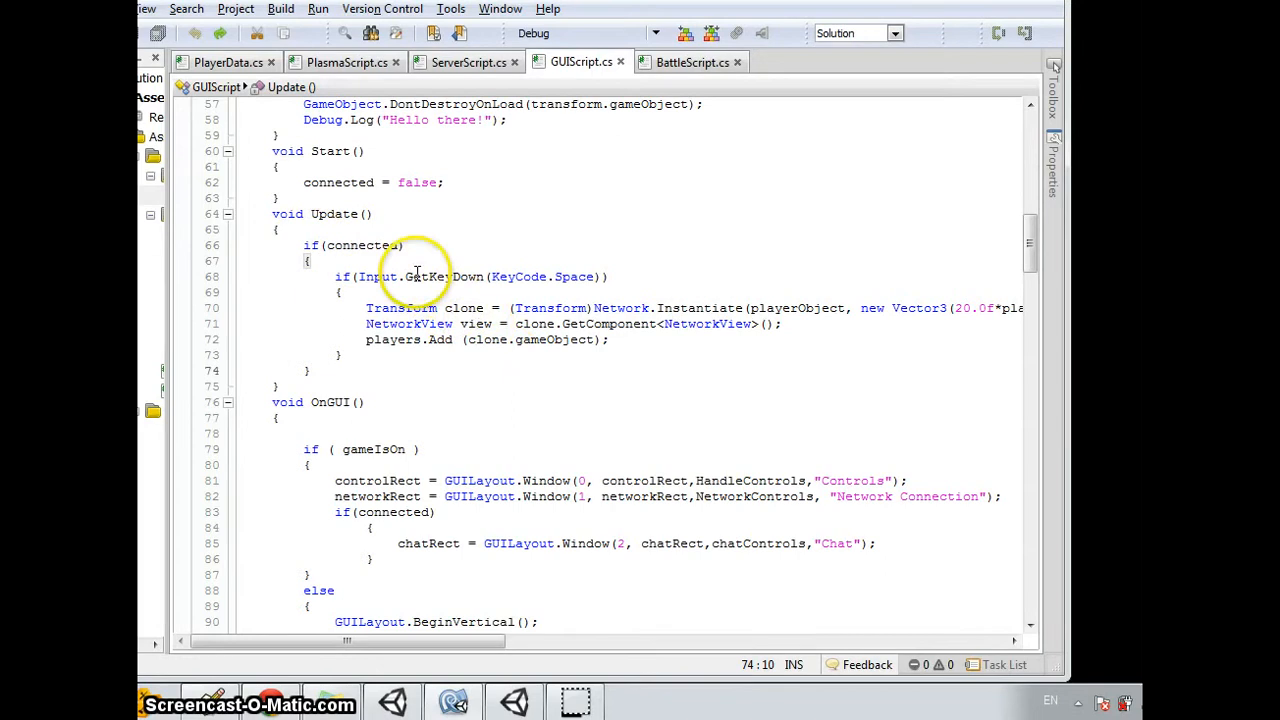
pyautogui.moveTo(478, 308)
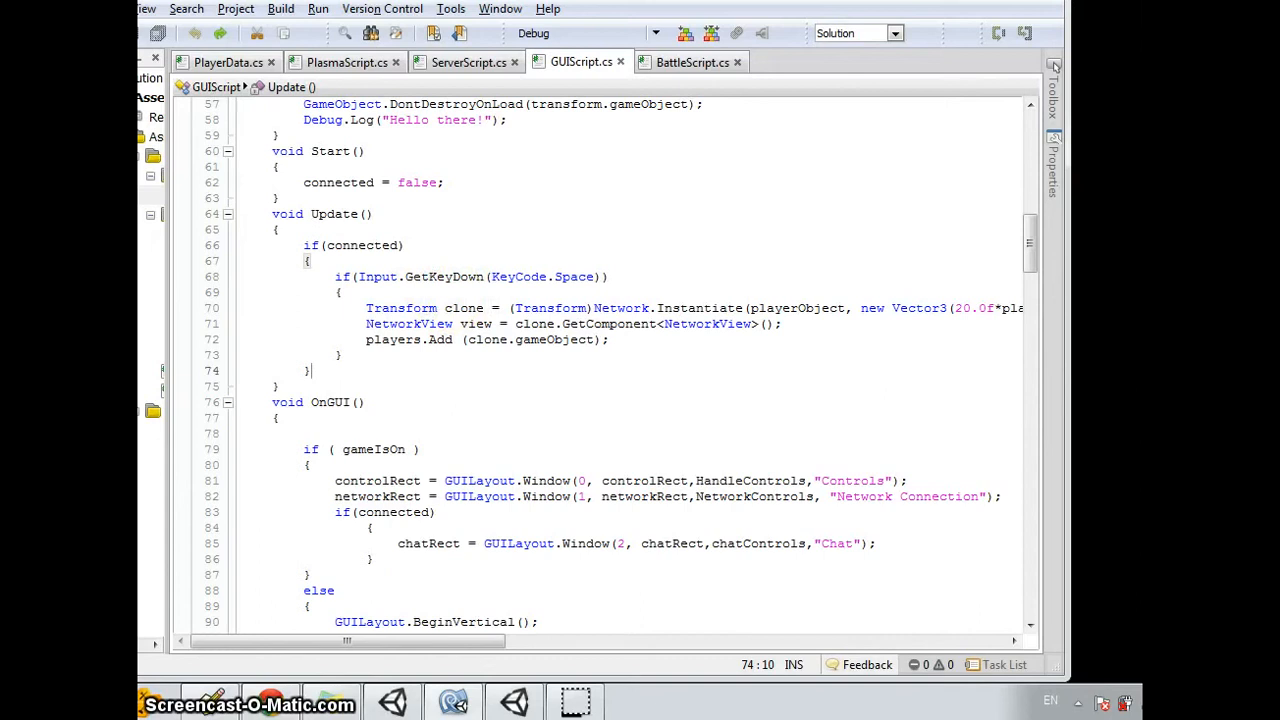
pyautogui.moveTo(392, 700)
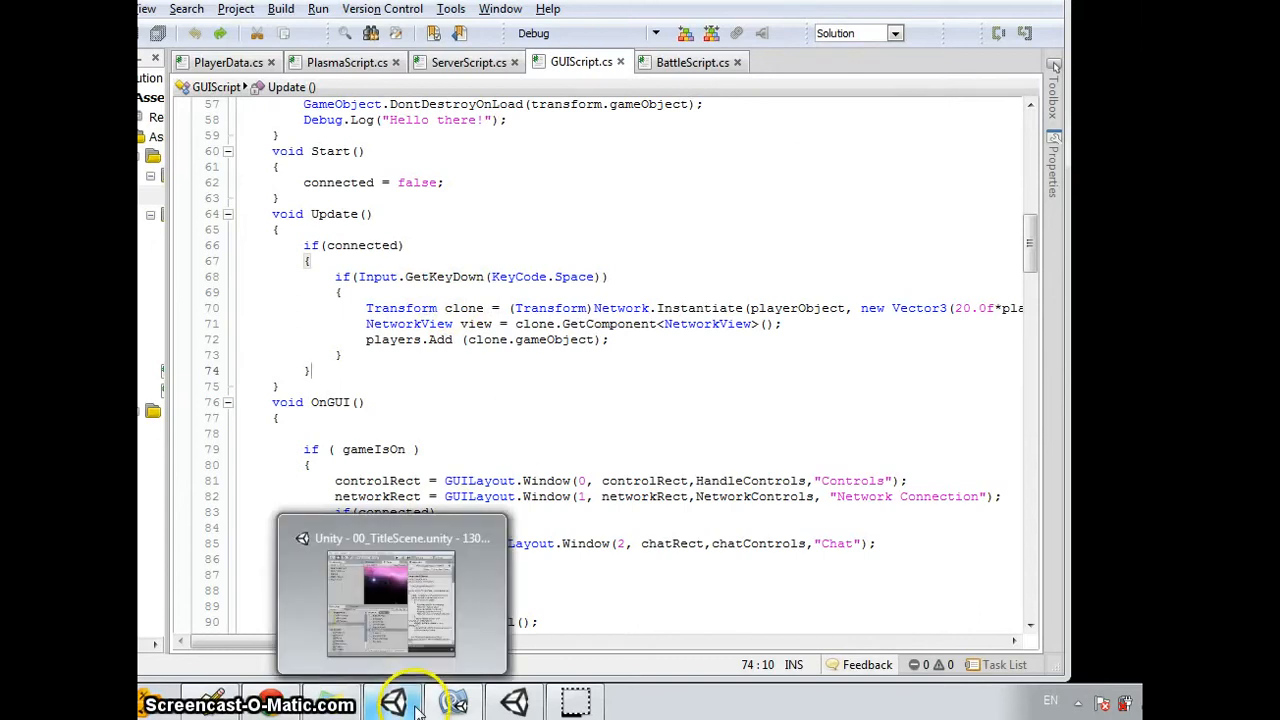
pyautogui.moveTo(392, 700)
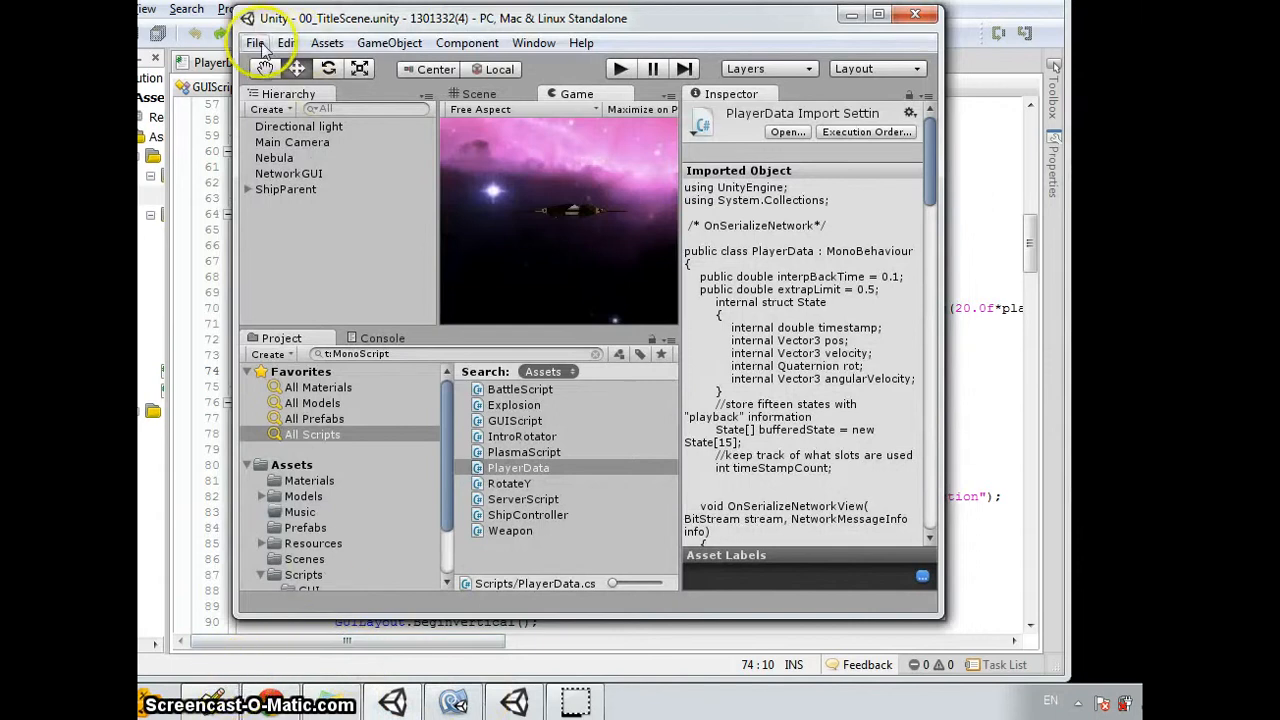
# Build the standalone game as Test.exe, replacing the existing Test build.
pyautogui.click(254, 42)
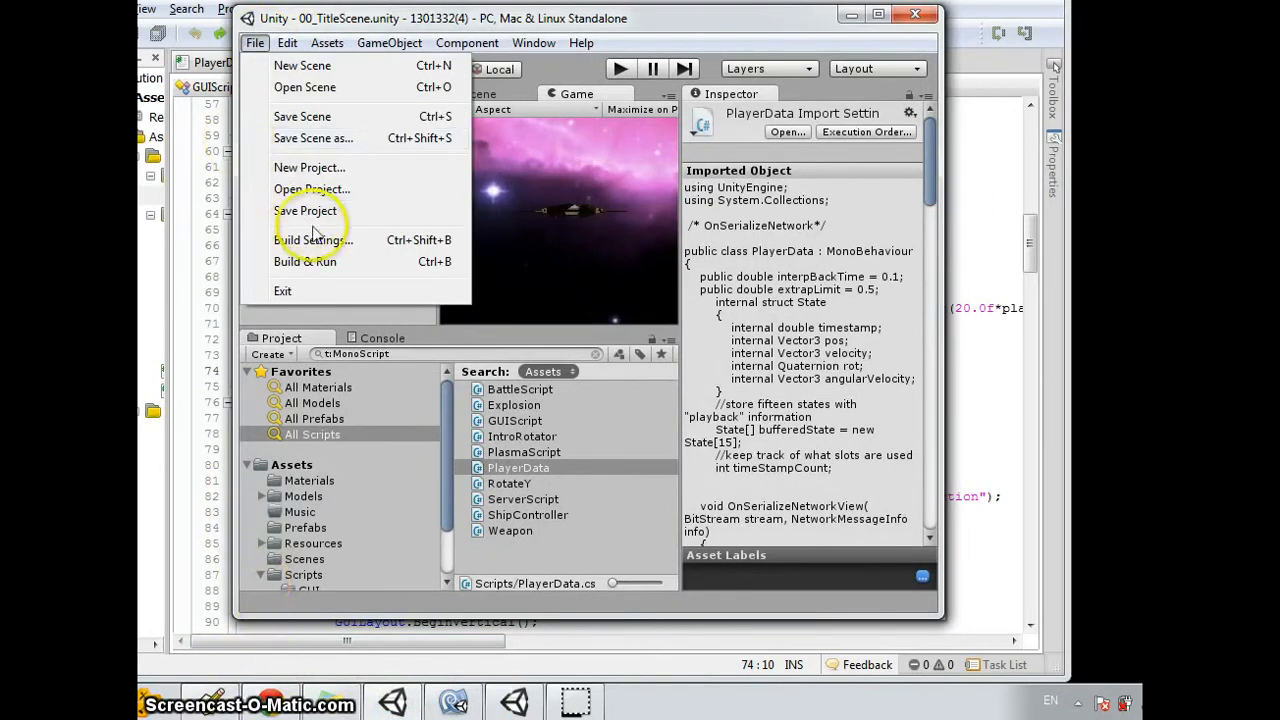
pyautogui.click(314, 240)
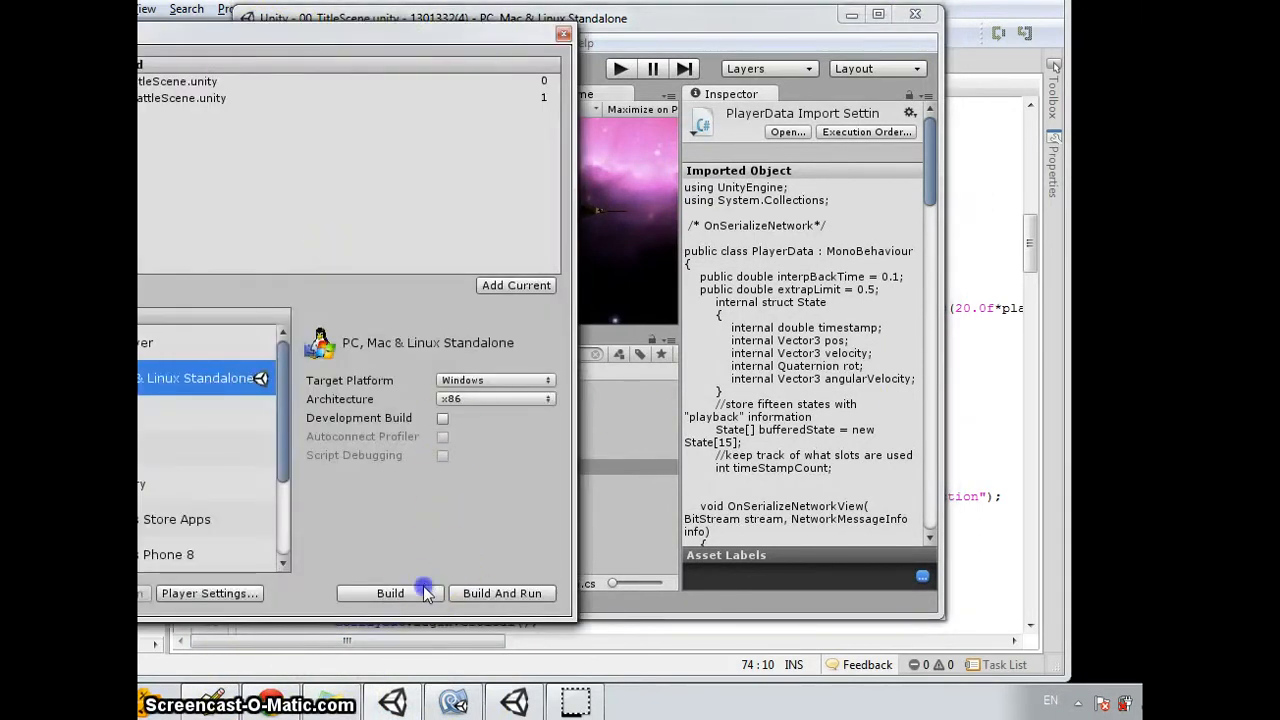
pyautogui.click(390, 592)
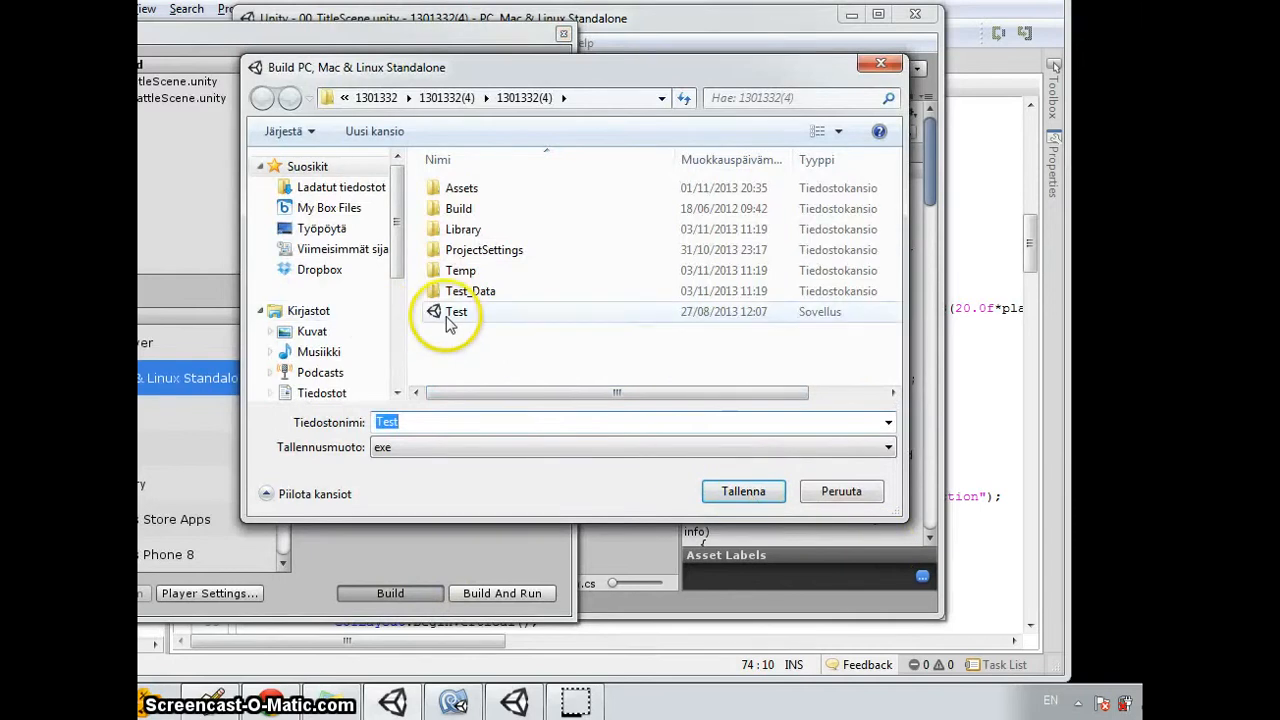
pyautogui.click(744, 492)
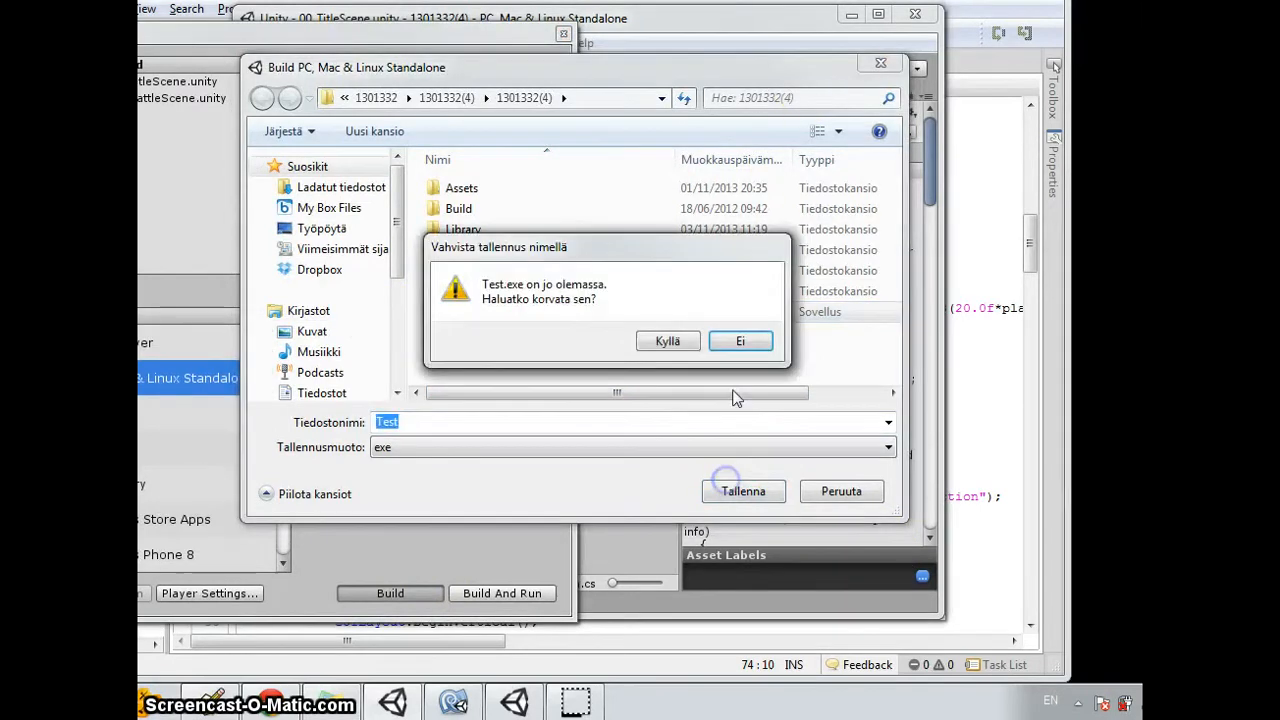
pyautogui.click(668, 340)
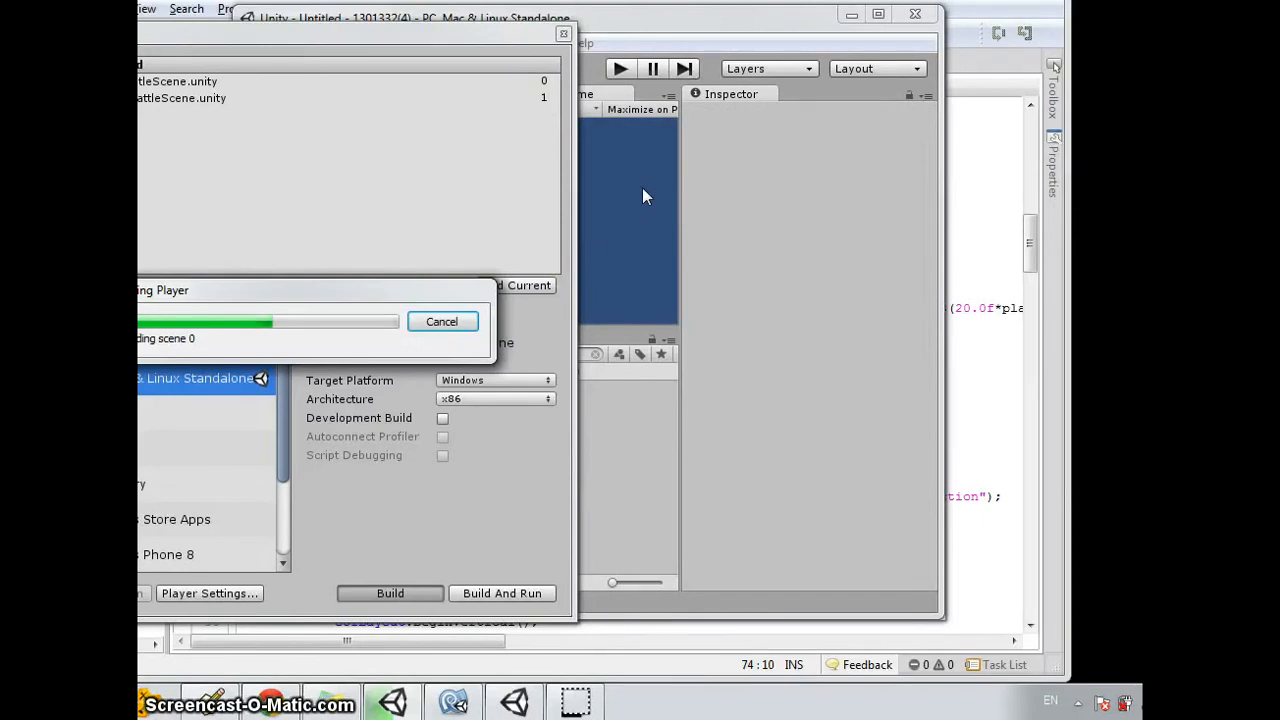
pyautogui.moveTo(790, 104)
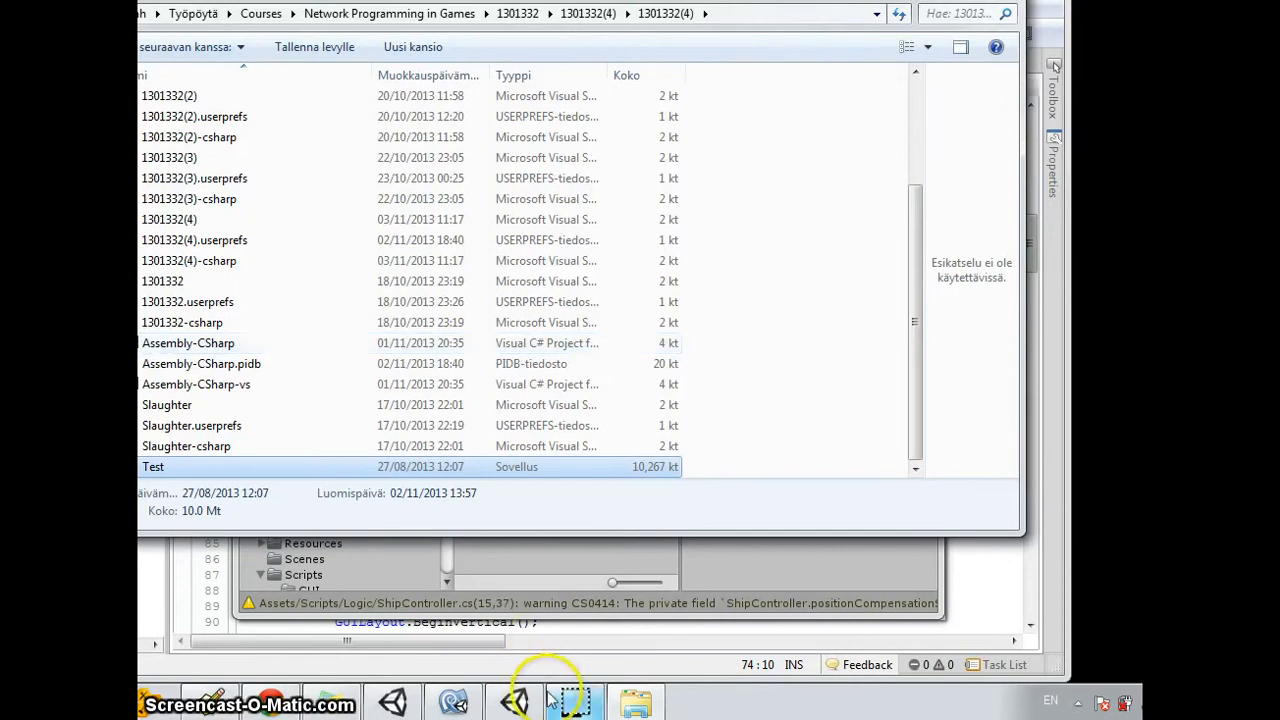
pyautogui.moveTo(574, 700)
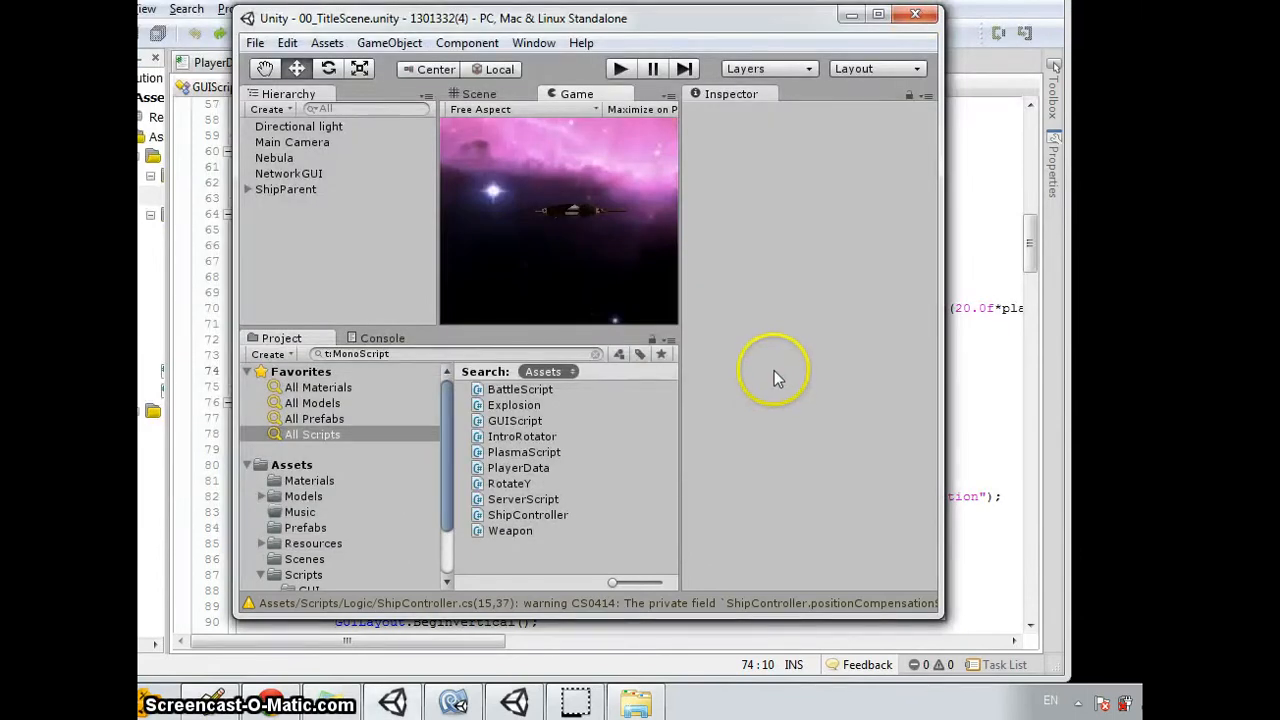
# Launch the built Test game as a server, then close it and stop the editor play session.
pyautogui.click(620, 68)
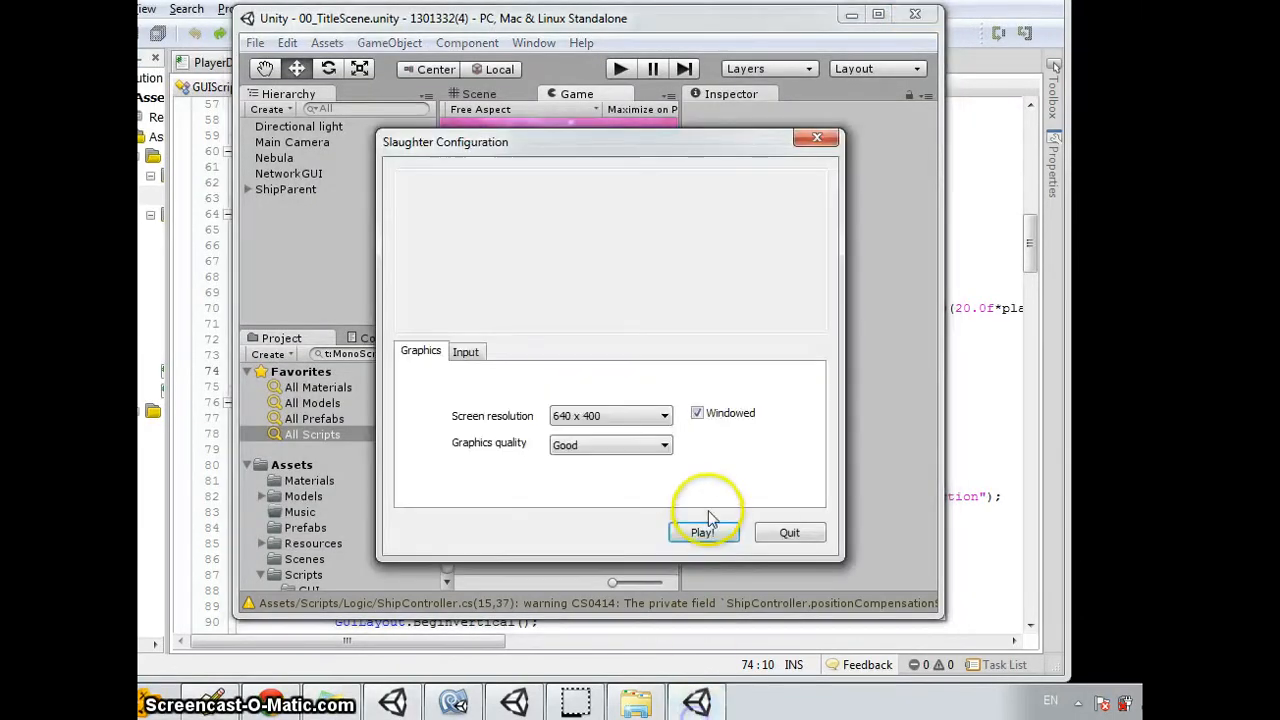
pyautogui.click(704, 532)
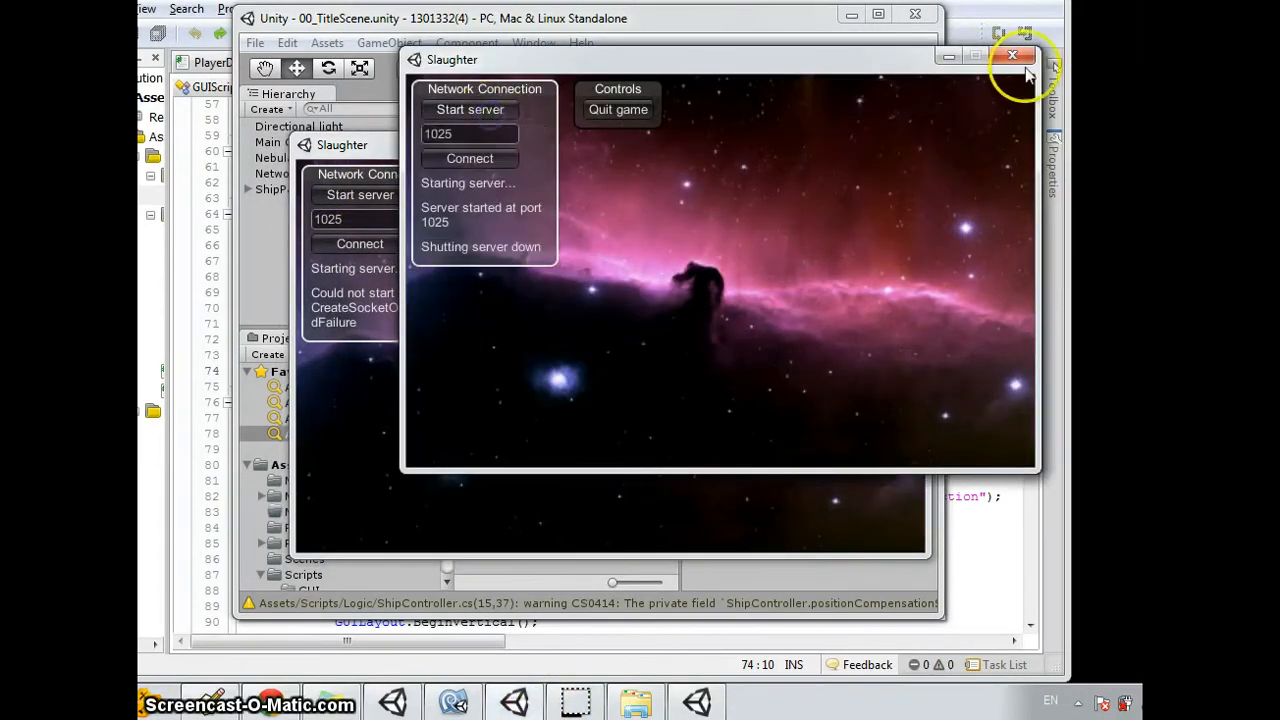
pyautogui.click(1012, 56)
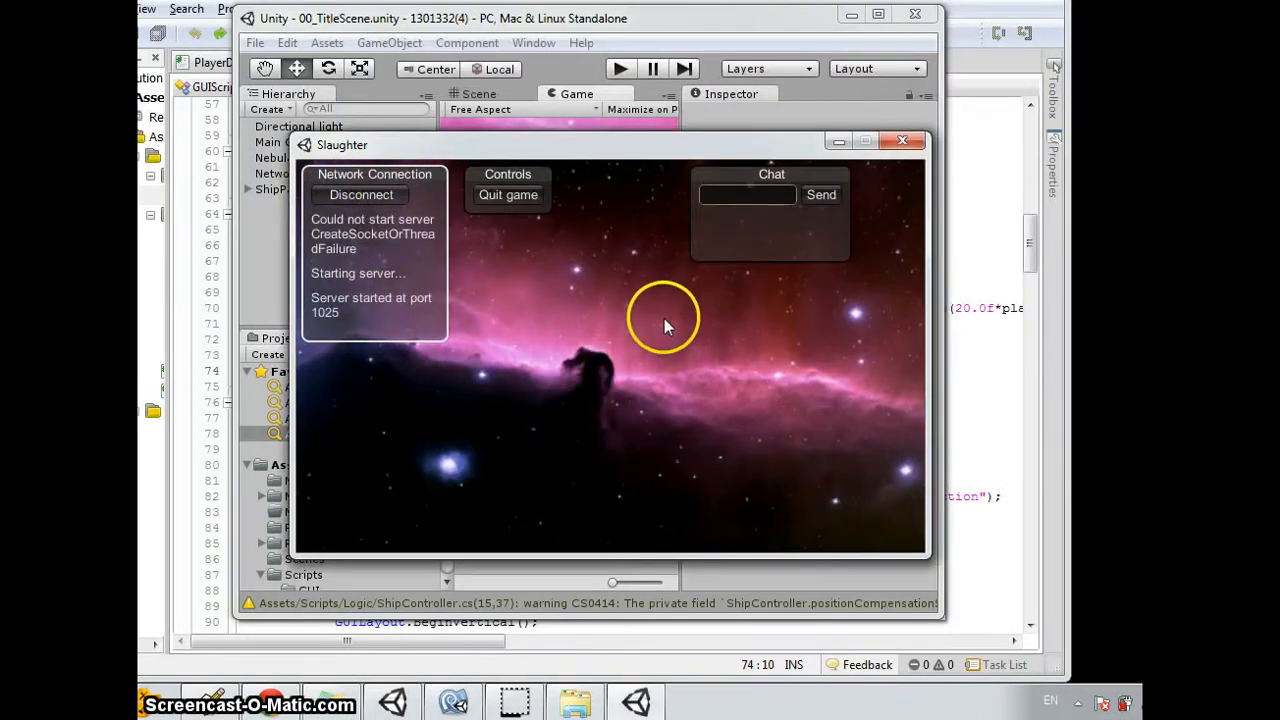
pyautogui.moveTo(560, 402)
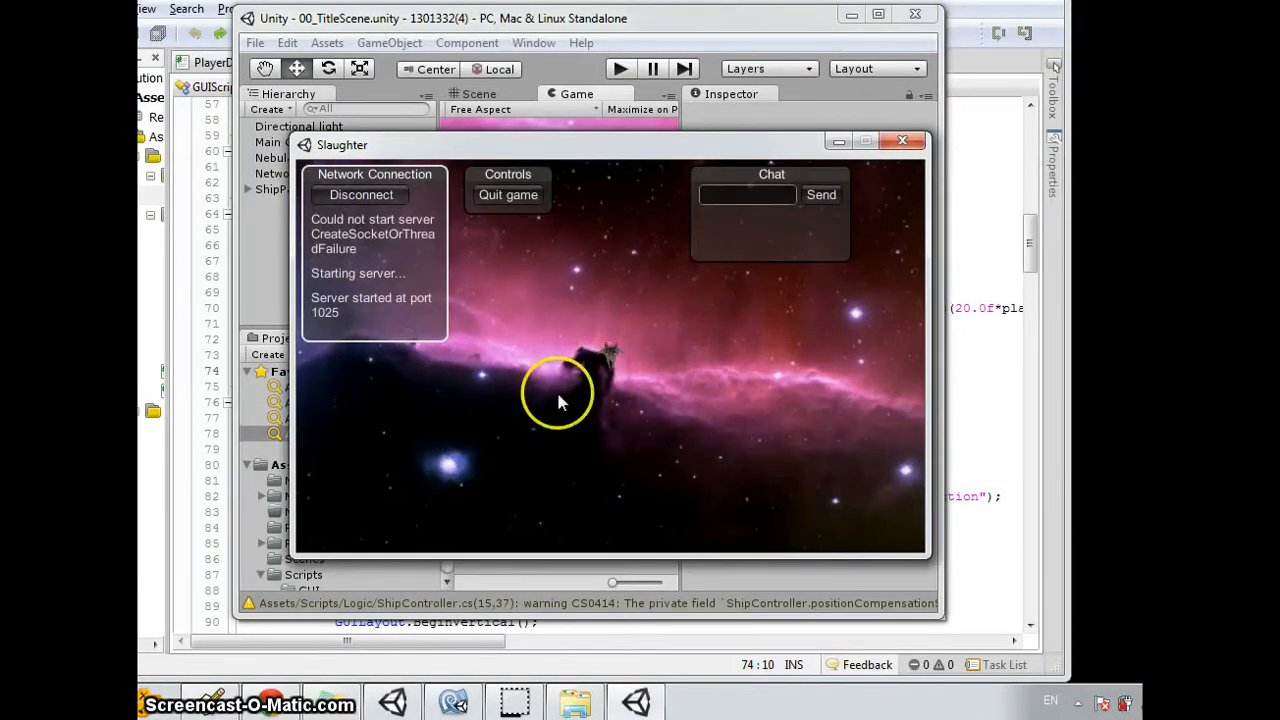
pyautogui.moveTo(336, 250)
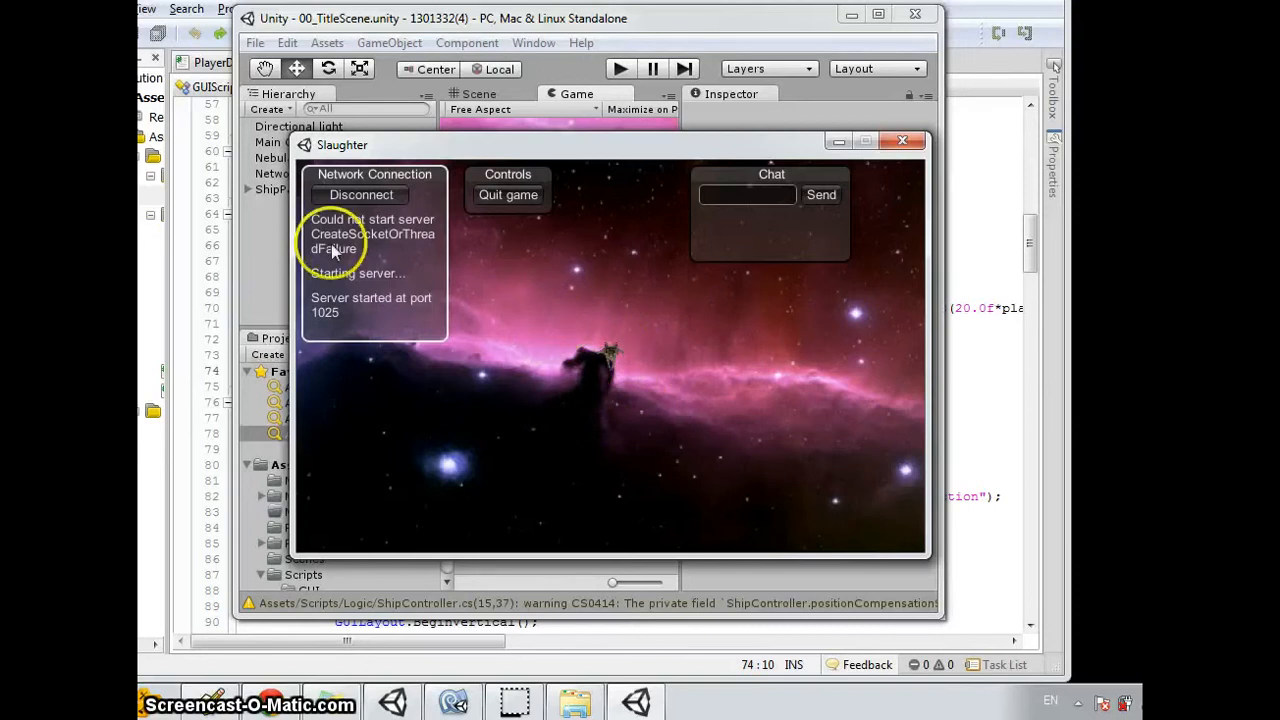
pyautogui.moveTo(770, 184)
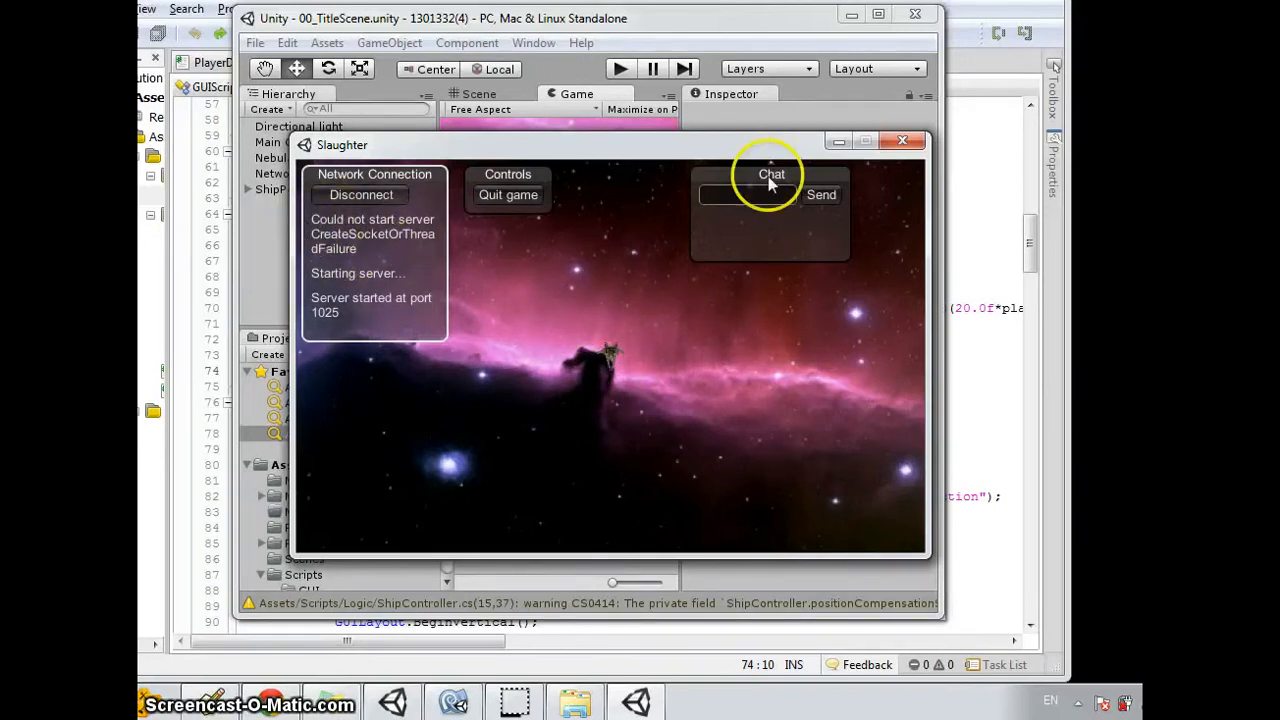
pyautogui.click(904, 140)
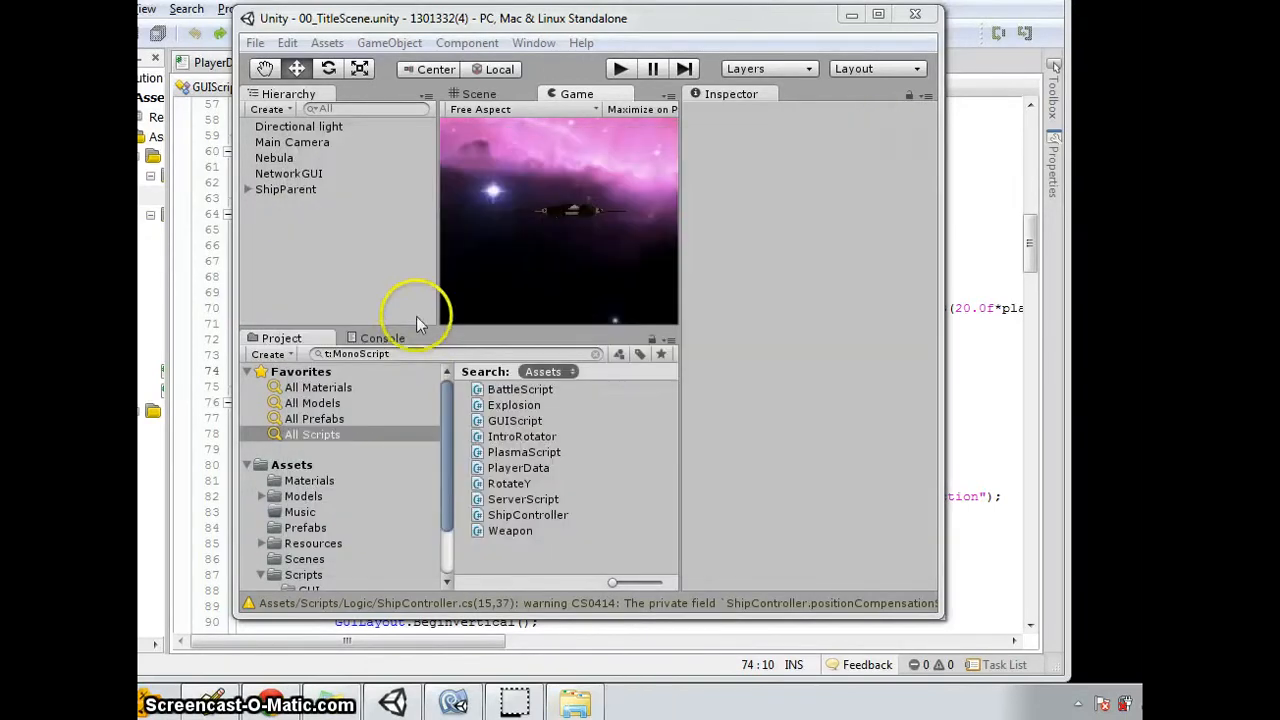
pyautogui.moveTo(448, 308)
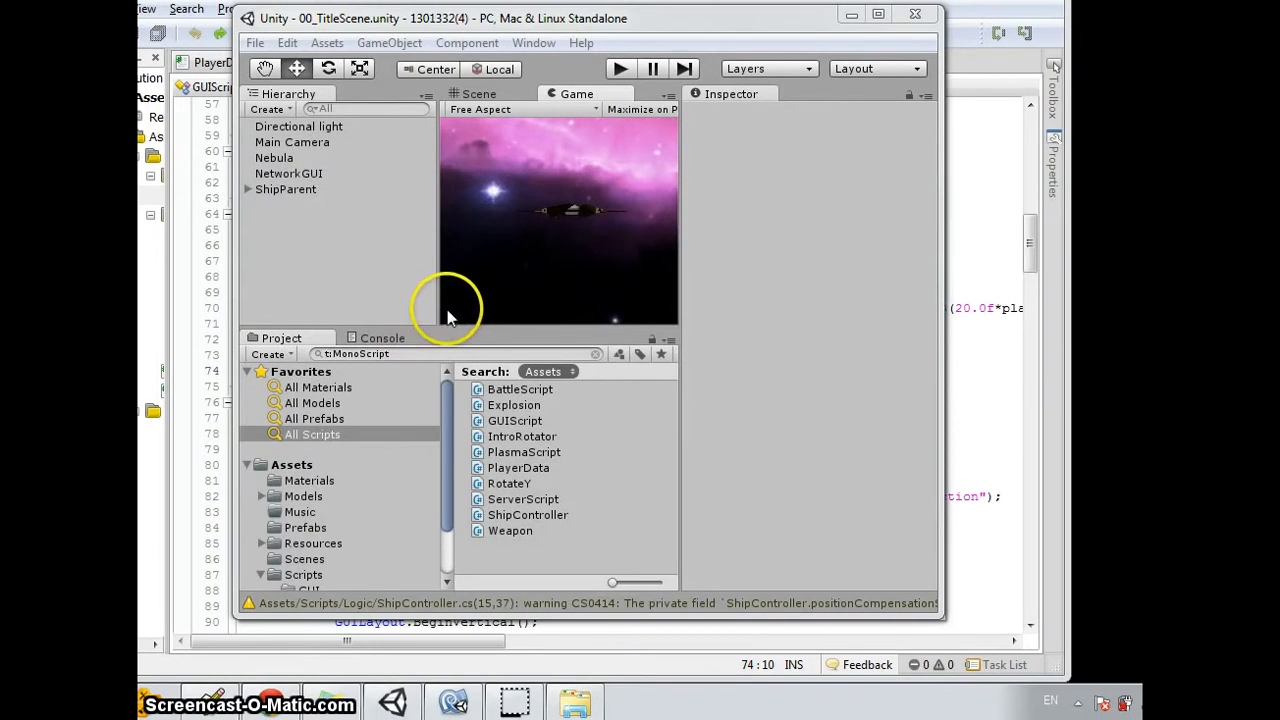
pyautogui.moveTo(500, 290)
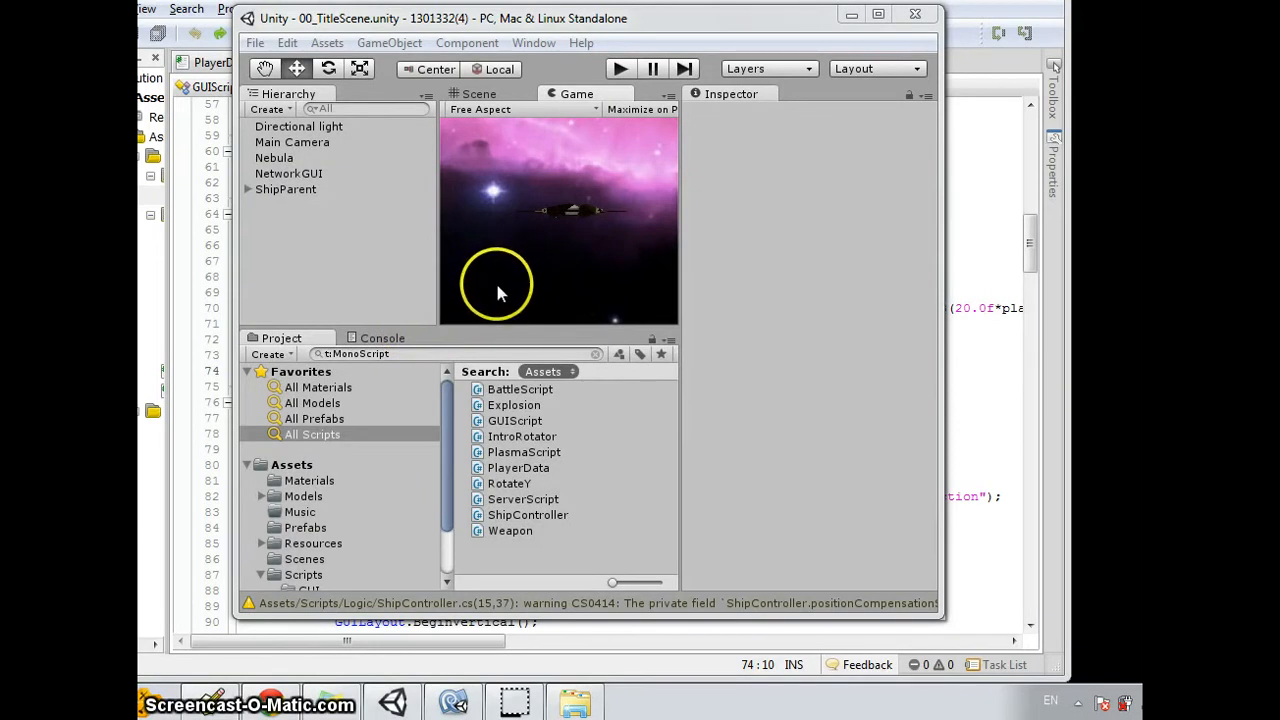
pyautogui.moveTo(548, 290)
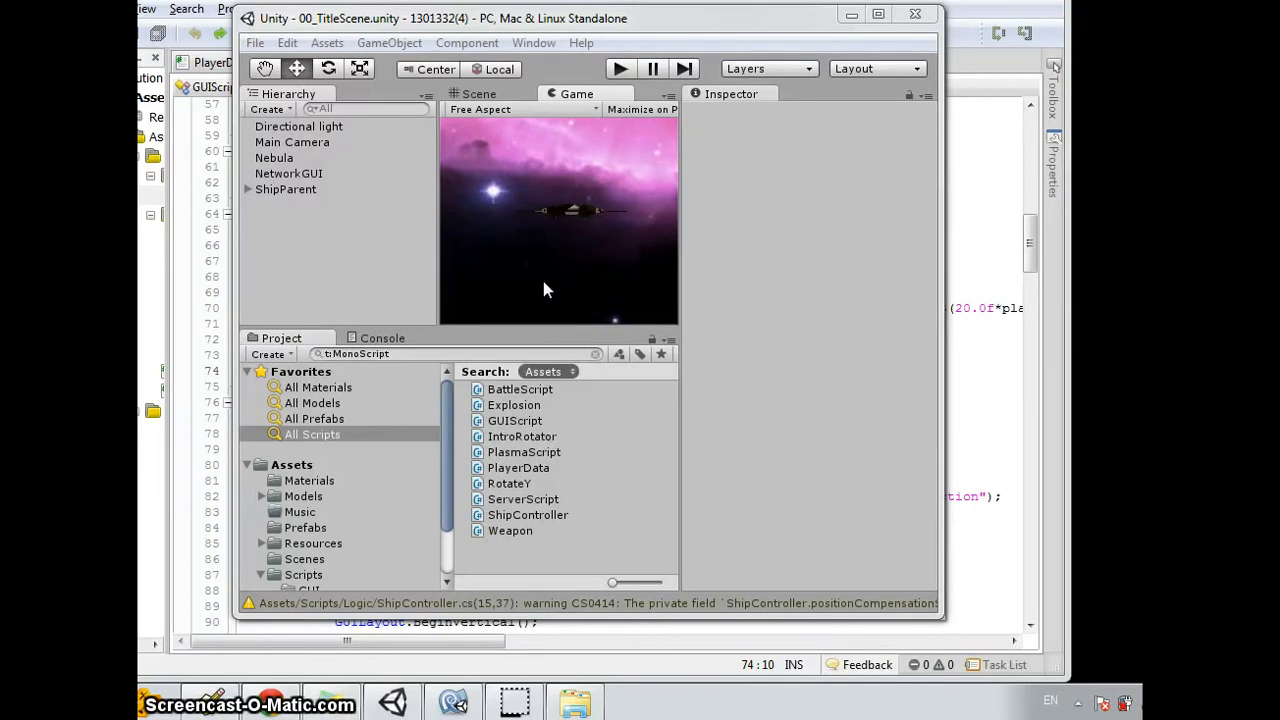
pyautogui.moveTo(548, 290)
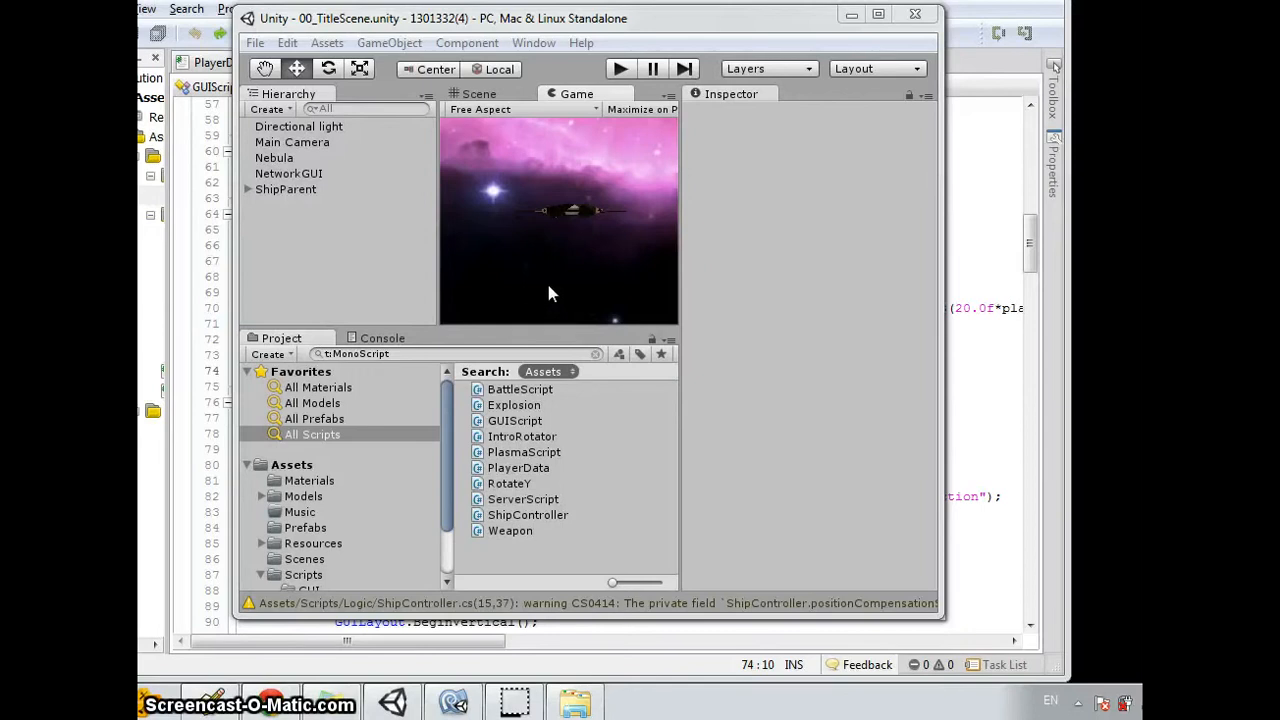
pyautogui.moveTo(704, 300)
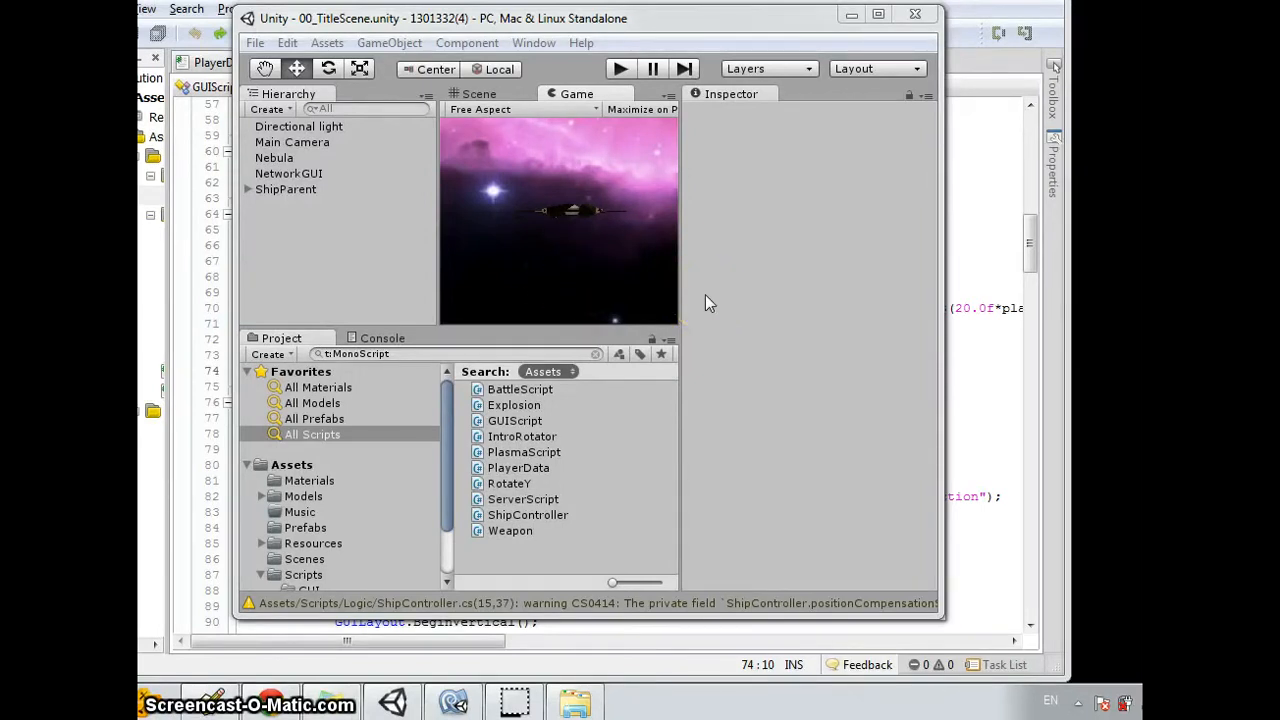
pyautogui.moveTo(716, 284)
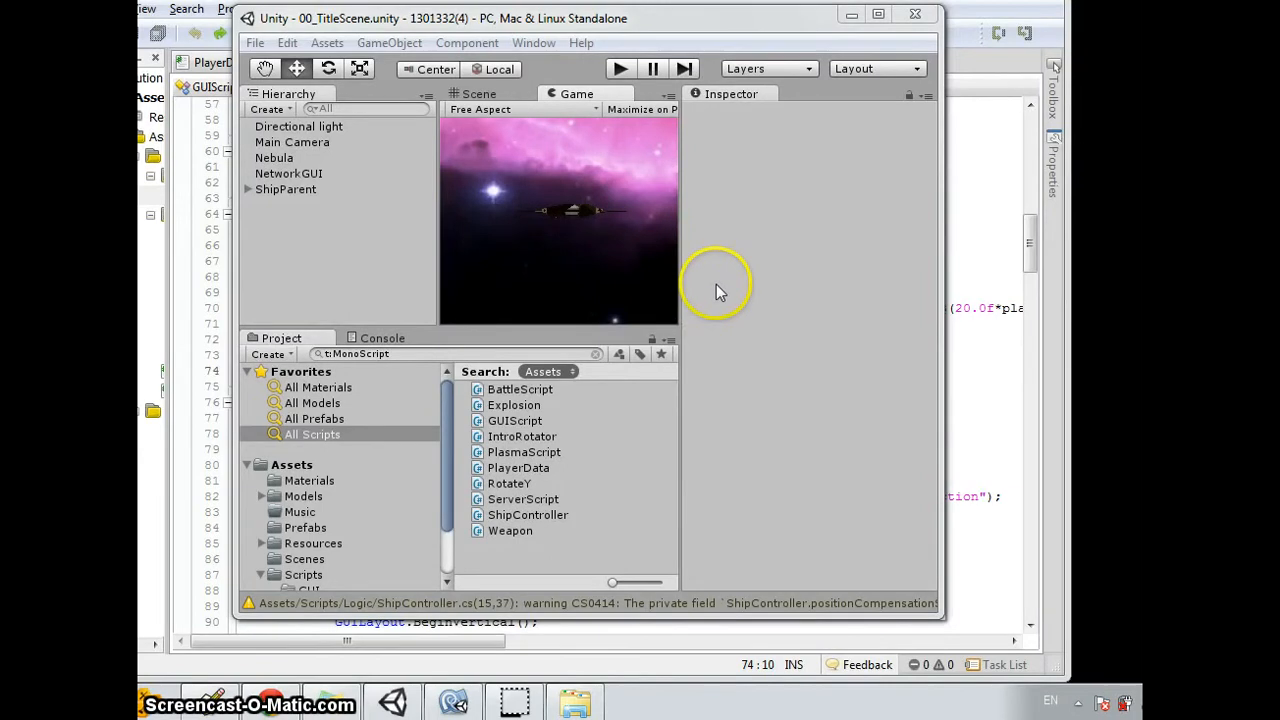
pyautogui.moveTo(960, 206)
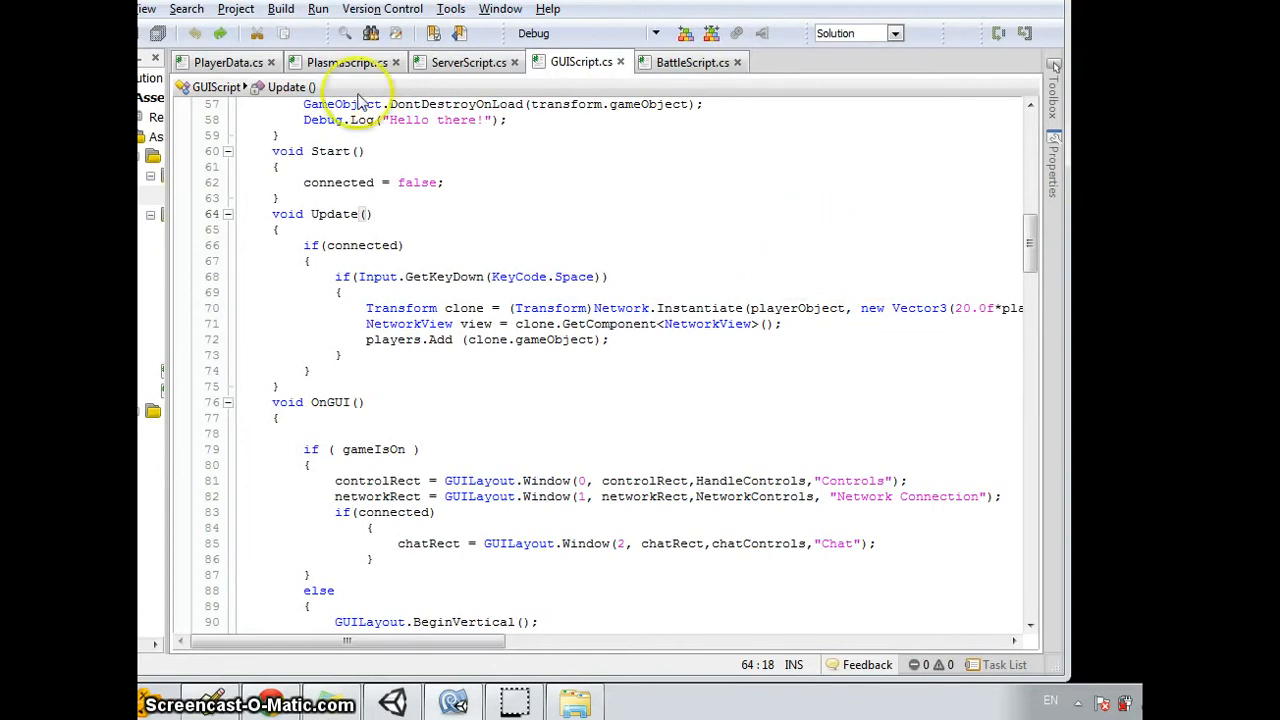
# Show PlasmaScript.cs with its FixedUpdate screen-edge wrapping code.
pyautogui.click(348, 62)
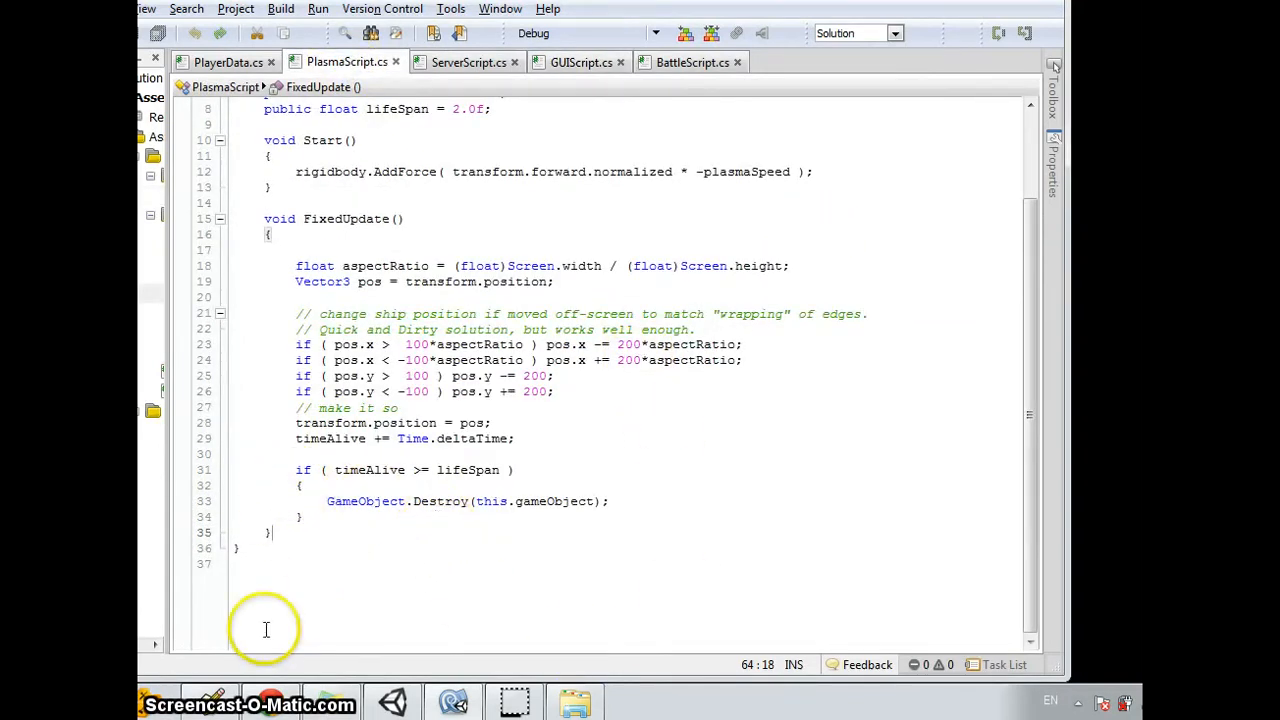
pyautogui.moveTo(520, 356)
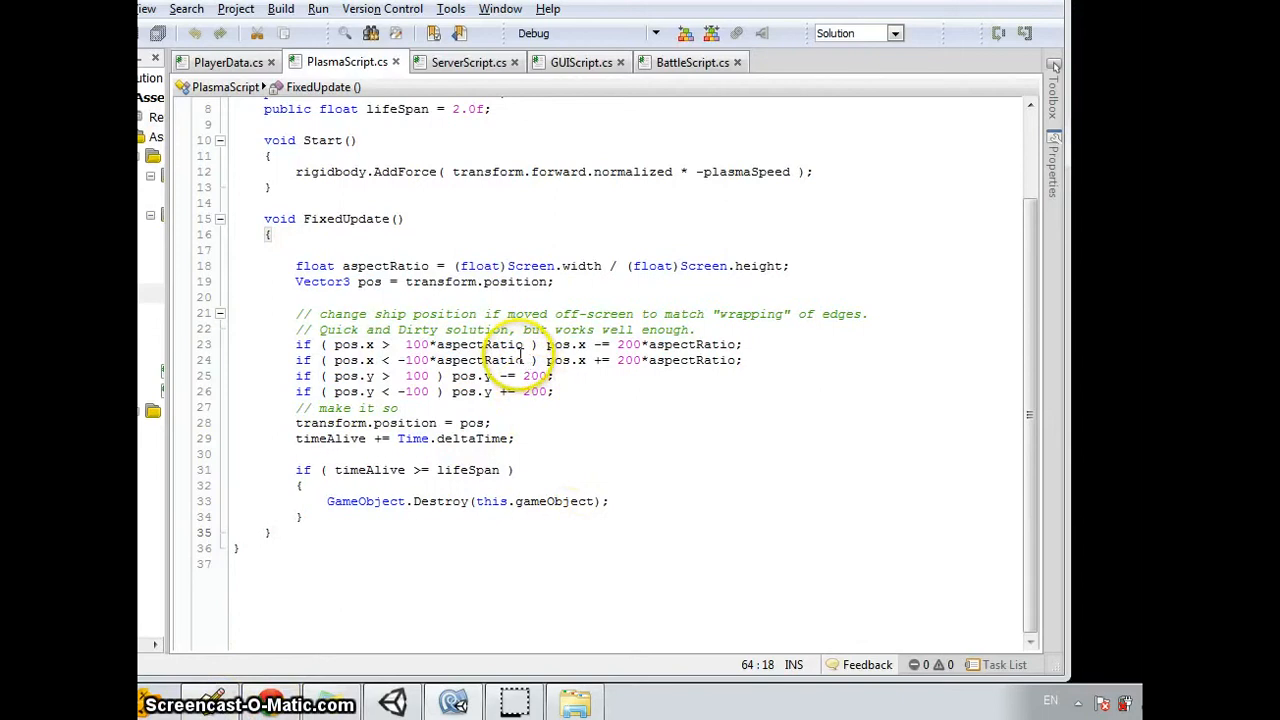
pyautogui.moveTo(838, 474)
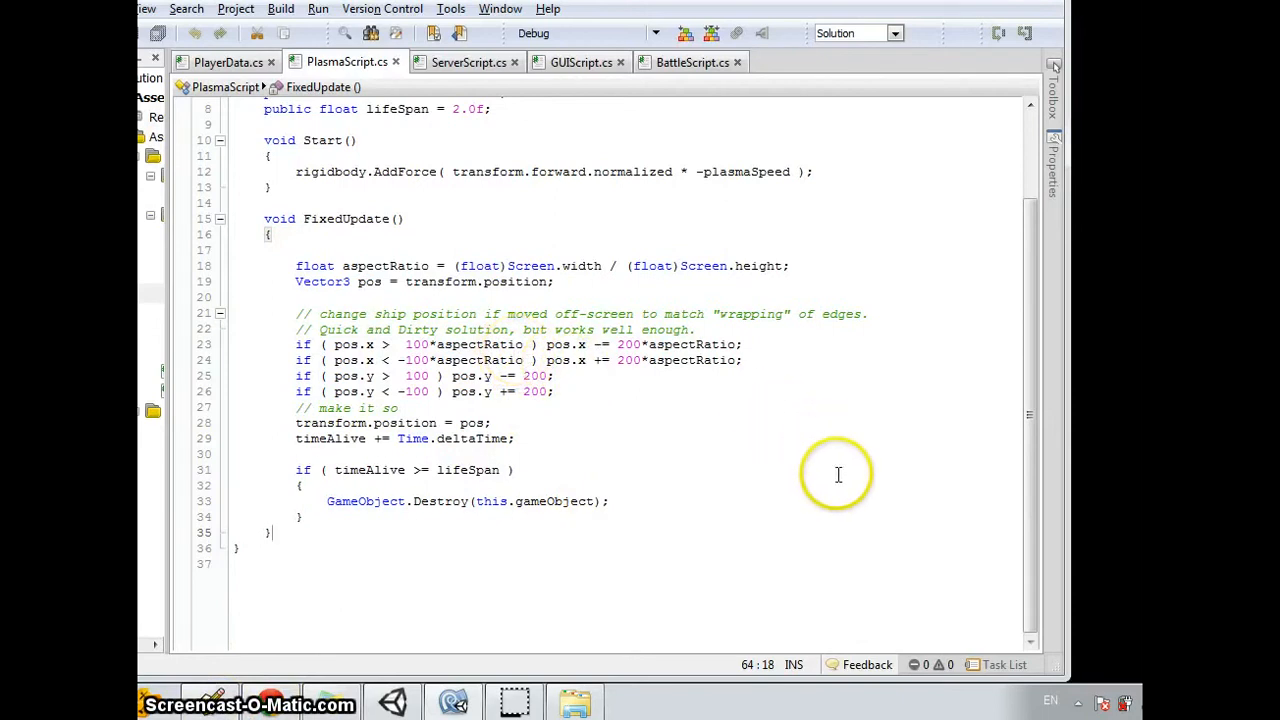
pyautogui.moveTo(224, 700)
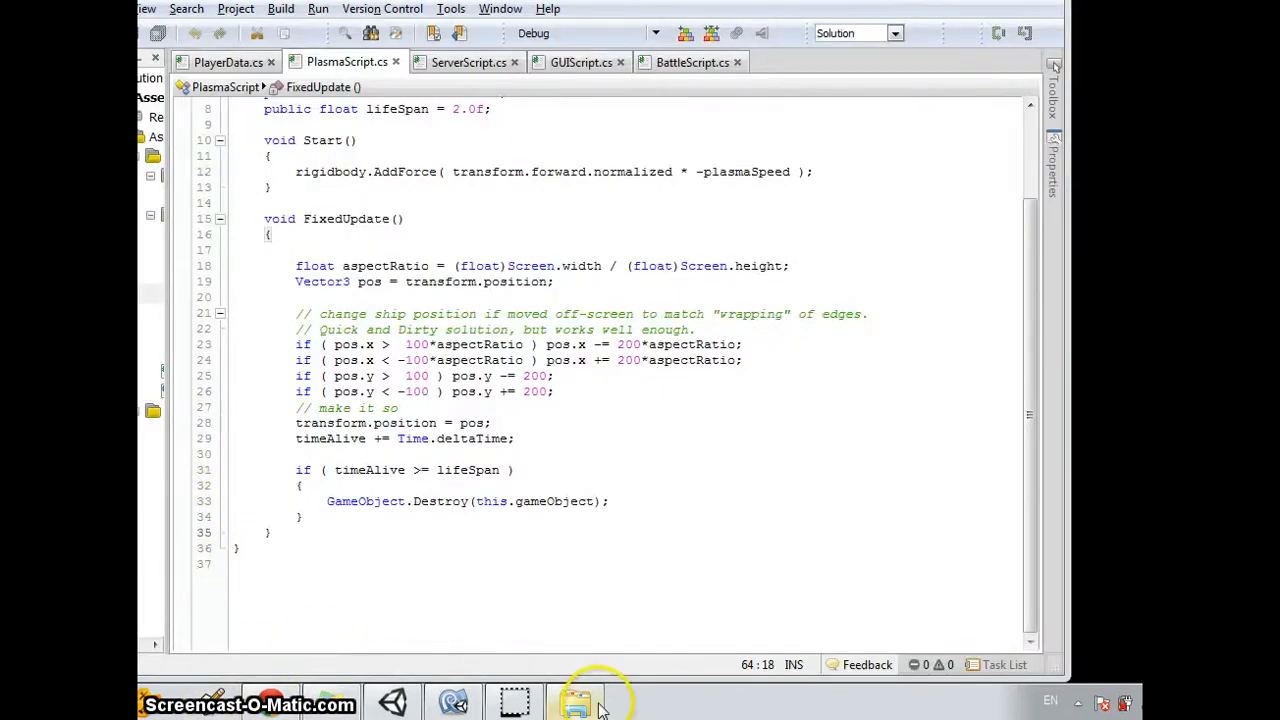
# Browse 1301332(3)\Assets\Scripts\Logic and open PlasmaScript.cs in Programmer's Notepad.
pyautogui.click(576, 702)
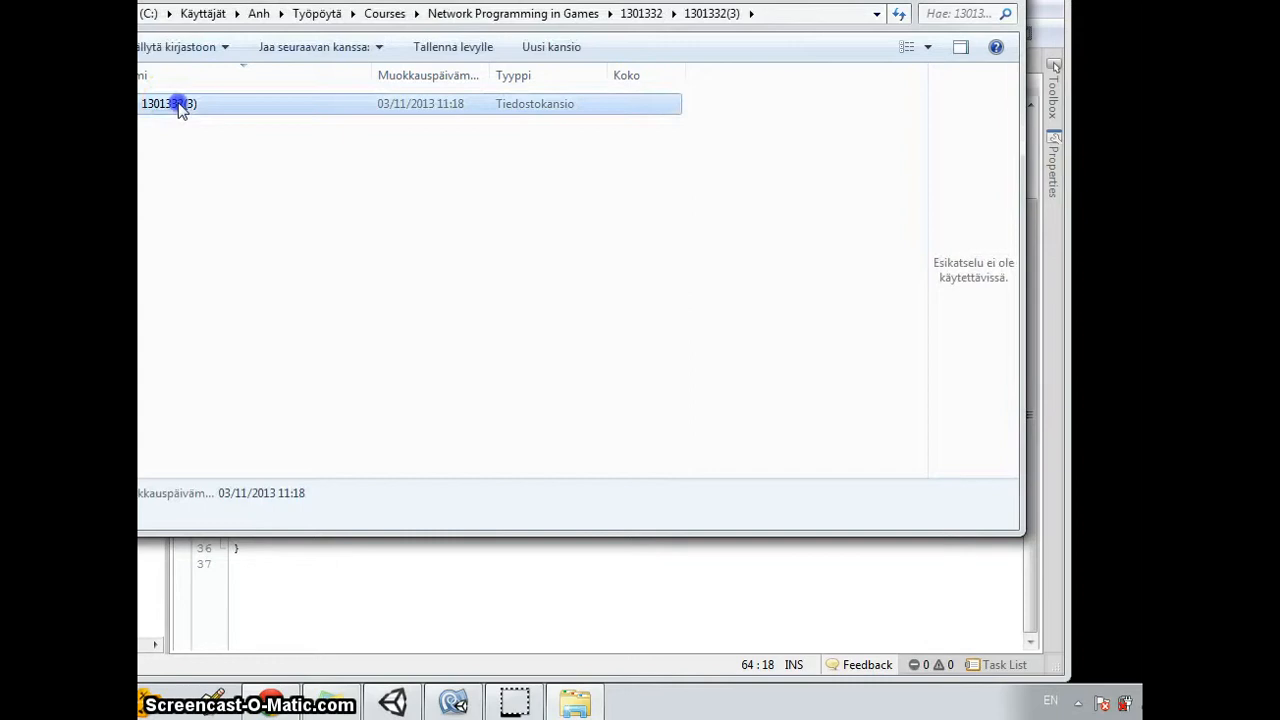
pyautogui.doubleClick(168, 104)
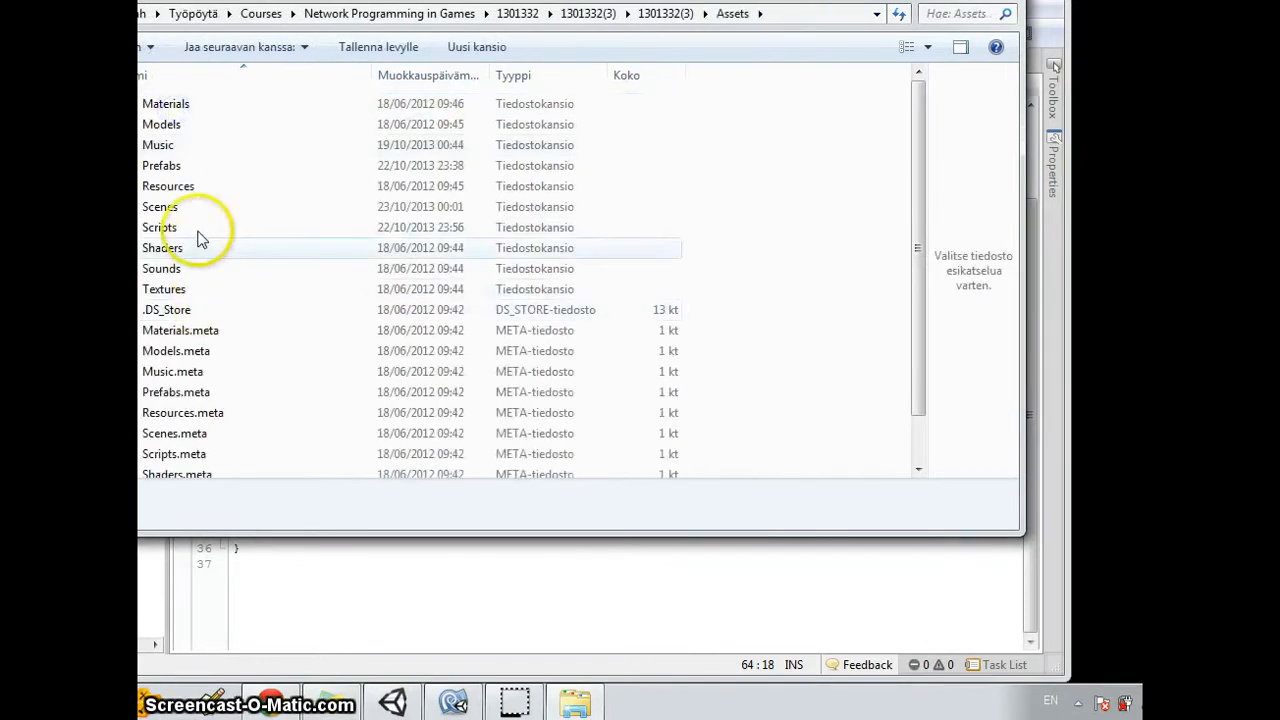
pyautogui.doubleClick(160, 228)
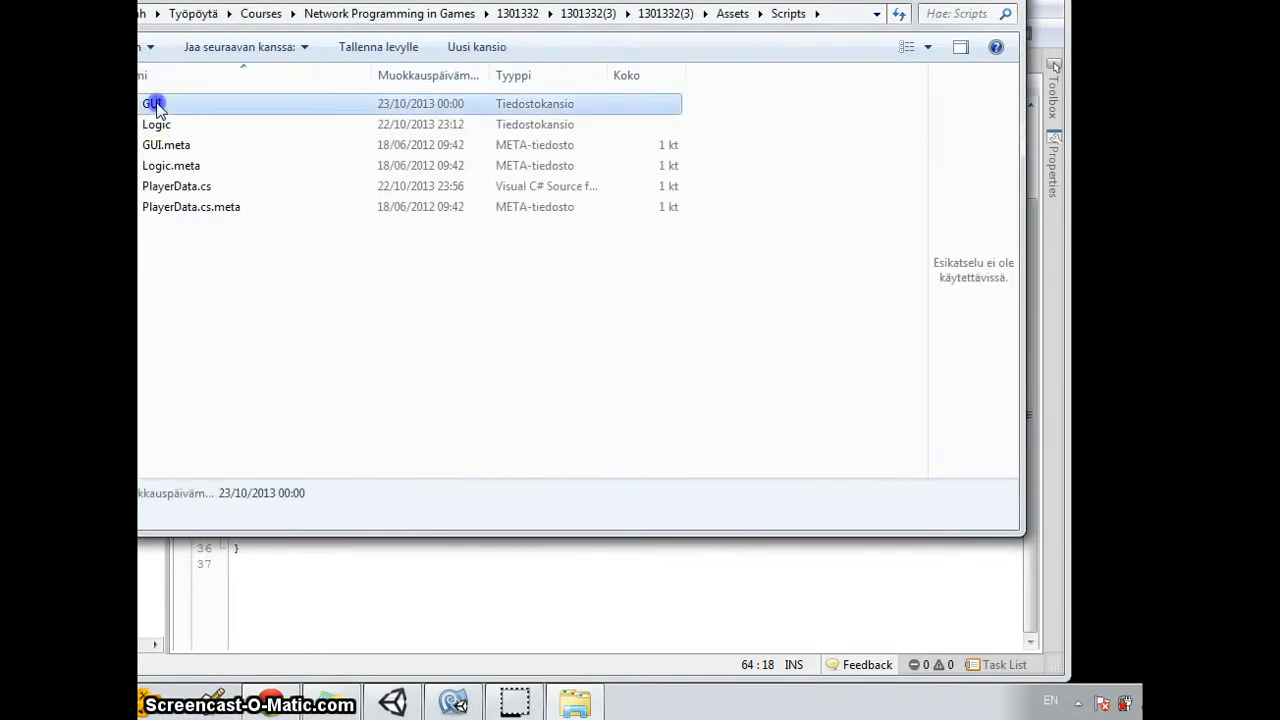
pyautogui.doubleClick(152, 104)
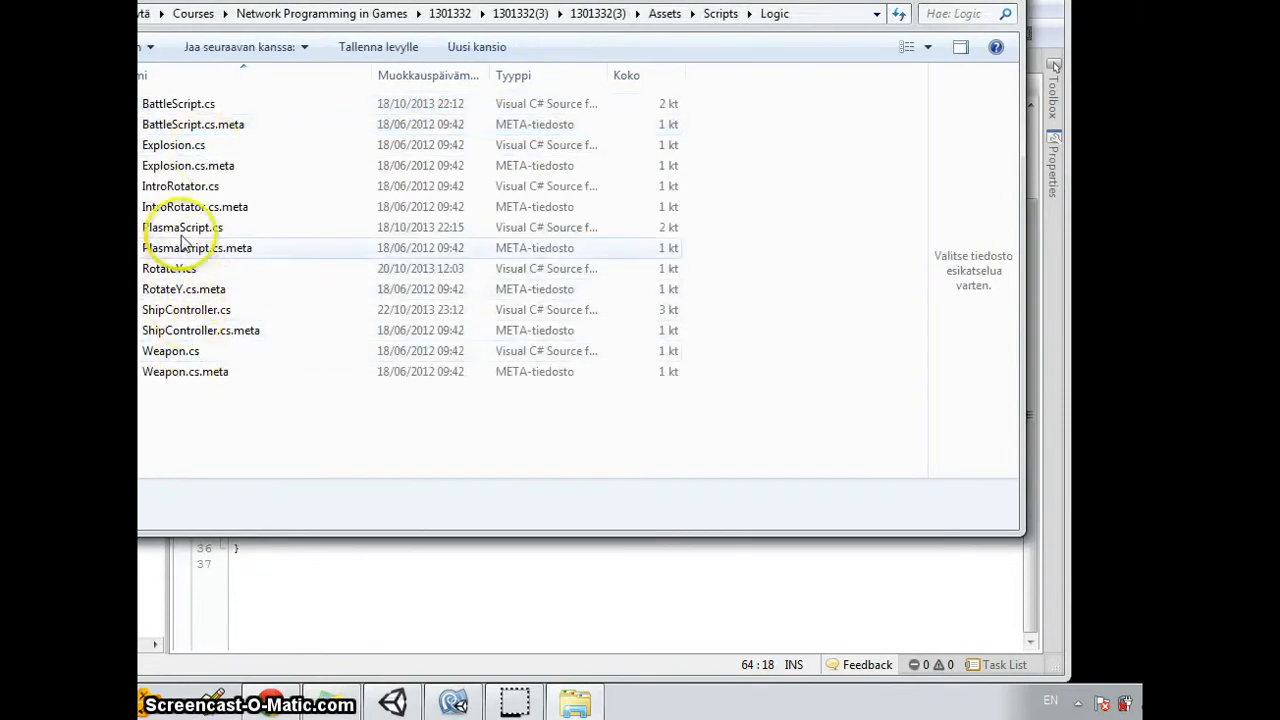
pyautogui.rightClick(178, 228)
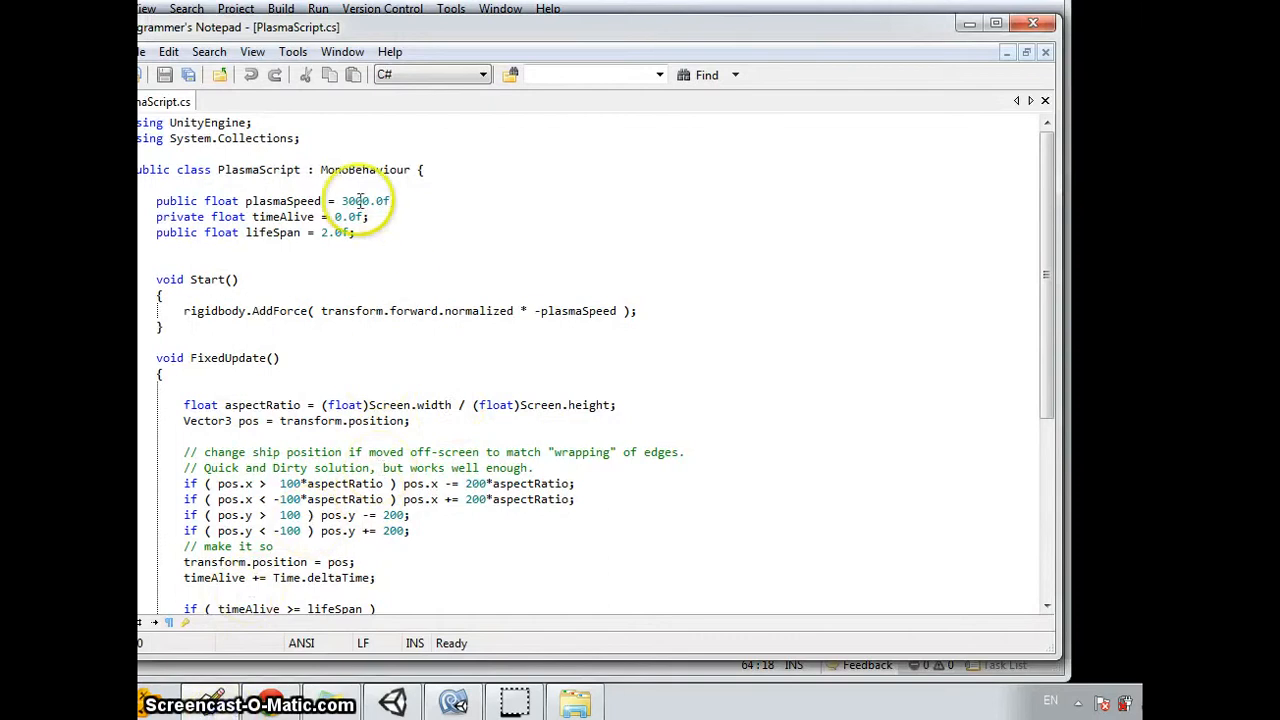
pyautogui.scroll(-3)
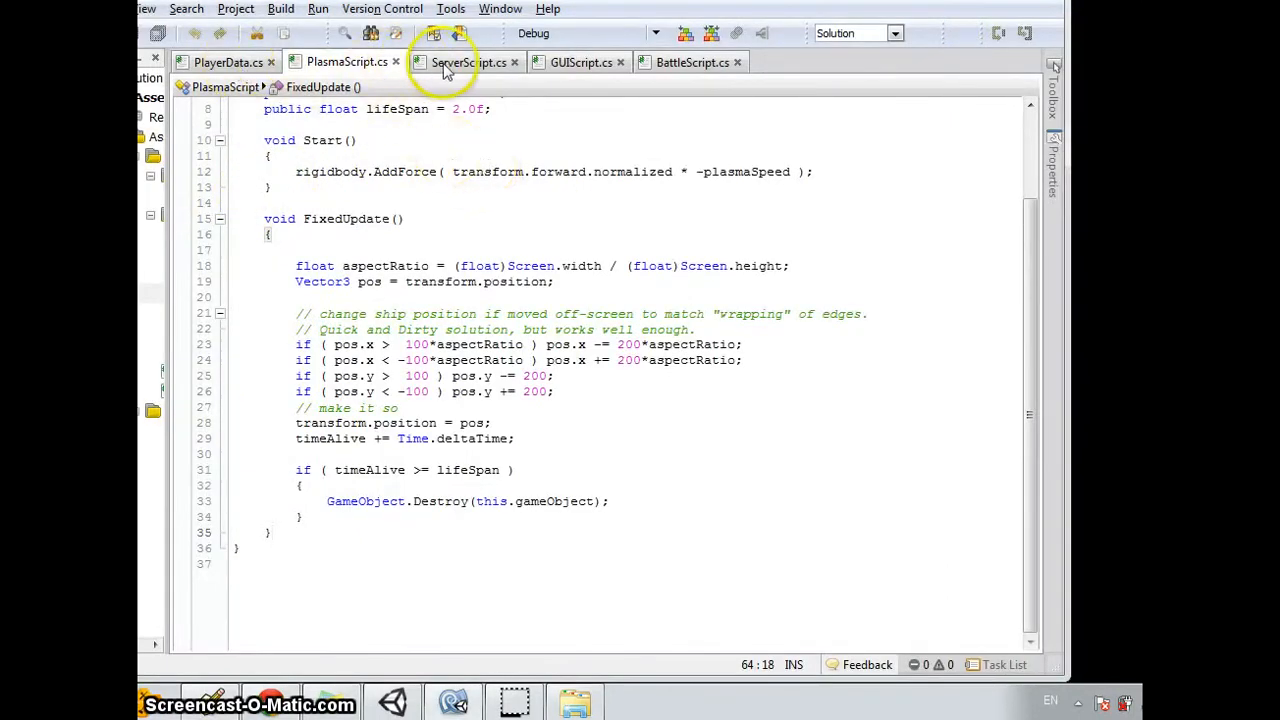
# Select the Player prefab and show its Player script interpolation and extrapolation fields.
pyautogui.click(468, 62)
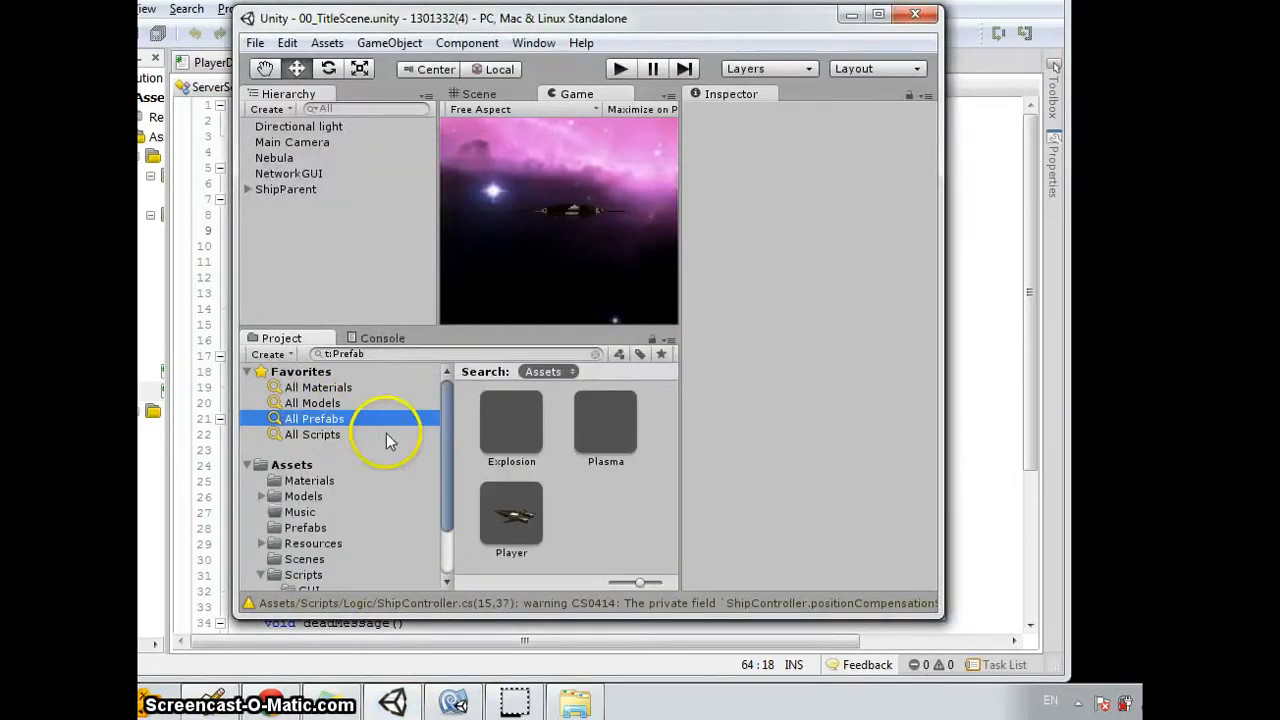
pyautogui.click(512, 516)
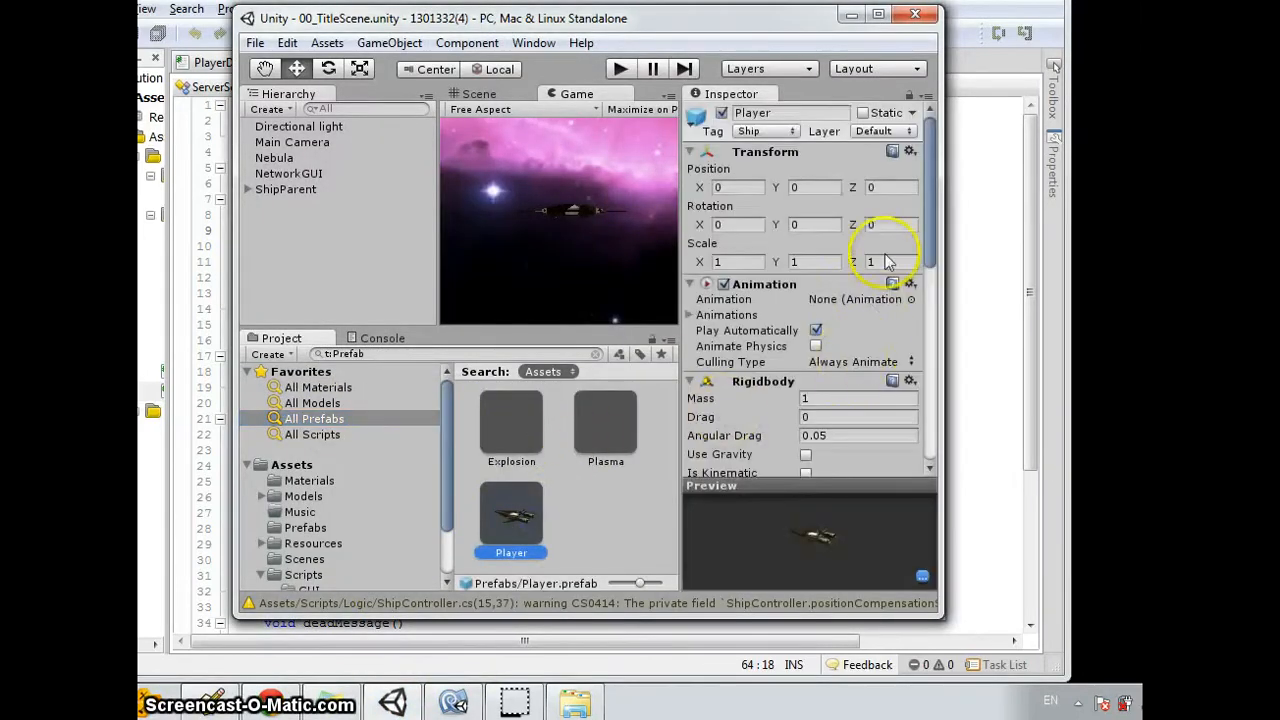
pyautogui.scroll(-3)
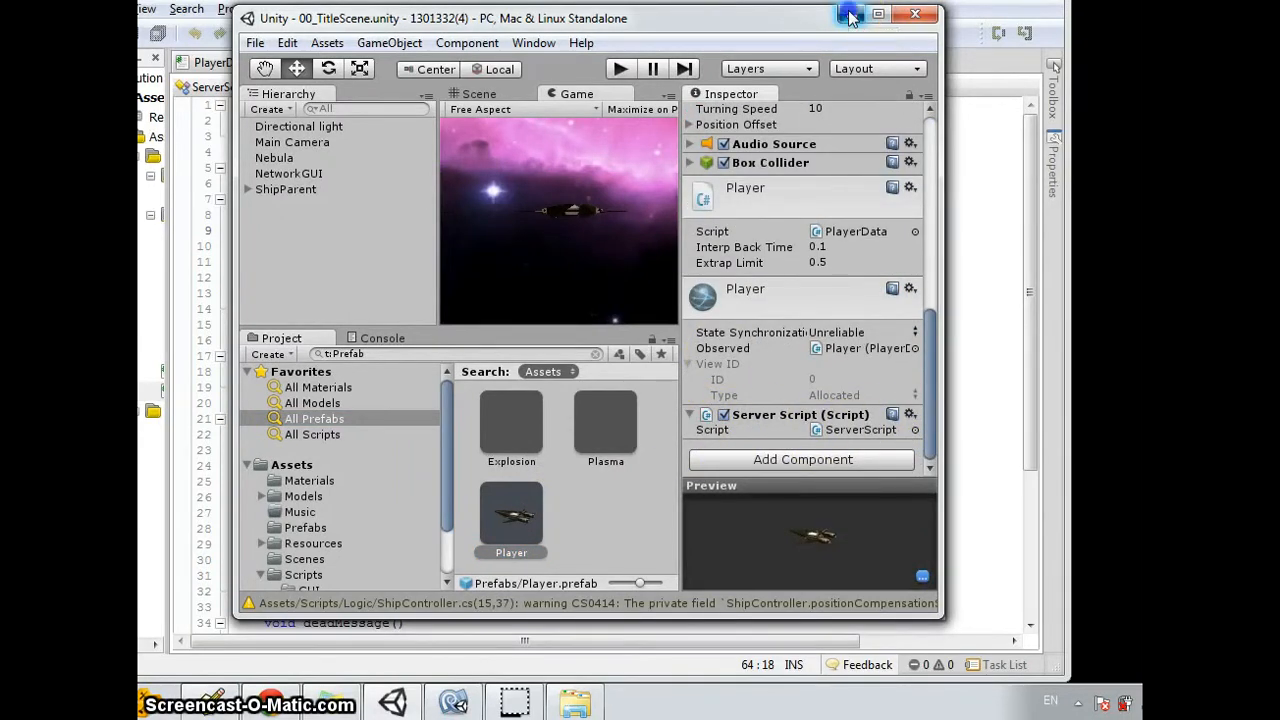
# Review the OnTriggerEnter handler and its Plasma tag check in ServerScript.cs.
pyautogui.click(878, 12)
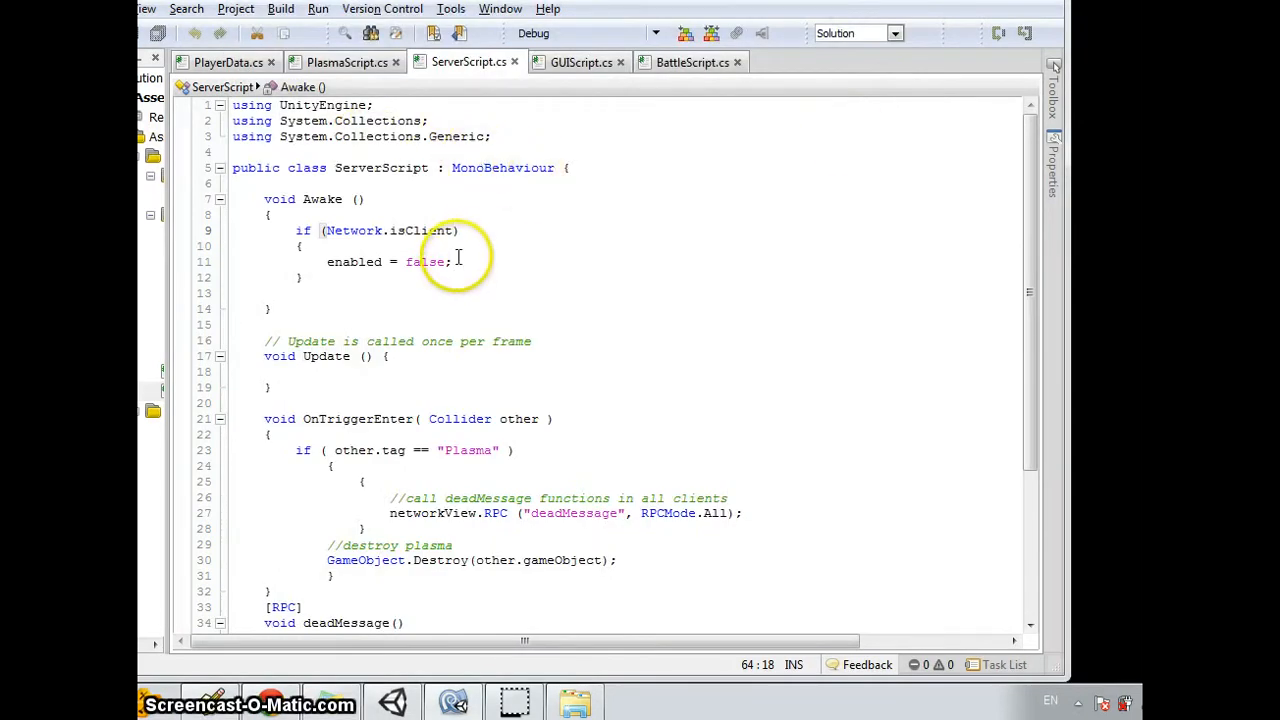
pyautogui.moveTo(324, 348)
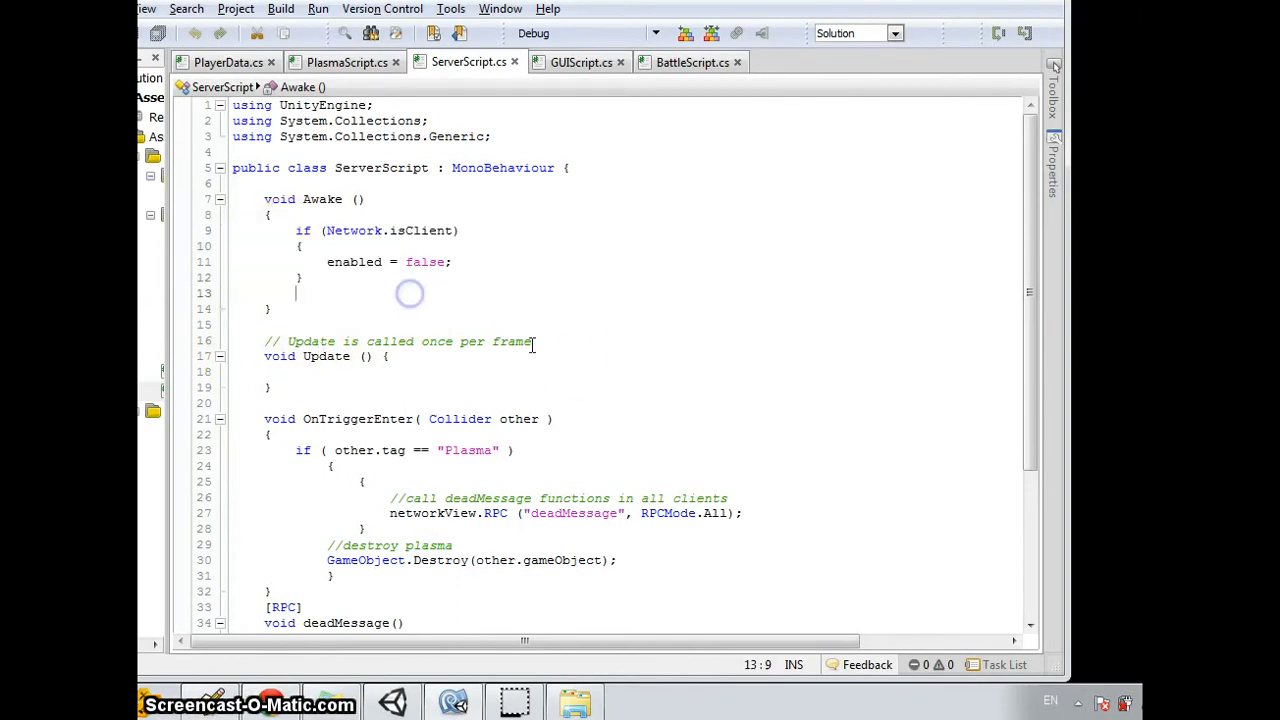
pyautogui.moveTo(566, 360)
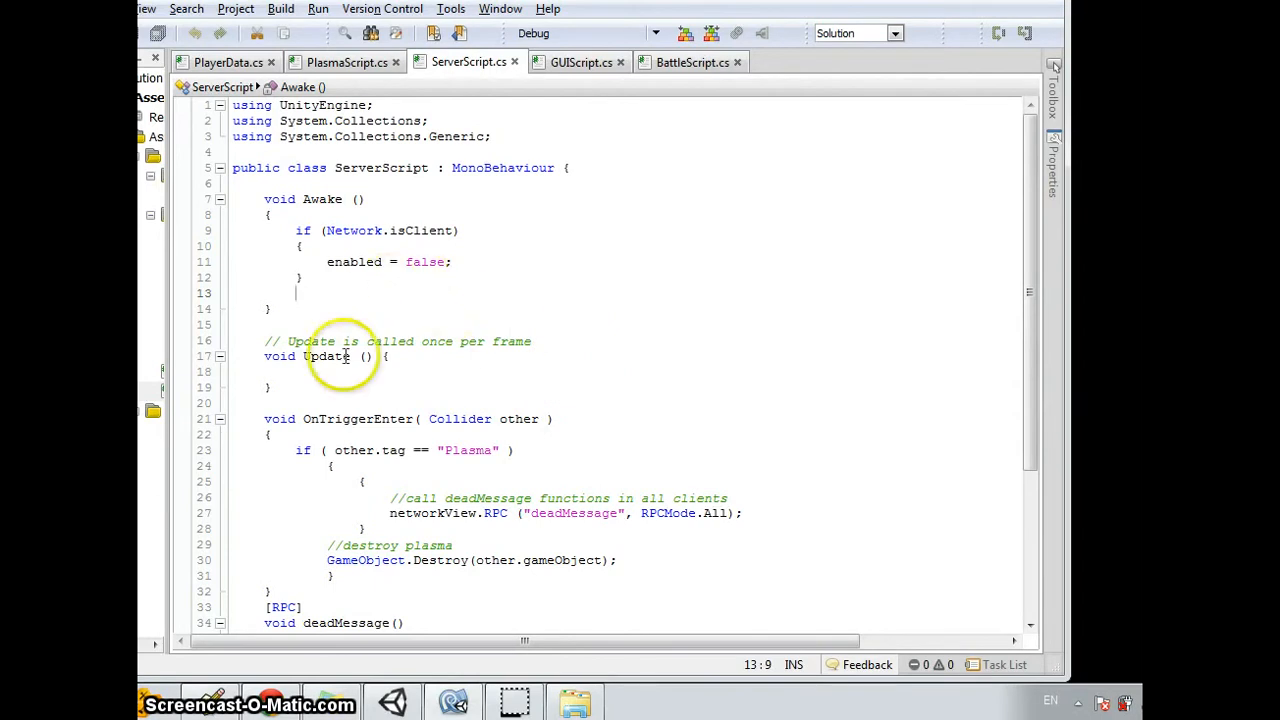
pyautogui.moveTo(448, 280)
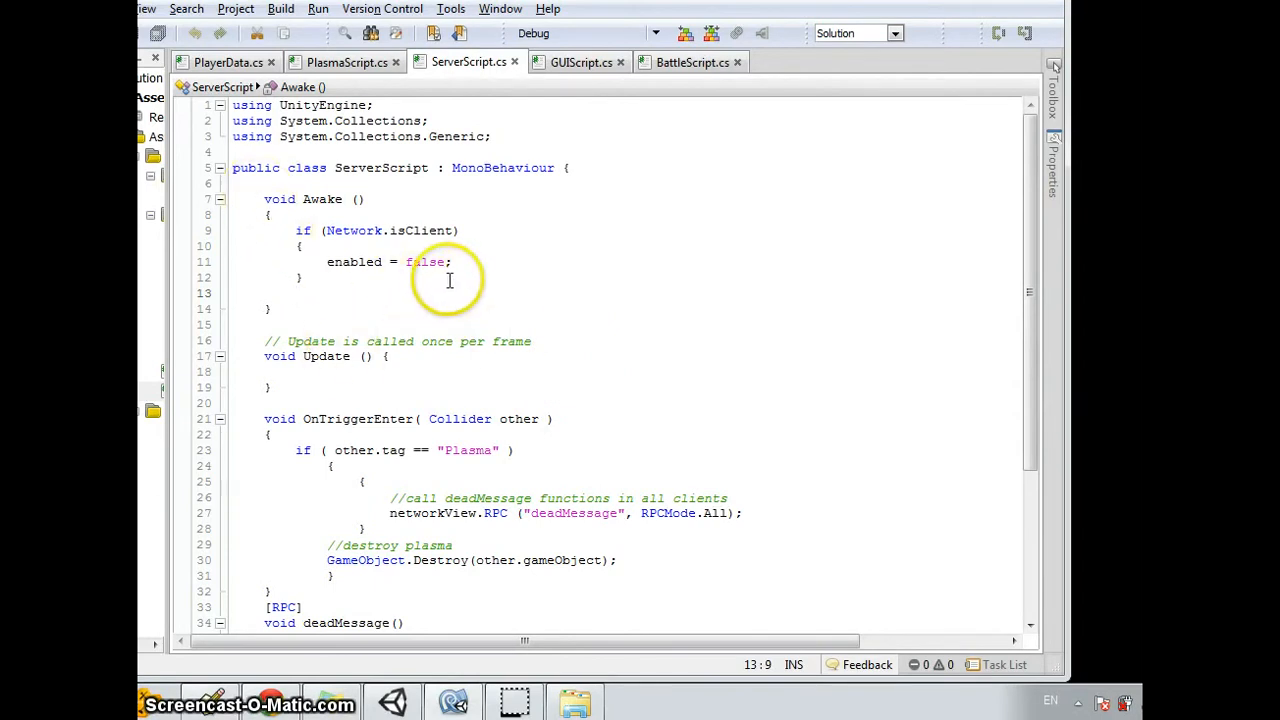
pyautogui.scroll(-3)
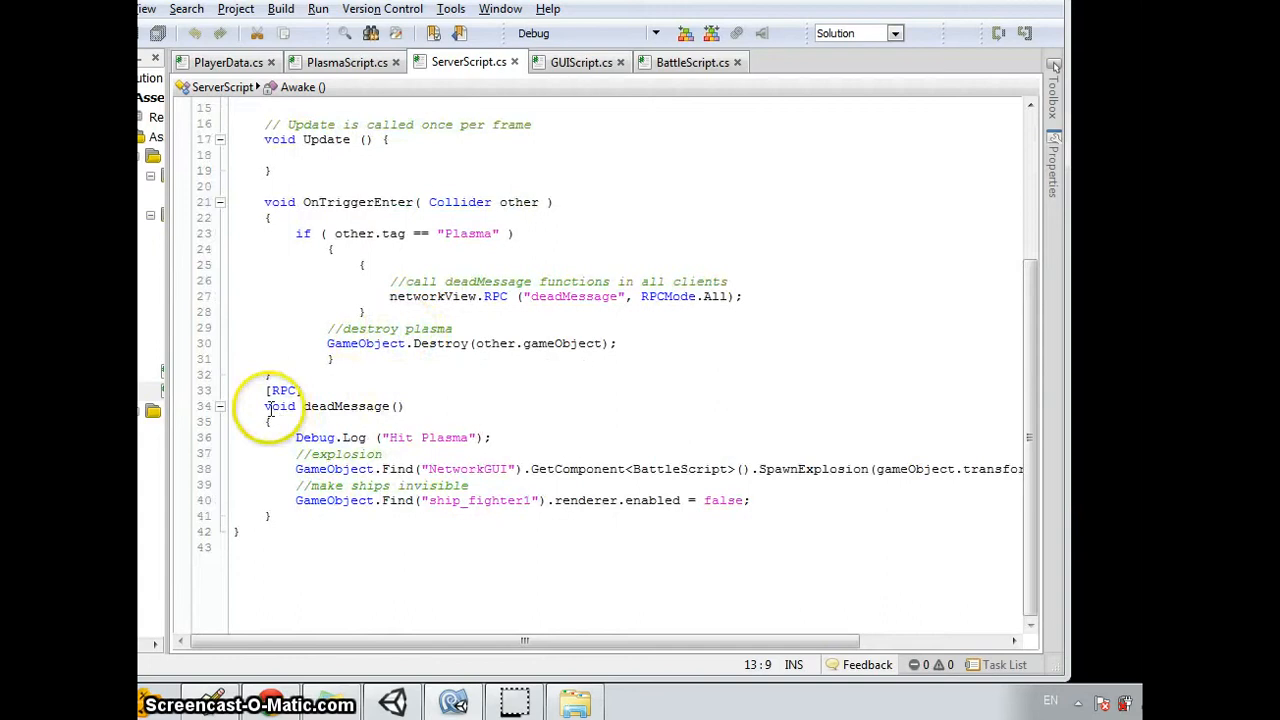
pyautogui.moveTo(264, 200); pyautogui.dragTo(408, 358)
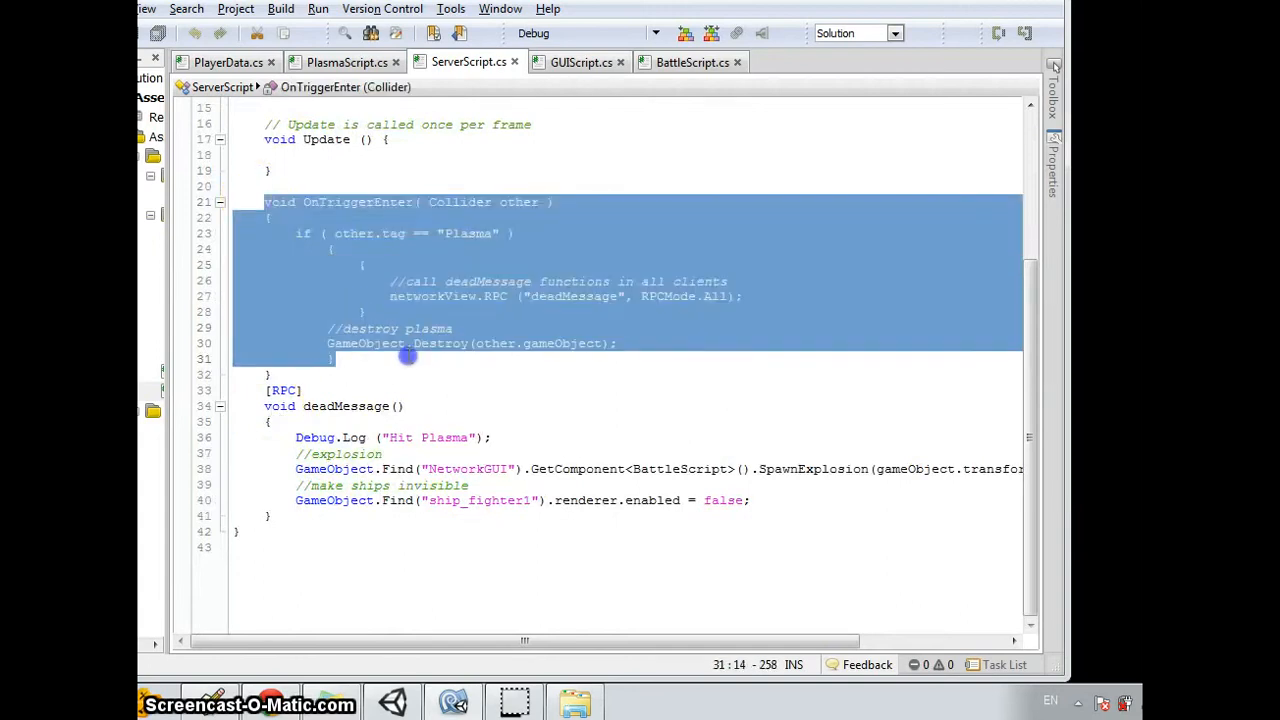
pyautogui.click(492, 380)
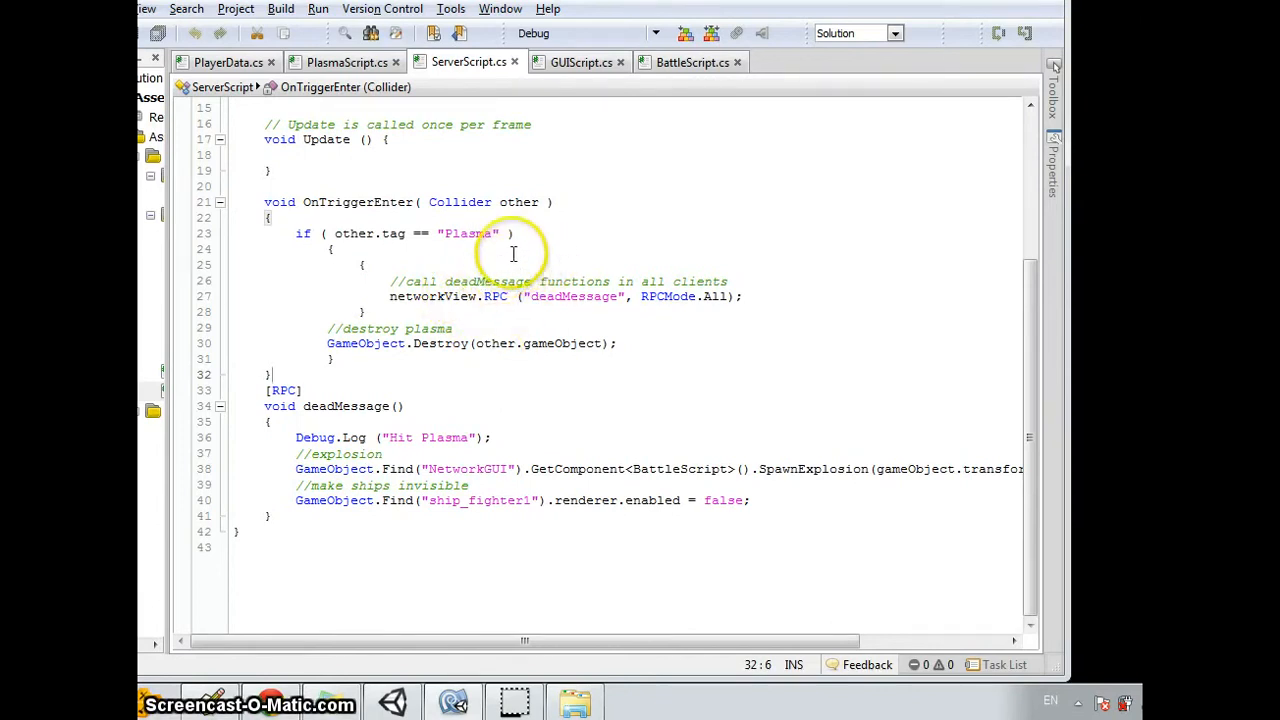
pyautogui.moveTo(550, 304)
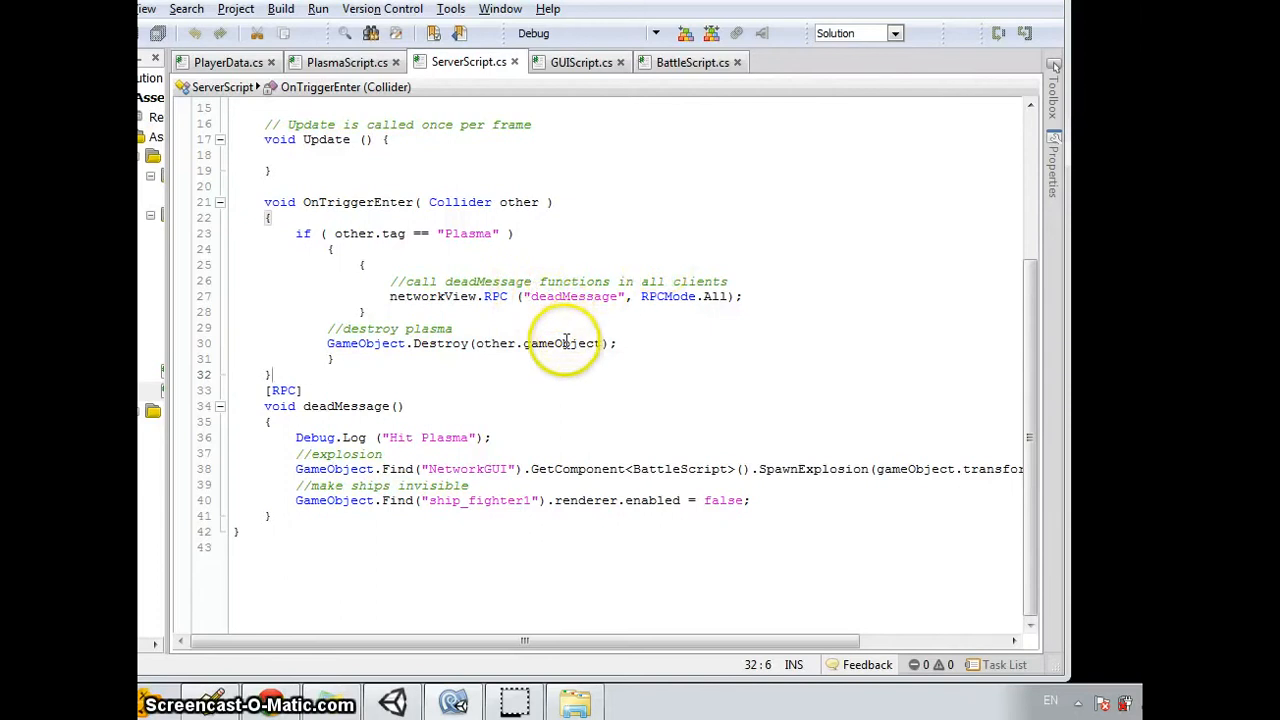
pyautogui.moveTo(450, 232)
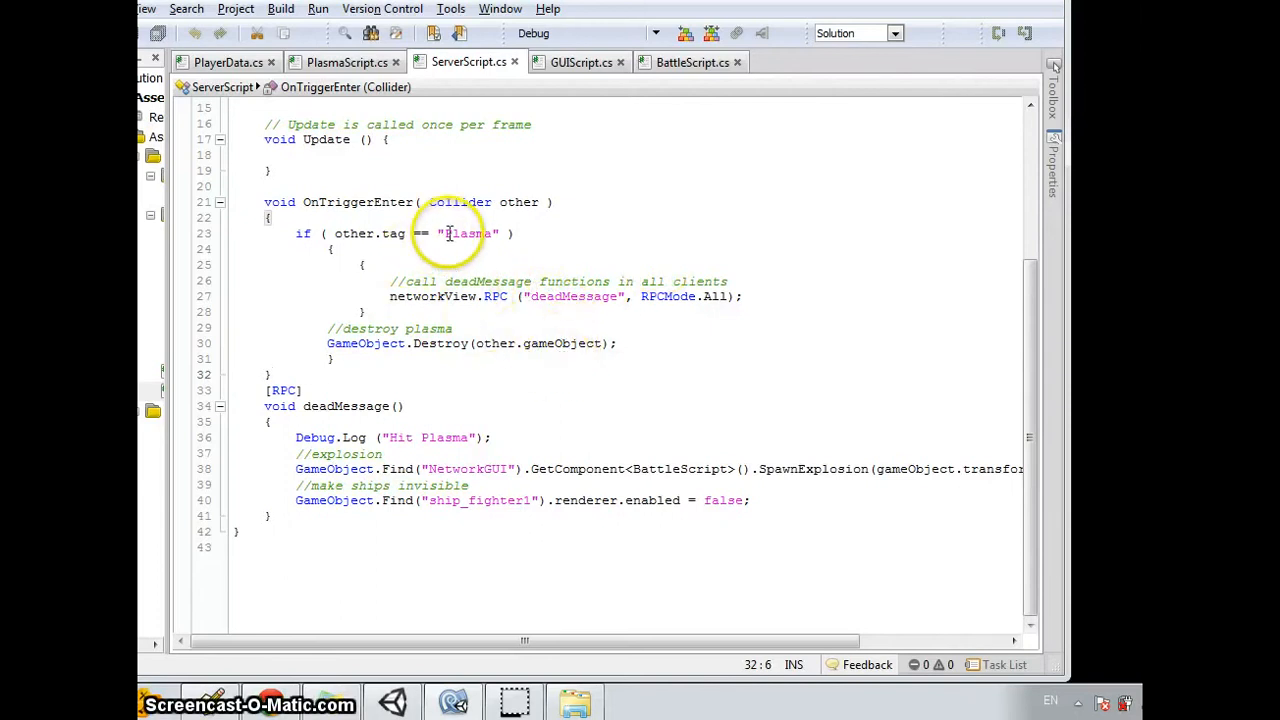
pyautogui.doubleClick(468, 232)
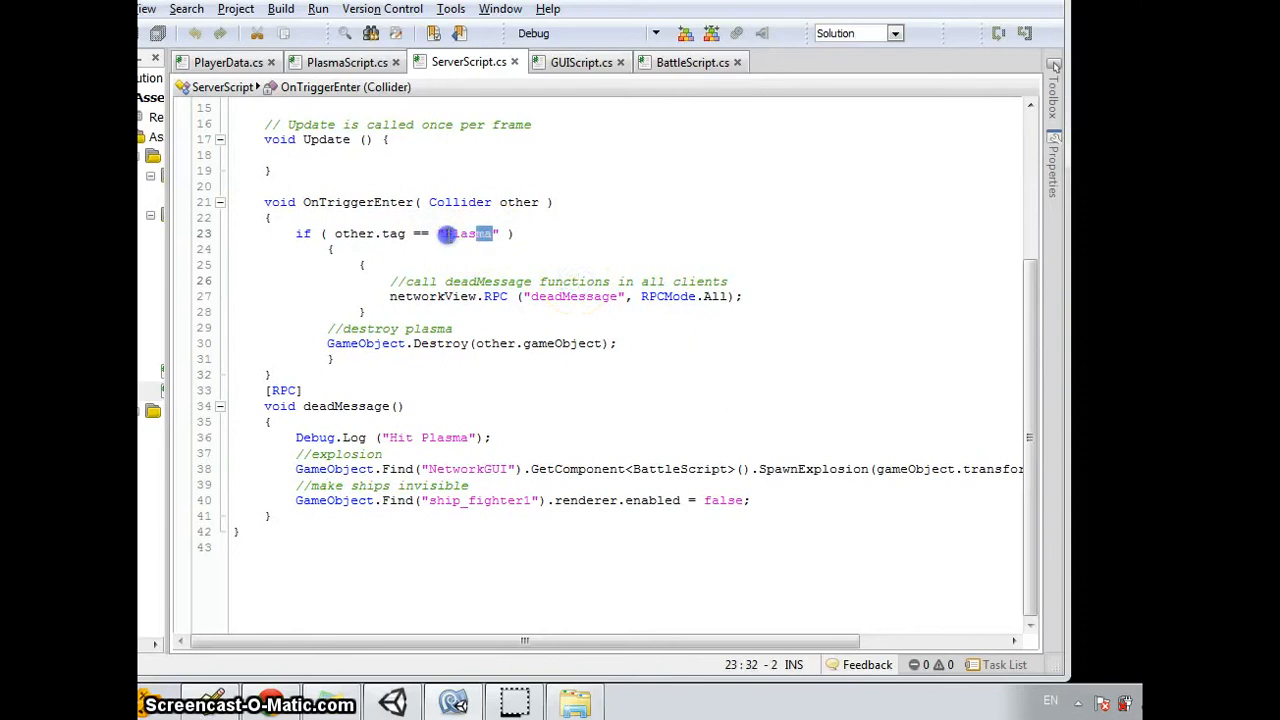
pyautogui.click(568, 256)
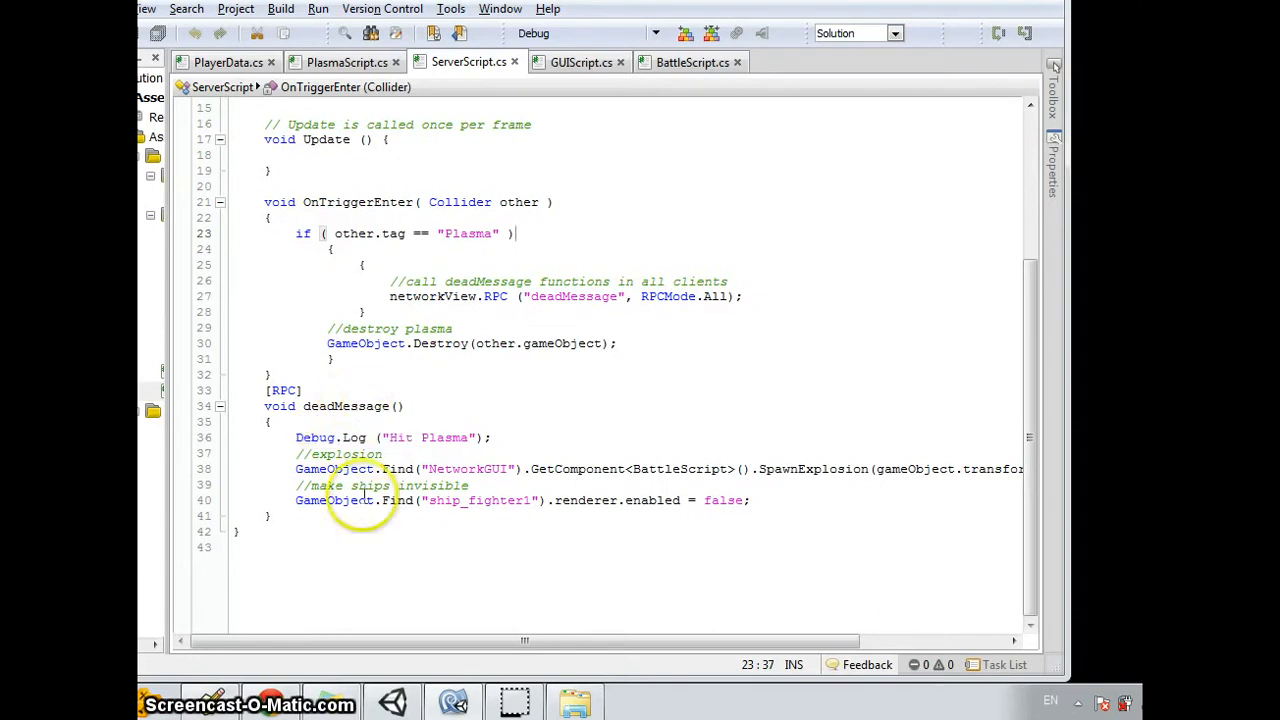
pyautogui.click(622, 344)
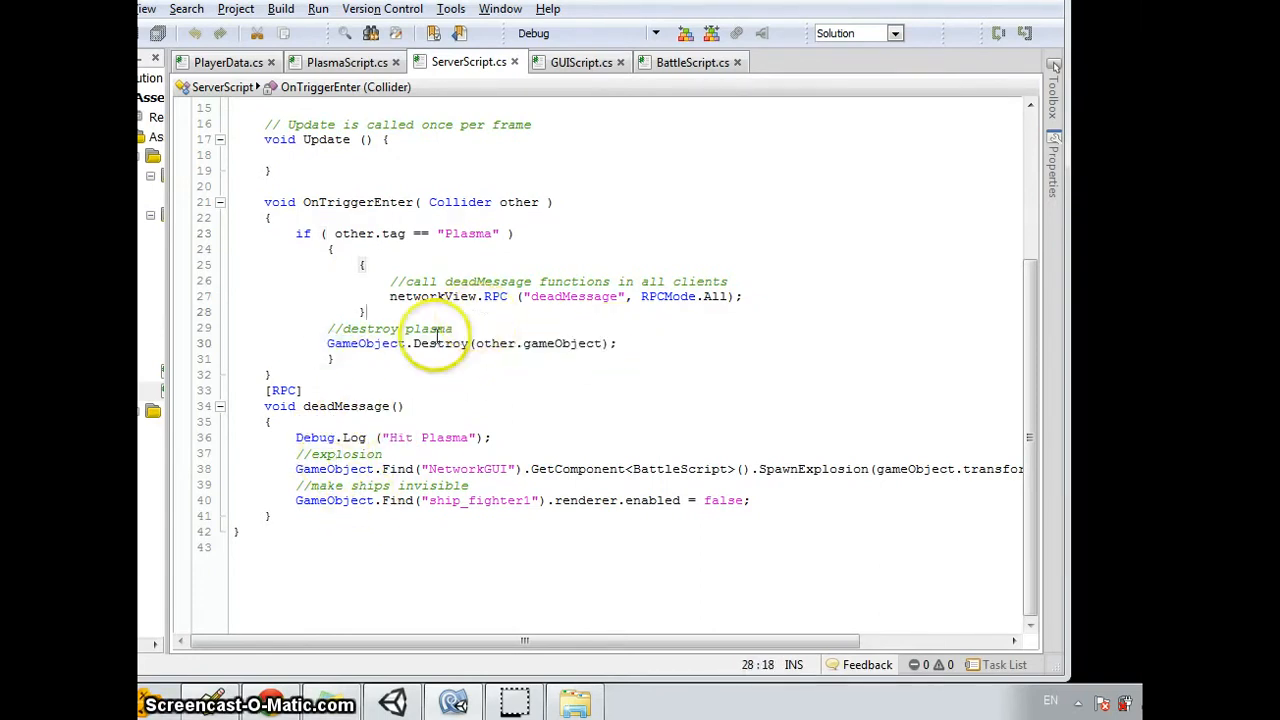
# Review deadMessage and BattleScript's explosion spawn, including the line hiding ship_fighter1's renderer.
pyautogui.moveTo(264, 404); pyautogui.dragTo(300, 518)
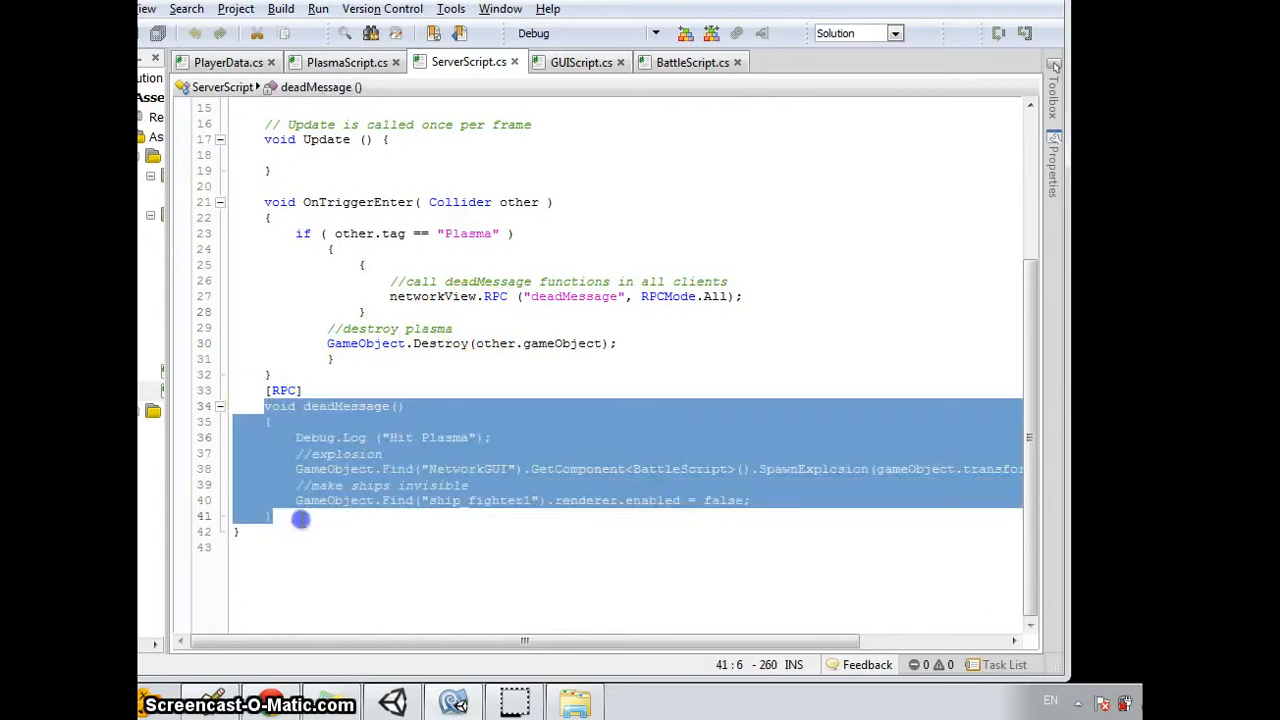
pyautogui.click(480, 280)
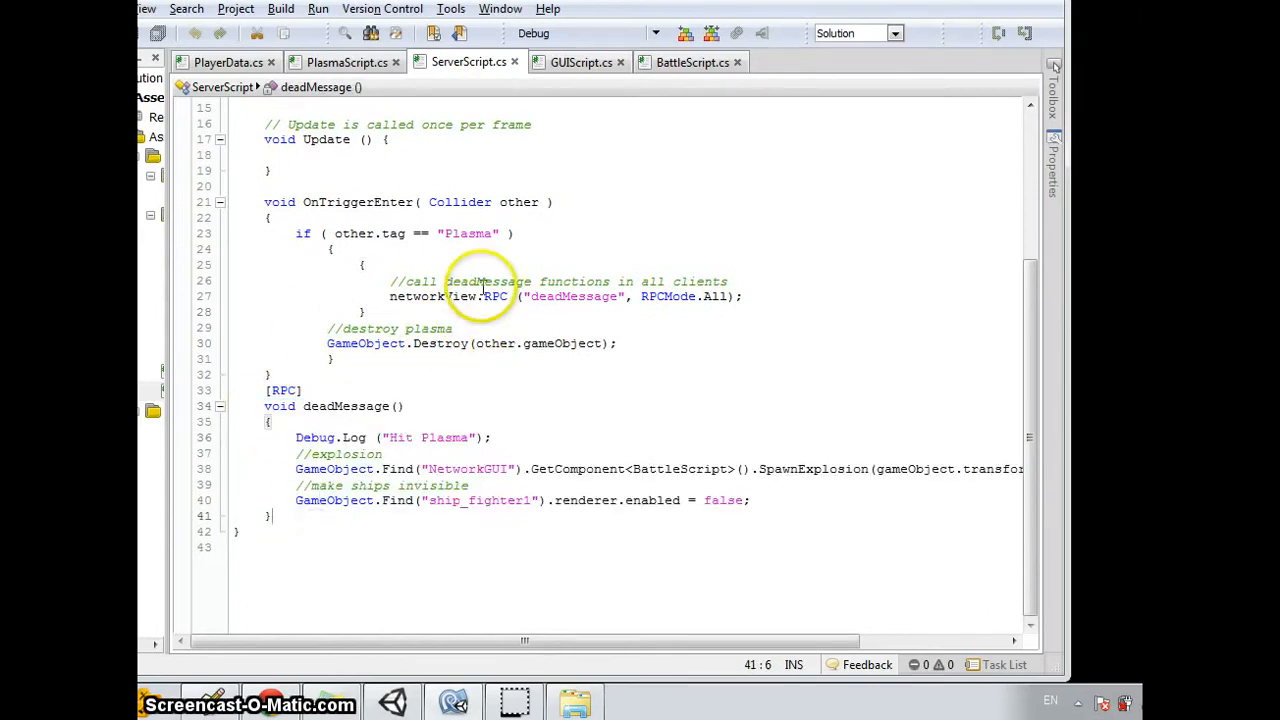
pyautogui.moveTo(438, 432)
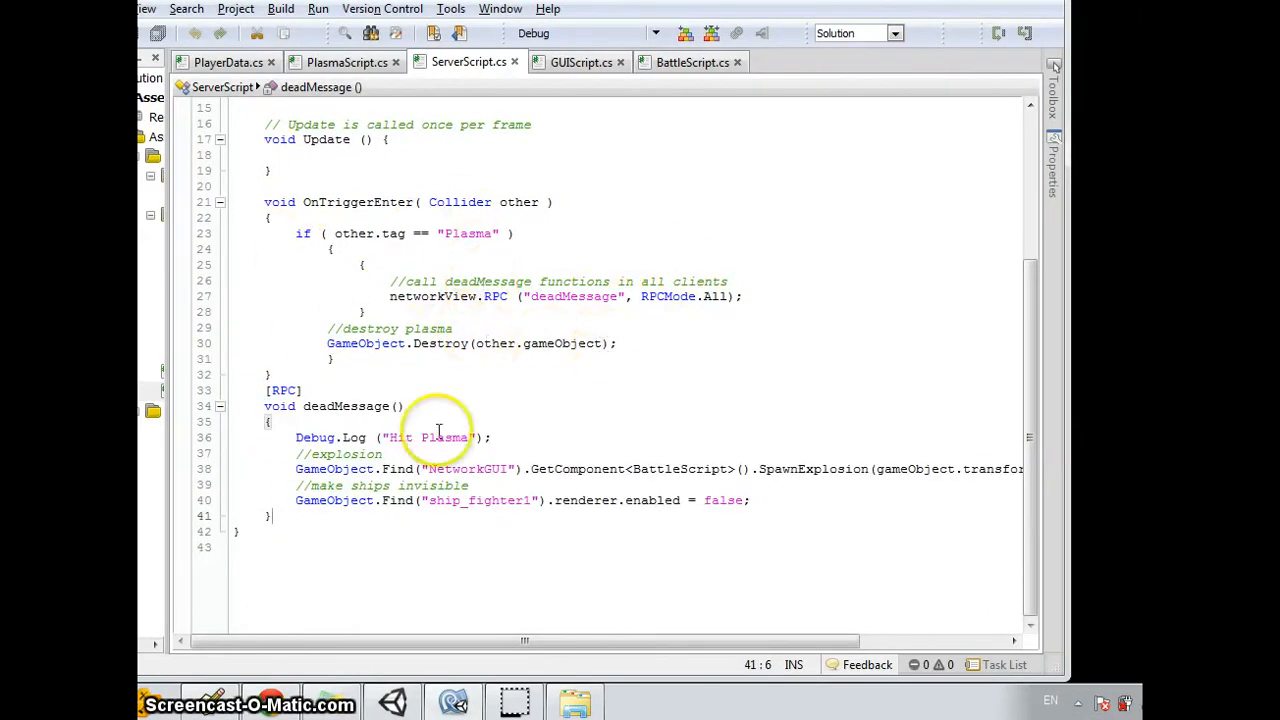
pyautogui.moveTo(314, 436)
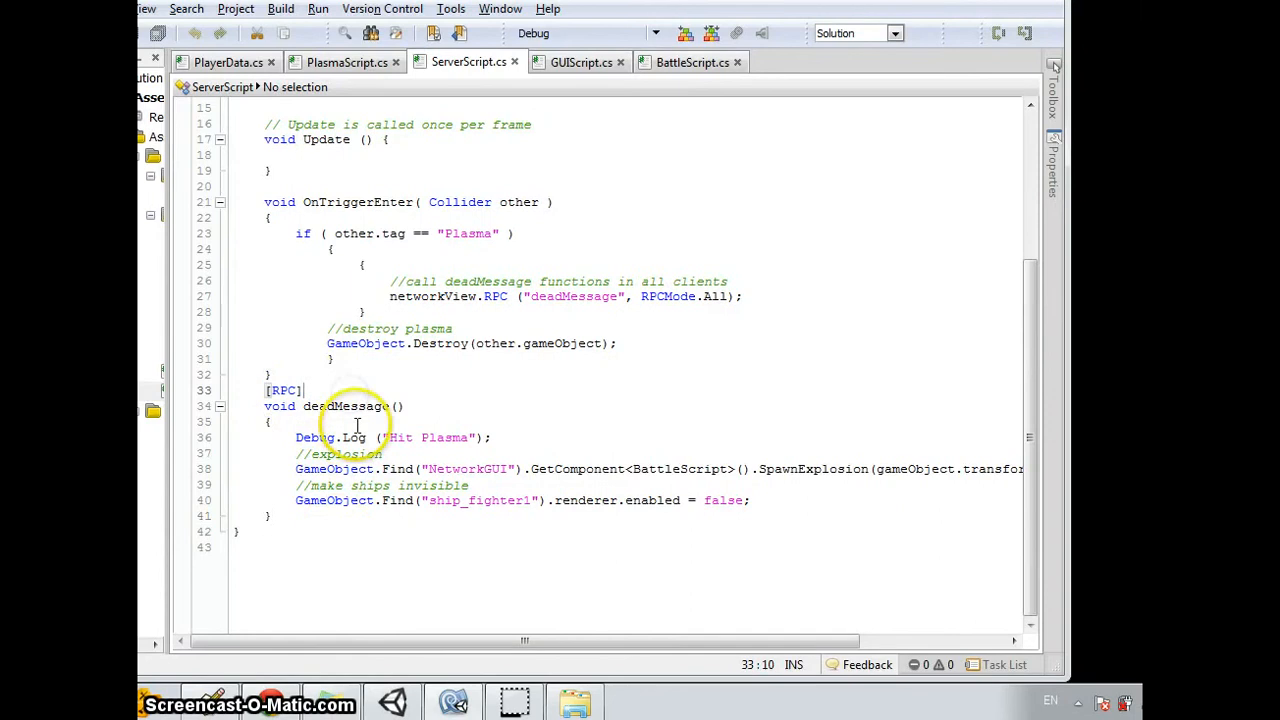
pyautogui.moveTo(474, 548)
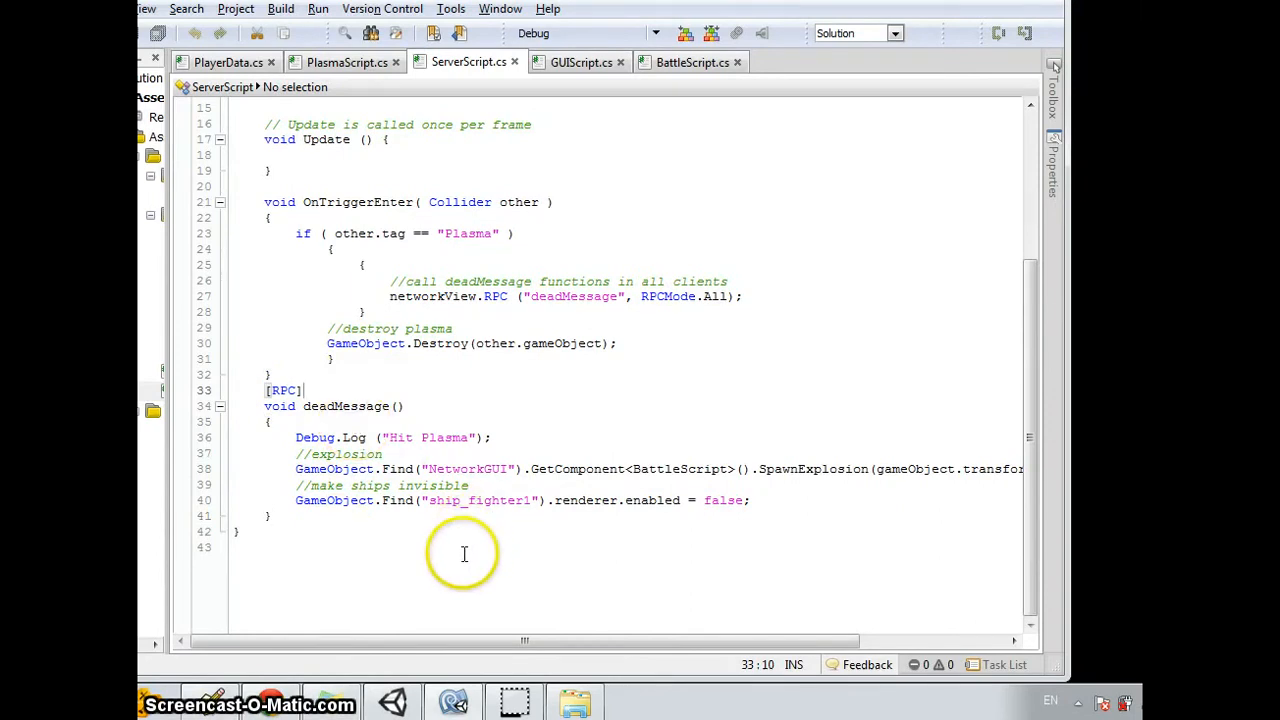
pyautogui.moveTo(360, 468)
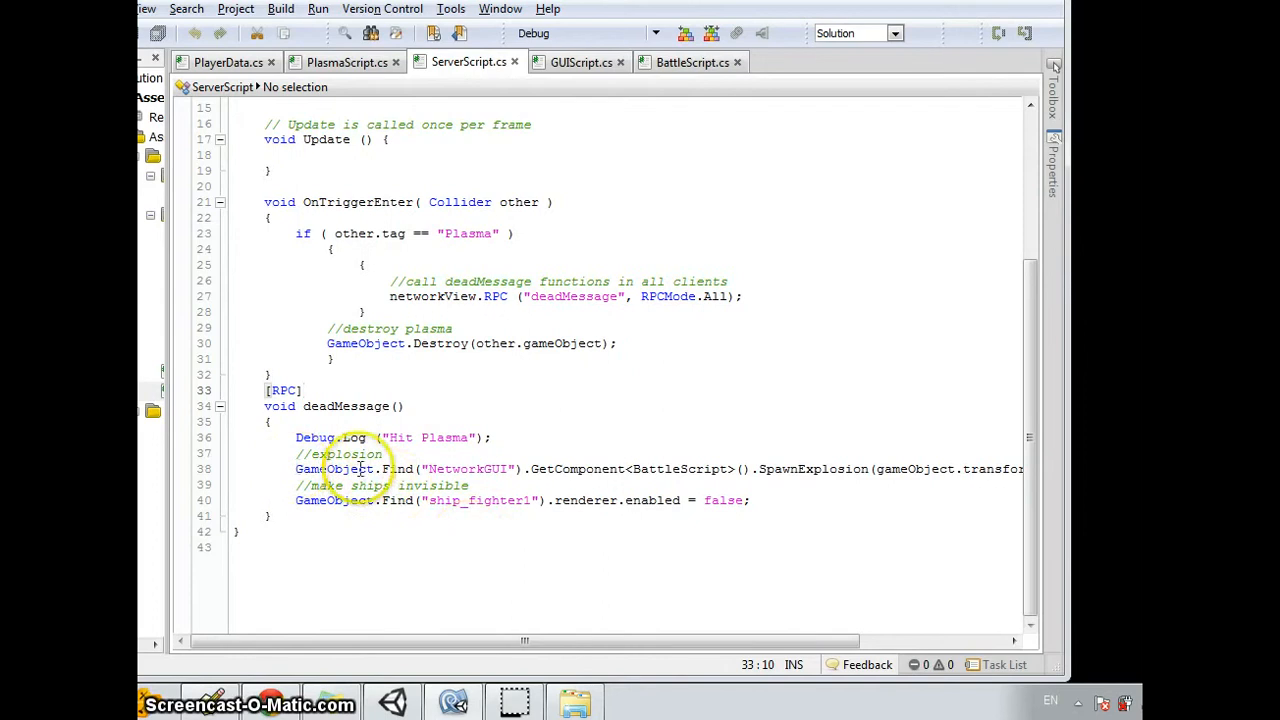
pyautogui.moveTo(816, 456)
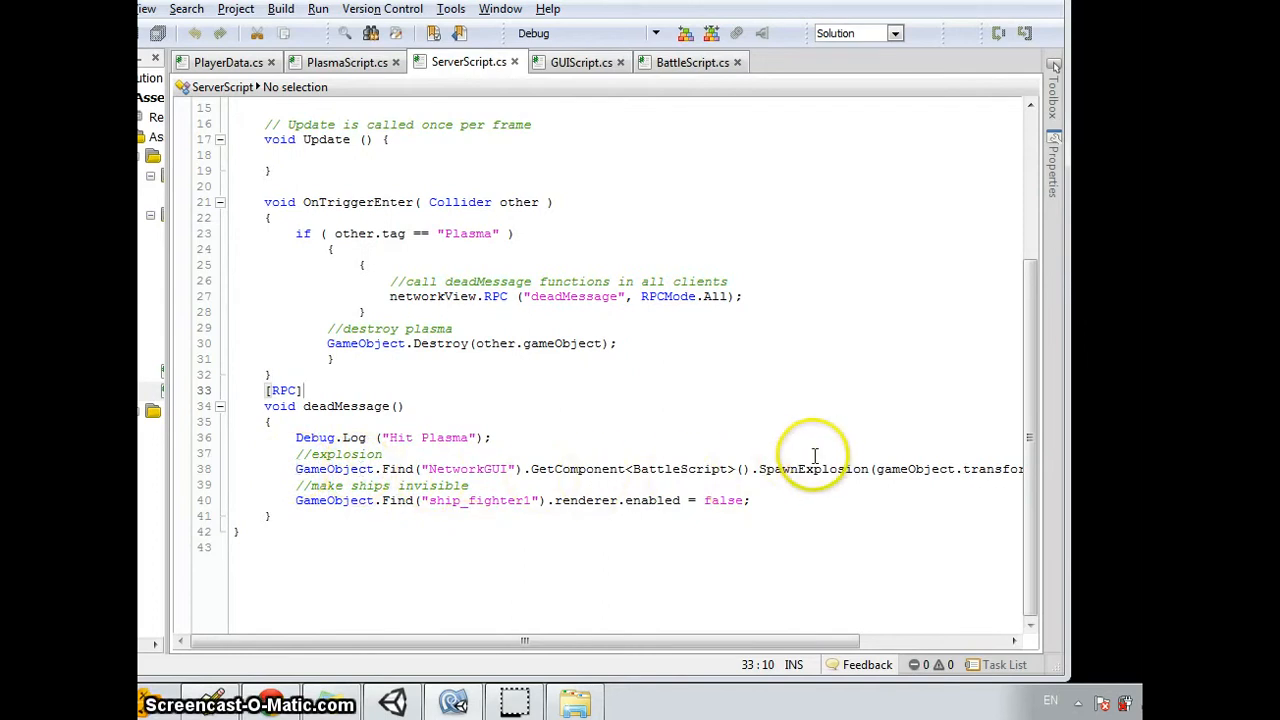
pyautogui.moveTo(860, 512)
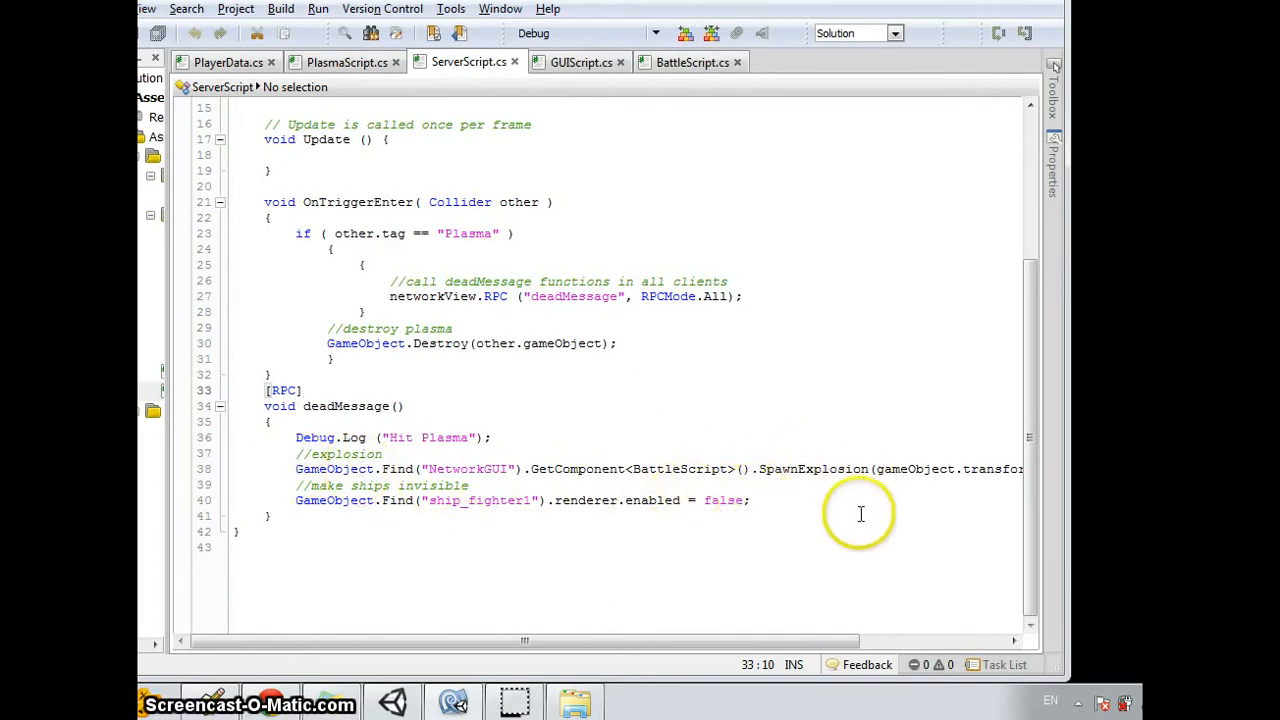
pyautogui.moveTo(700, 620)
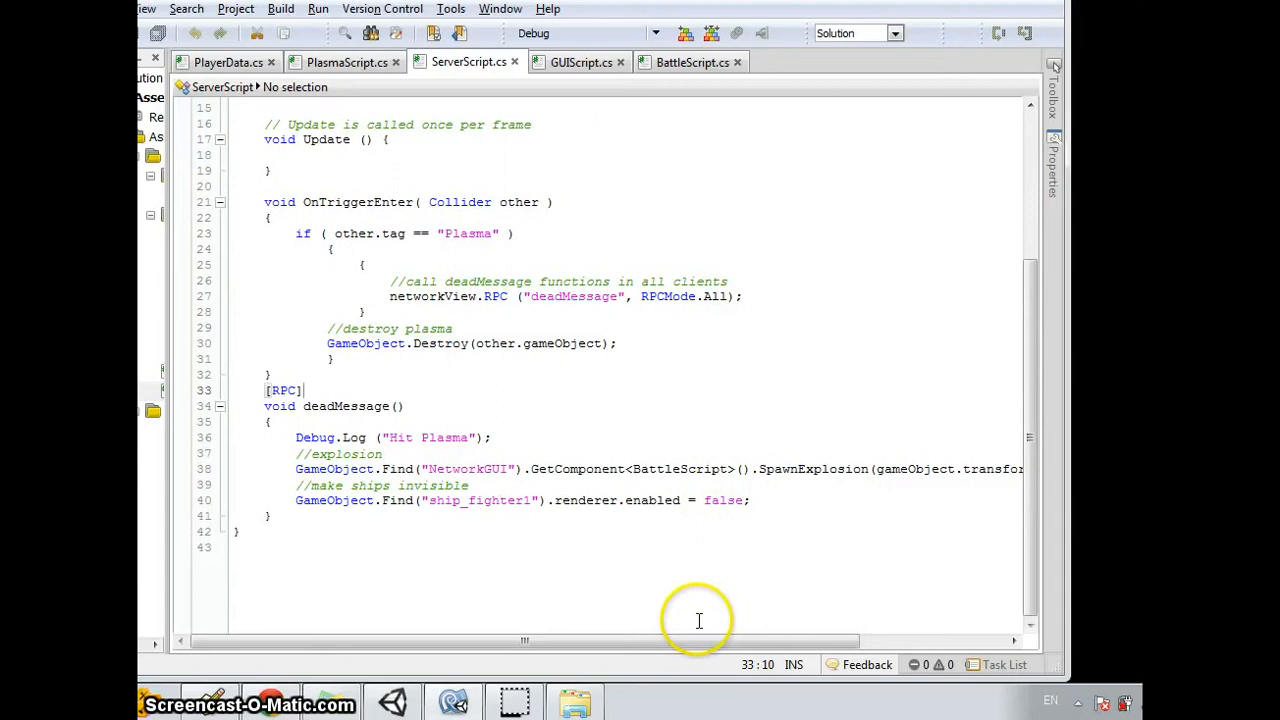
pyautogui.moveTo(692, 62)
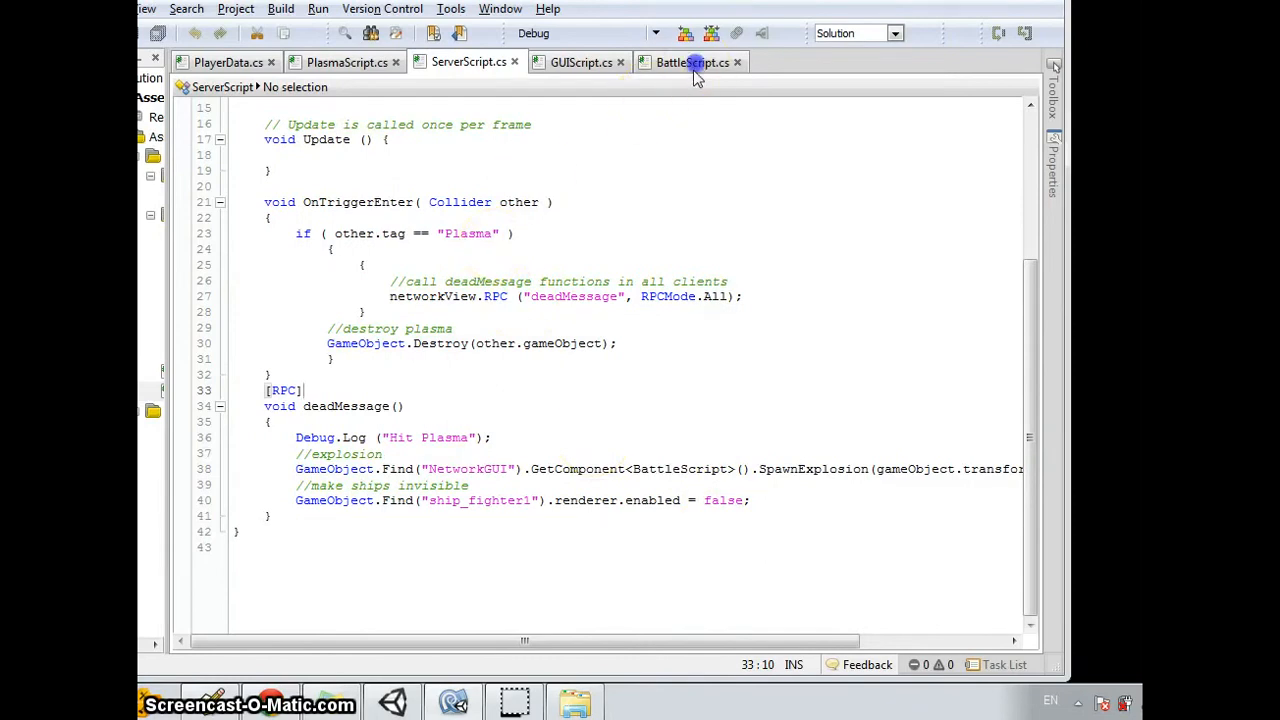
pyautogui.click(690, 62)
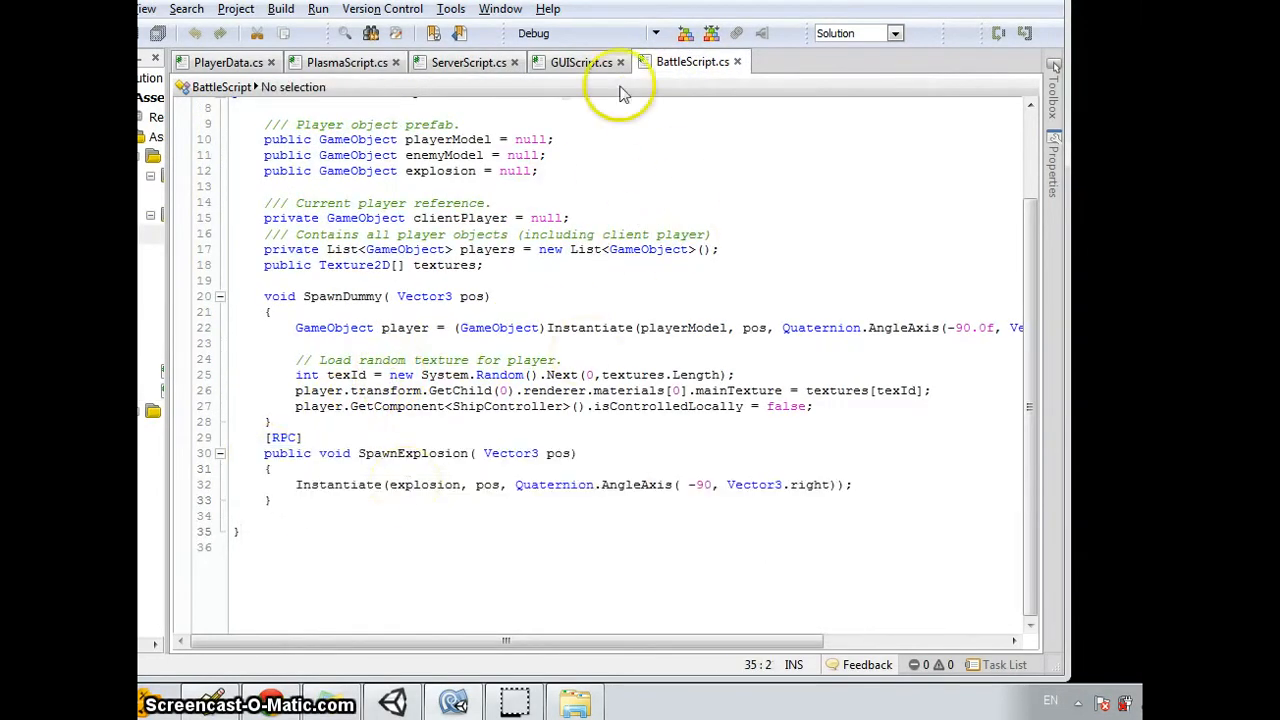
pyautogui.click(468, 62)
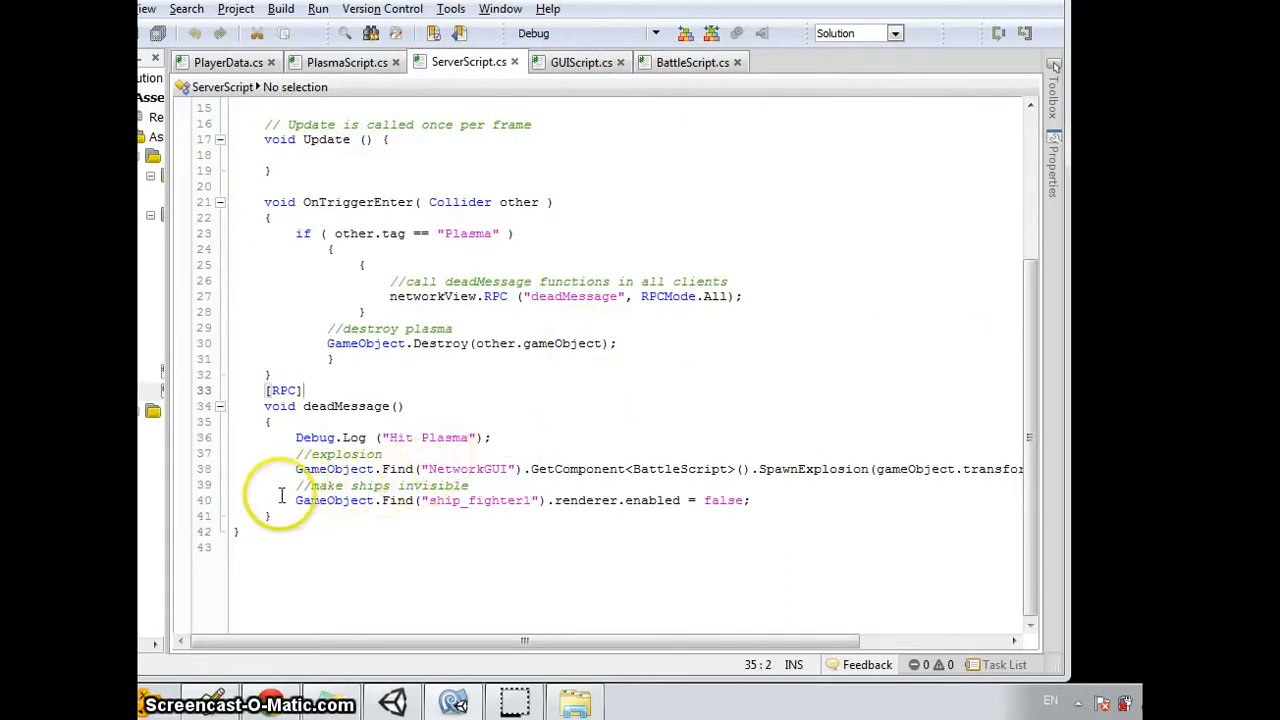
pyautogui.tripleClick(500, 500)
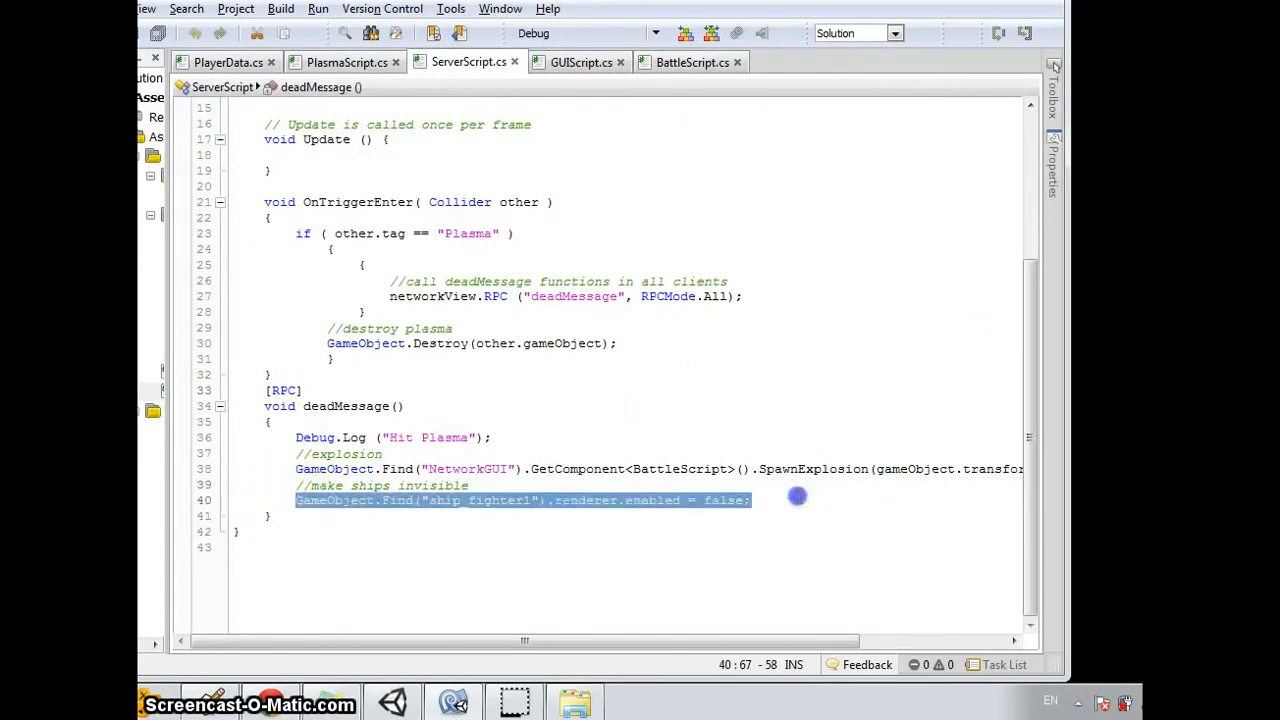
pyautogui.click(760, 414)
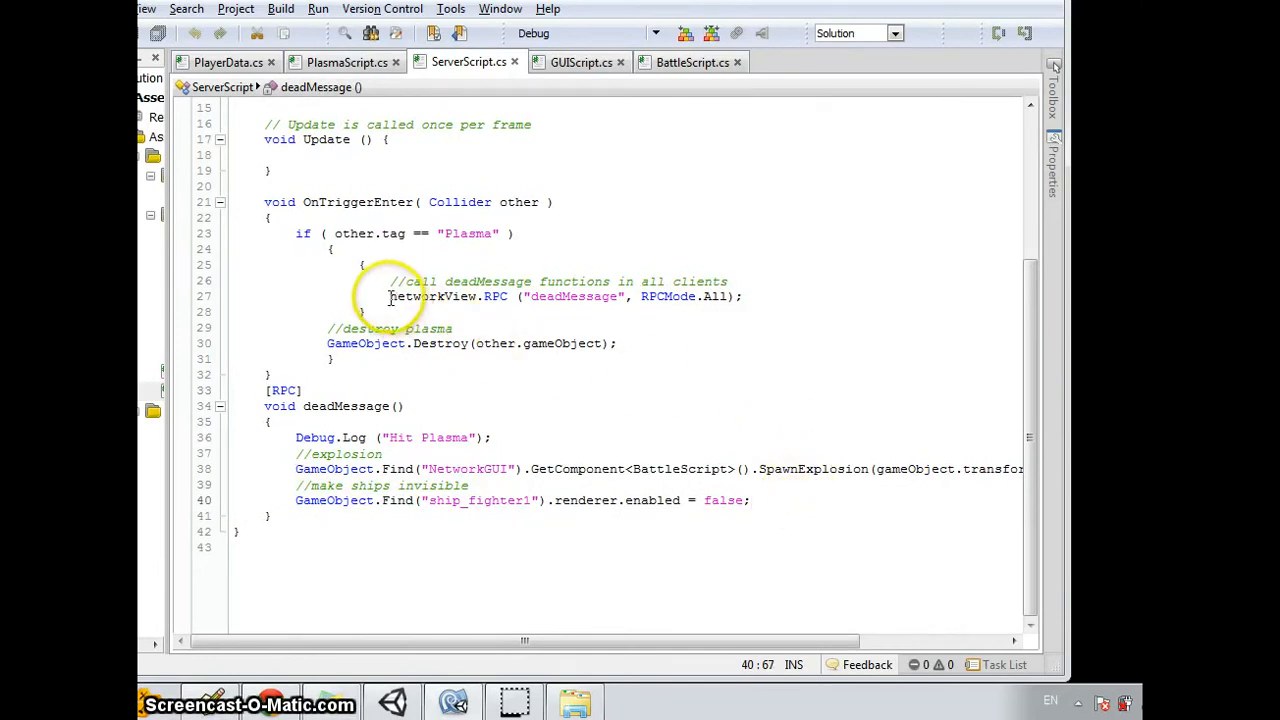
pyautogui.click(744, 296)
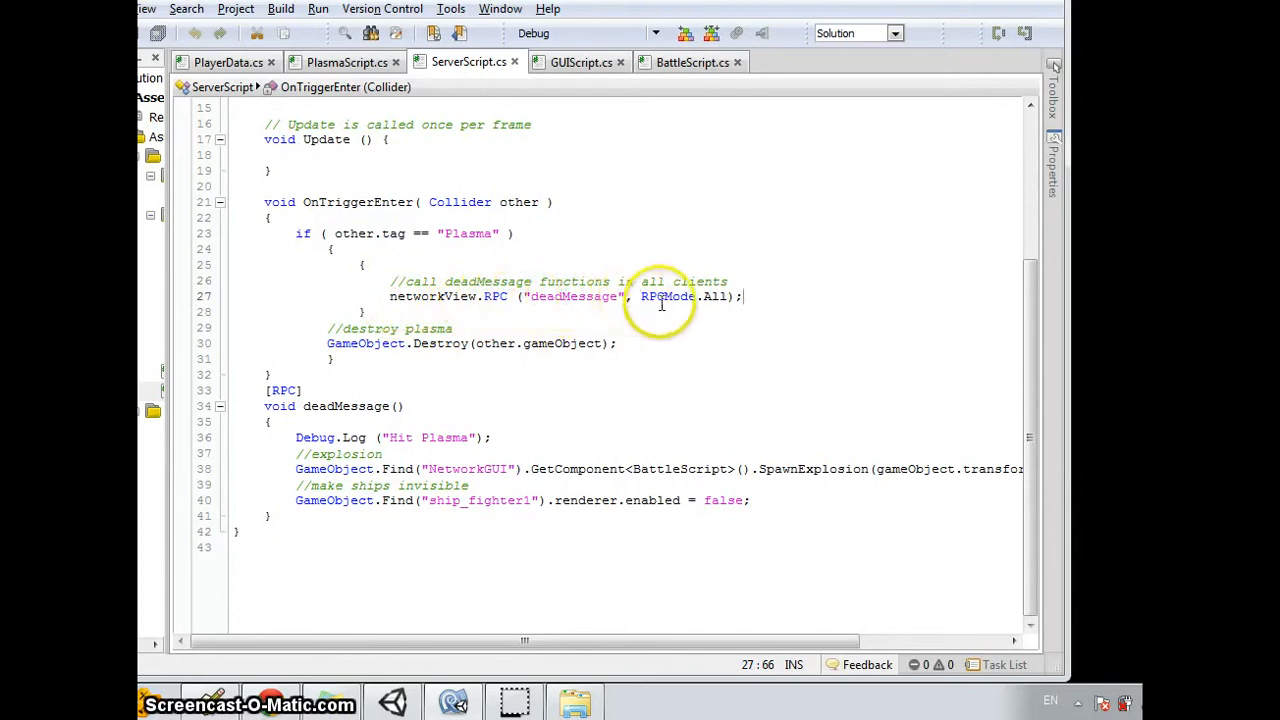
pyautogui.moveTo(604, 528)
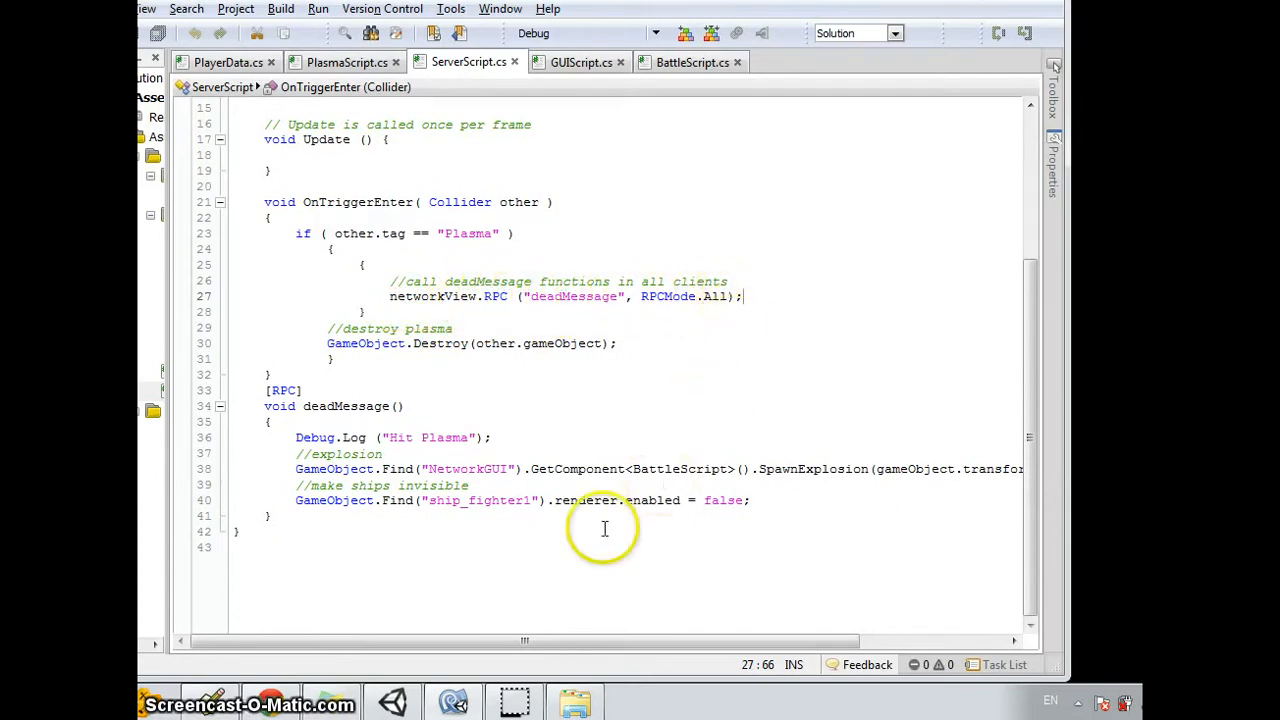
pyautogui.moveTo(332, 500)
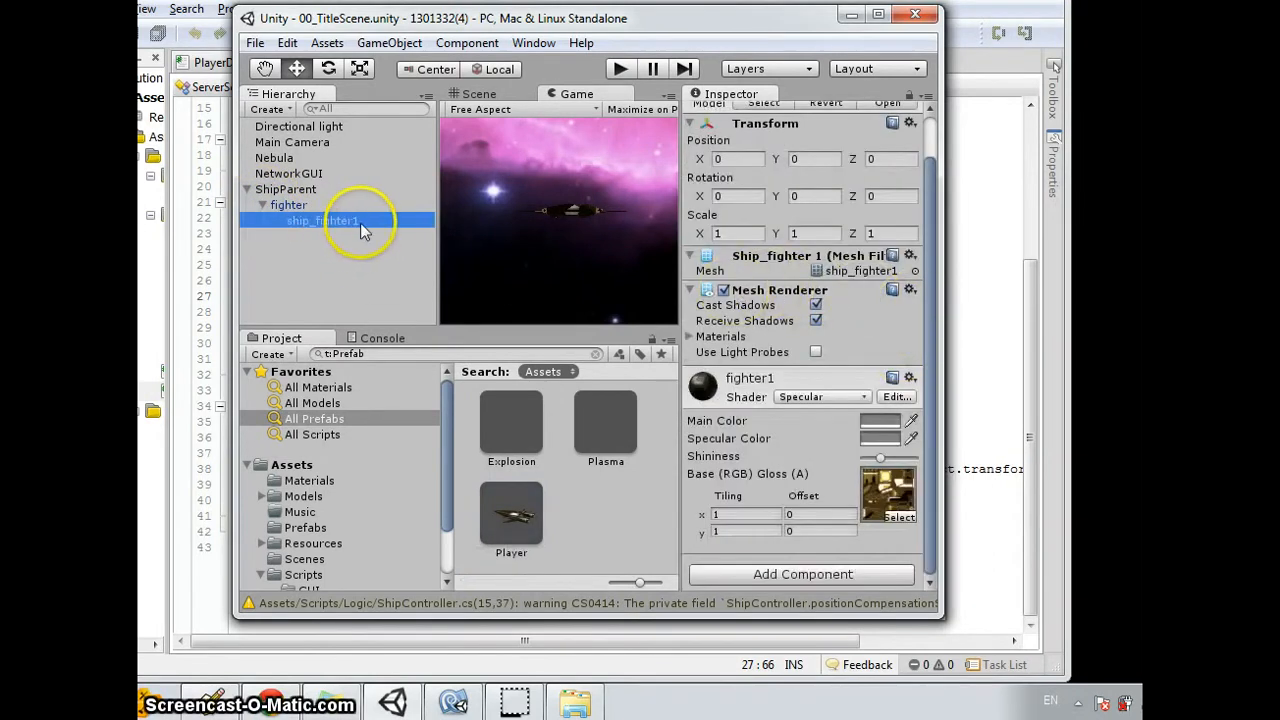
pyautogui.moveTo(300, 224)
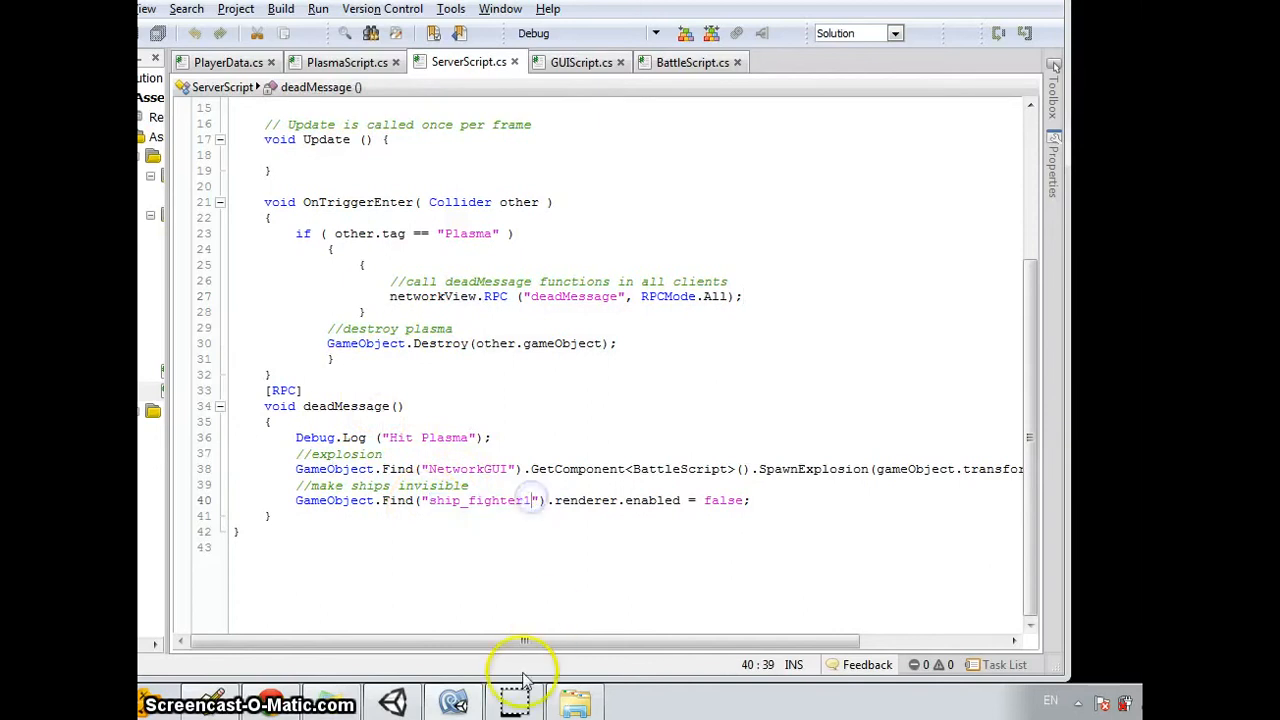
pyautogui.moveTo(444, 700)
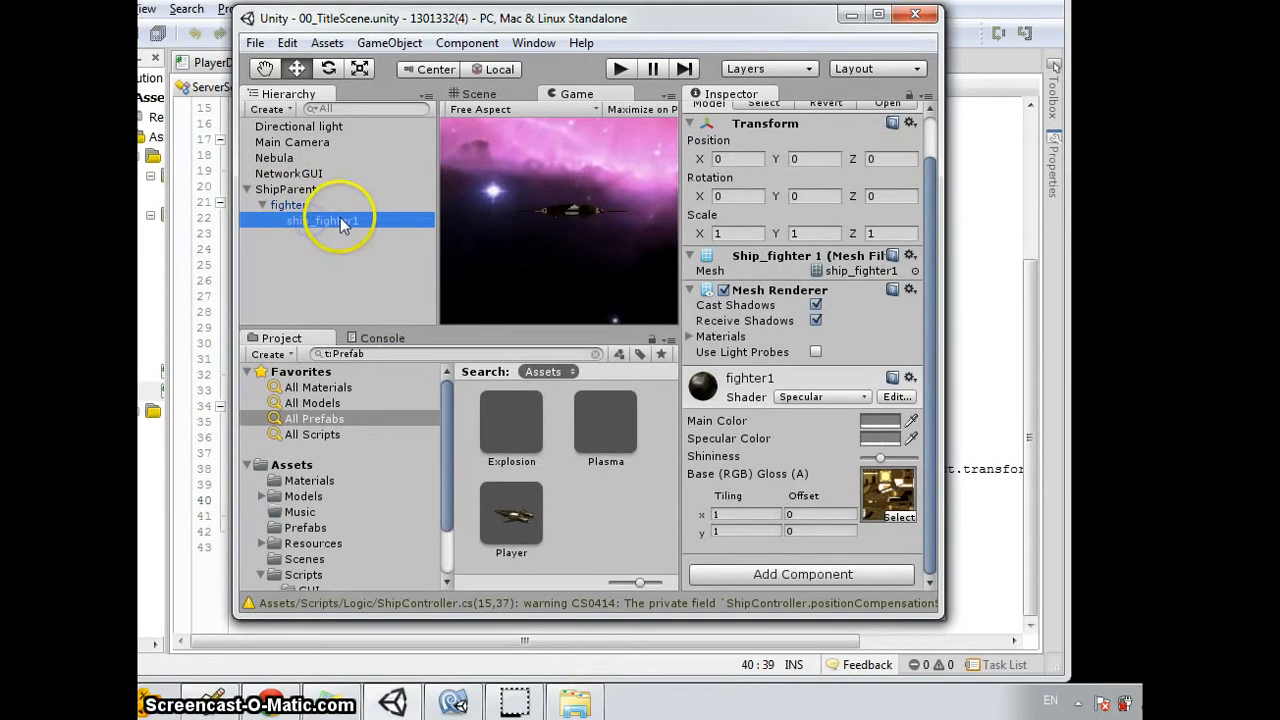
pyautogui.click(322, 220)
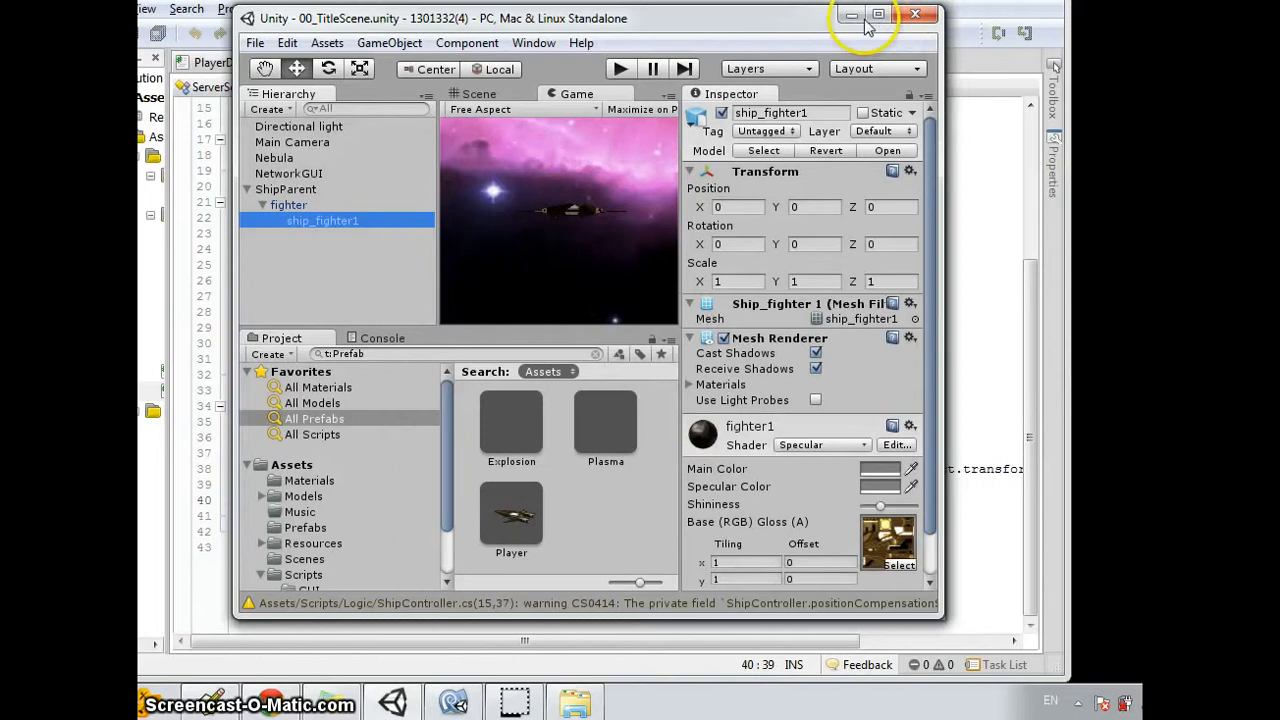
# Launch Test.exe from the 1301332(4) folder to its configuration screen, then return to Unity.
pyautogui.click(852, 14)
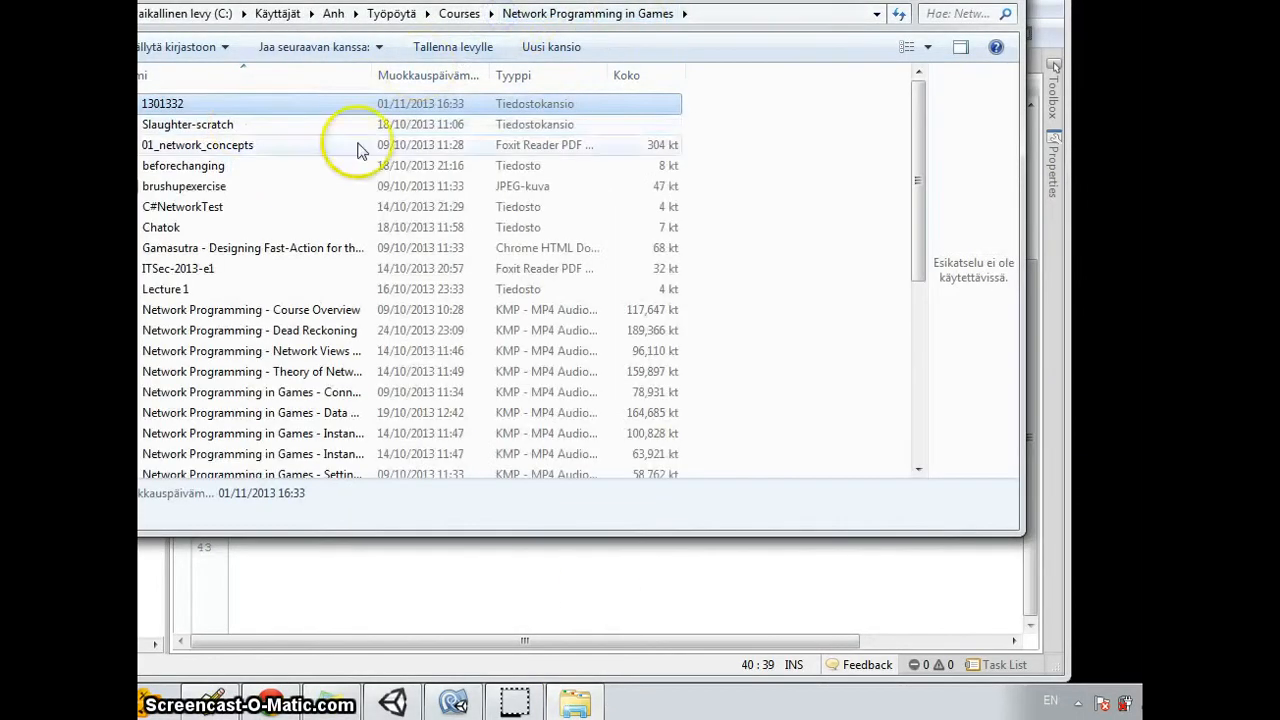
pyautogui.doubleClick(162, 104)
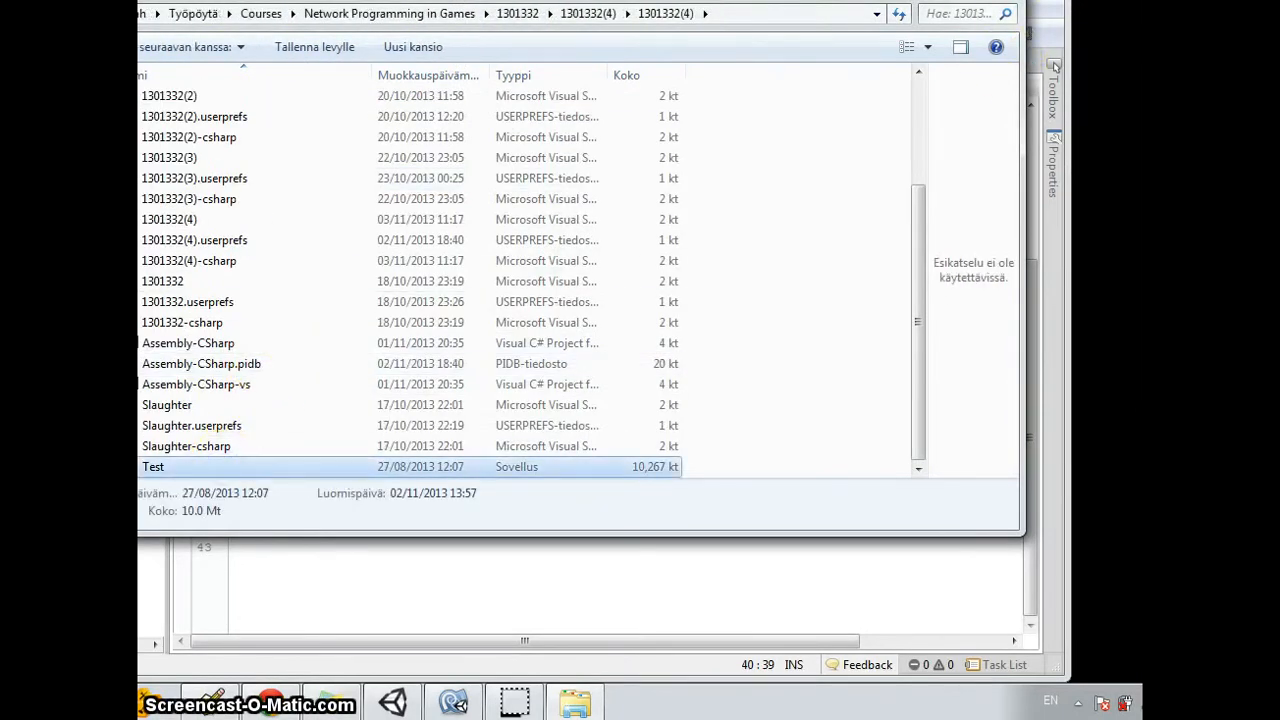
pyautogui.click(636, 700)
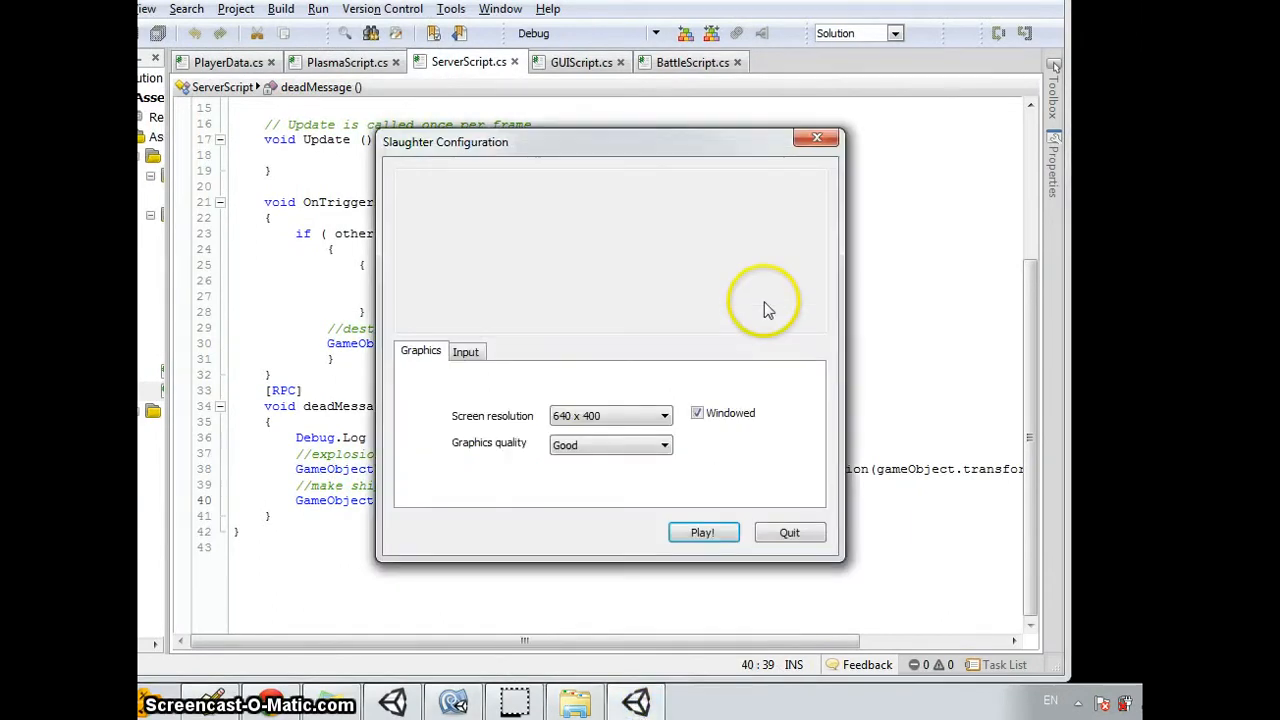
pyautogui.click(702, 532)
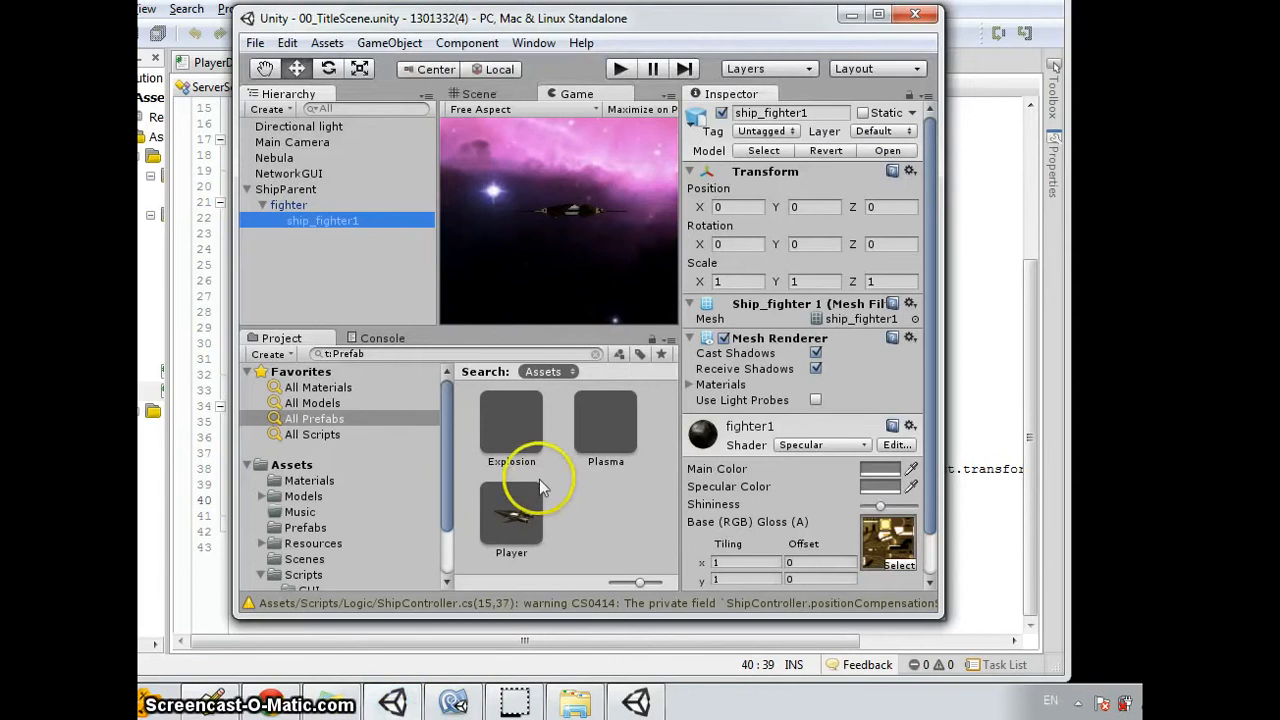
pyautogui.moveTo(536, 96)
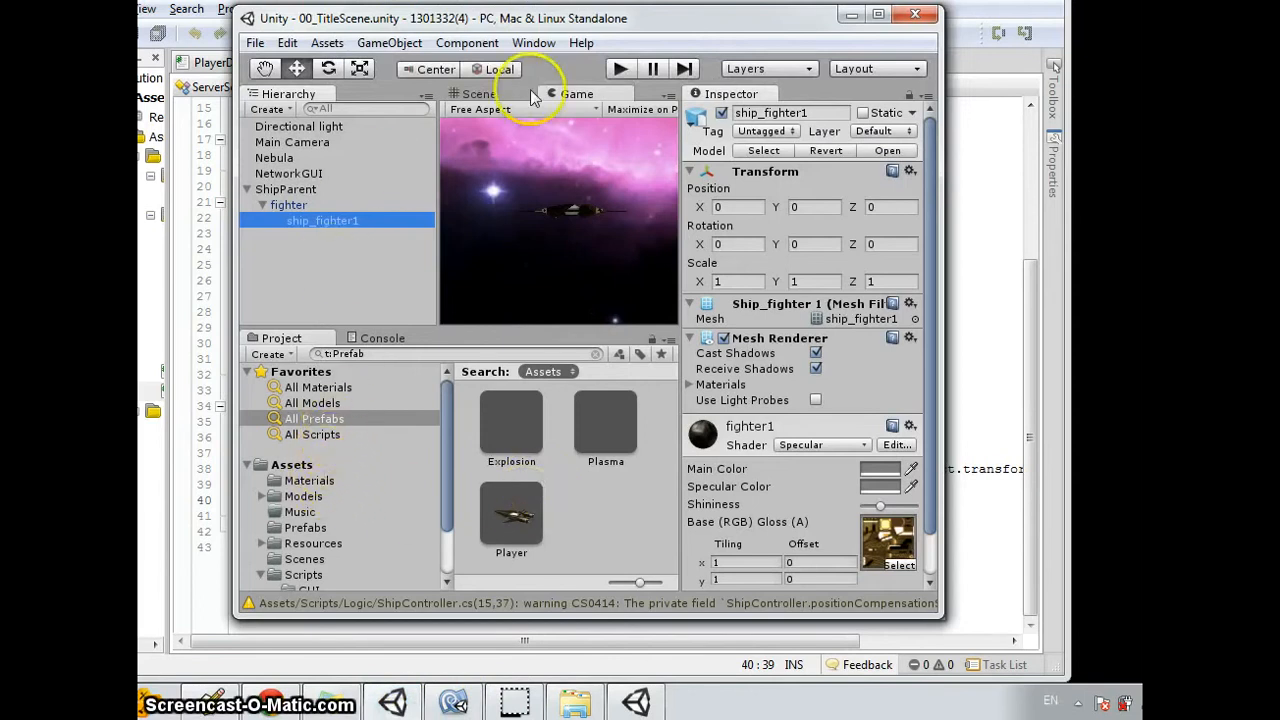
pyautogui.click(620, 68)
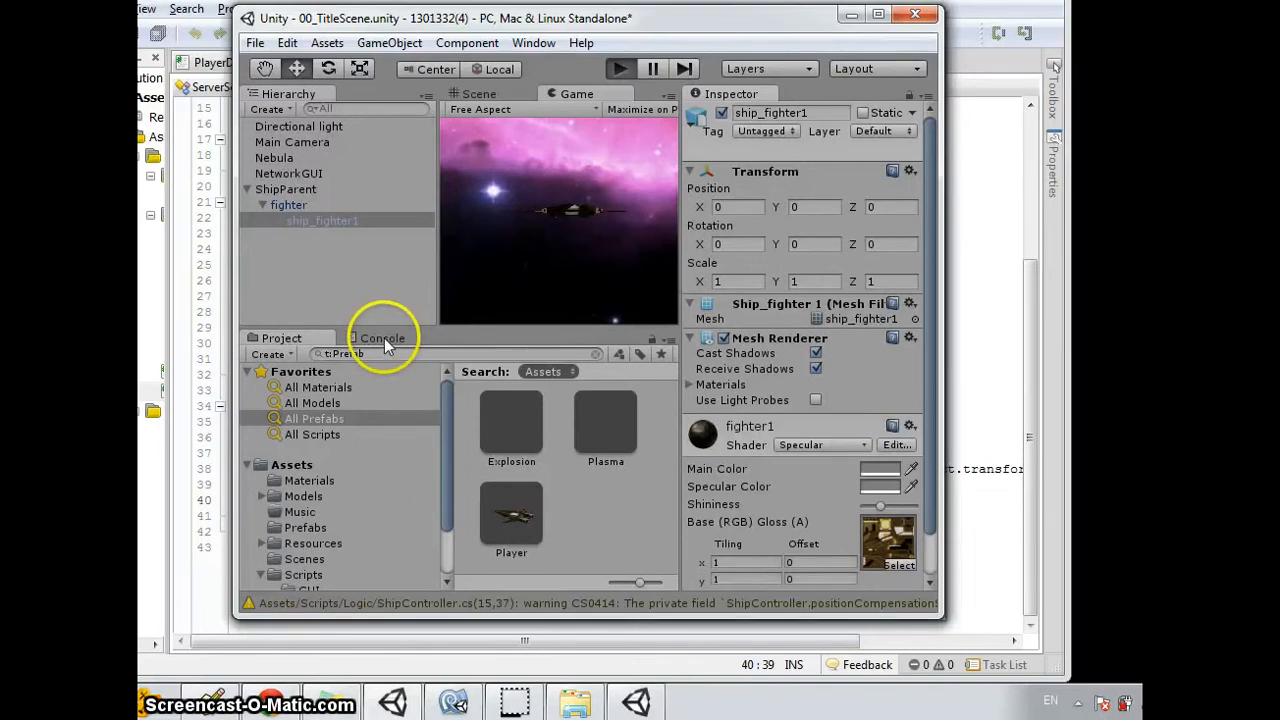
# Play the scene as a server on port 1025, log the deadMessage RPC calls, then stop it.
pyautogui.click(618, 68)
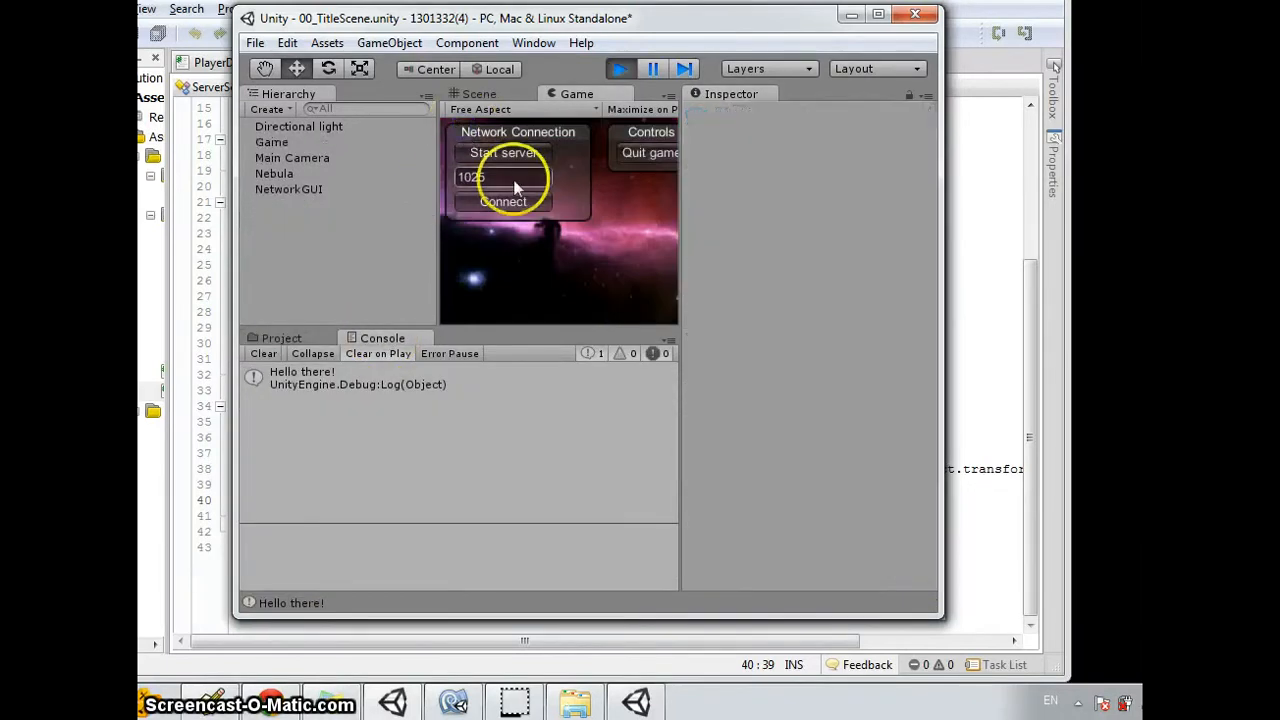
pyautogui.click(504, 152)
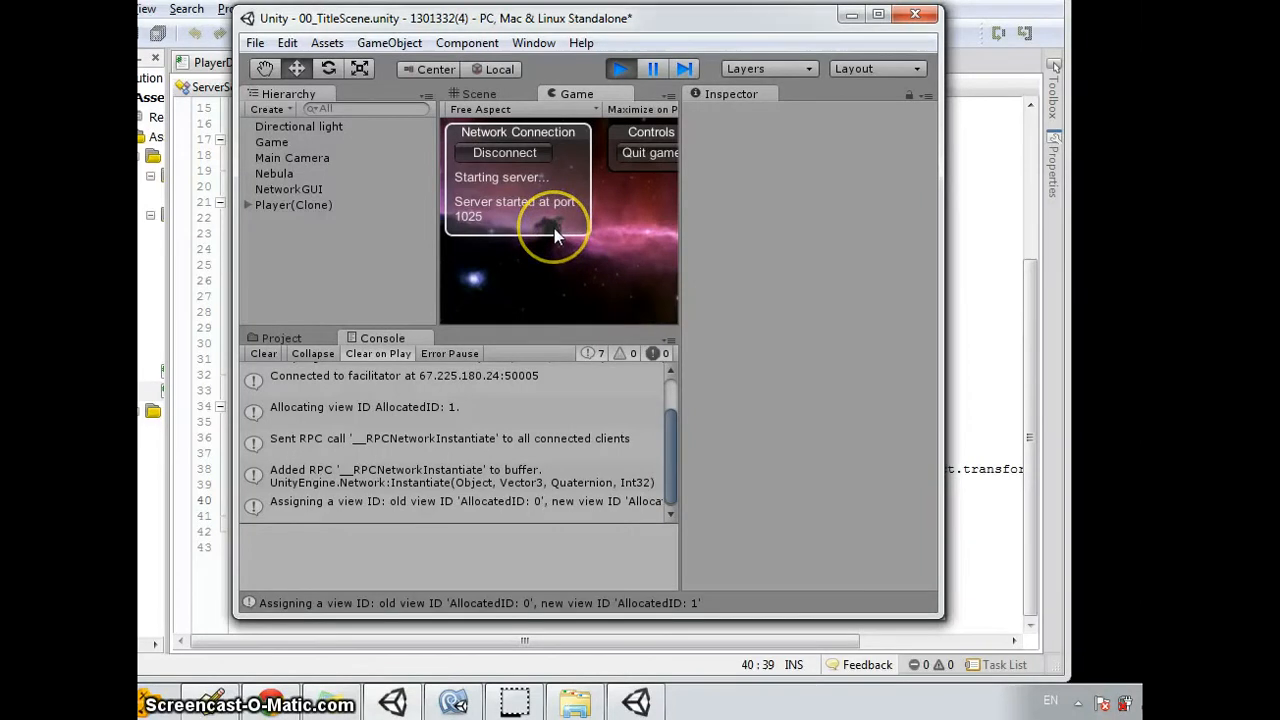
pyautogui.moveTo(270, 344)
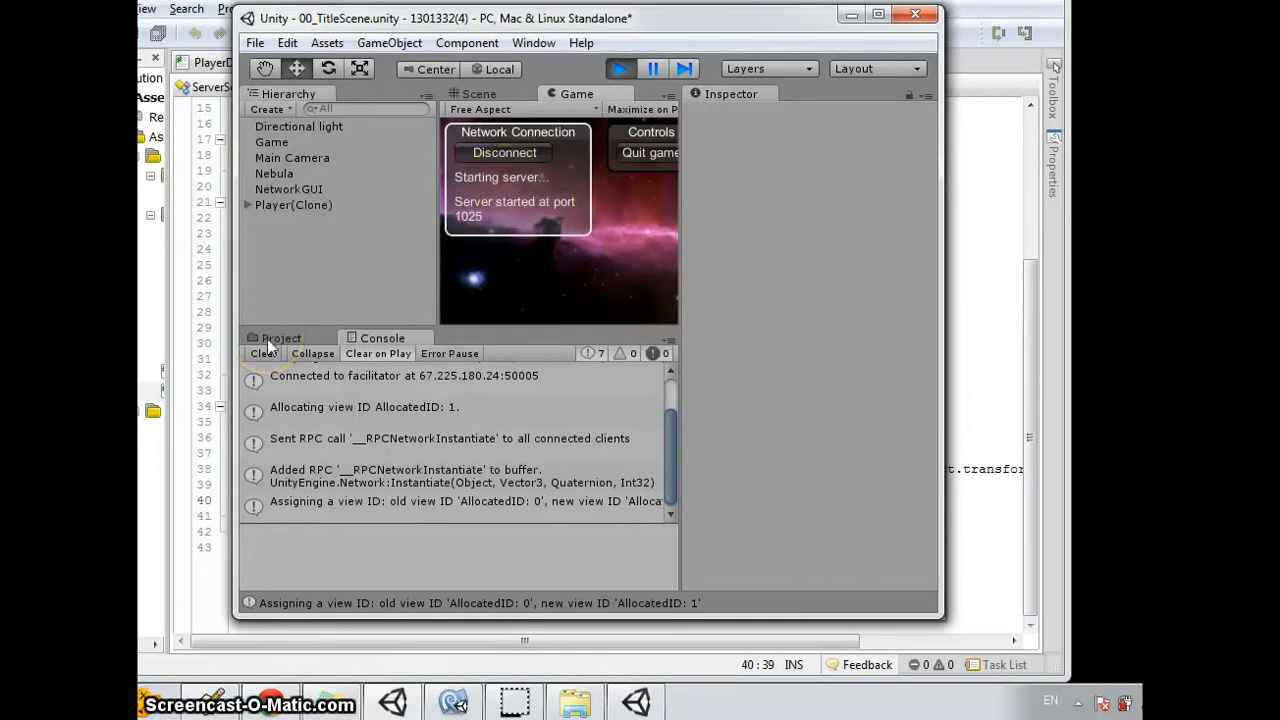
pyautogui.moveTo(528, 256)
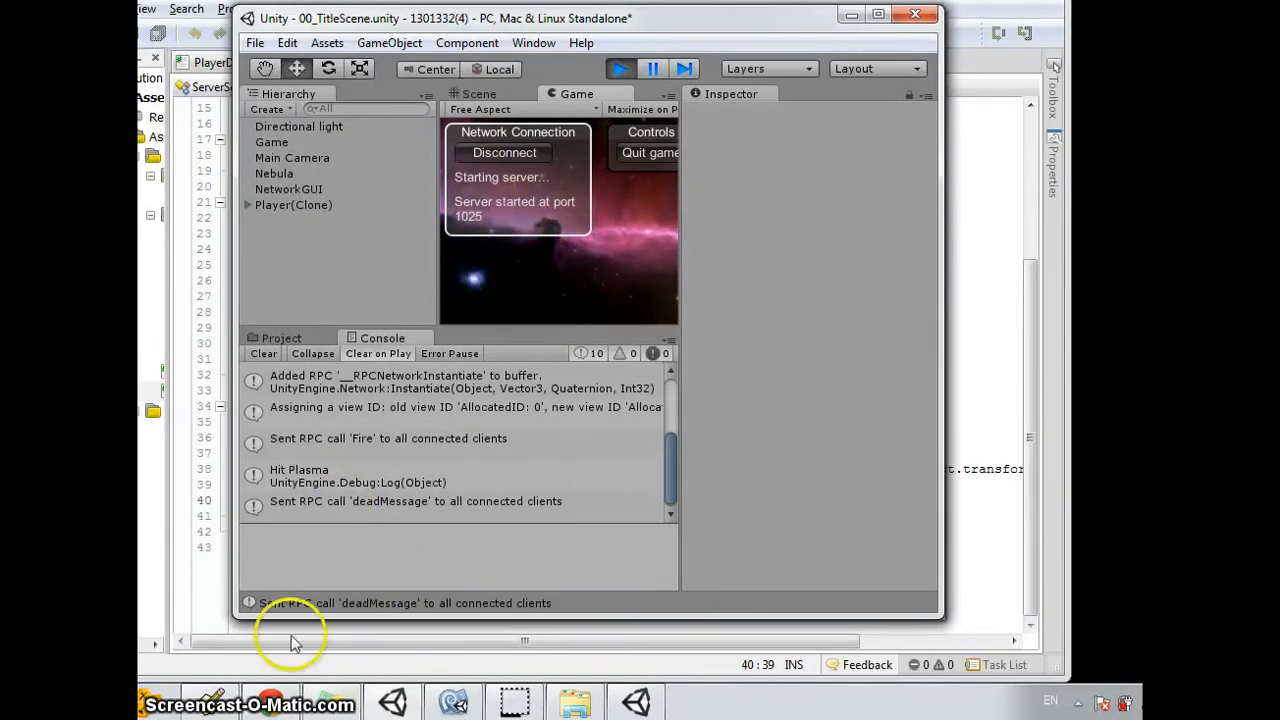
pyautogui.moveTo(270, 602)
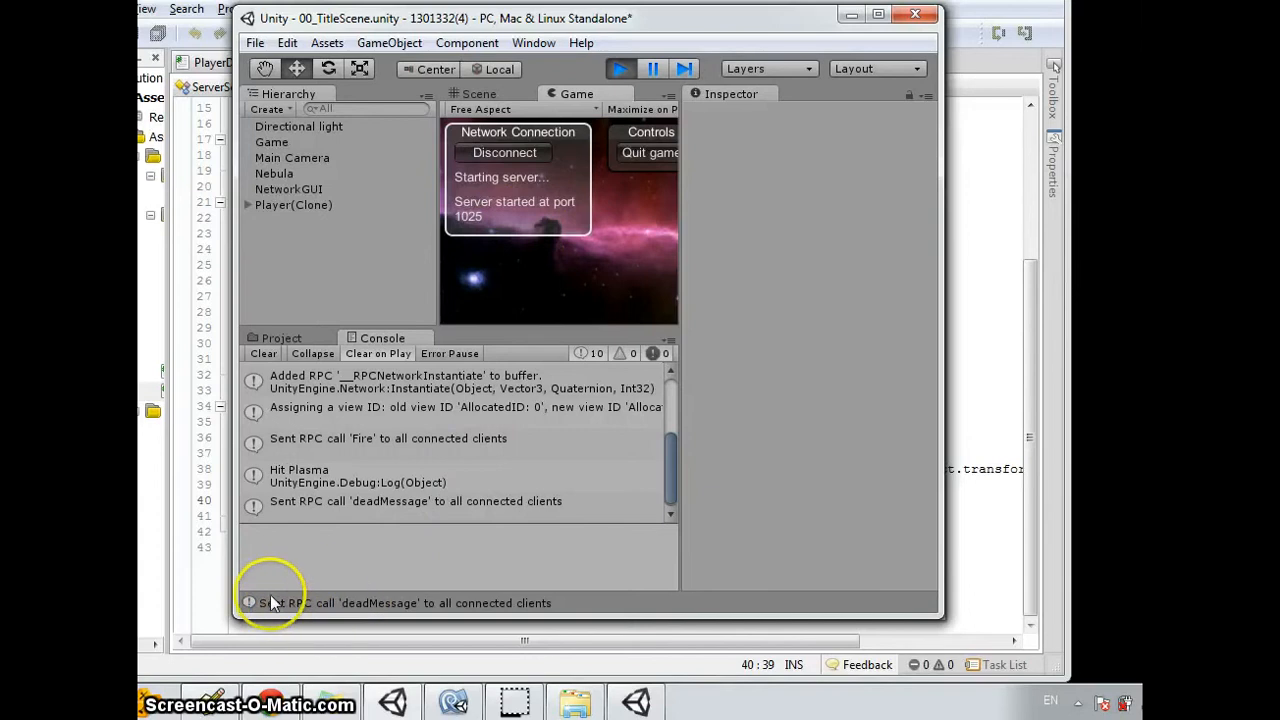
pyautogui.moveTo(420, 602)
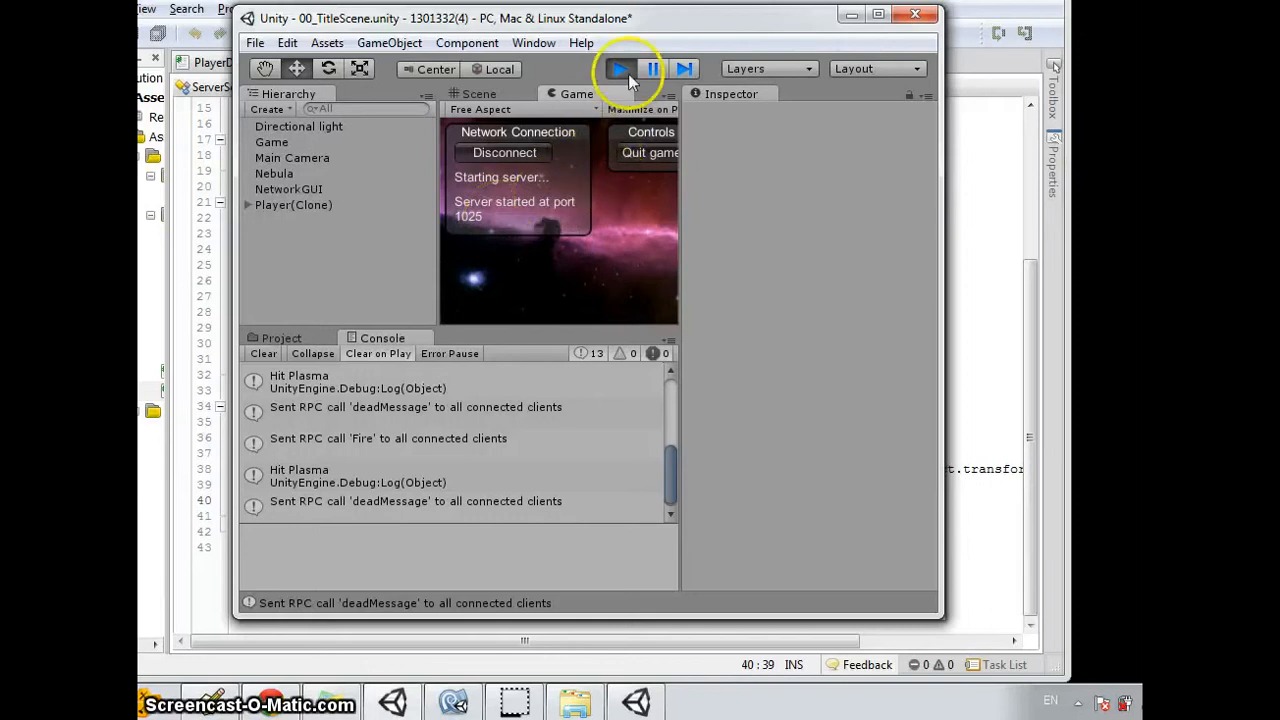
pyautogui.click(618, 68)
pyautogui.write('").renderer.enabled = false;')
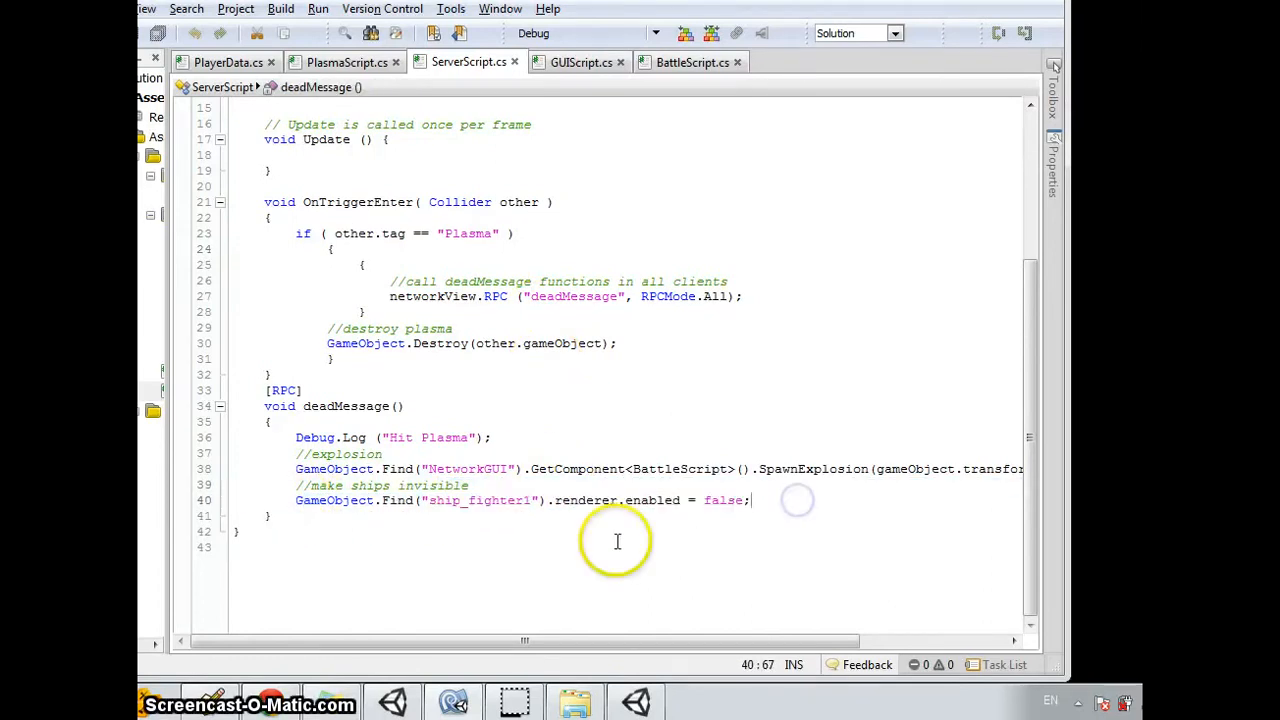
pyautogui.moveTo(664, 500)
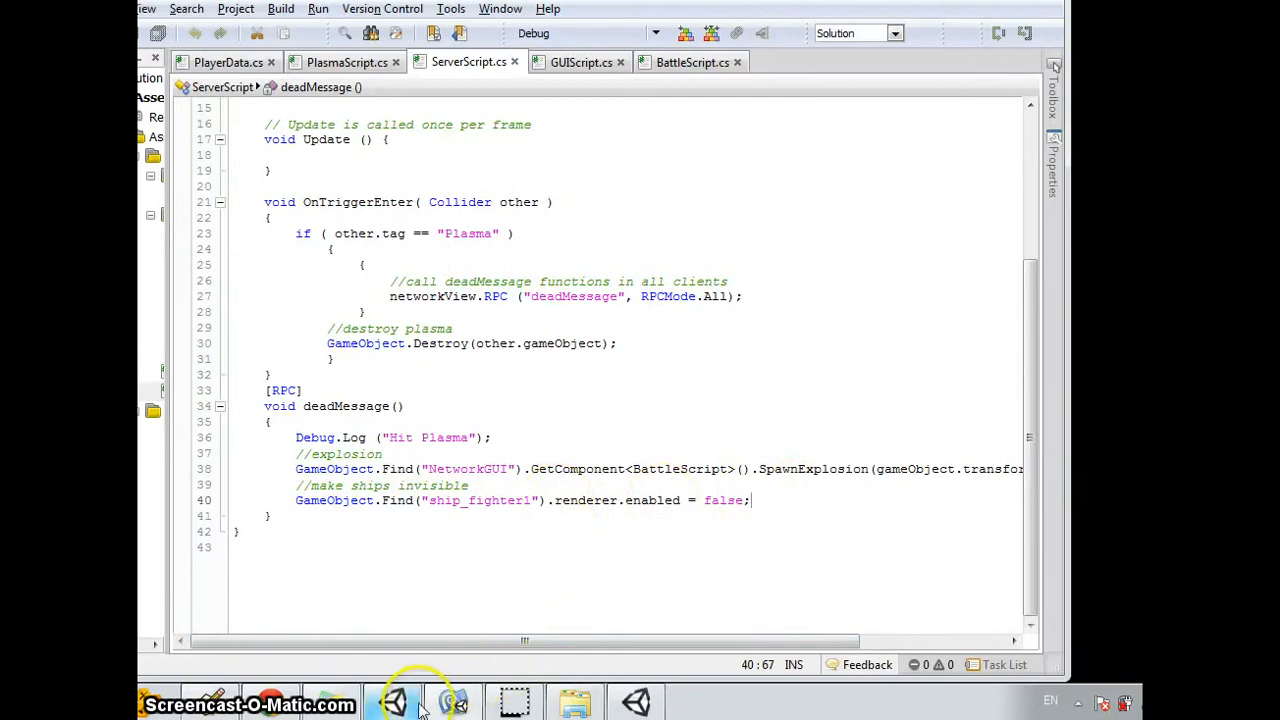
# Bring Unity back up to review the Hit Plasma and deadMessage RPC console entries.
pyautogui.click(392, 700)
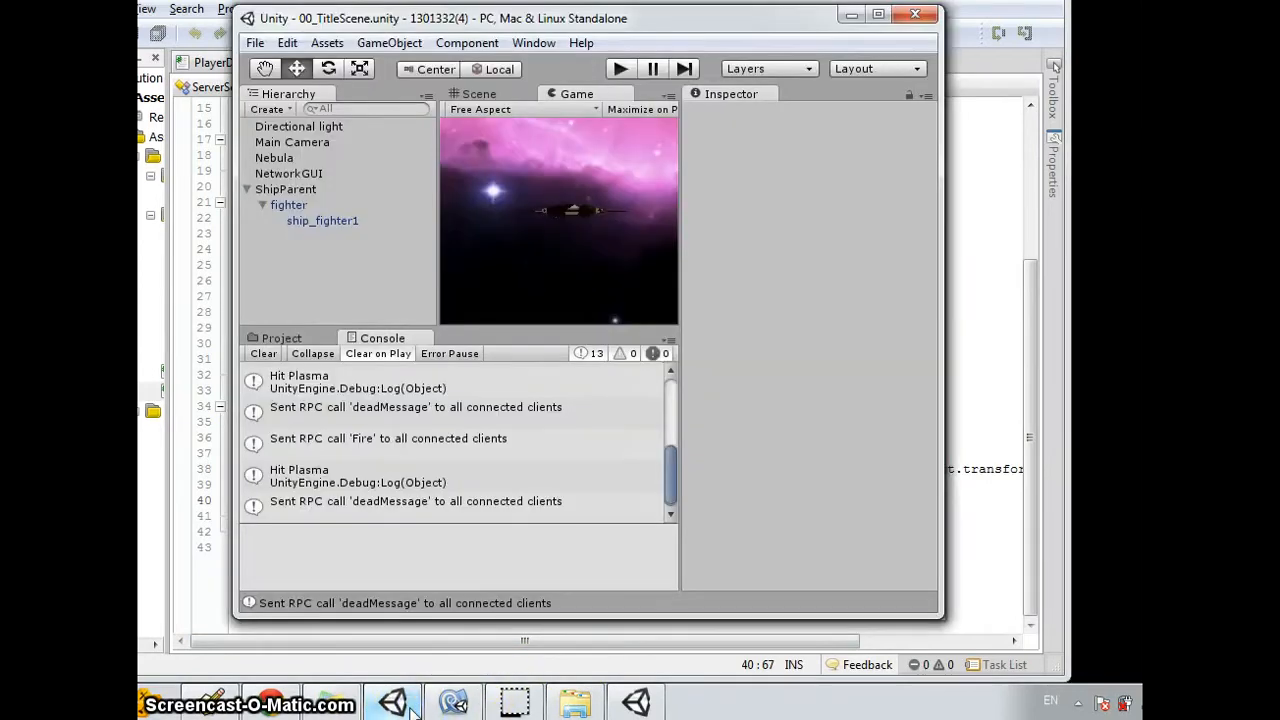
pyautogui.moveTo(688, 618)
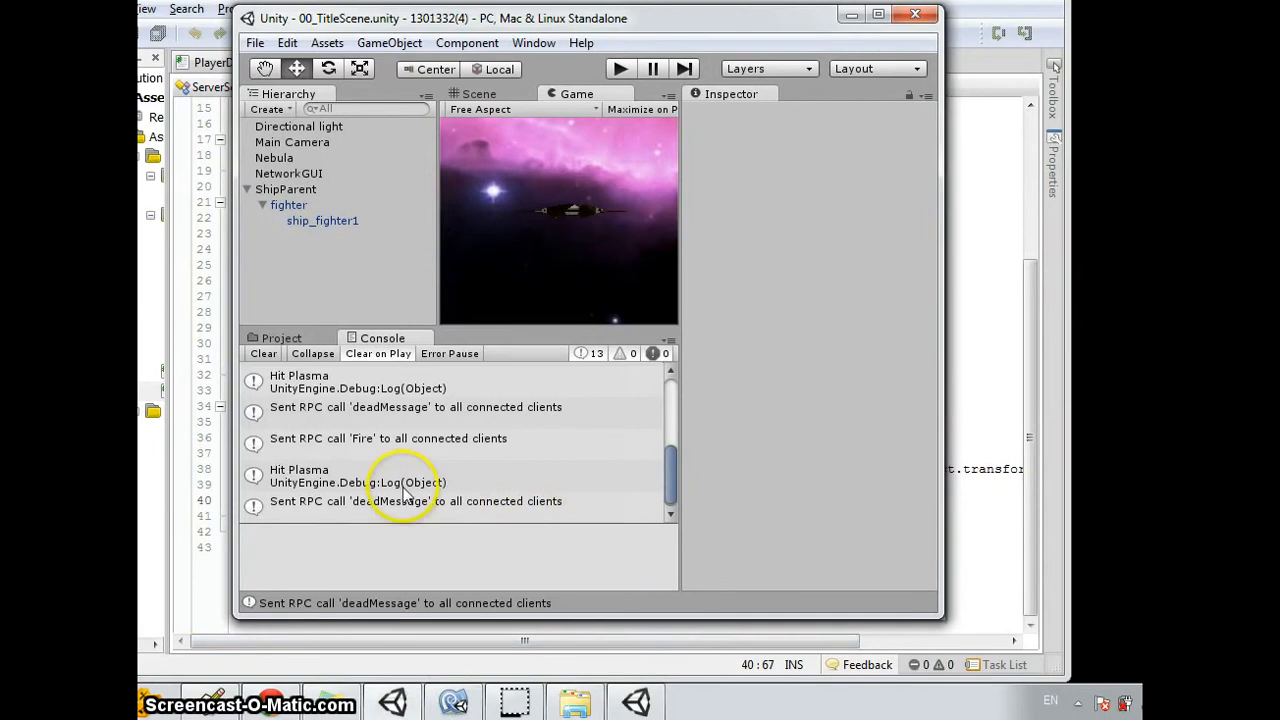
pyautogui.moveTo(590, 464)
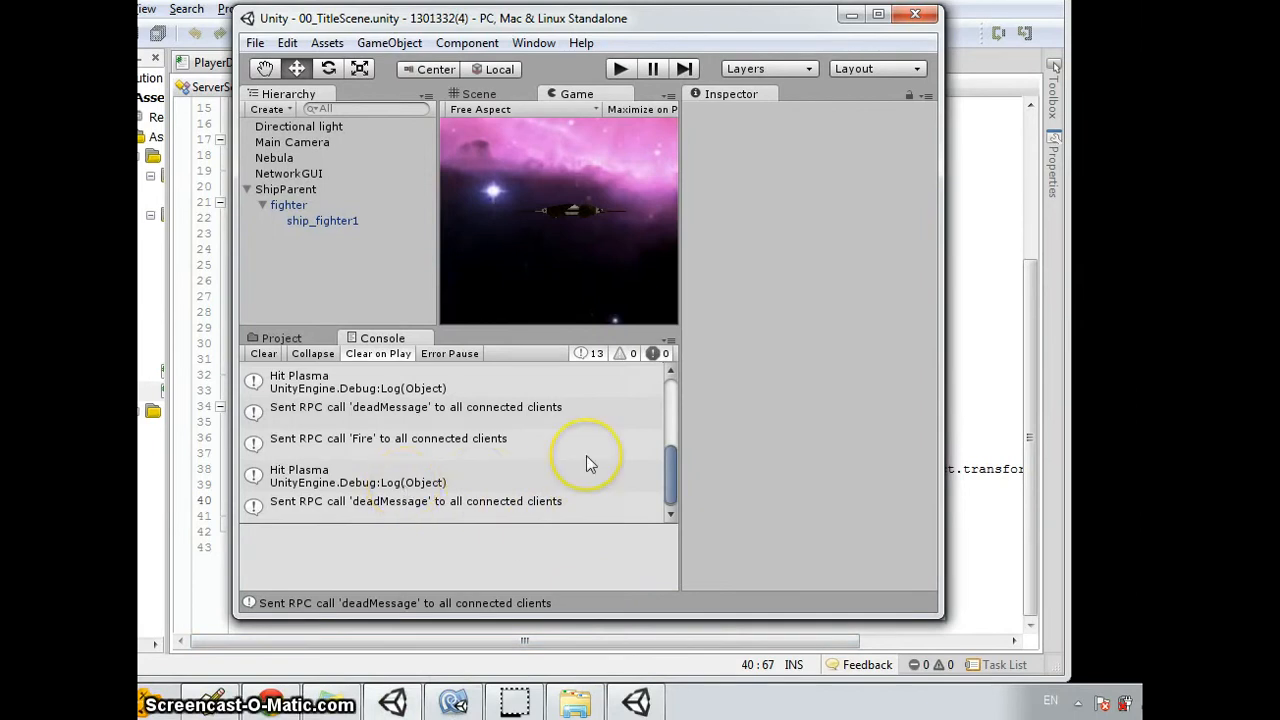
pyautogui.moveTo(560, 276)
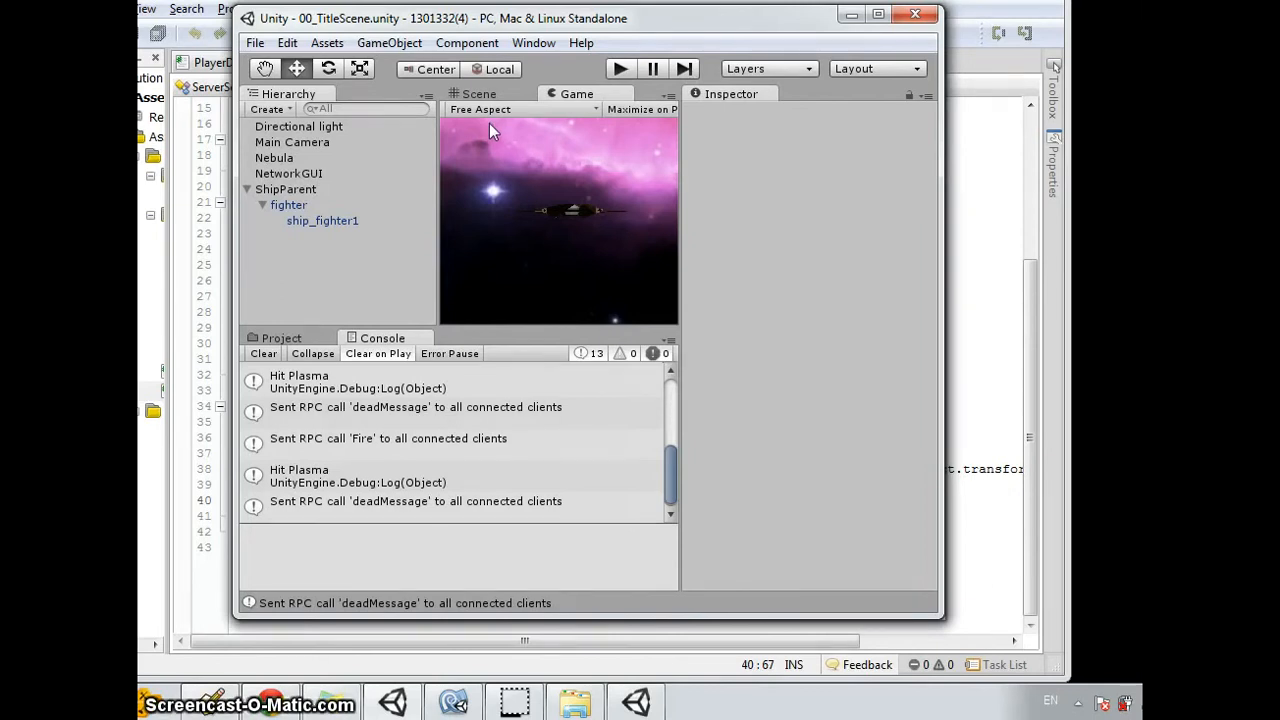
pyautogui.moveTo(260, 36)
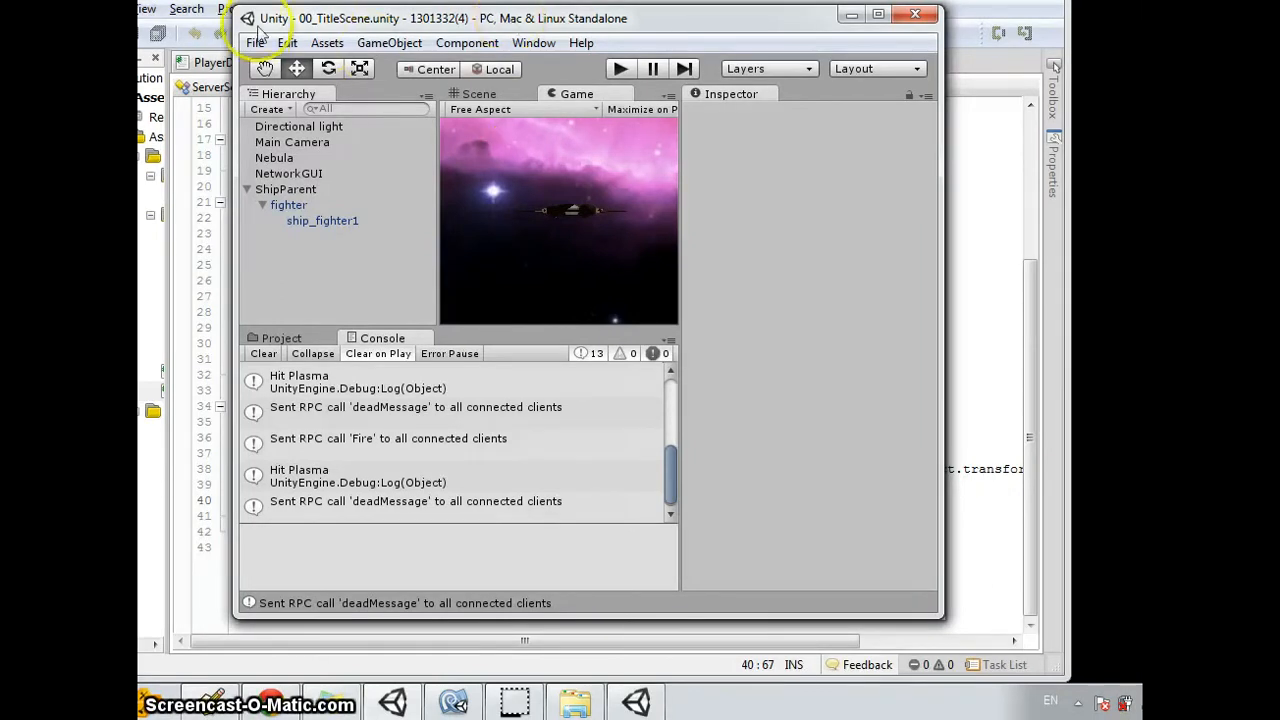
# Show the Network project settings (Debug Level Full, Sendrate 1) and start the scene playing.
pyautogui.click(254, 42)
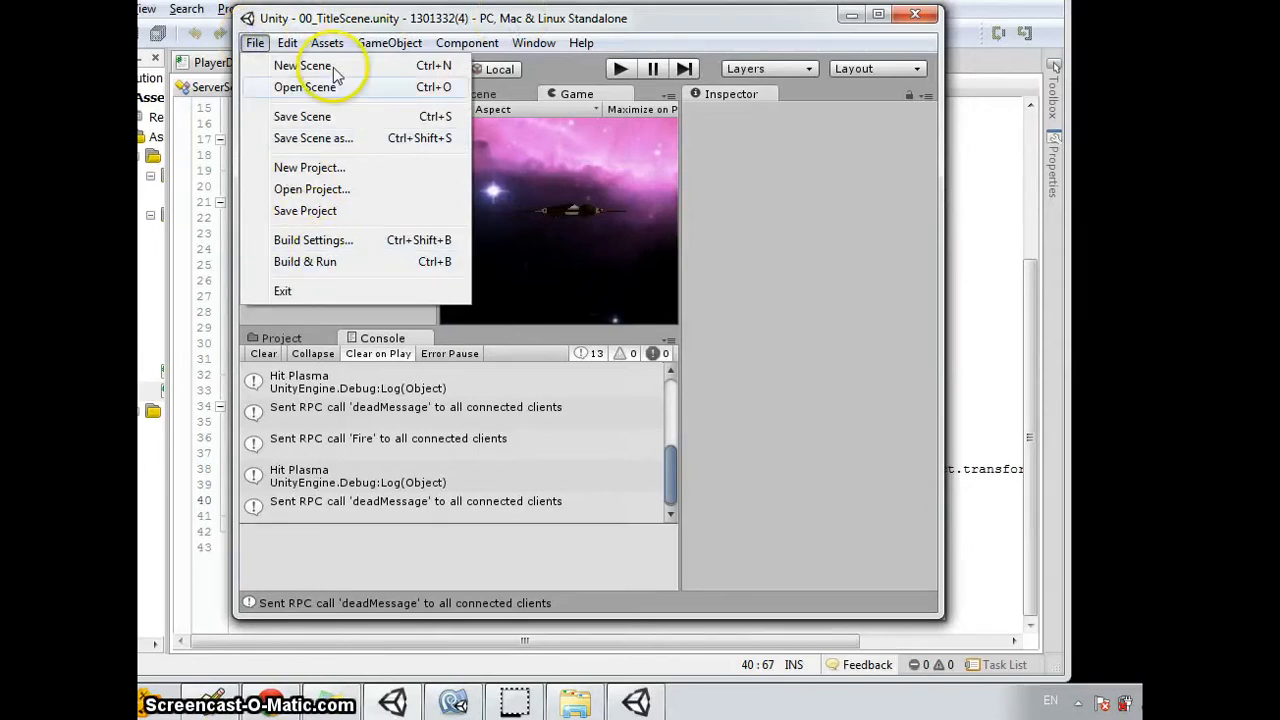
pyautogui.click(288, 42)
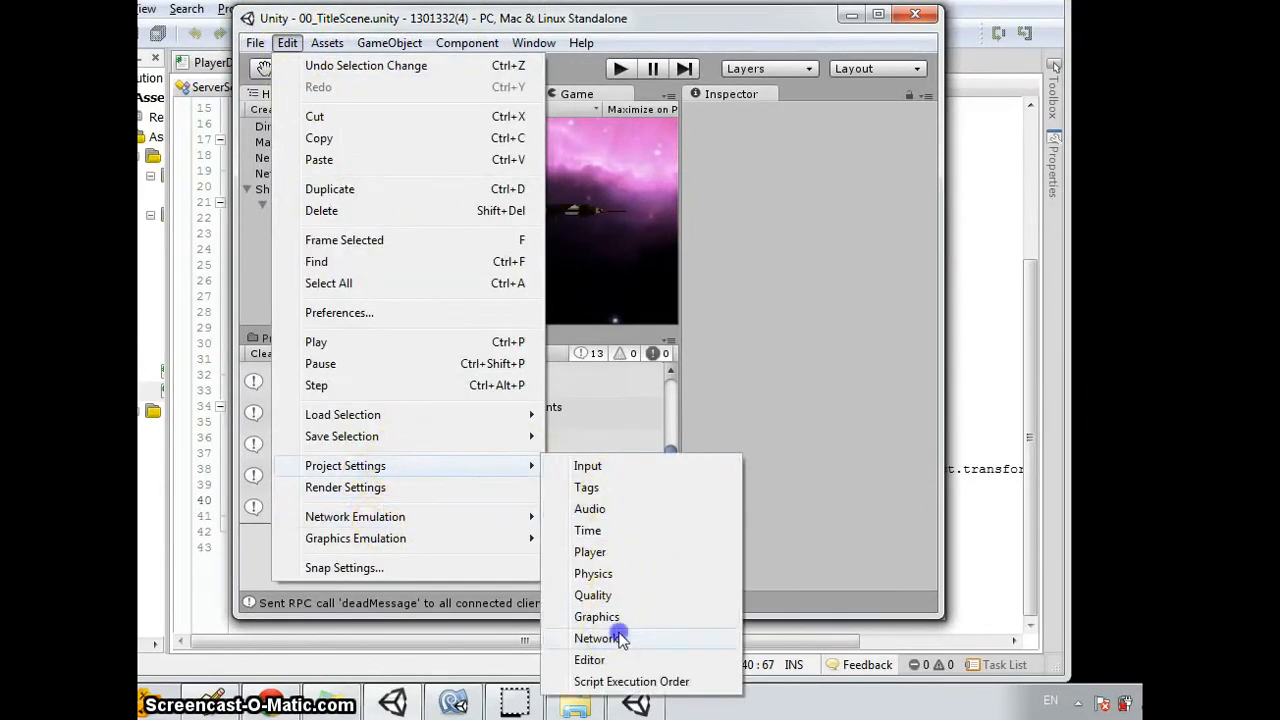
pyautogui.click(596, 638)
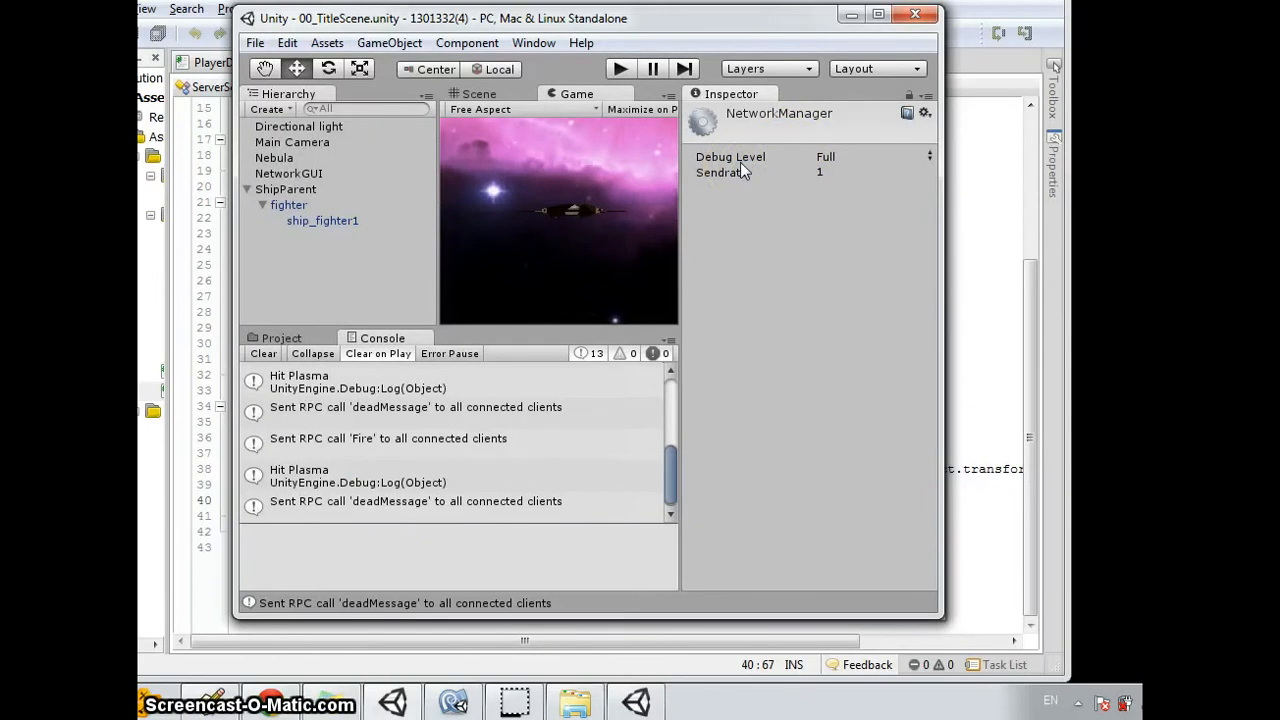
pyautogui.moveTo(744, 160)
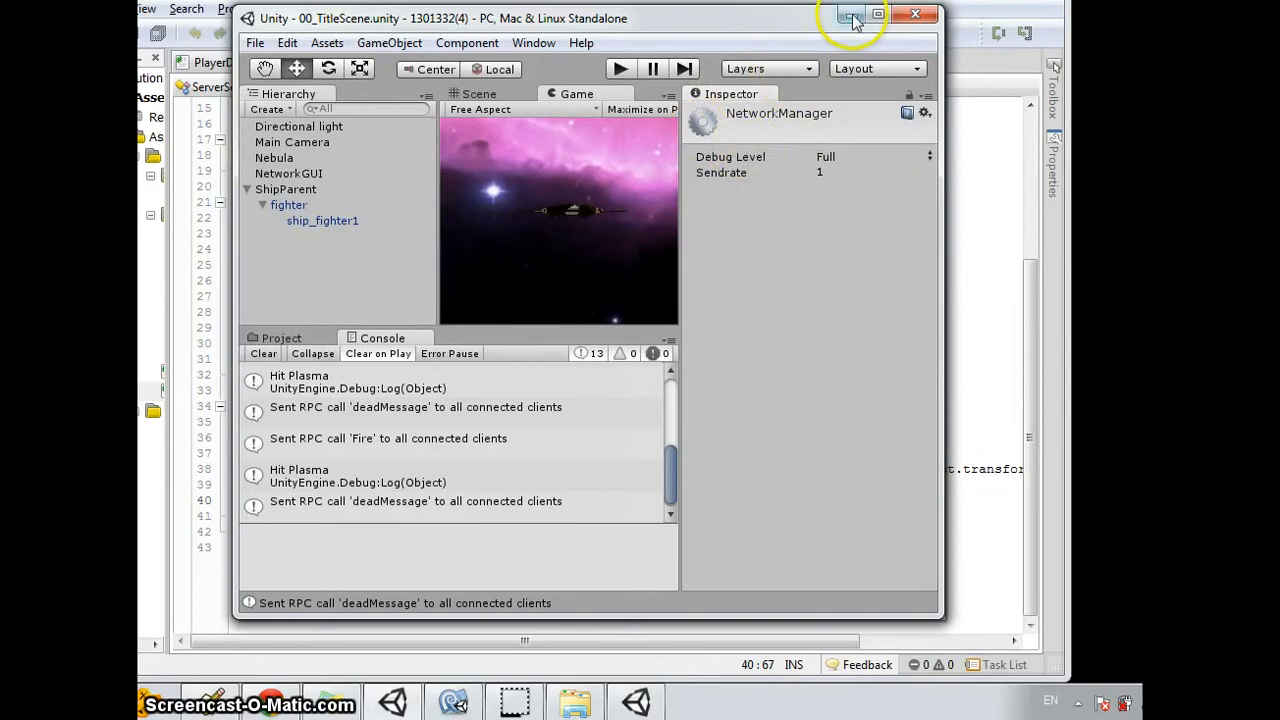
pyautogui.moveTo(604, 70)
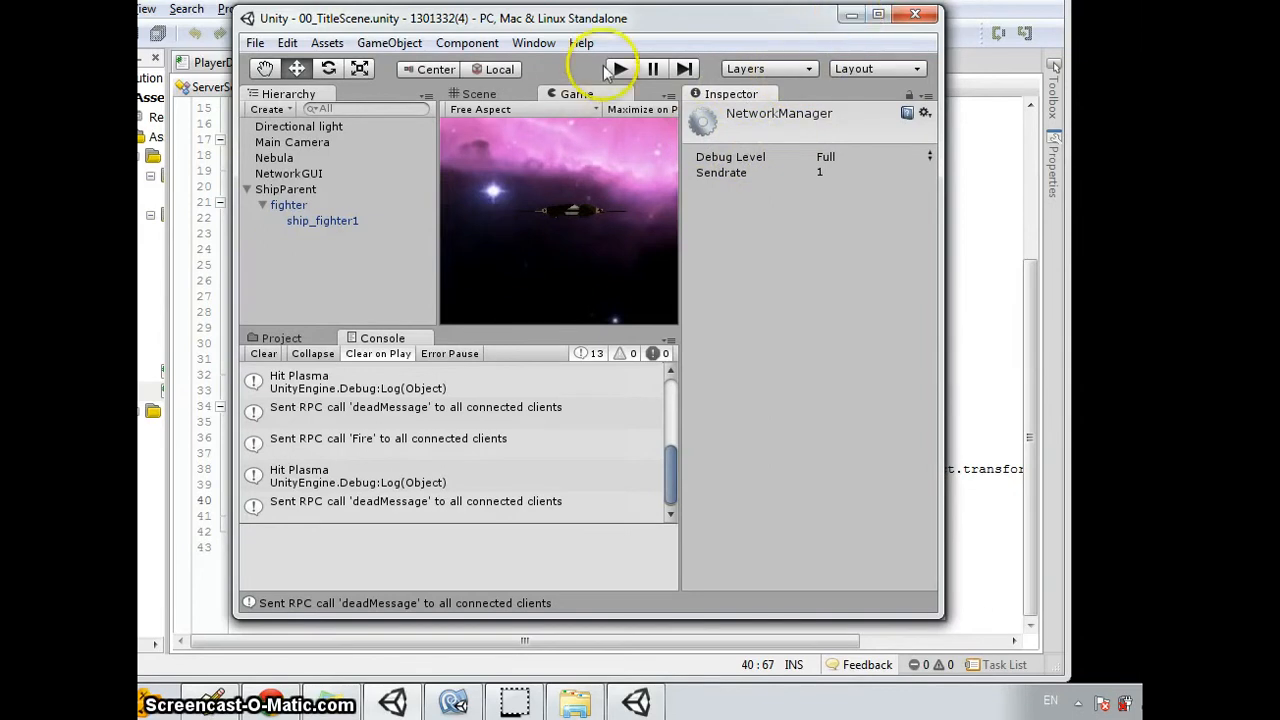
pyautogui.click(618, 68)
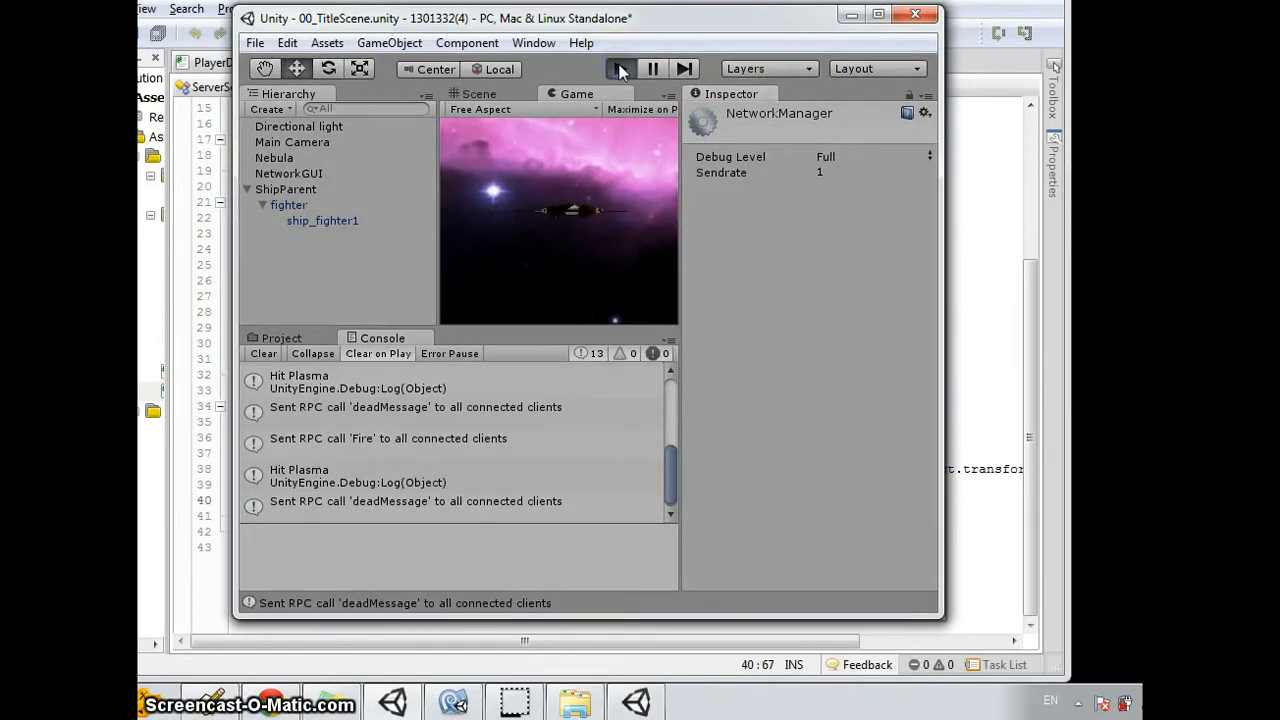
# Close the standalone Slaughter client window.
pyautogui.click(620, 68)
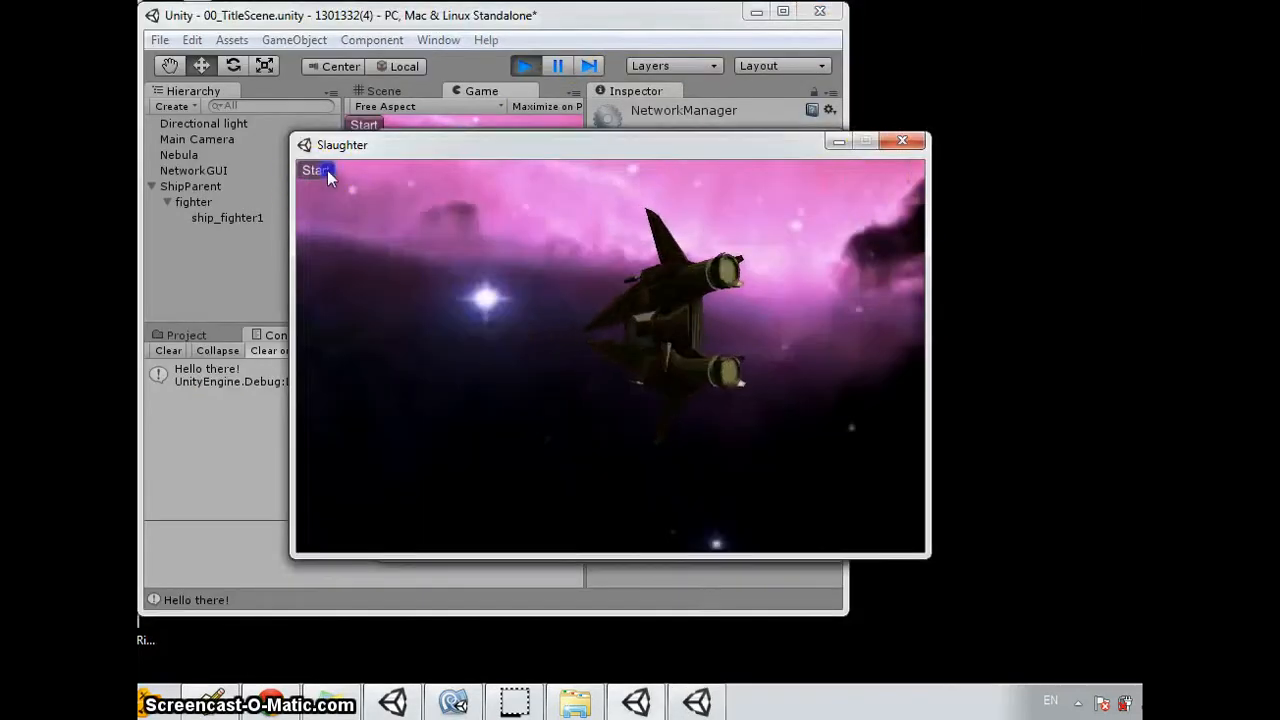
pyautogui.click(316, 168)
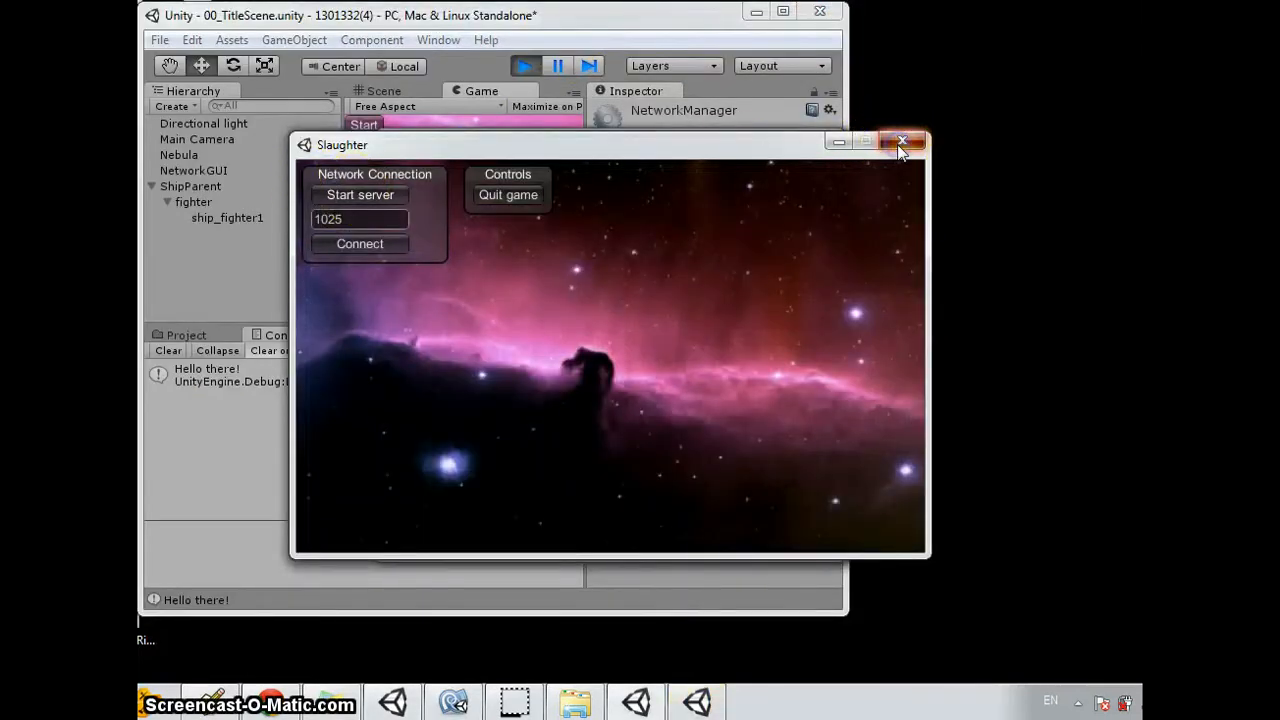
pyautogui.click(904, 140)
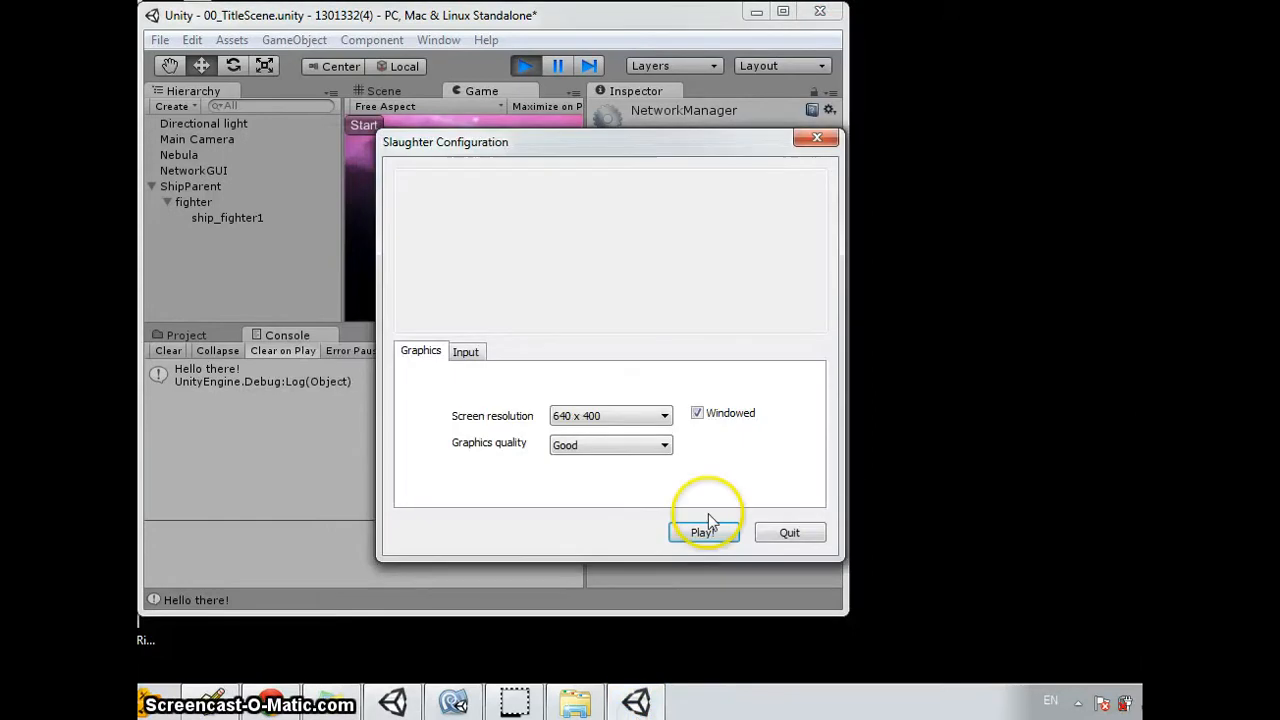
pyautogui.moveTo(768, 538)
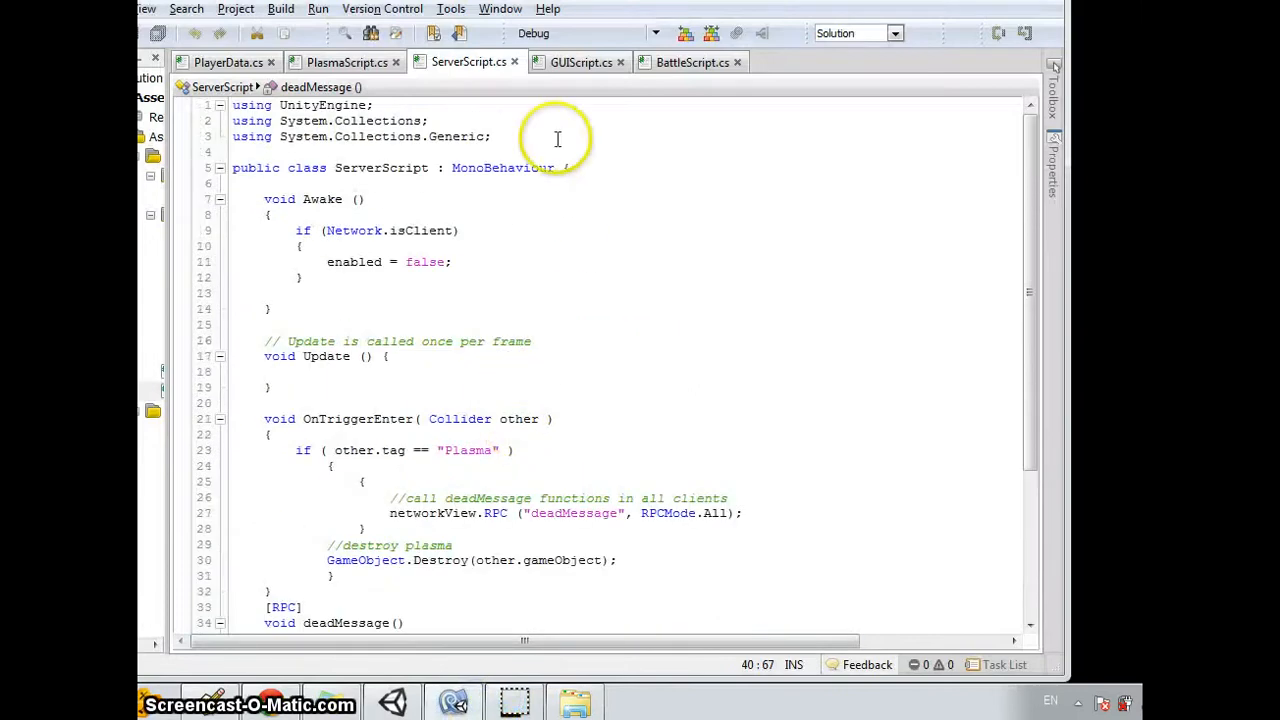
# Relaunch Test.exe to the Slaughter Configuration dialog and return to the editor.
pyautogui.click(228, 62)
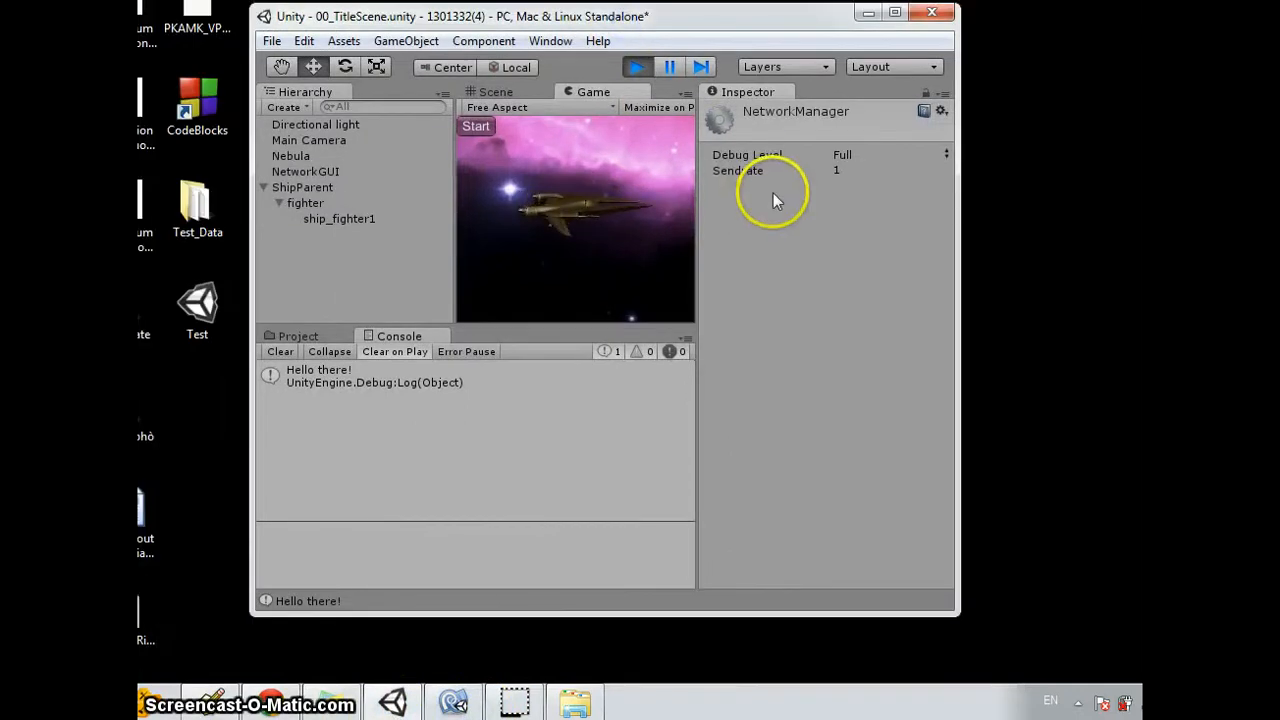
pyautogui.click(452, 702)
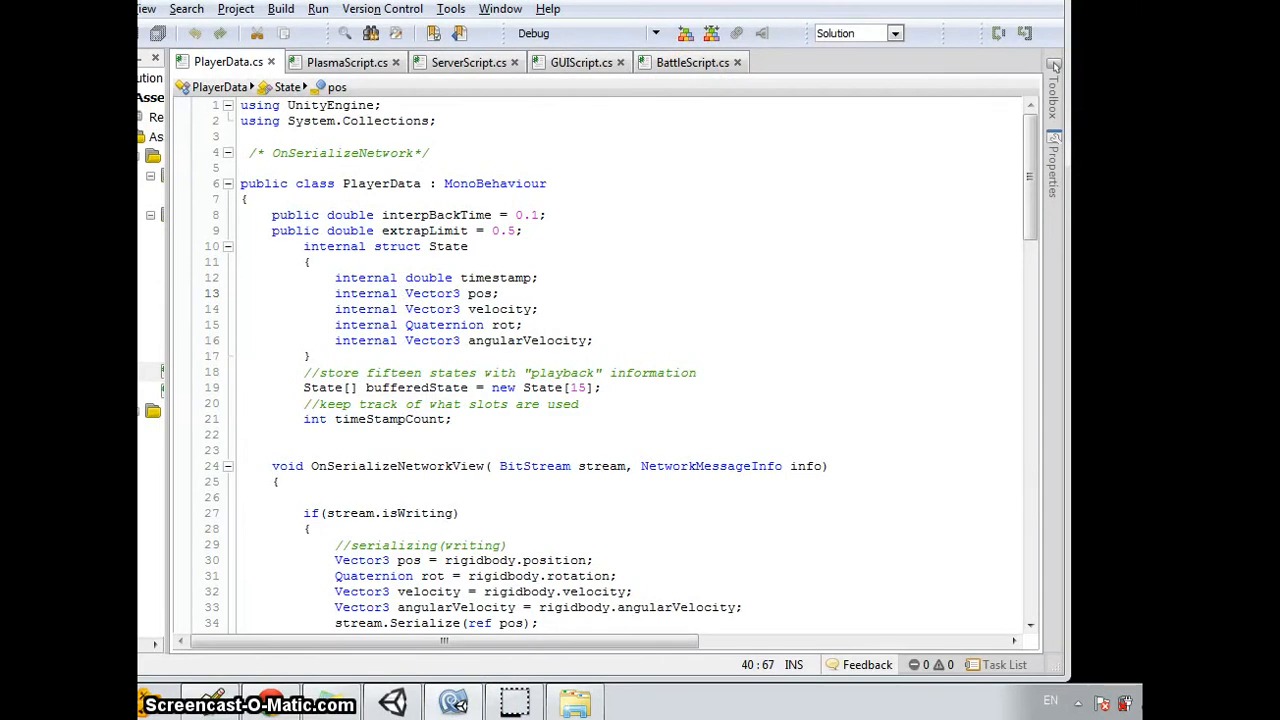
# Launch the standalone build from its configuration dialog alongside the playing editor scene.
pyautogui.click(456, 702)
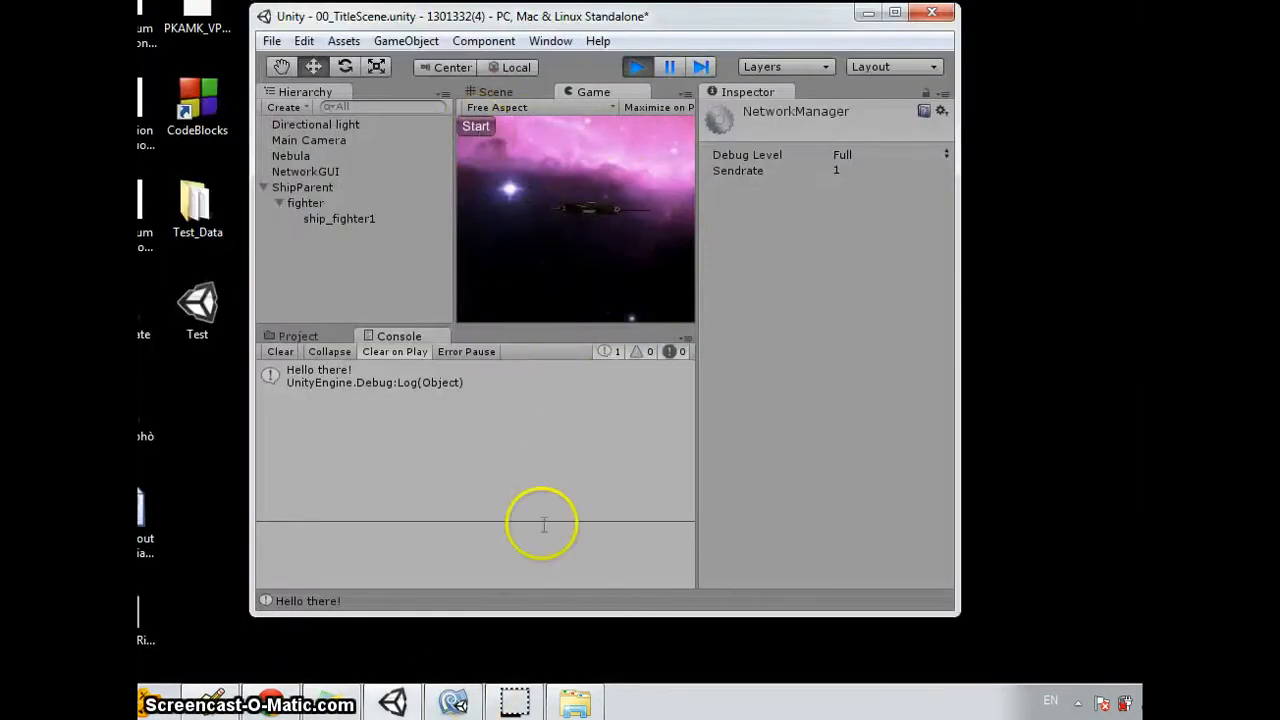
pyautogui.click(576, 704)
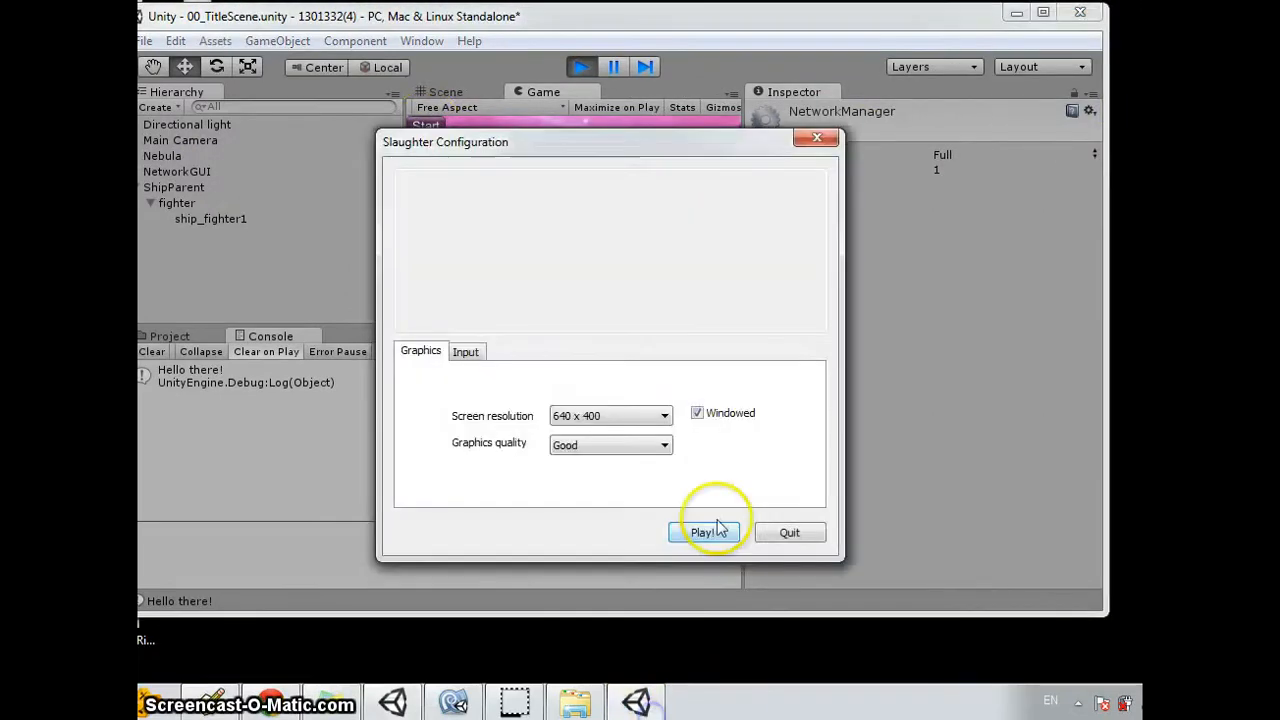
pyautogui.click(704, 532)
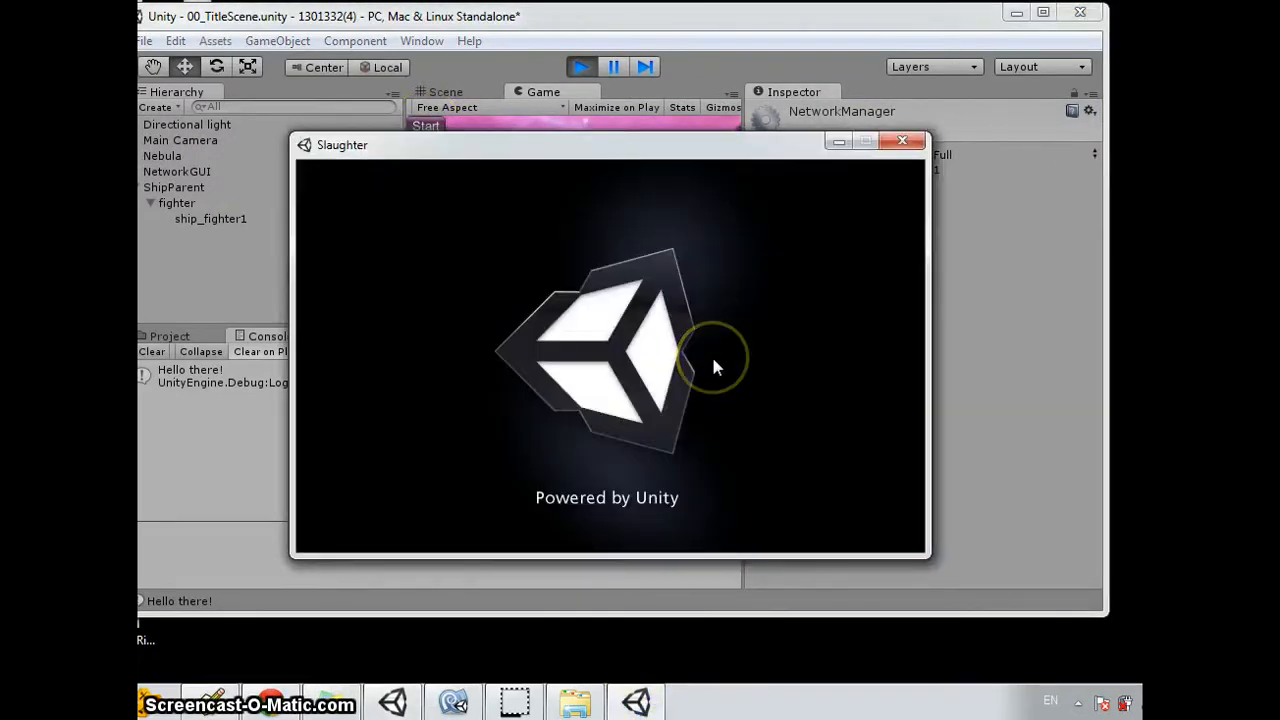
pyautogui.moveTo(700, 204)
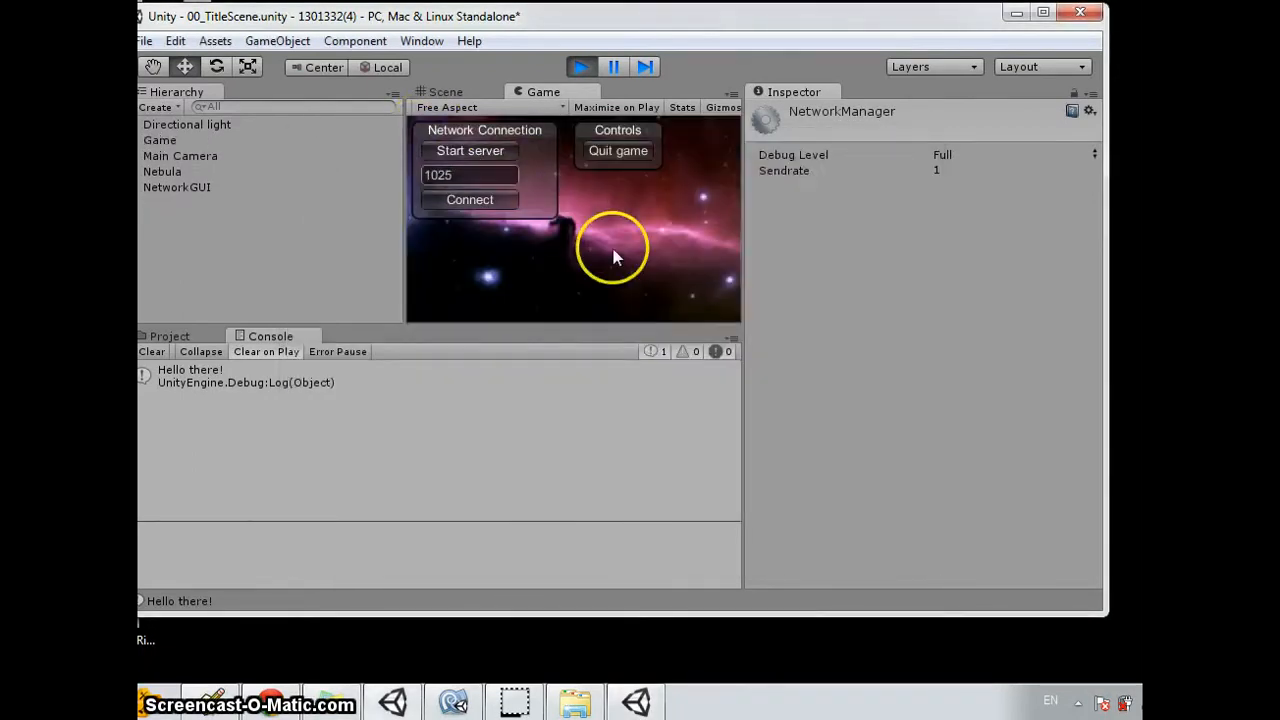
# Host a server in the editor's game, connect the standalone client, then stop Play.
pyautogui.click(470, 150)
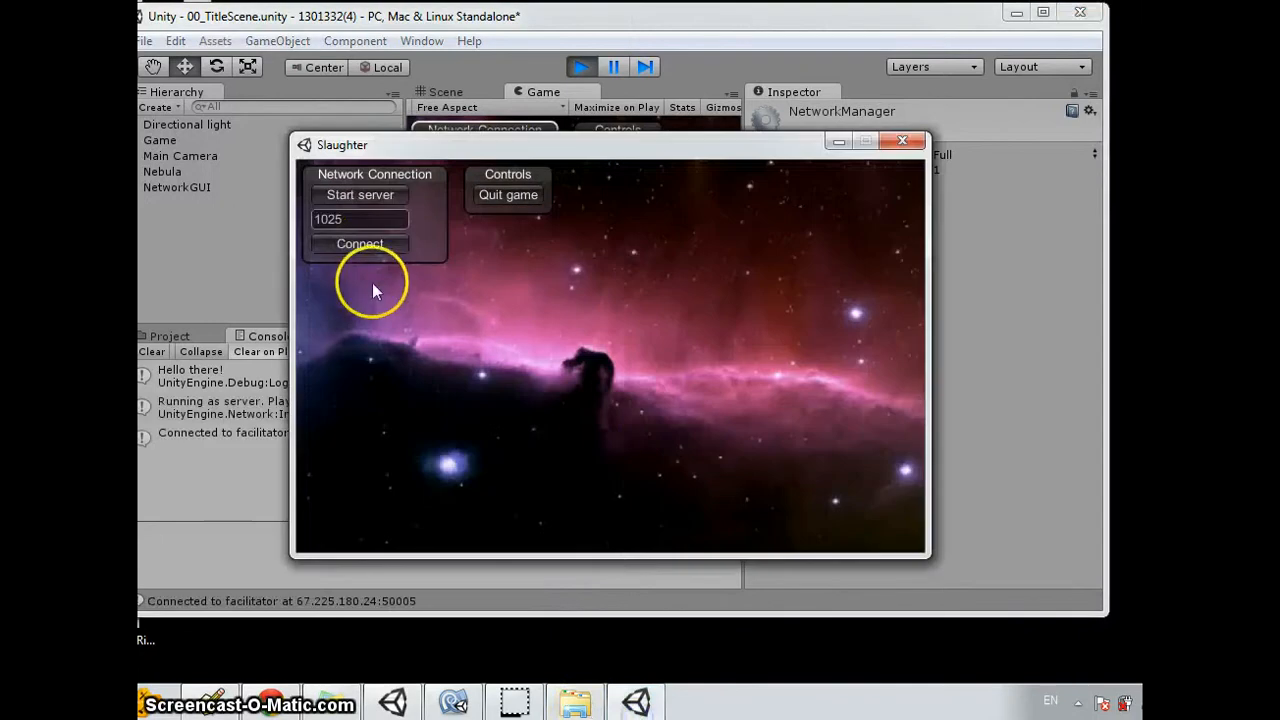
pyautogui.click(360, 194)
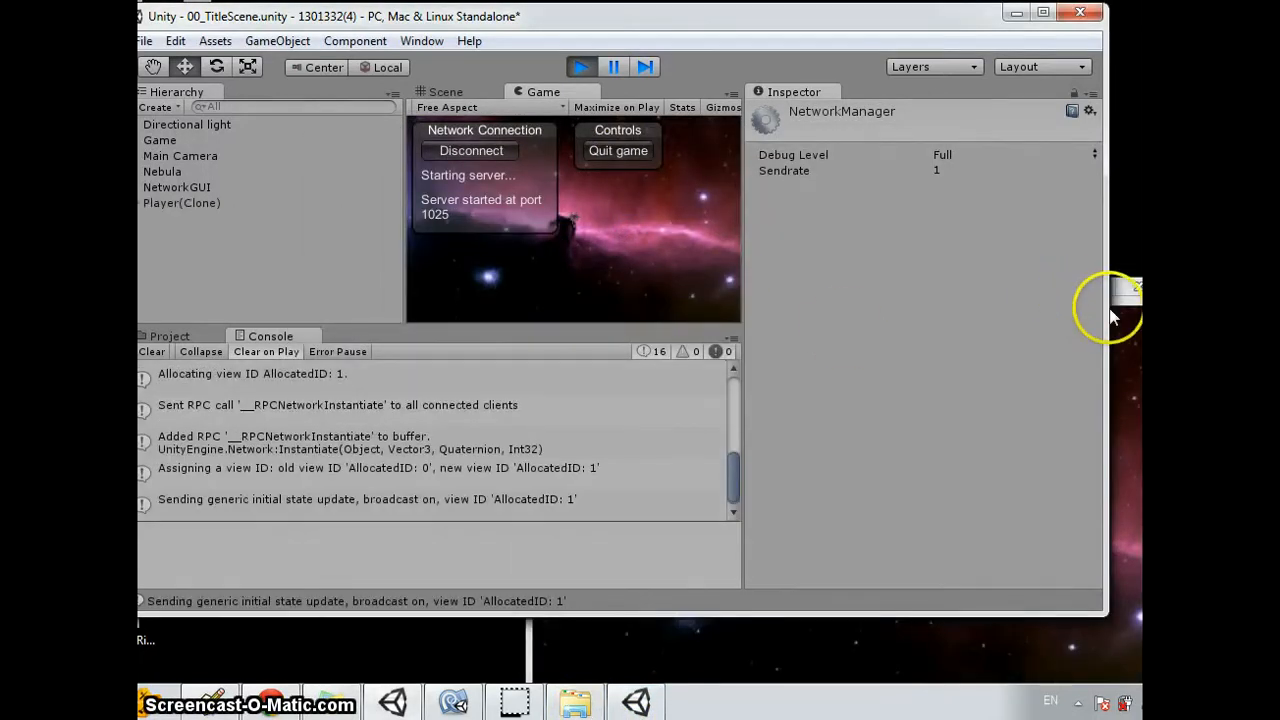
pyautogui.moveTo(604, 236)
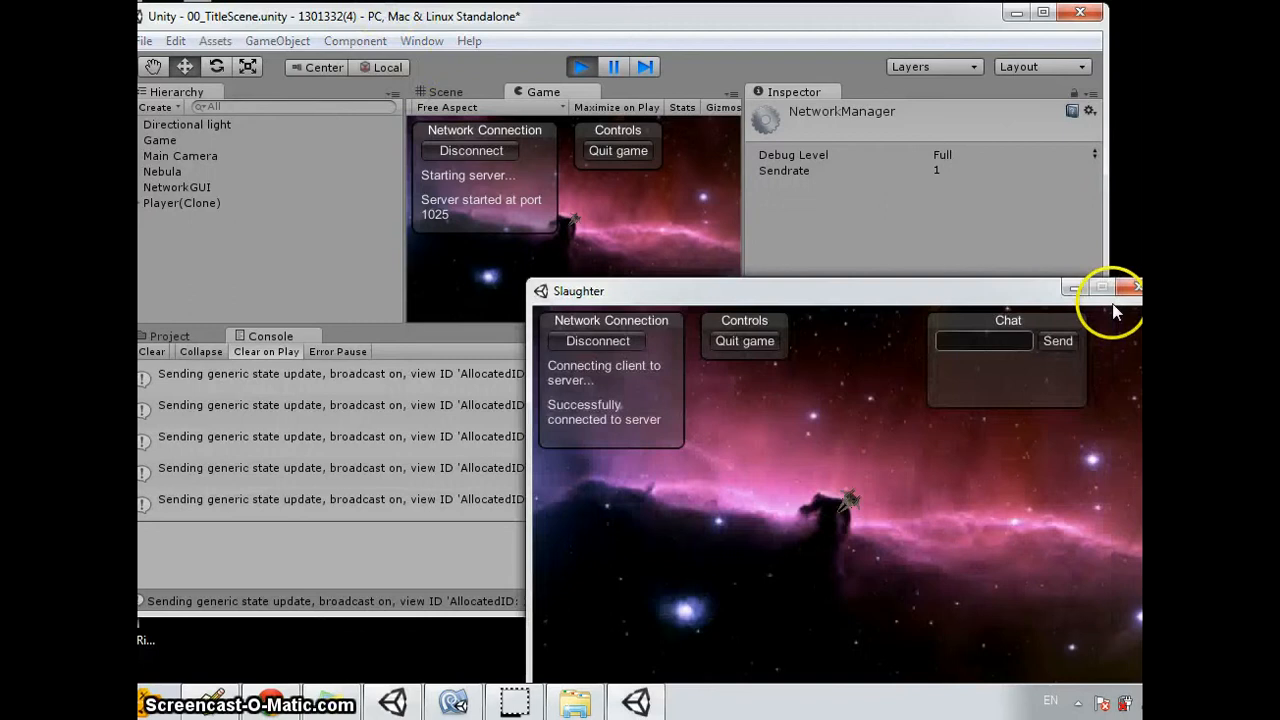
pyautogui.moveTo(578, 292); pyautogui.dragTo(540, 198)
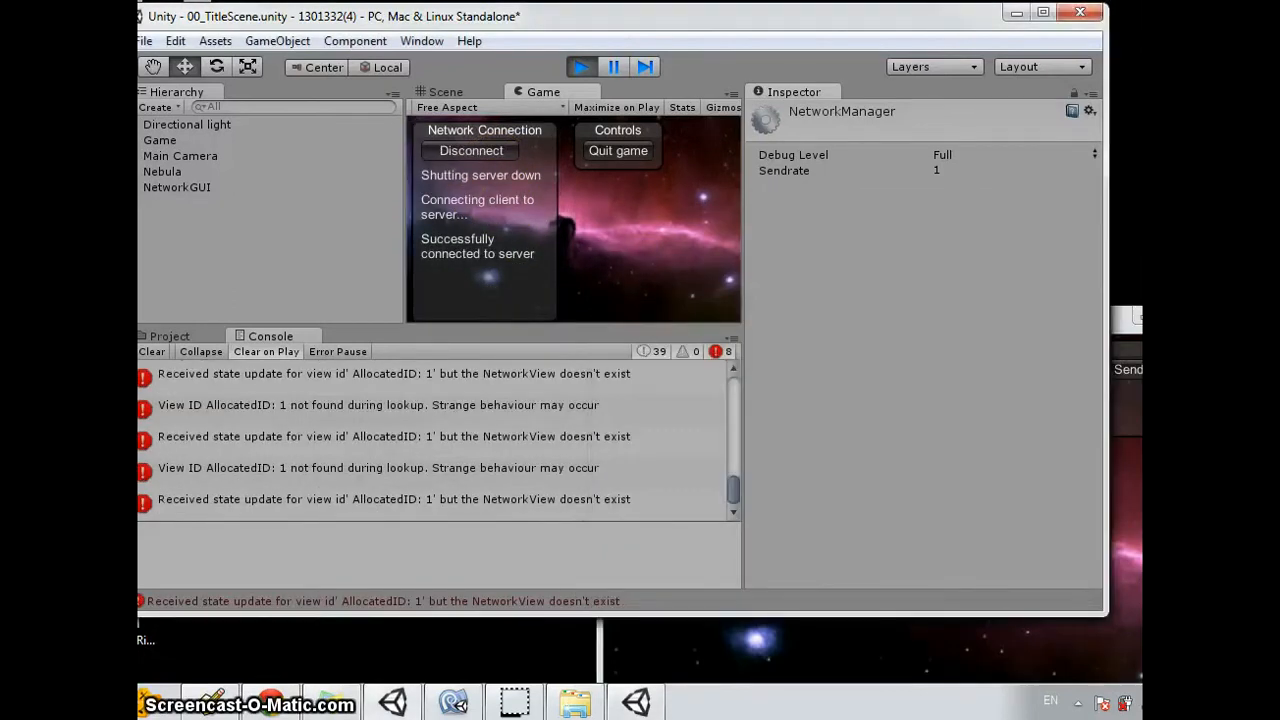
pyautogui.click(470, 150)
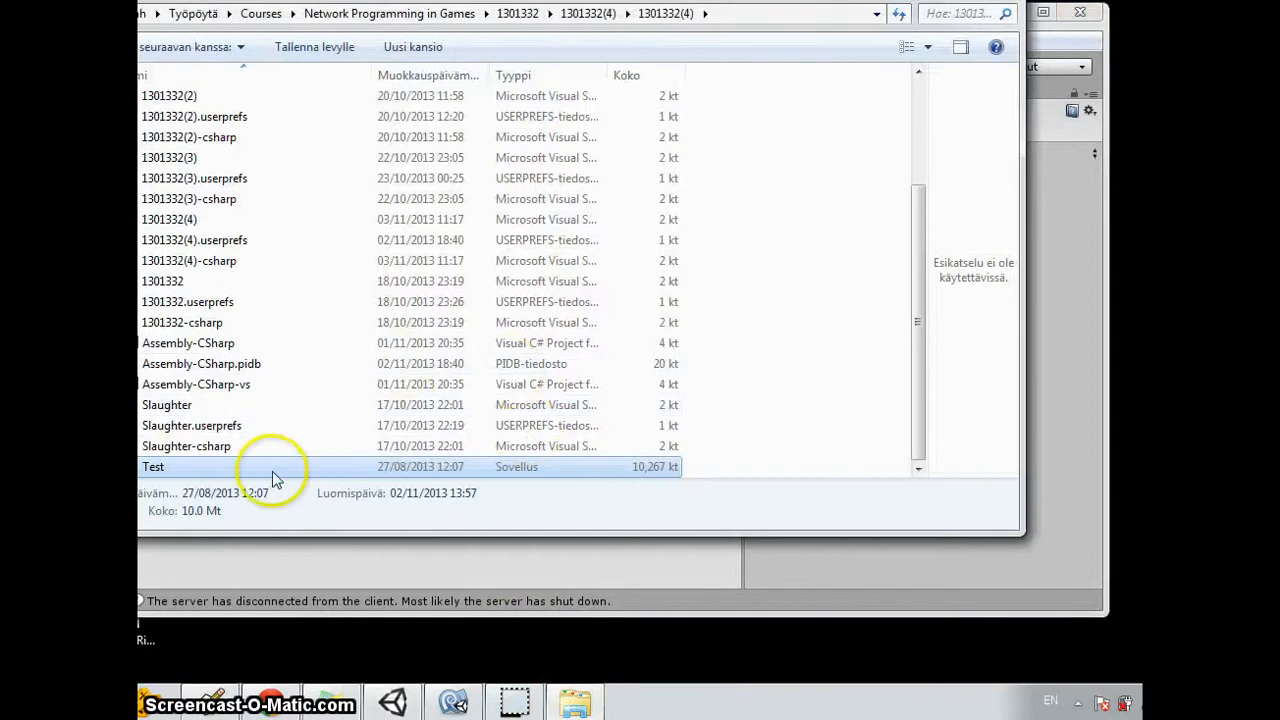
# Relaunch the Test build from its configuration window and bring the Unity editor forward.
pyautogui.doubleClick(152, 466)
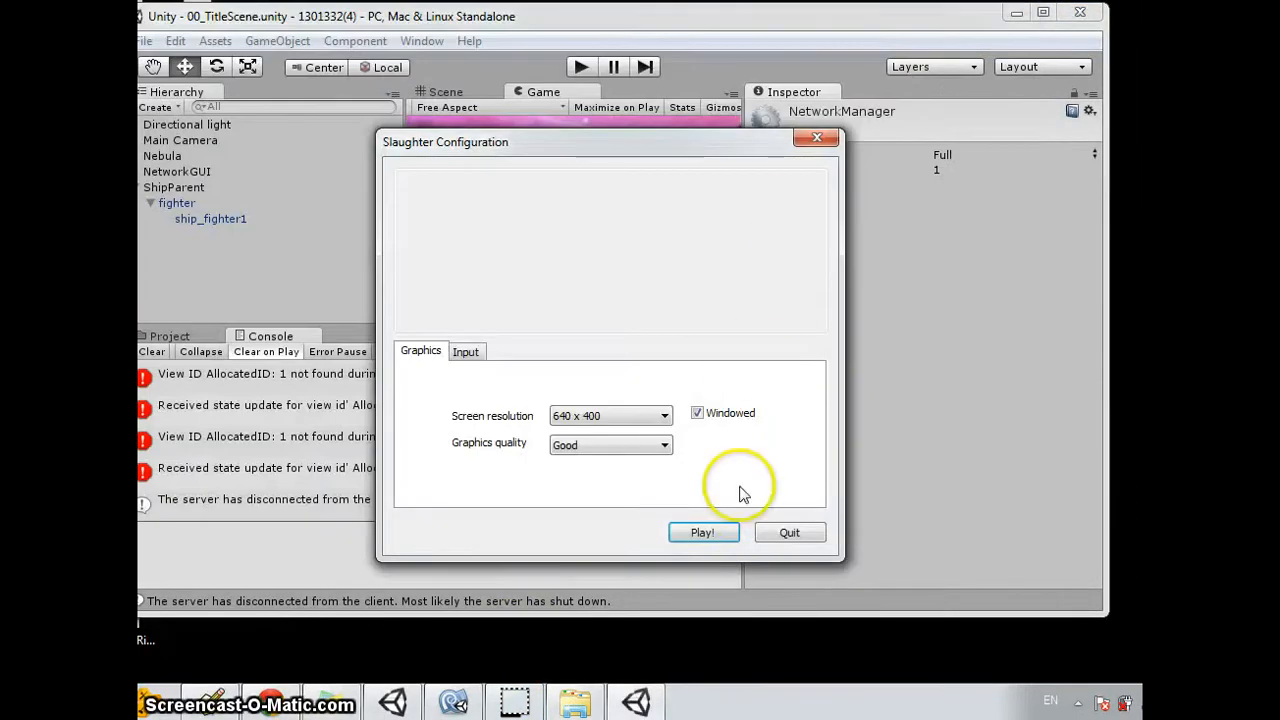
pyautogui.click(704, 532)
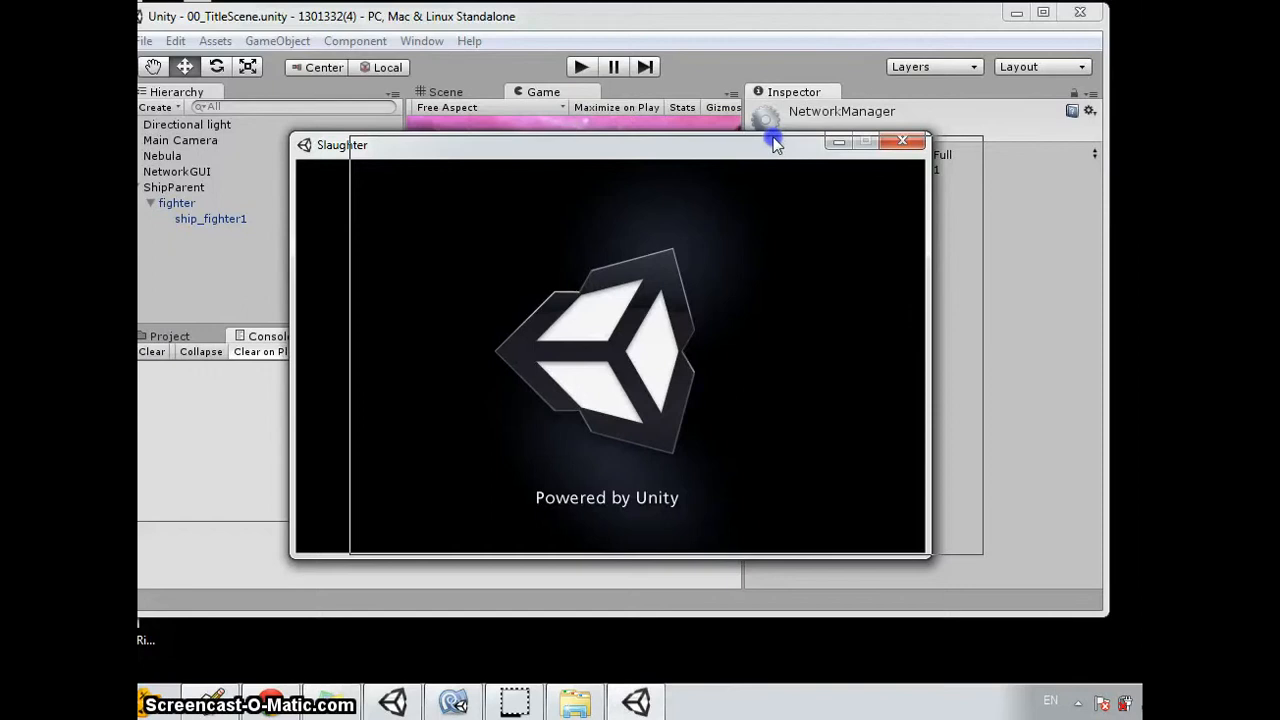
pyautogui.click(904, 140)
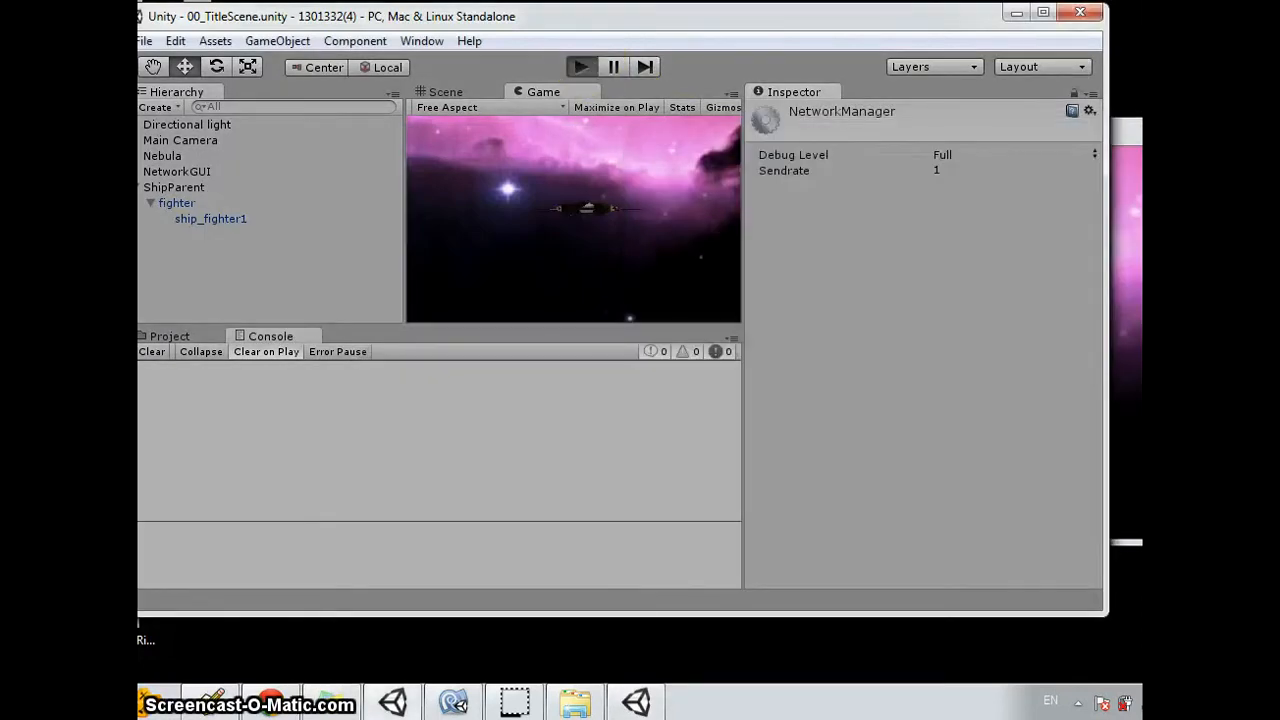
# Run the title scene as server in the editor and connect the standalone client.
pyautogui.click(580, 66)
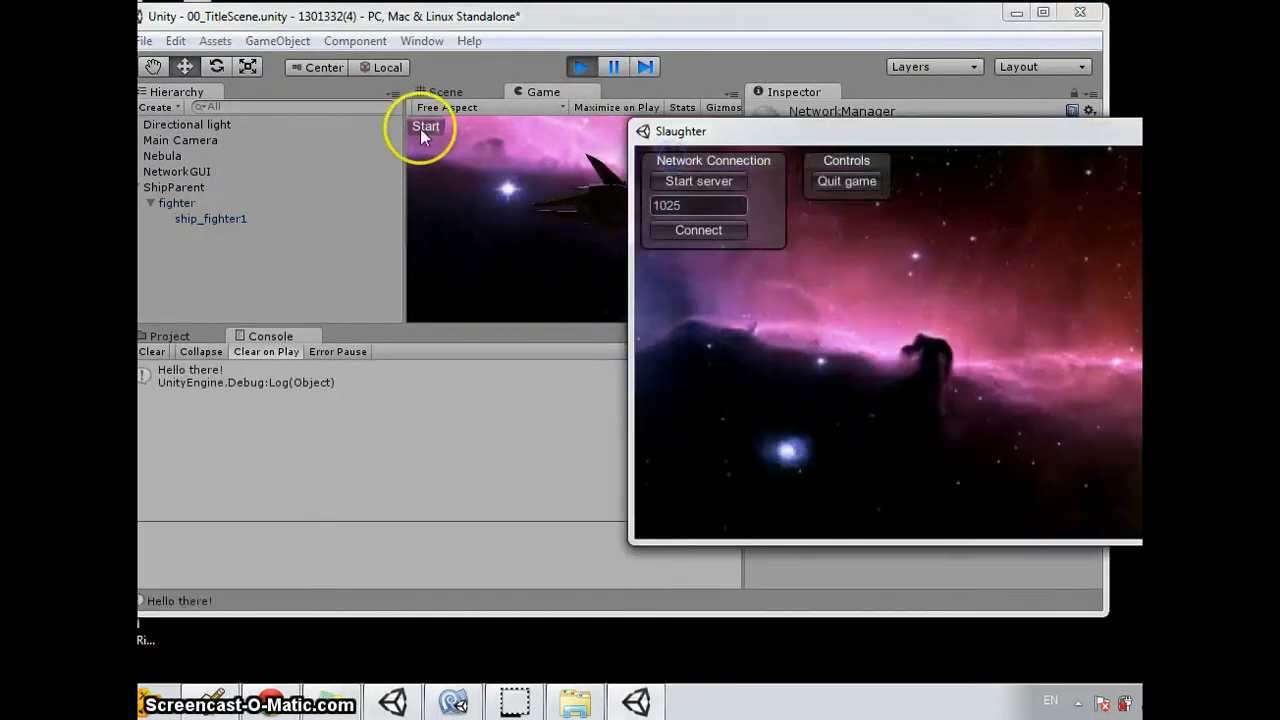
pyautogui.click(698, 180)
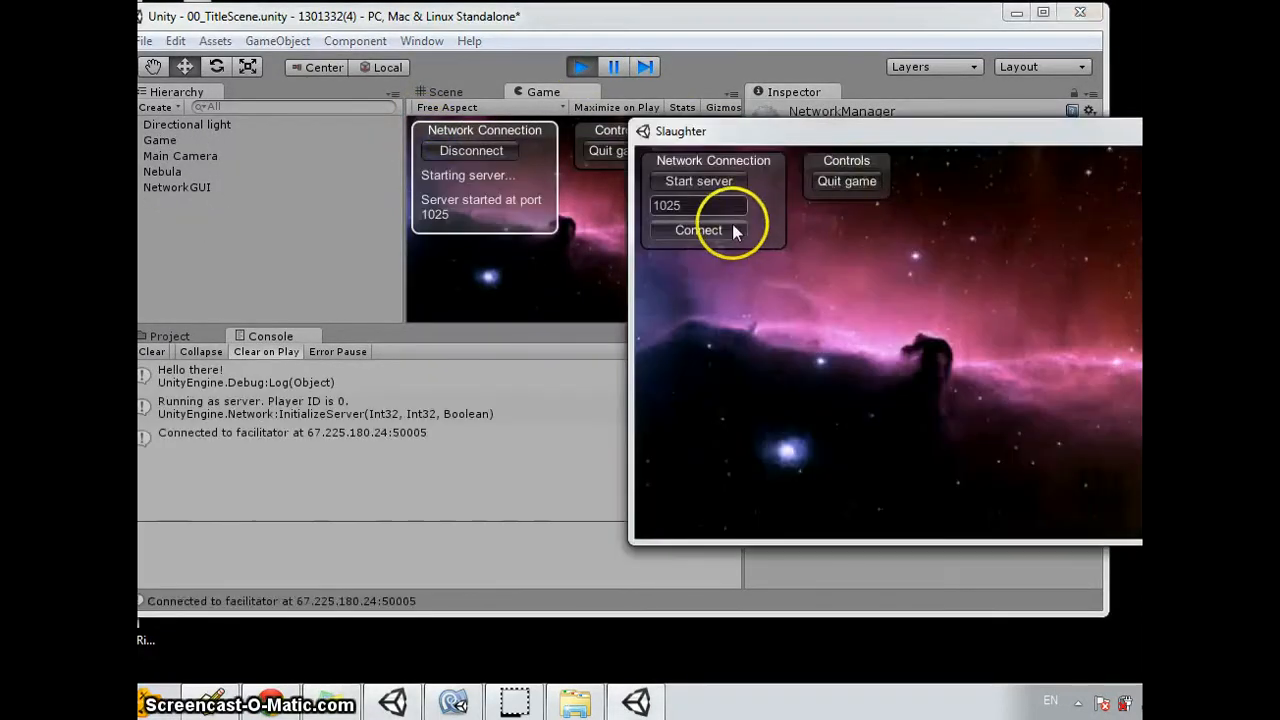
pyautogui.click(698, 230)
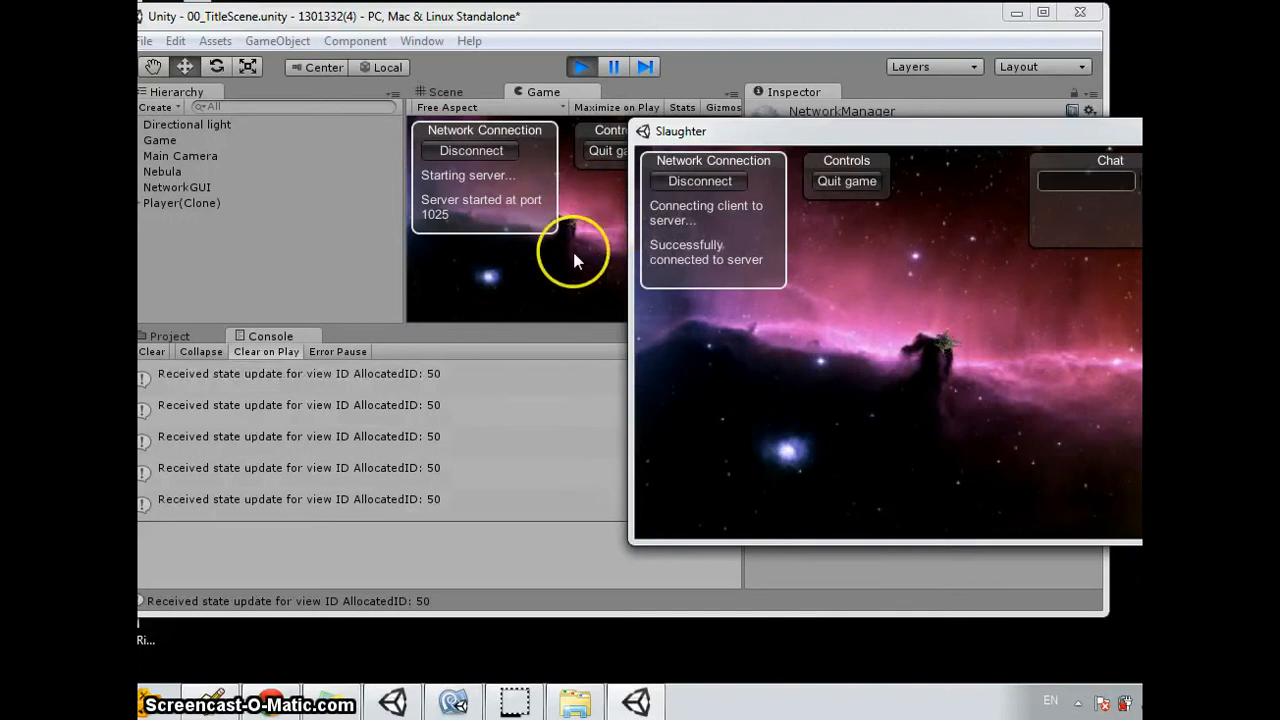
pyautogui.moveTo(590, 256)
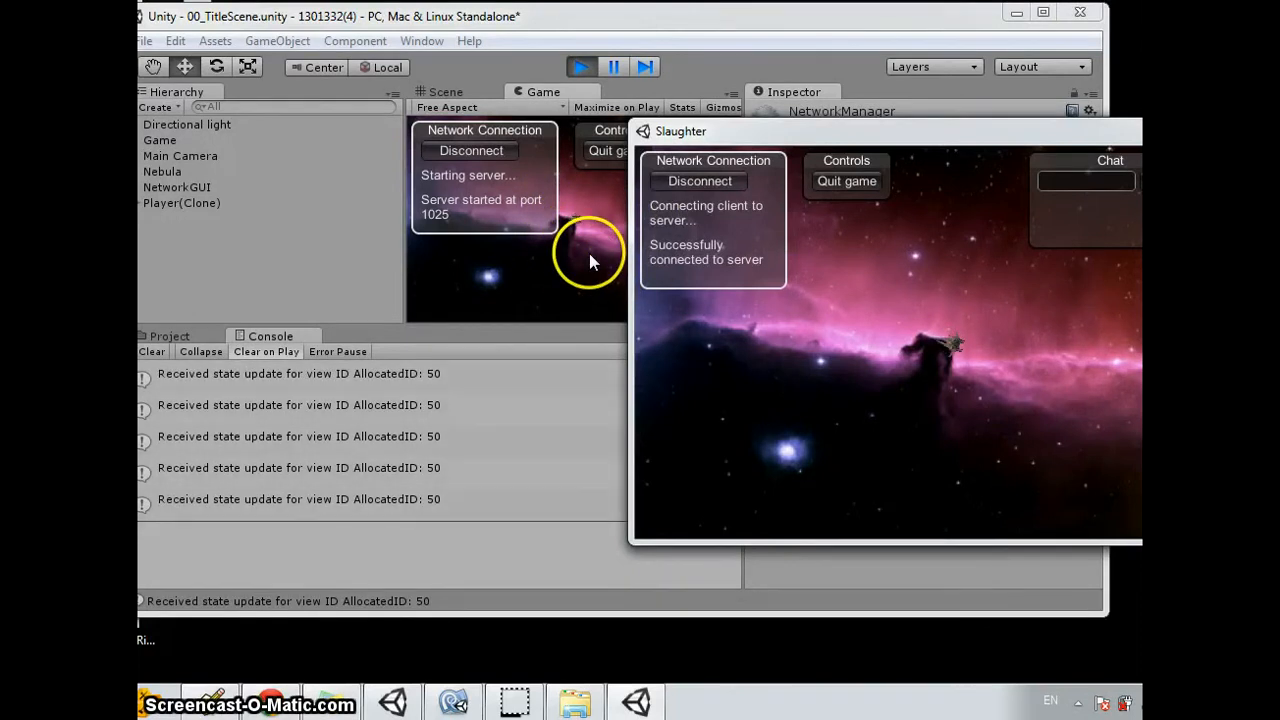
pyautogui.moveTo(580, 224)
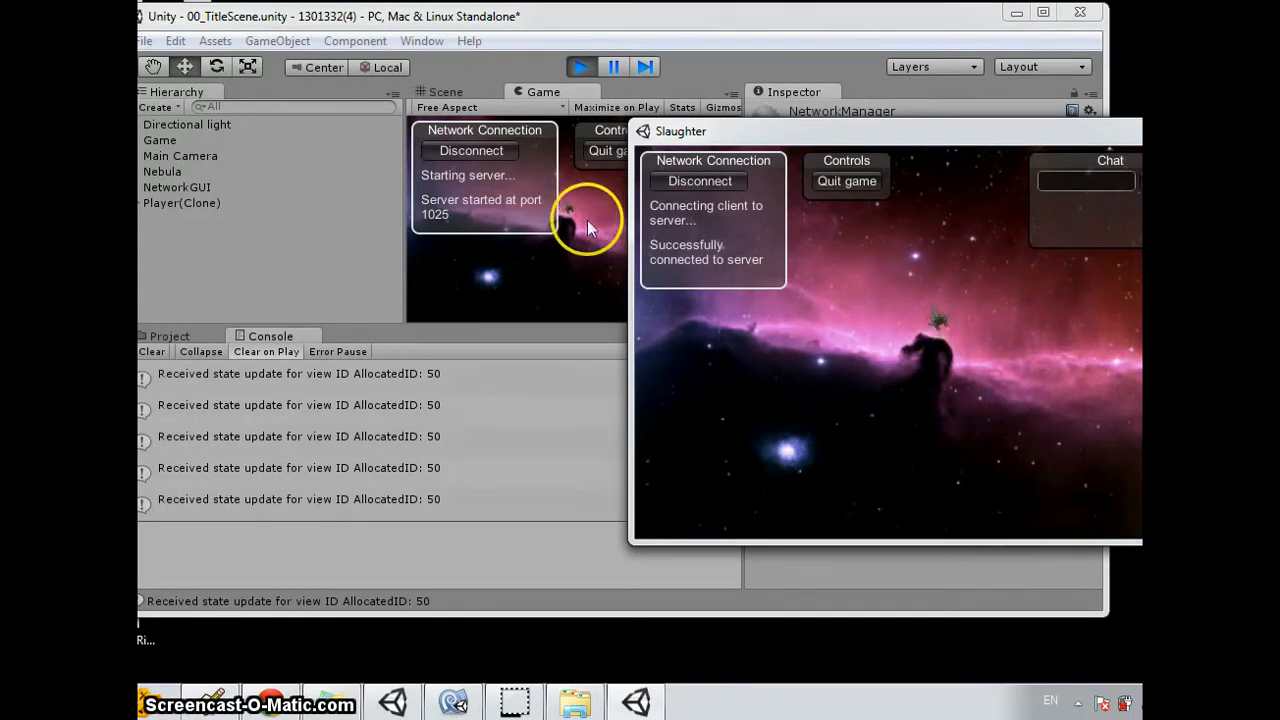
pyautogui.moveTo(910, 340)
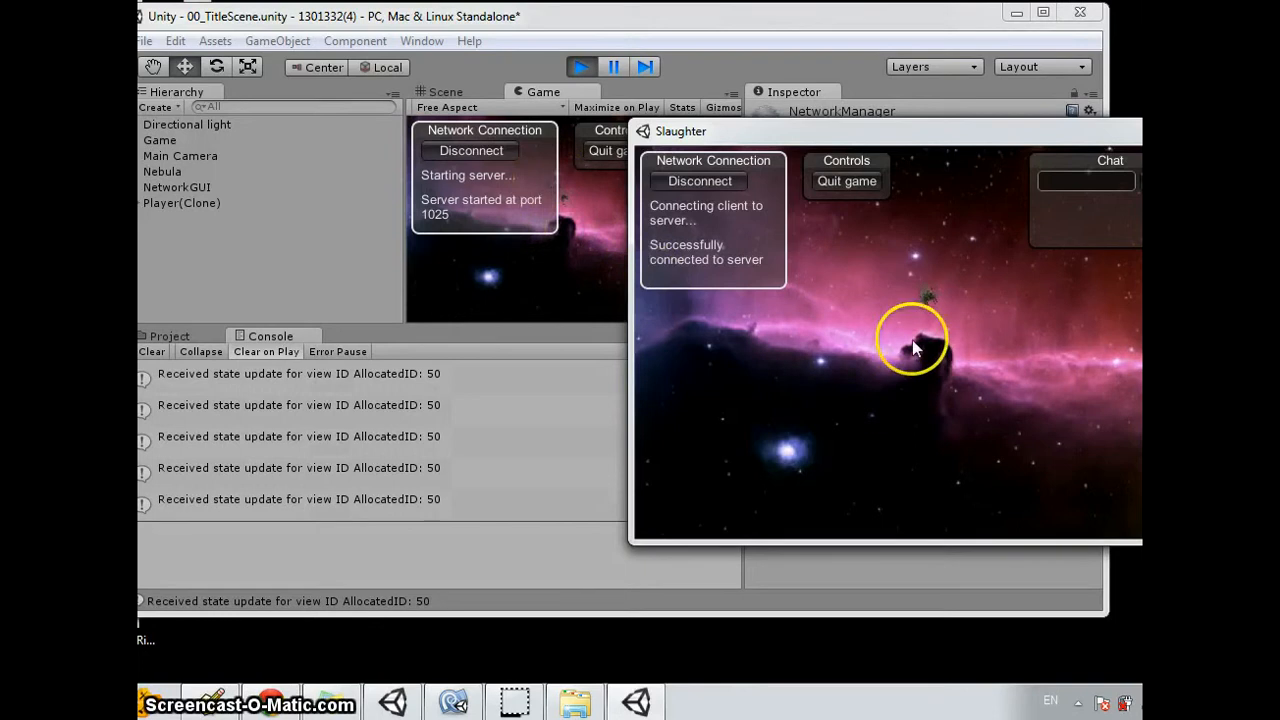
pyautogui.moveTo(990, 390)
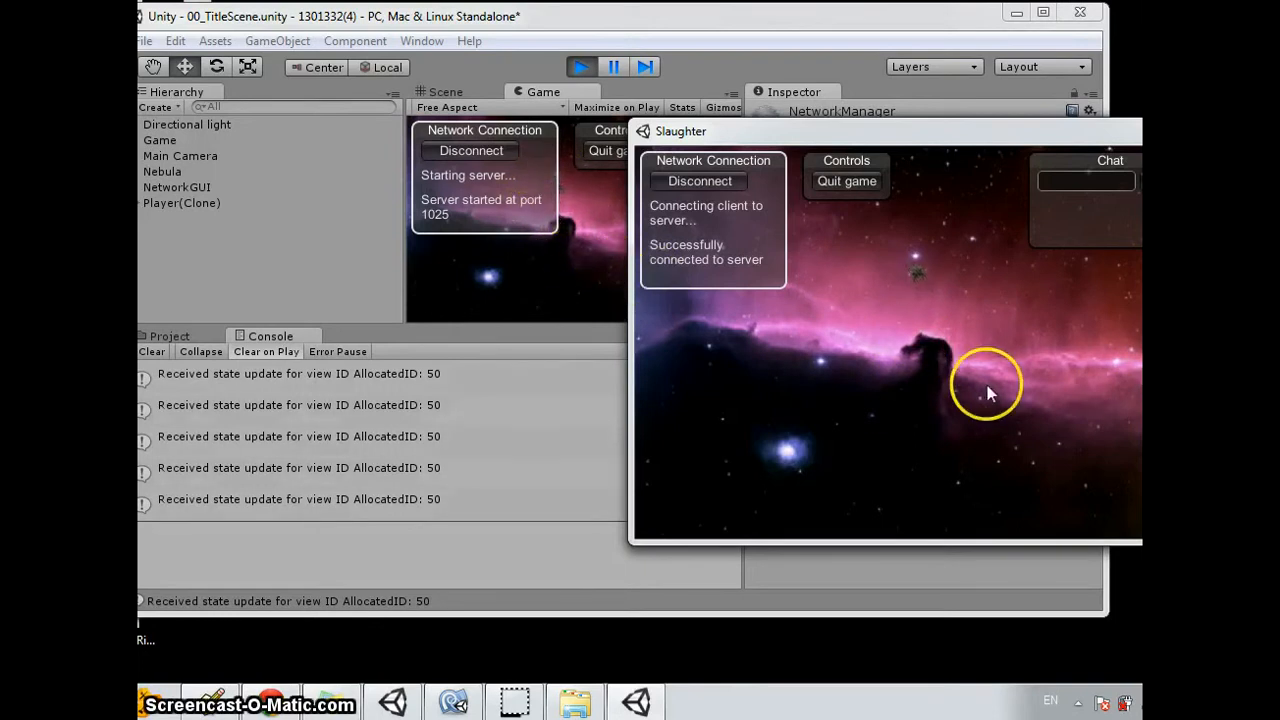
pyautogui.moveTo(956, 356)
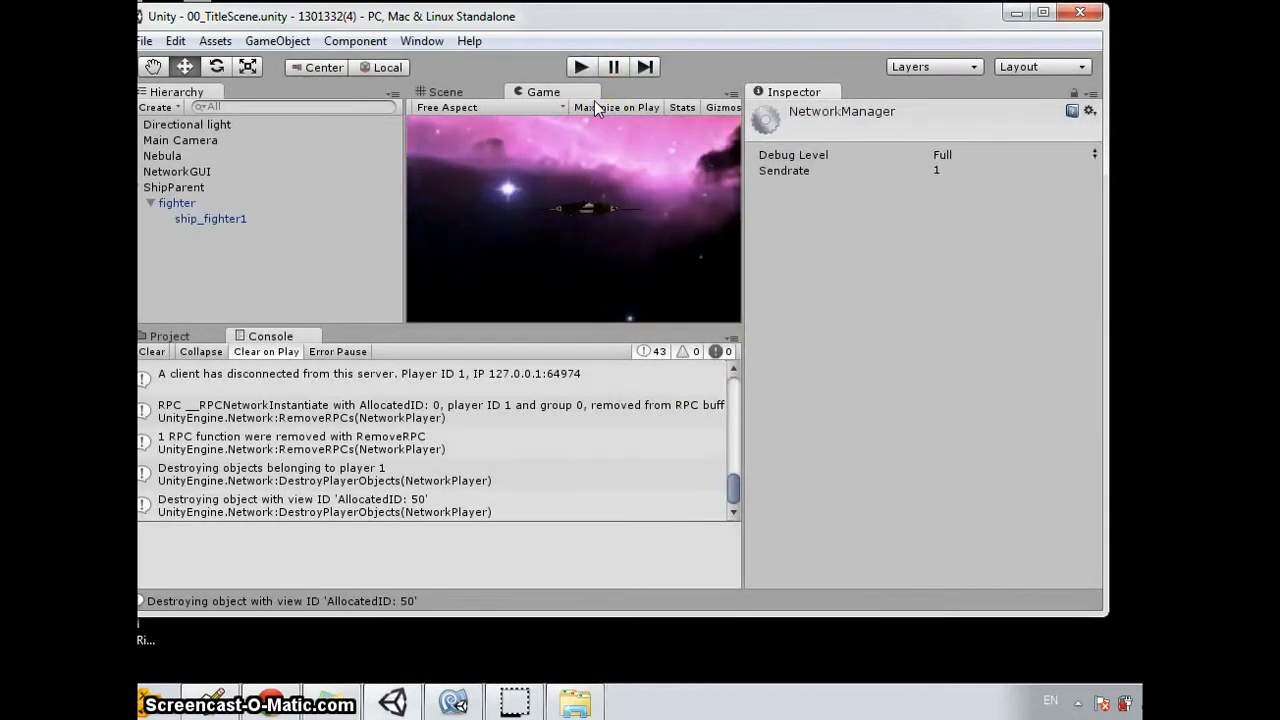
pyautogui.moveTo(322, 158)
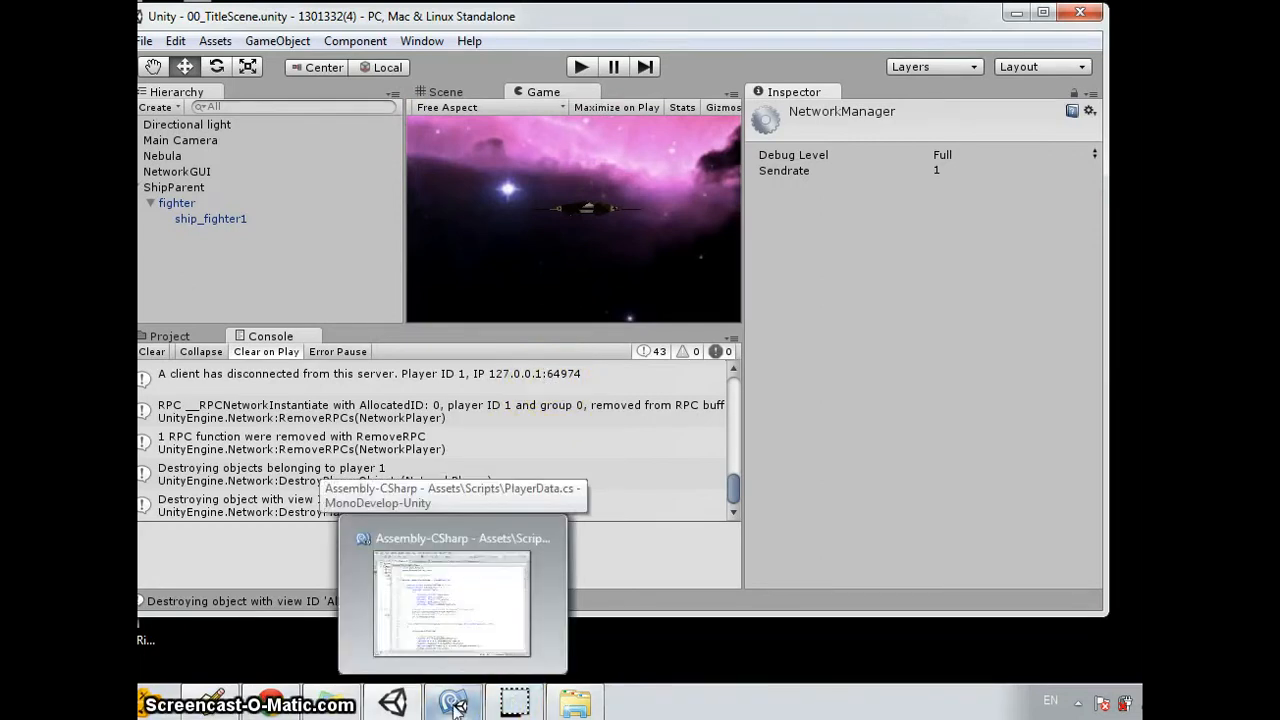
pyautogui.click(452, 600)
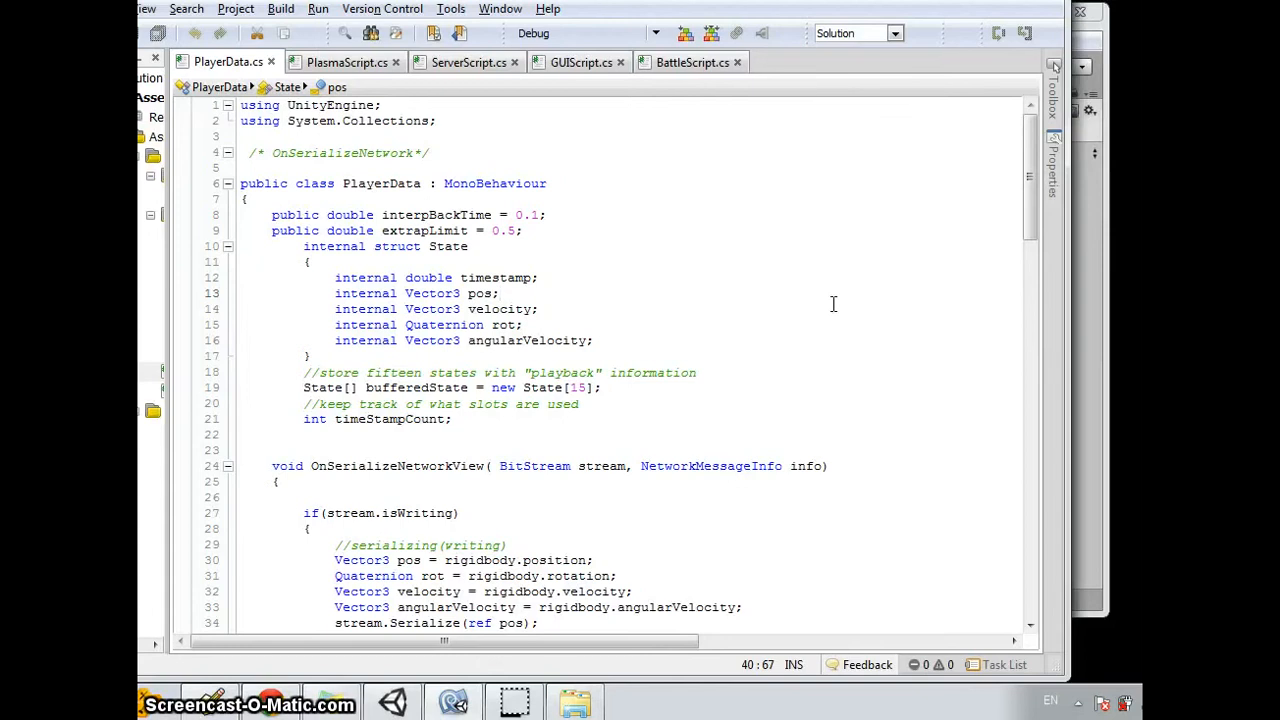
pyautogui.moveTo(804, 258)
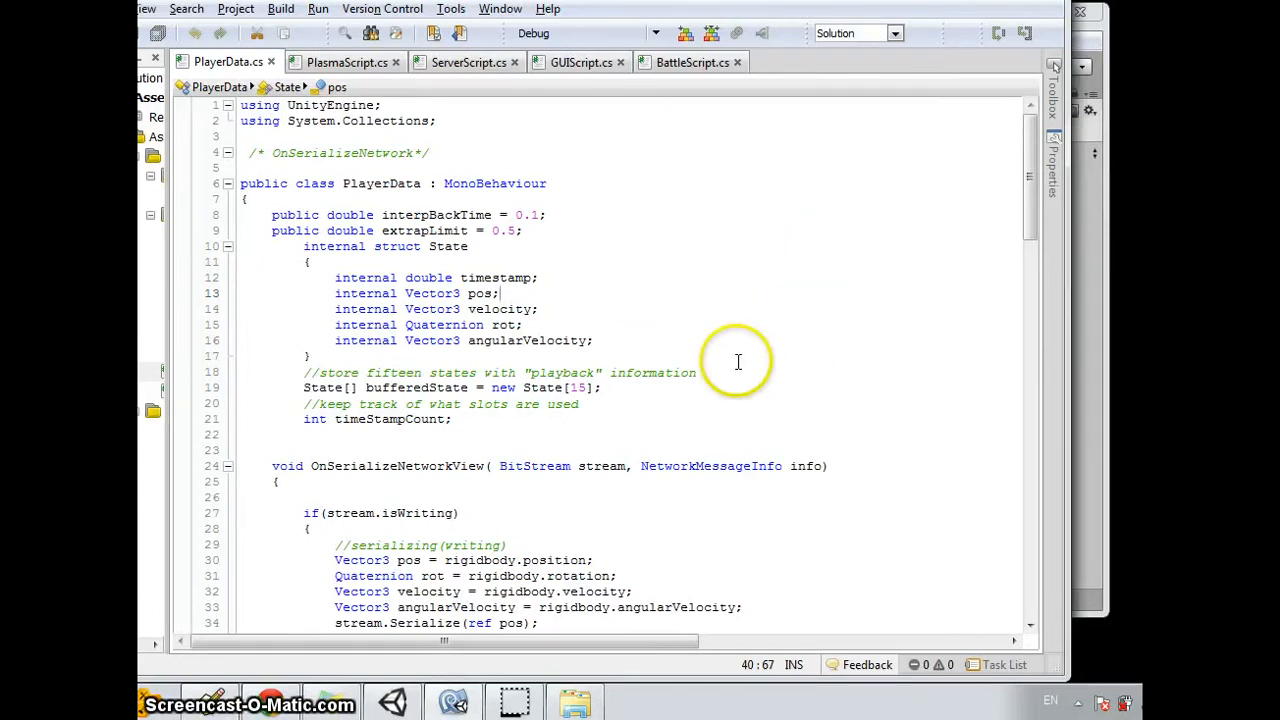
pyautogui.moveTo(184, 316)
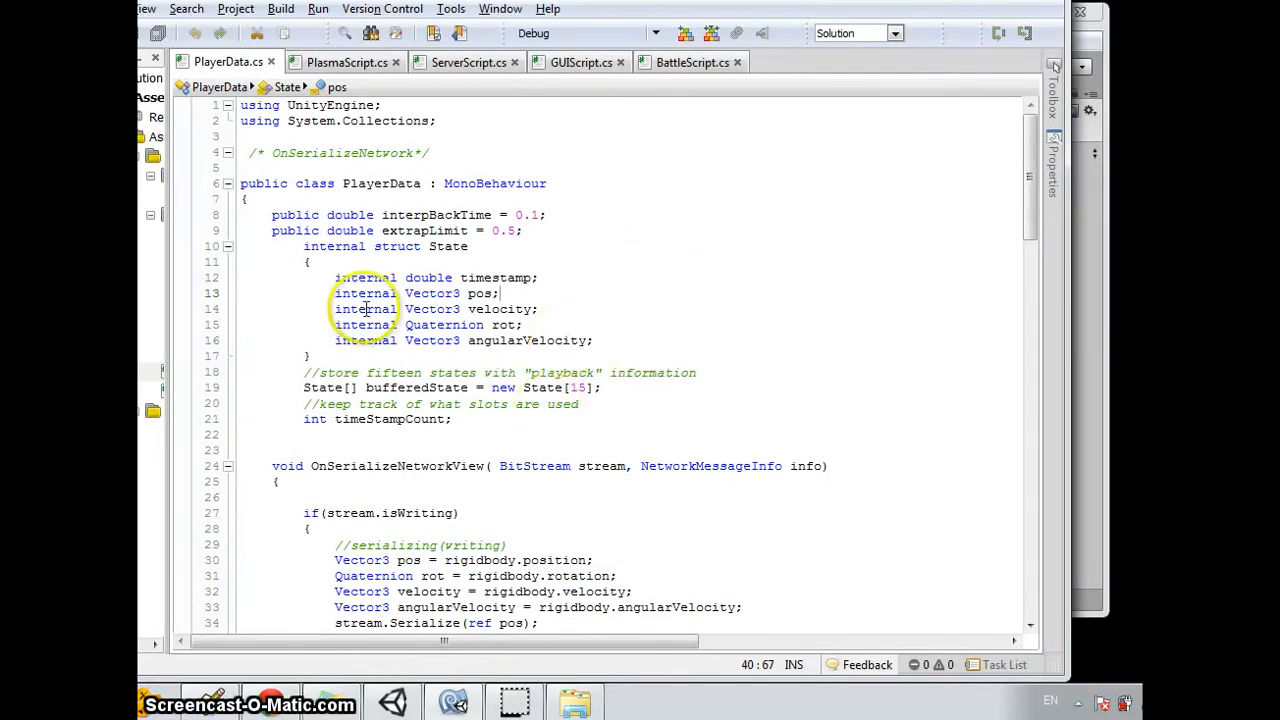
pyautogui.scroll(-3)
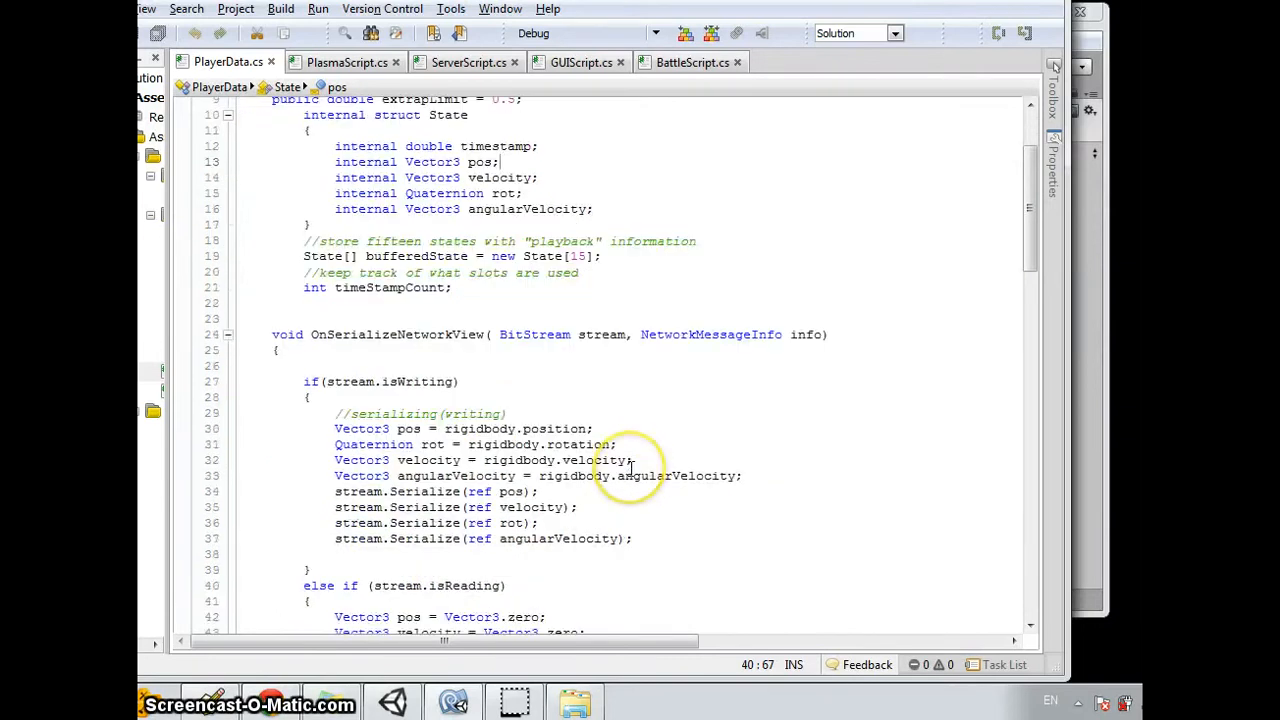
pyautogui.moveTo(664, 476)
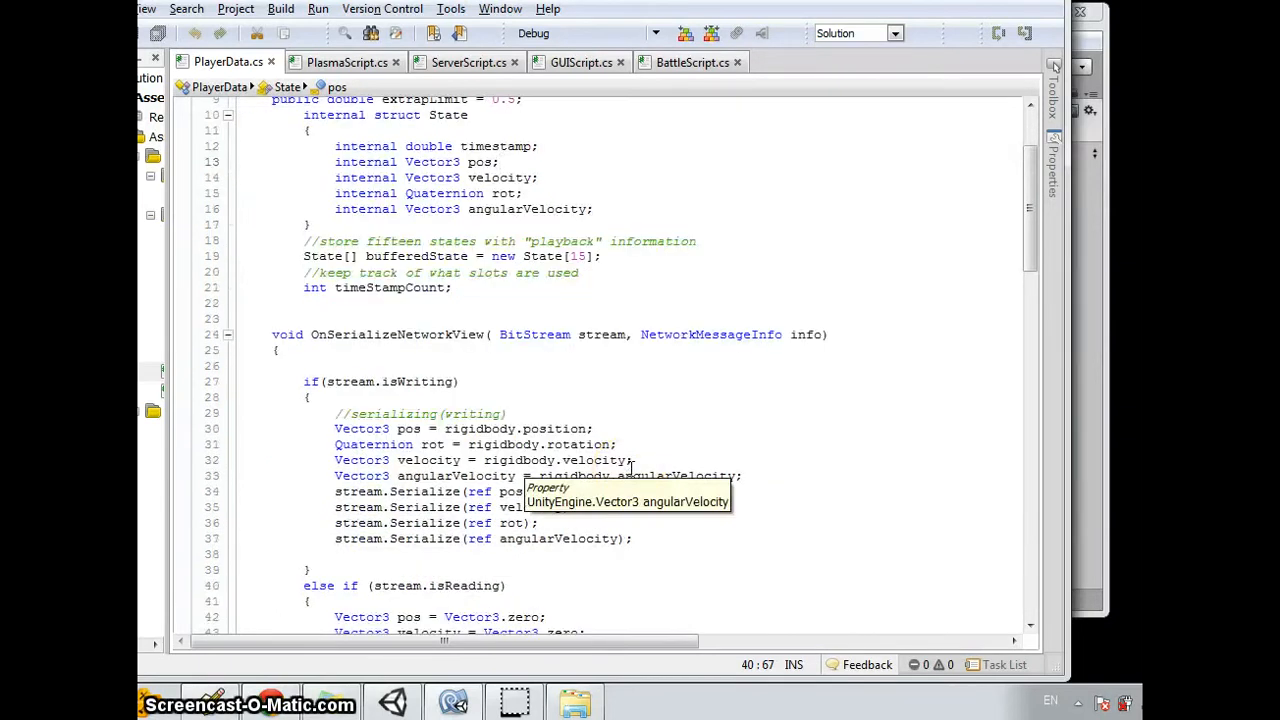
pyautogui.scroll(3)
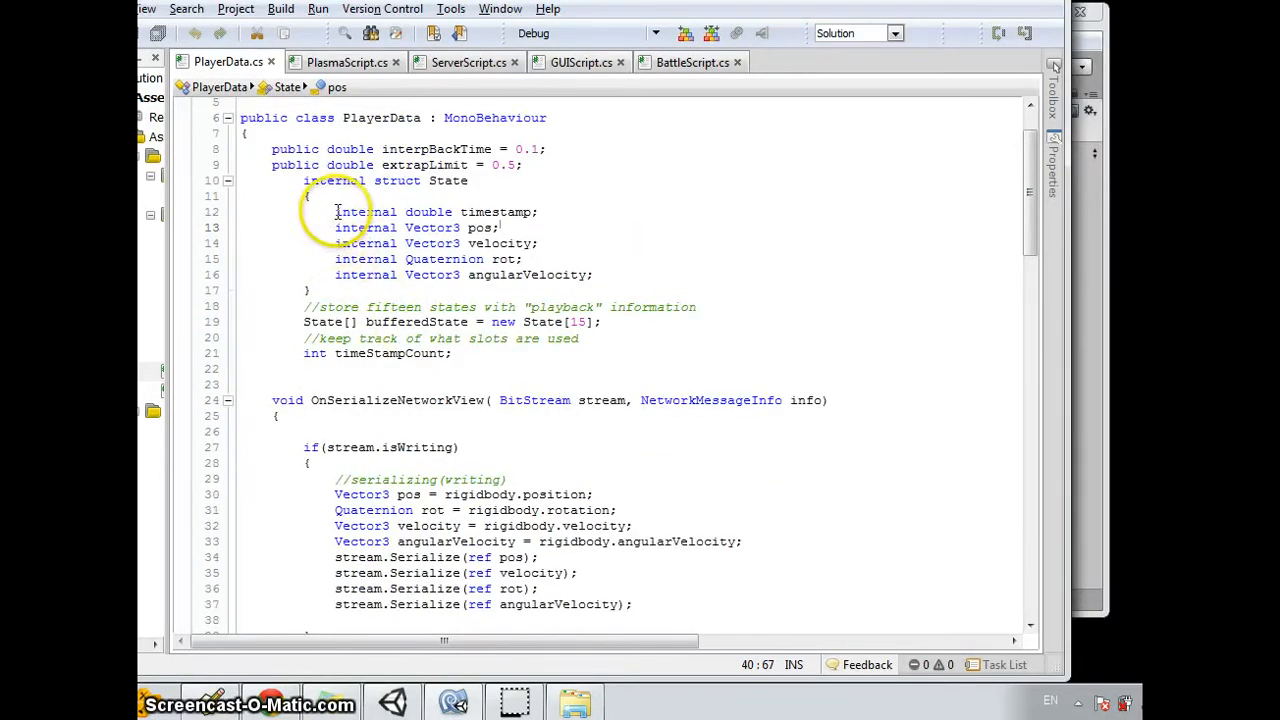
pyautogui.moveTo(336, 212); pyautogui.dragTo(676, 308)
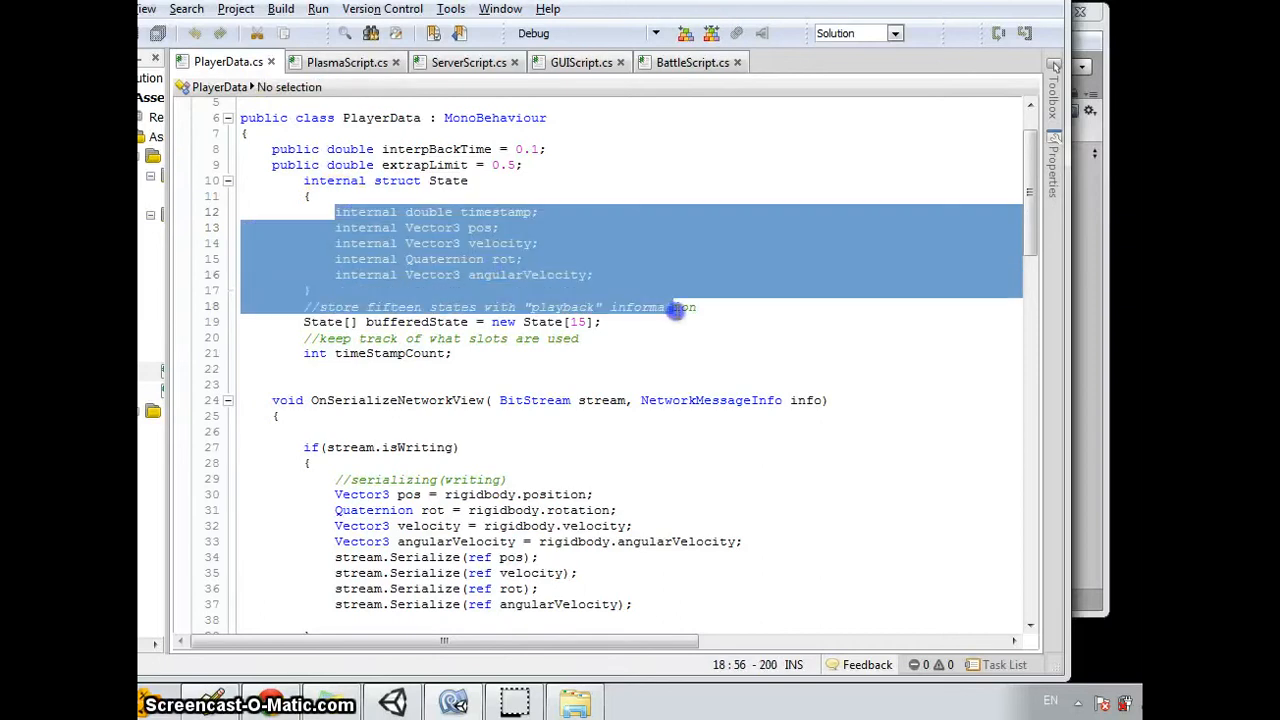
pyautogui.click(728, 368)
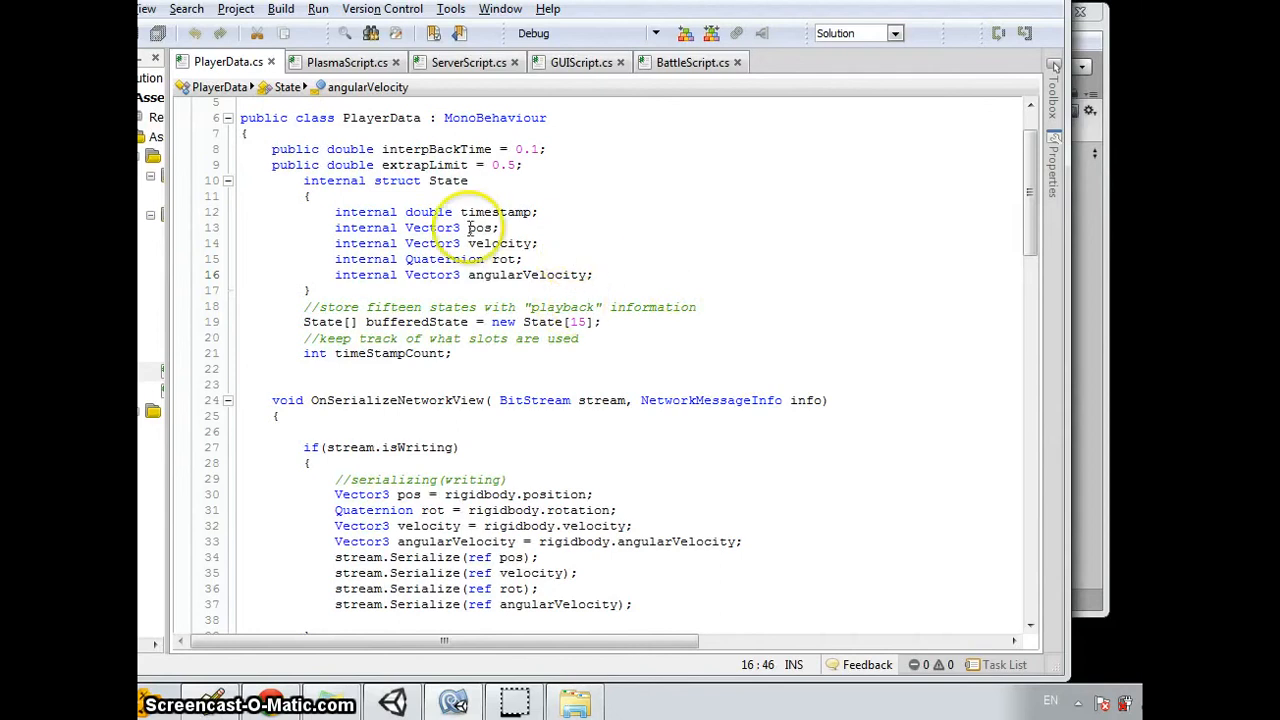
pyautogui.click(540, 212)
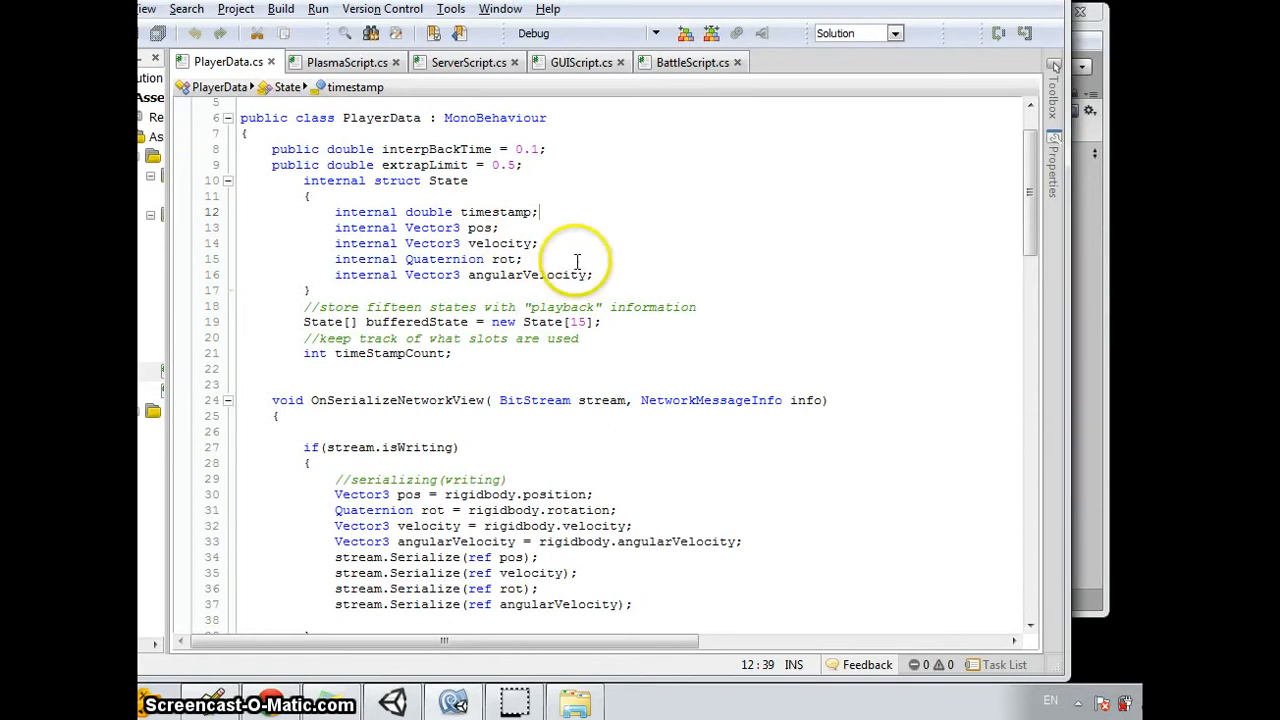
pyautogui.scroll(-3)
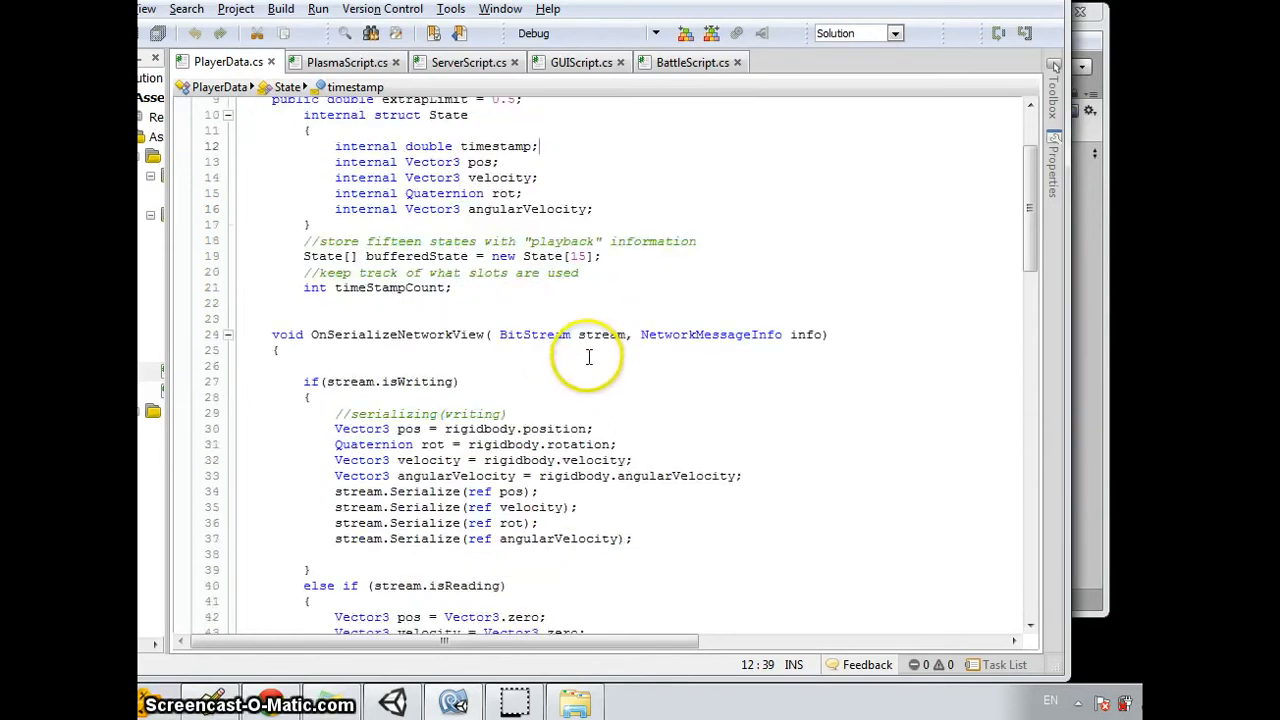
pyautogui.moveTo(288, 256)
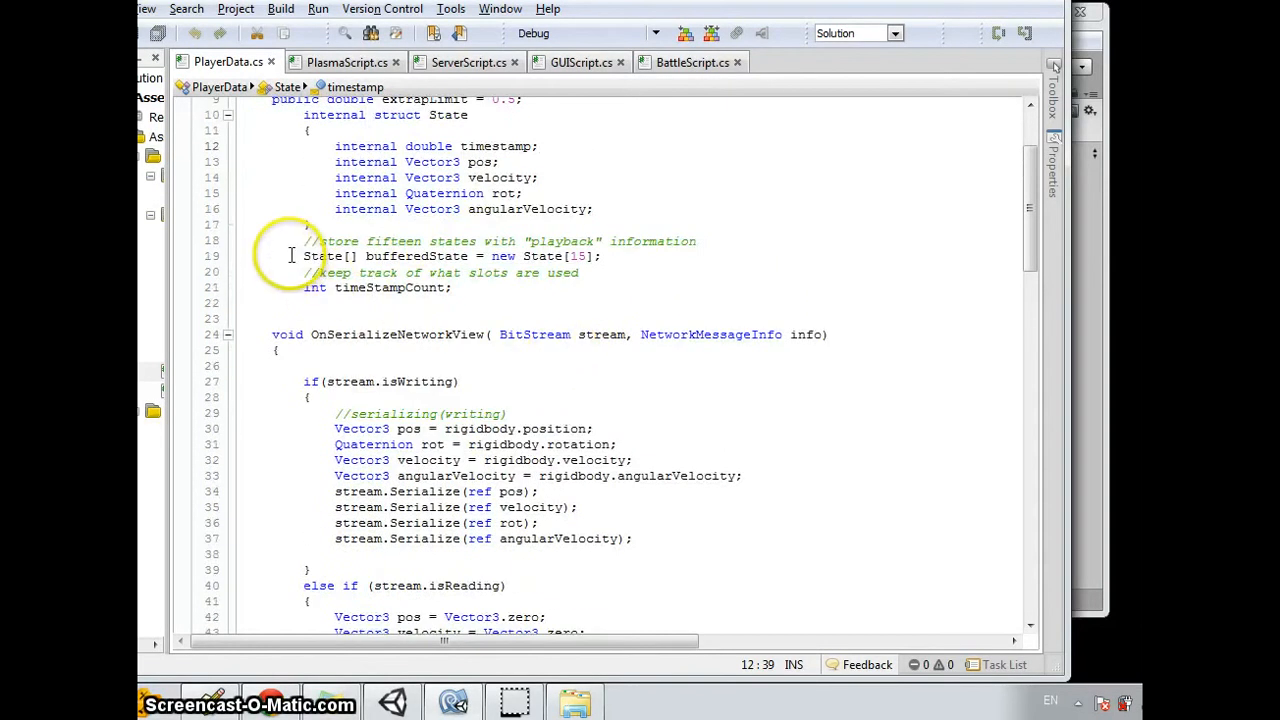
pyautogui.moveTo(704, 324)
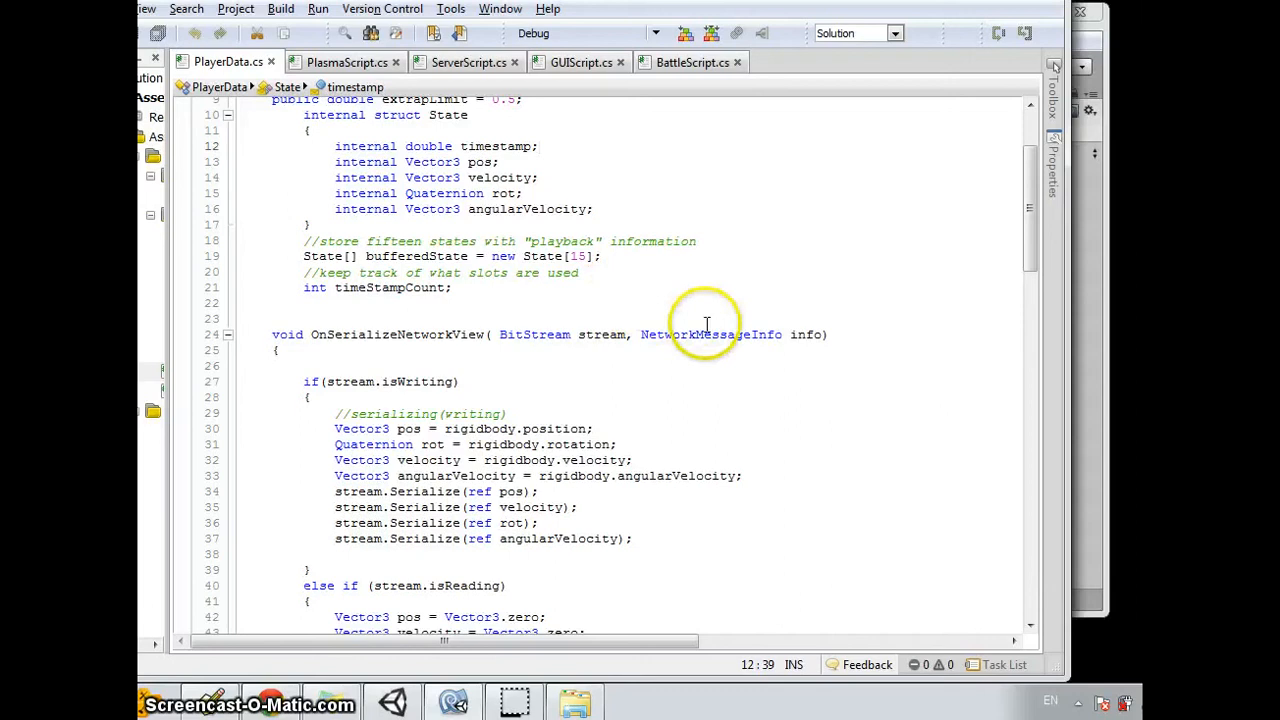
pyautogui.moveTo(700, 324)
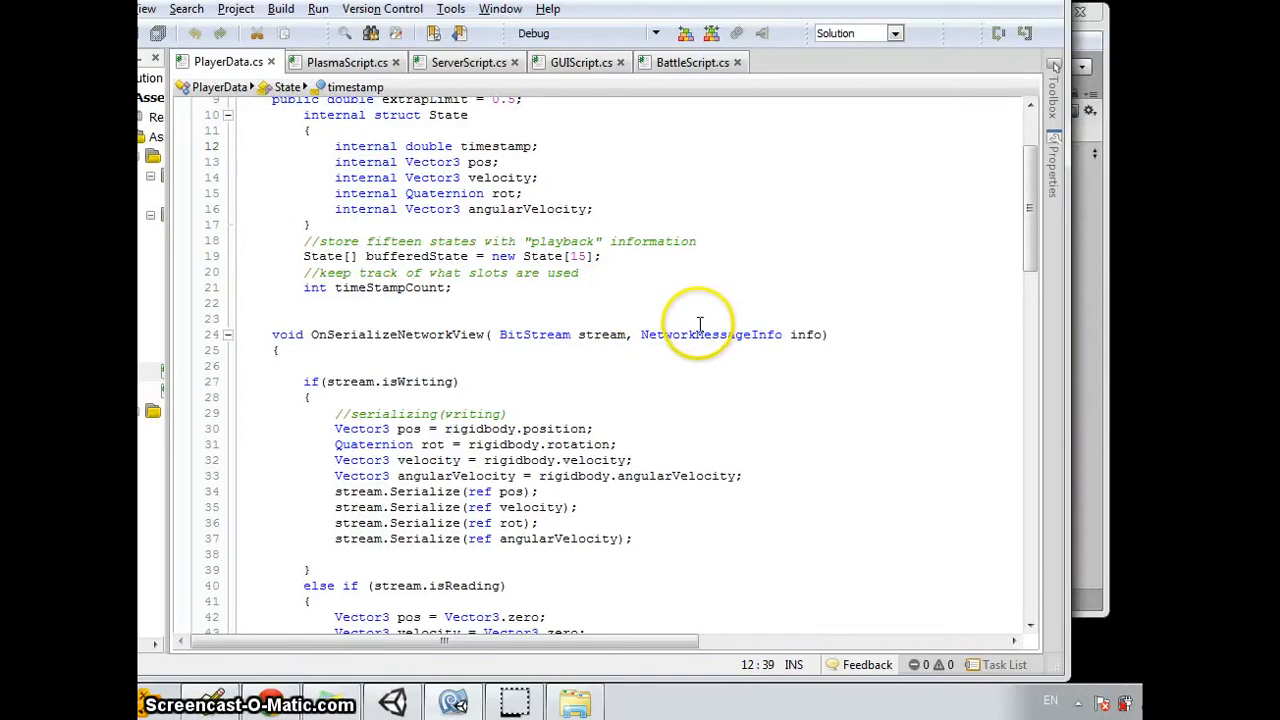
pyautogui.moveTo(648, 290)
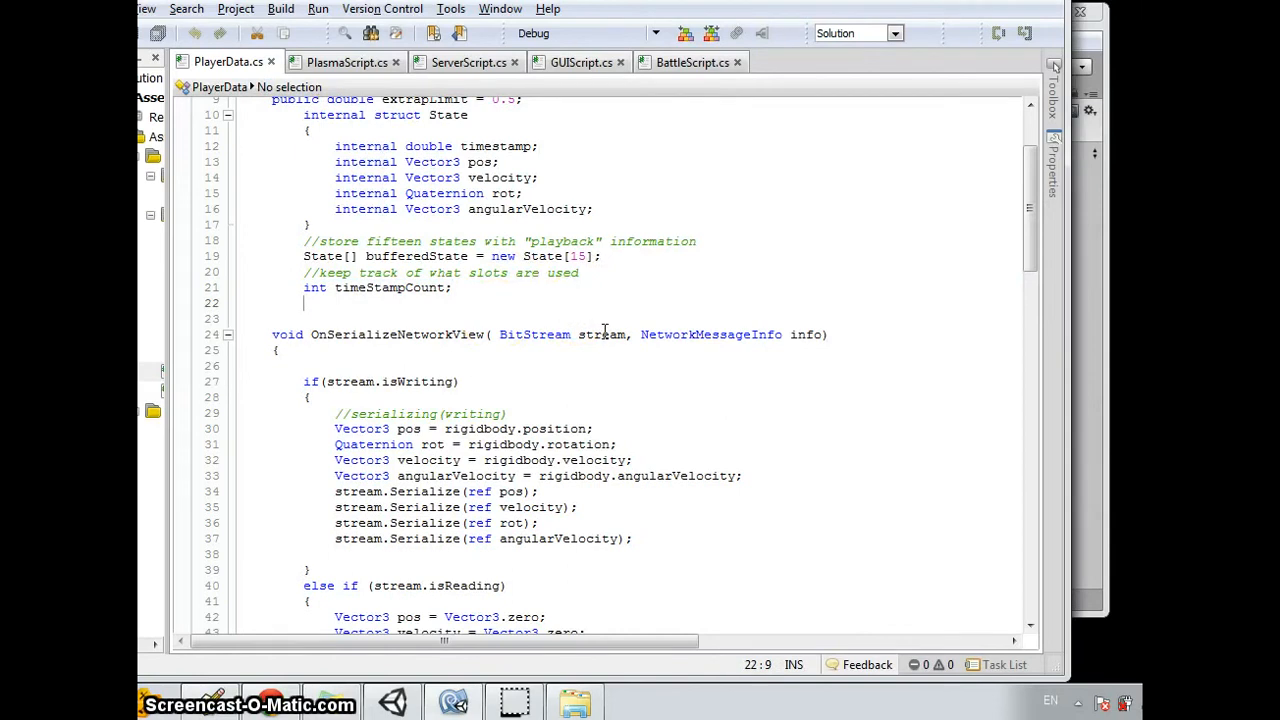
pyautogui.scroll(-3)
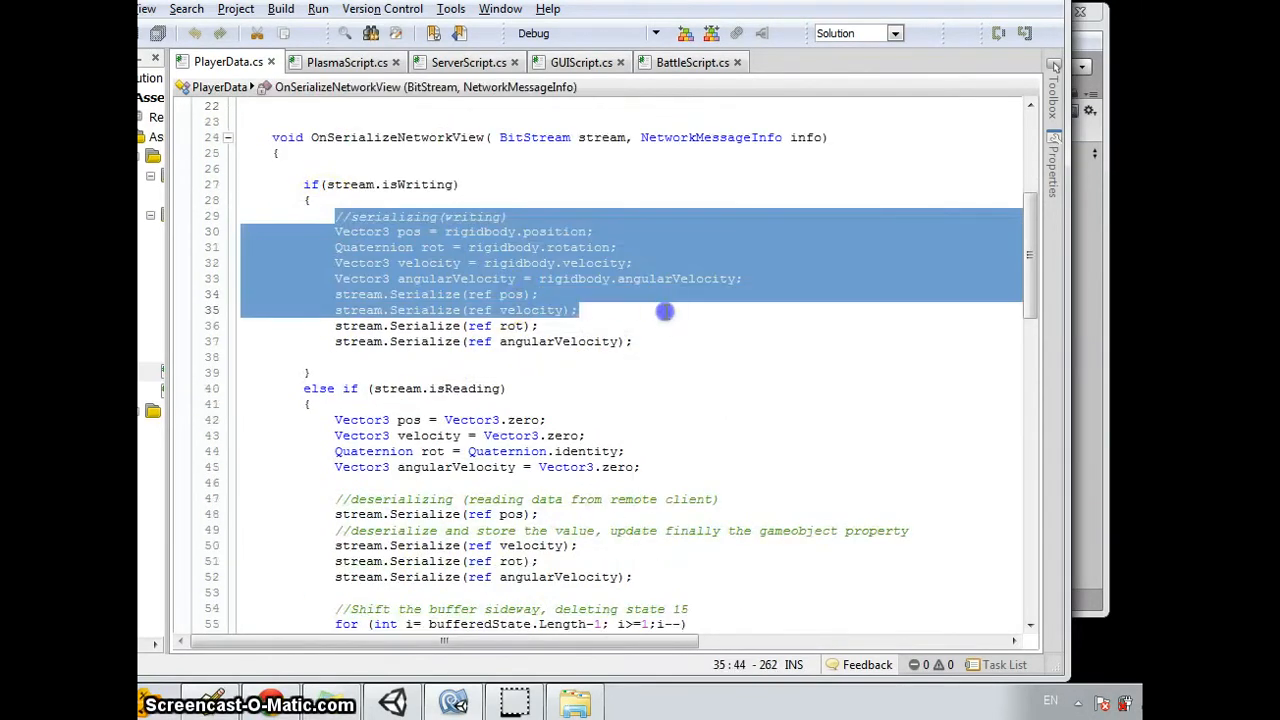
pyautogui.click(584, 248)
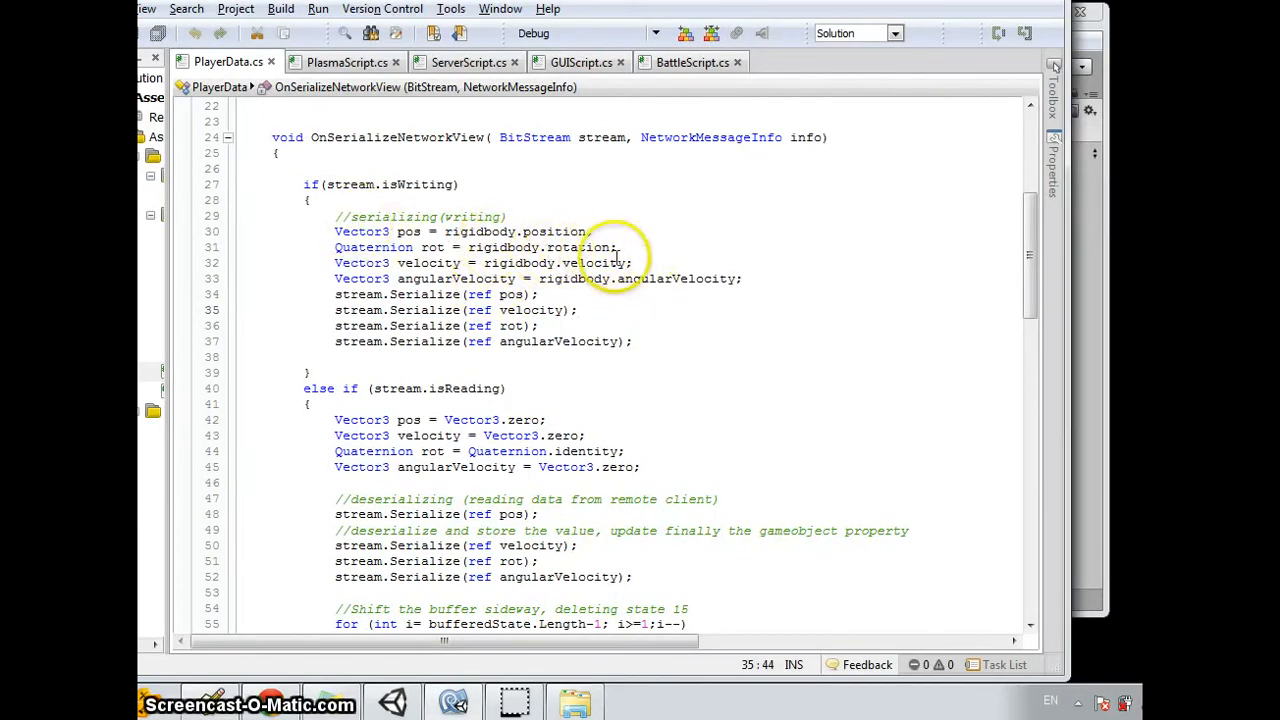
pyautogui.doubleClick(588, 262)
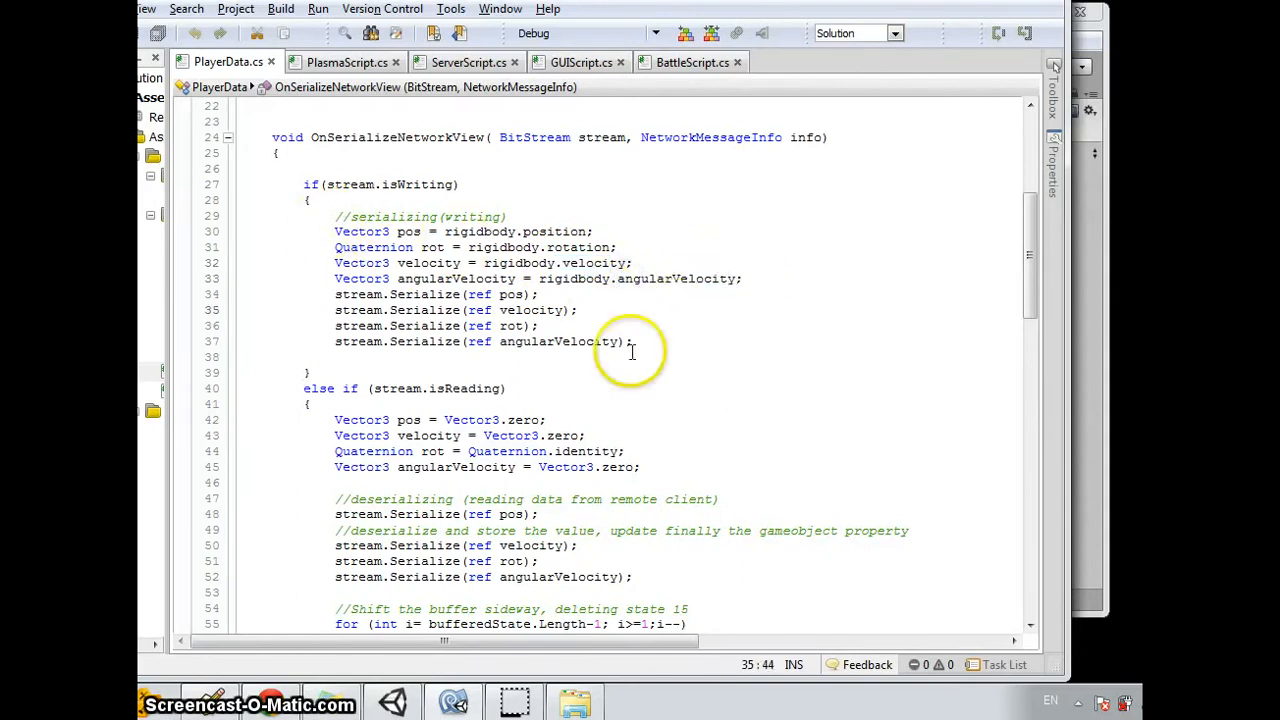
pyautogui.moveTo(470, 316)
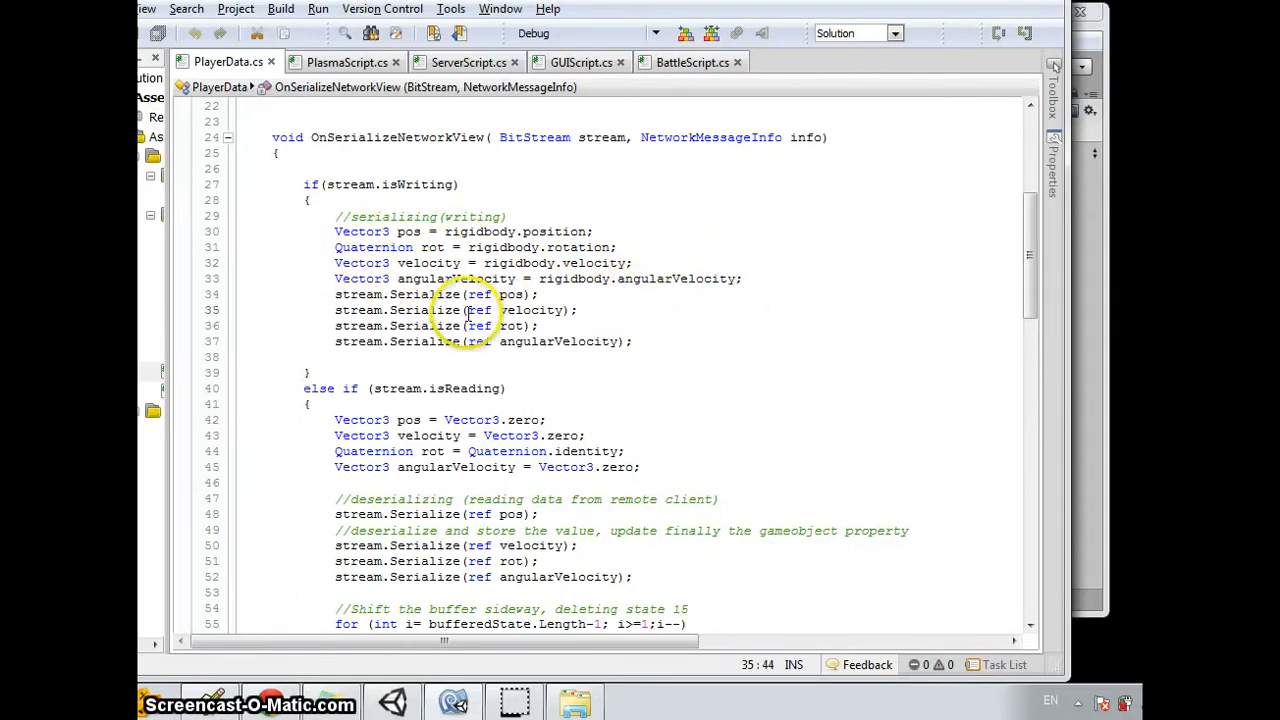
pyautogui.scroll(-3)
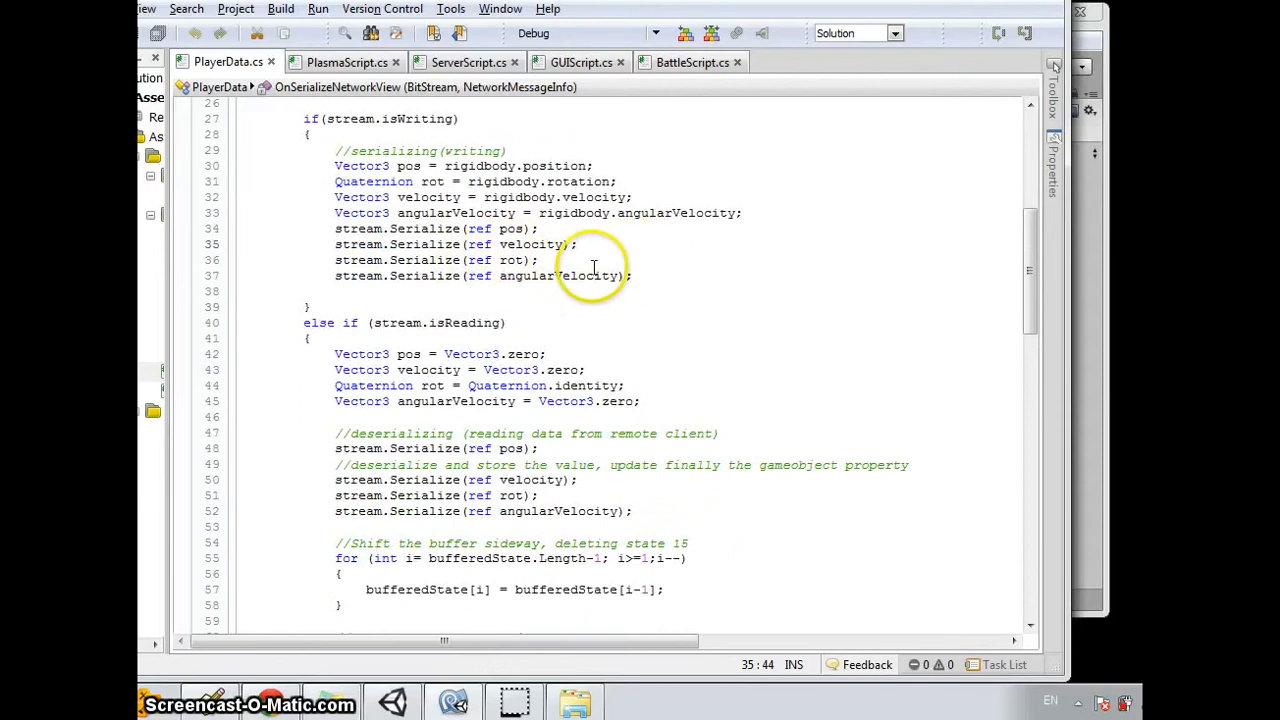
pyautogui.scroll(-3)
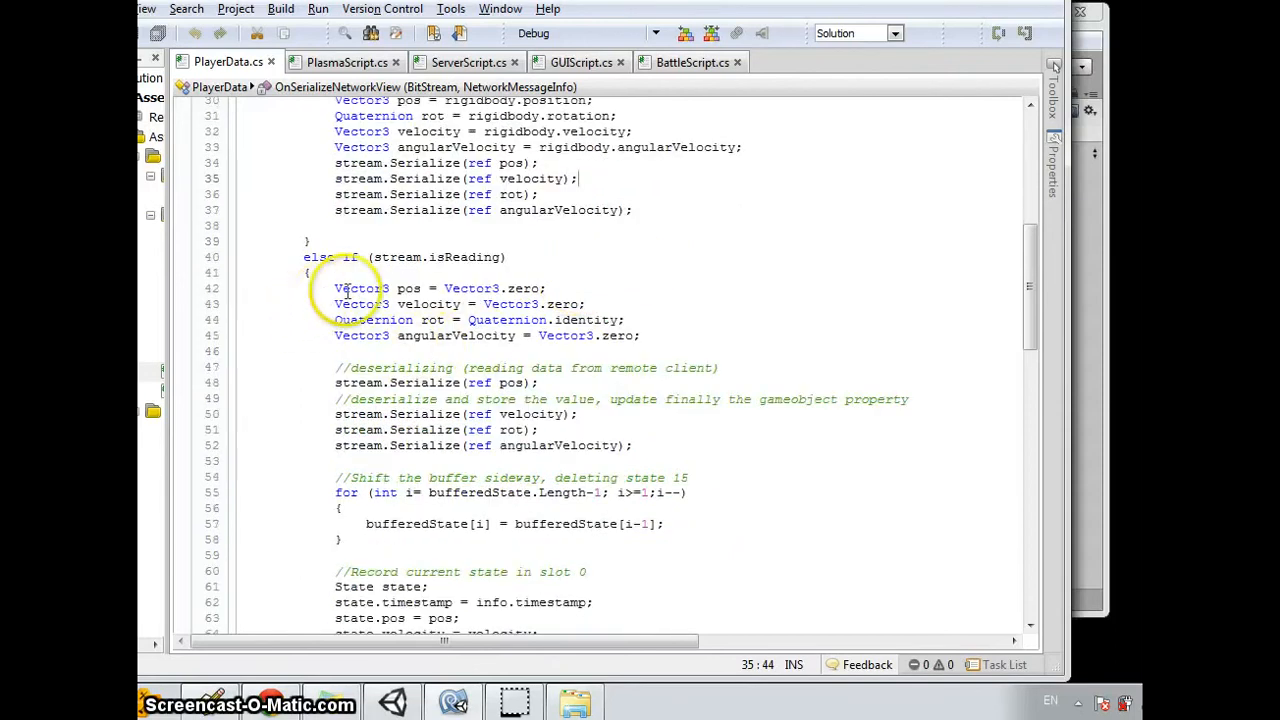
pyautogui.scroll(-3)
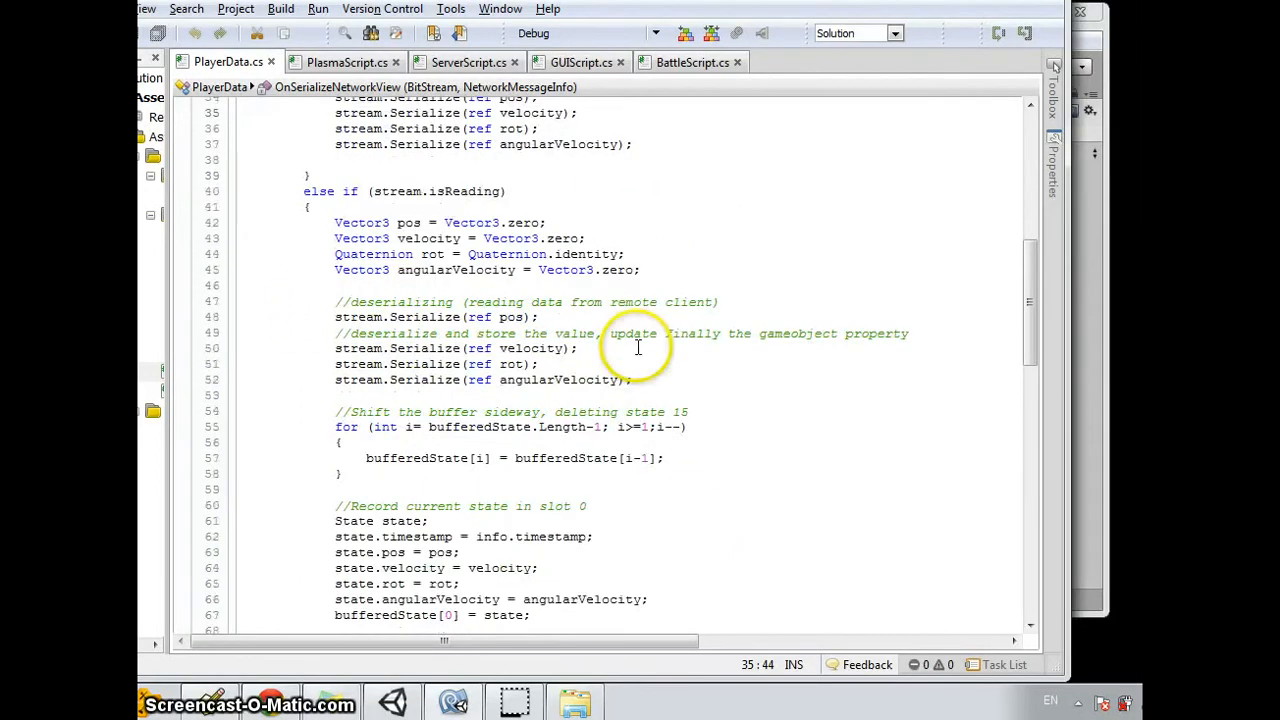
pyautogui.moveTo(730, 360)
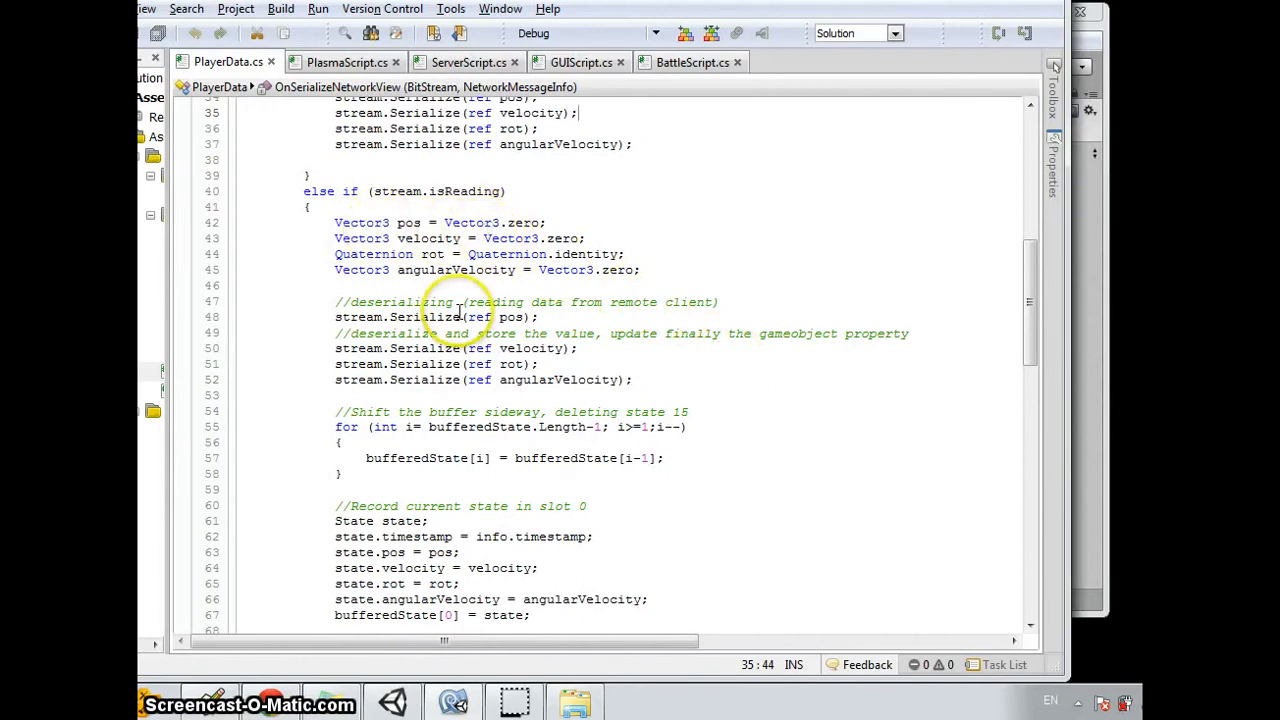
pyautogui.scroll(-3)
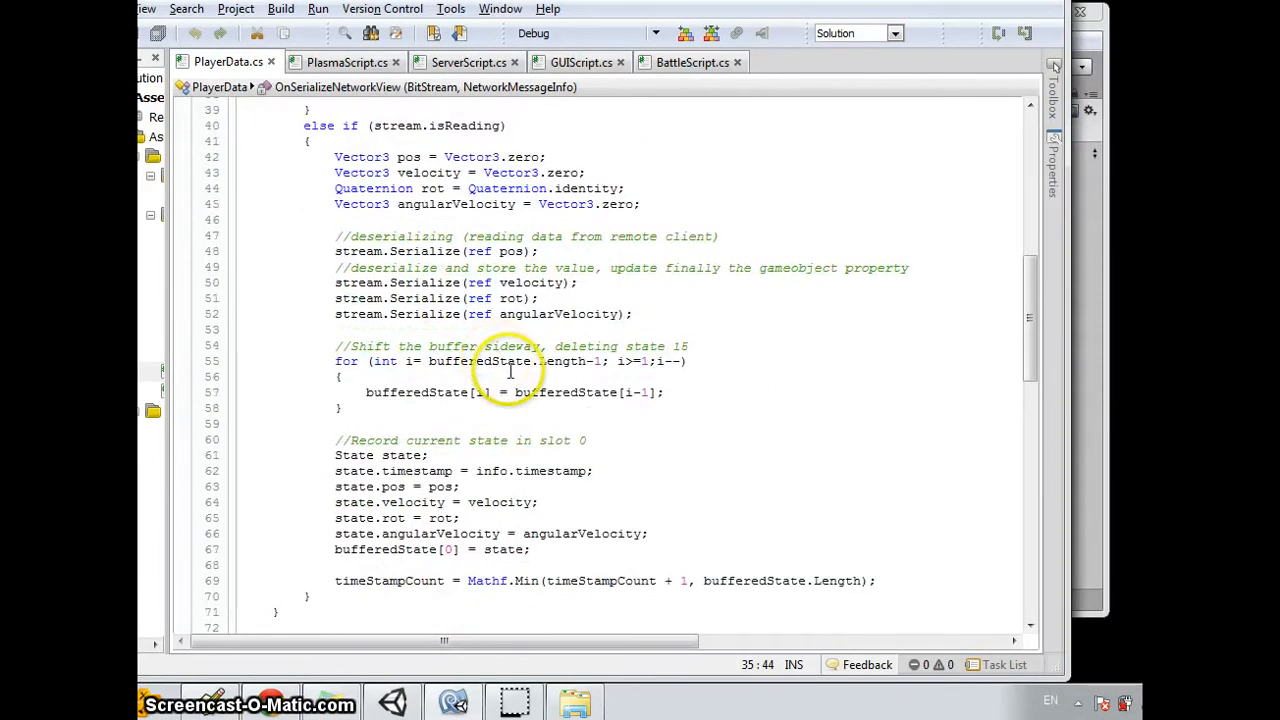
pyautogui.scroll(-3)
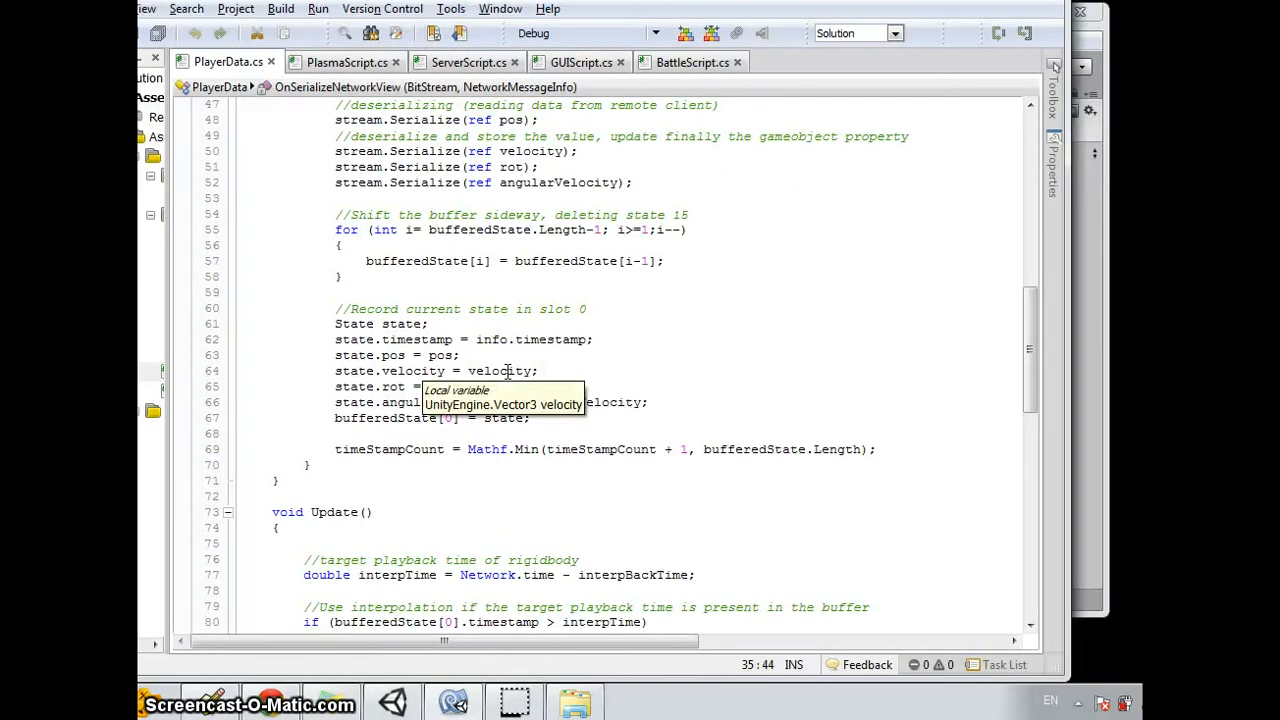
pyautogui.moveTo(722, 330)
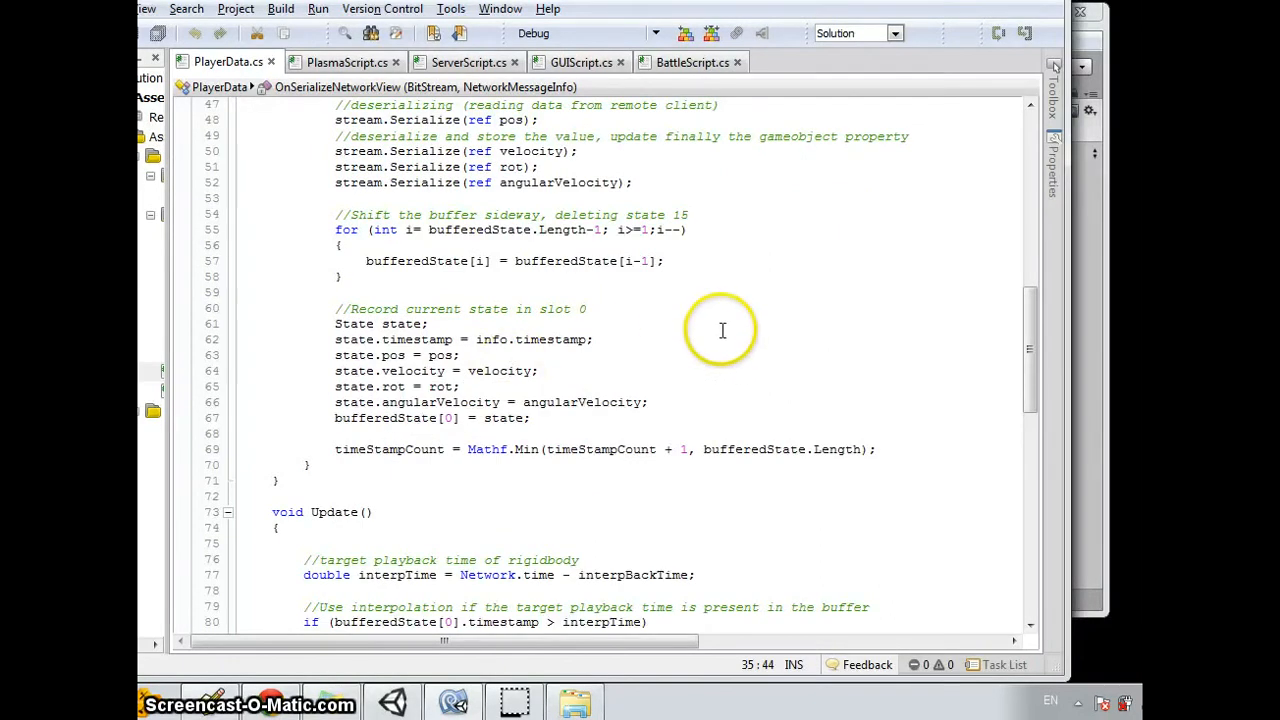
pyautogui.moveTo(512, 272)
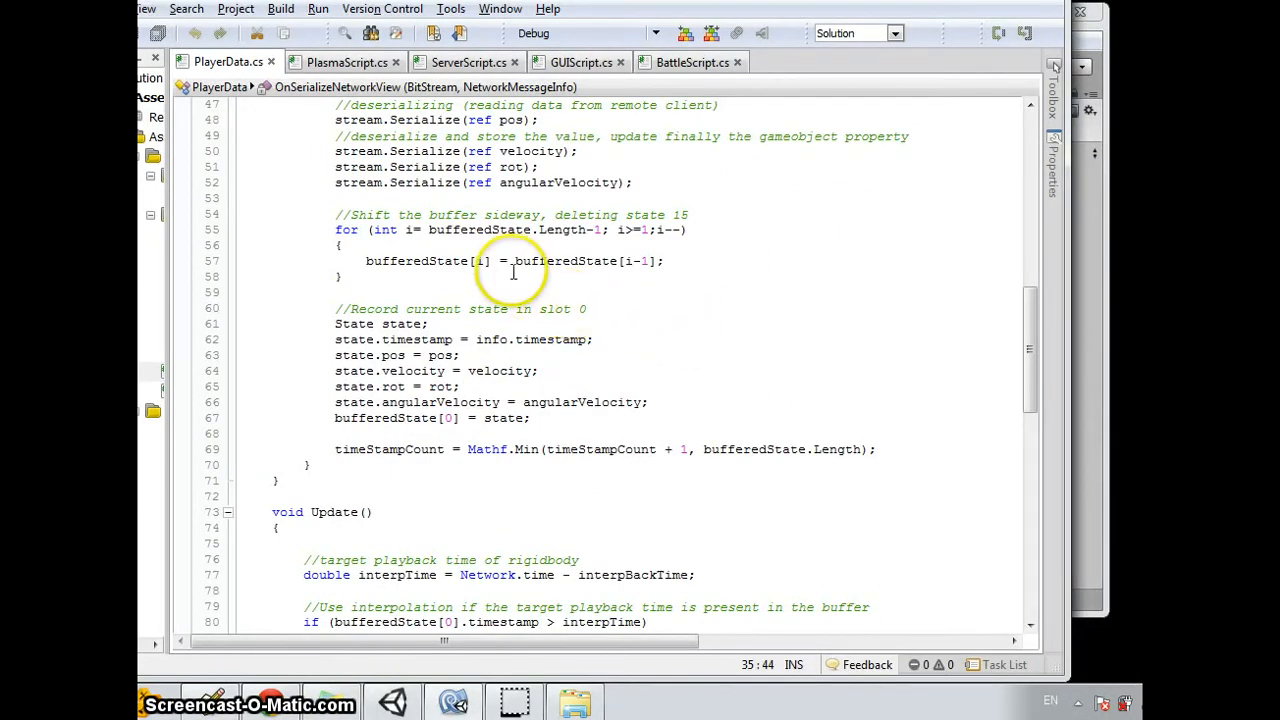
pyautogui.moveTo(684, 332)
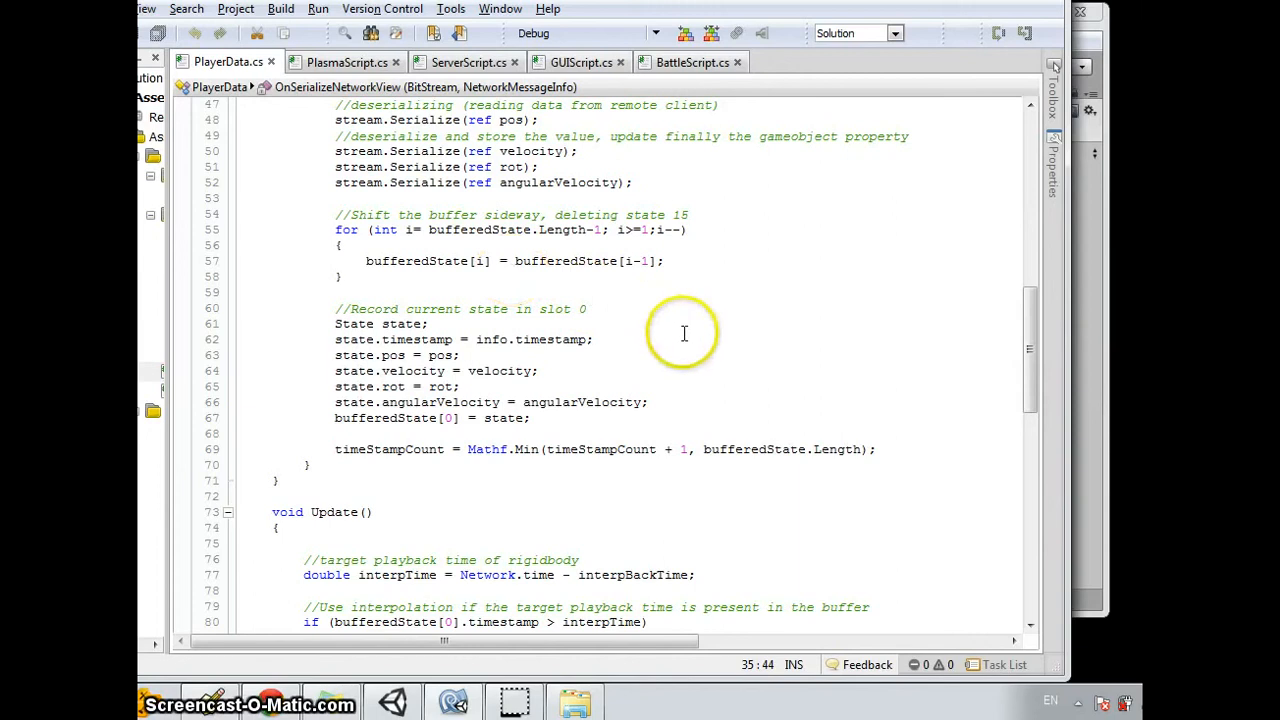
pyautogui.click(376, 308)
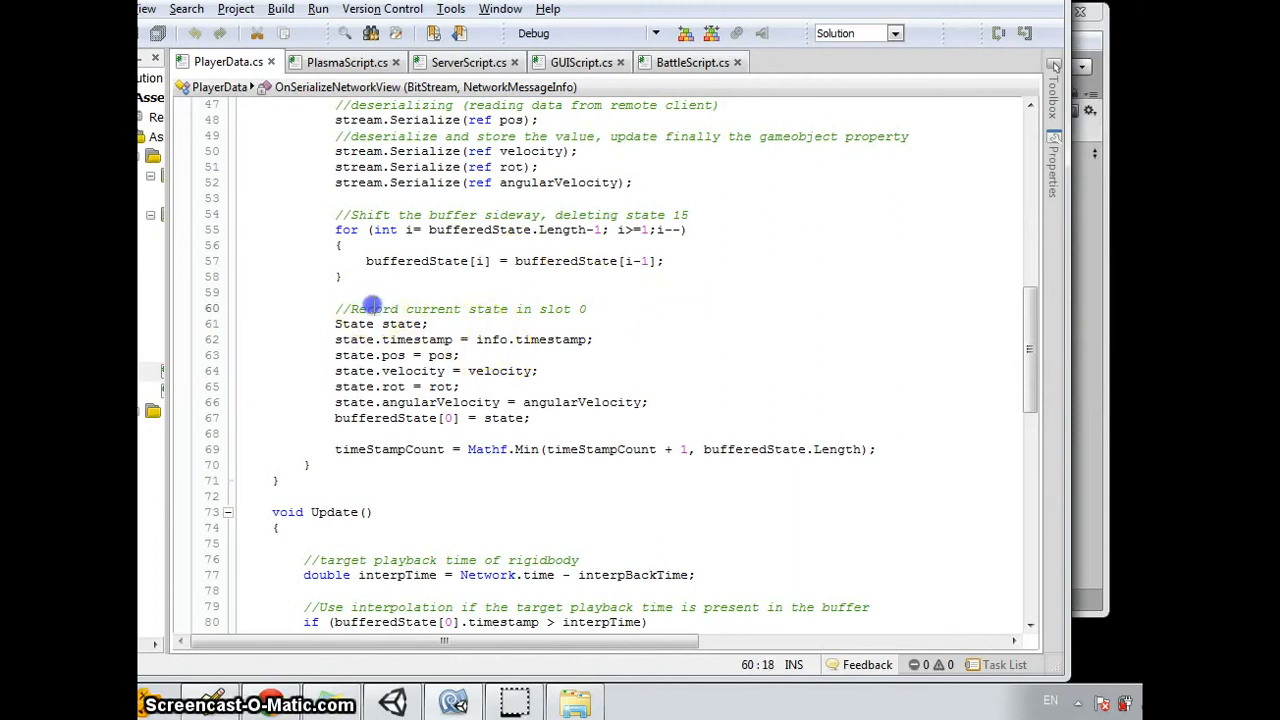
pyautogui.click(772, 318)
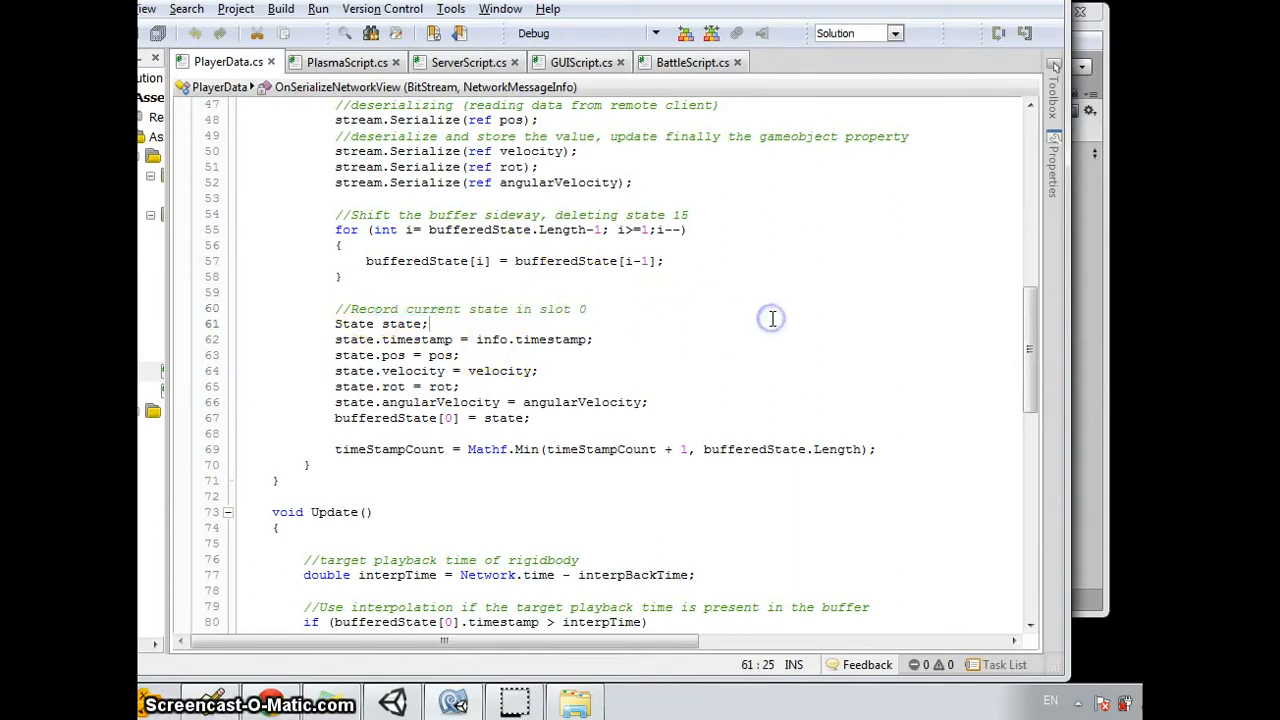
pyautogui.moveTo(670, 320)
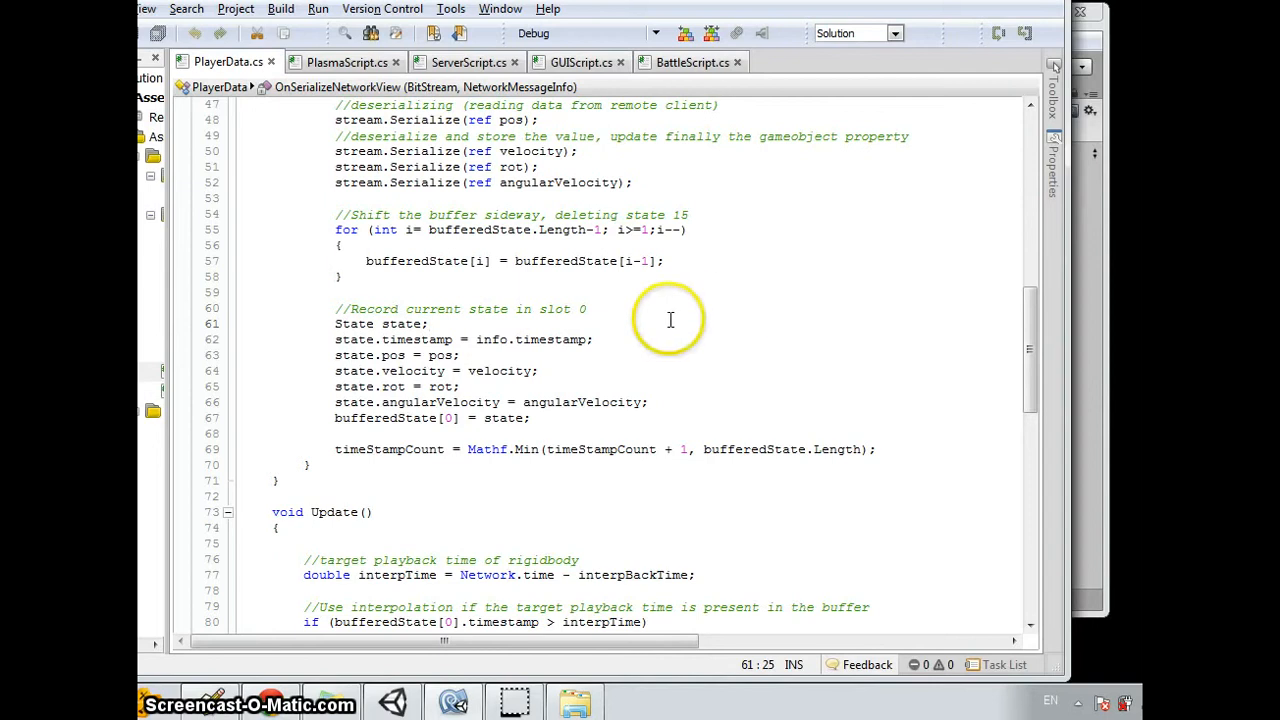
pyautogui.moveTo(784, 376)
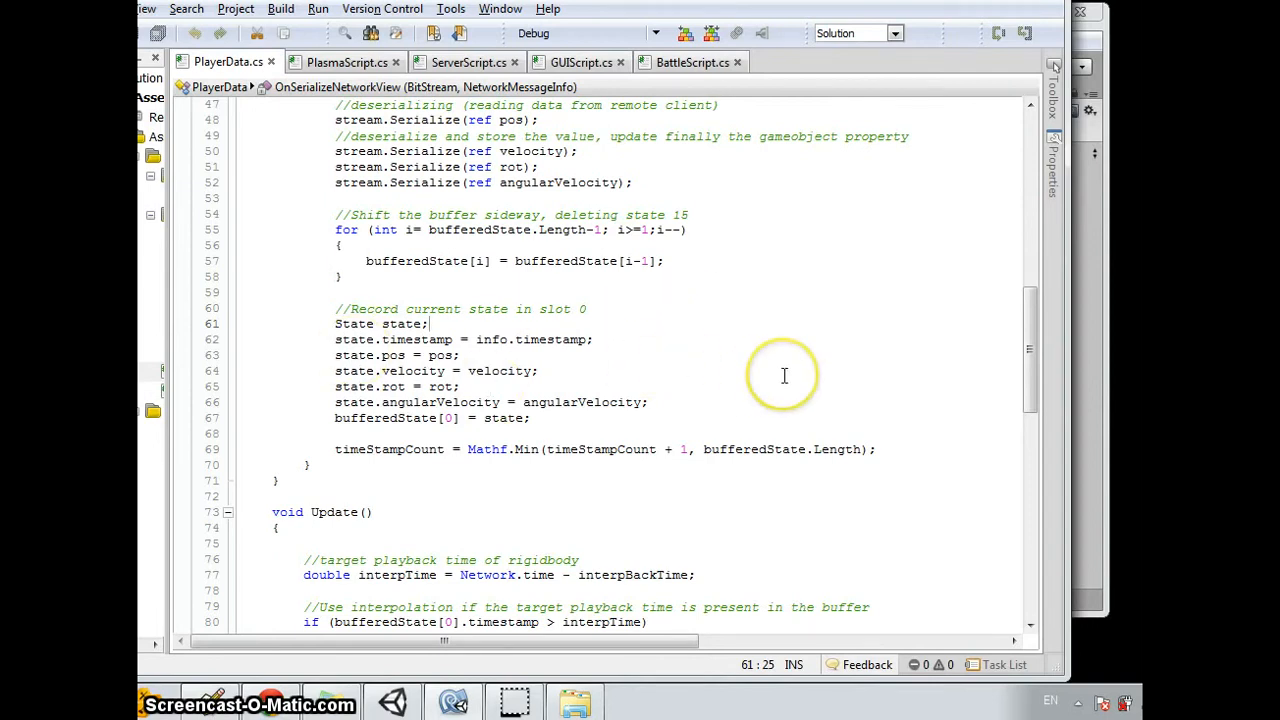
pyautogui.moveTo(864, 340)
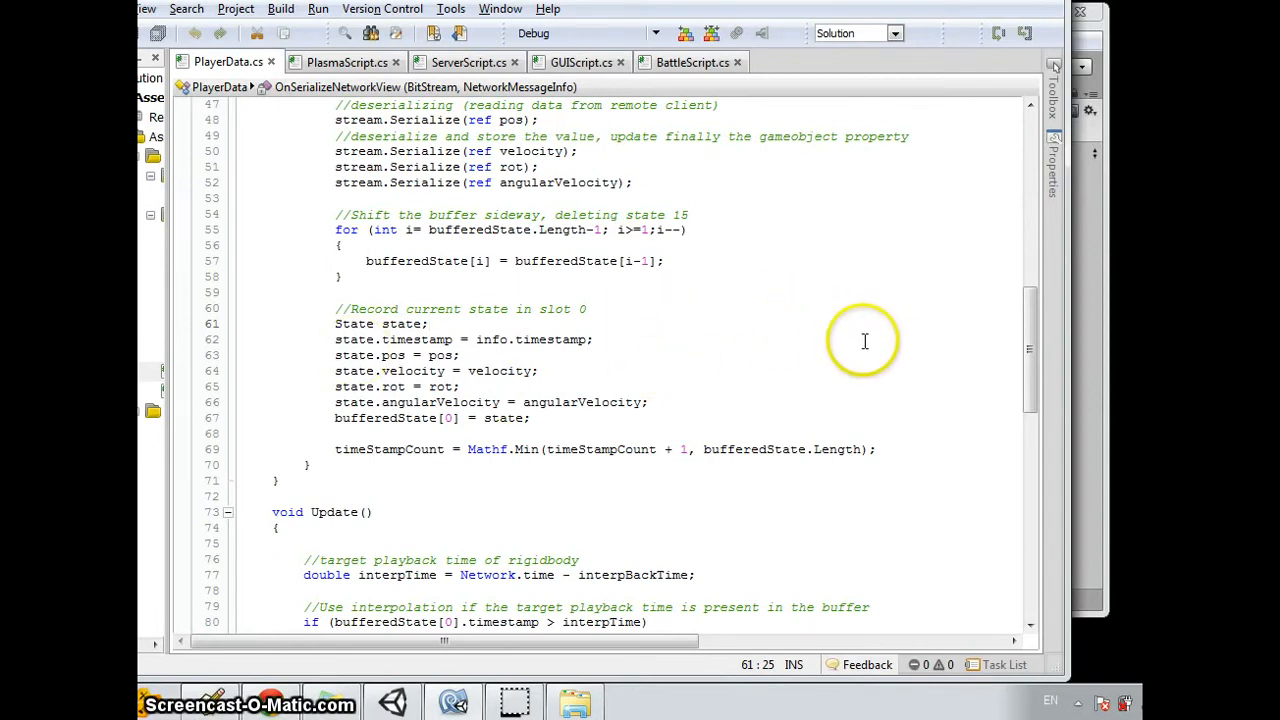
pyautogui.moveTo(604, 318)
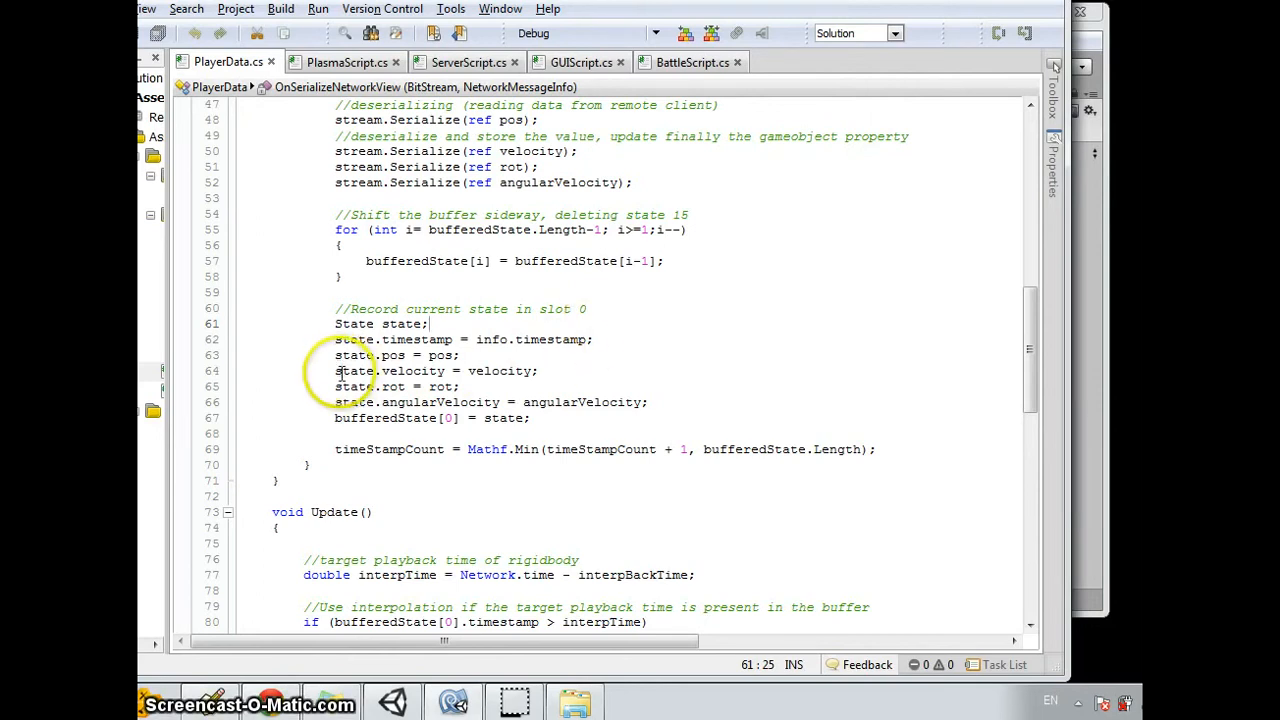
pyautogui.scroll(-3)
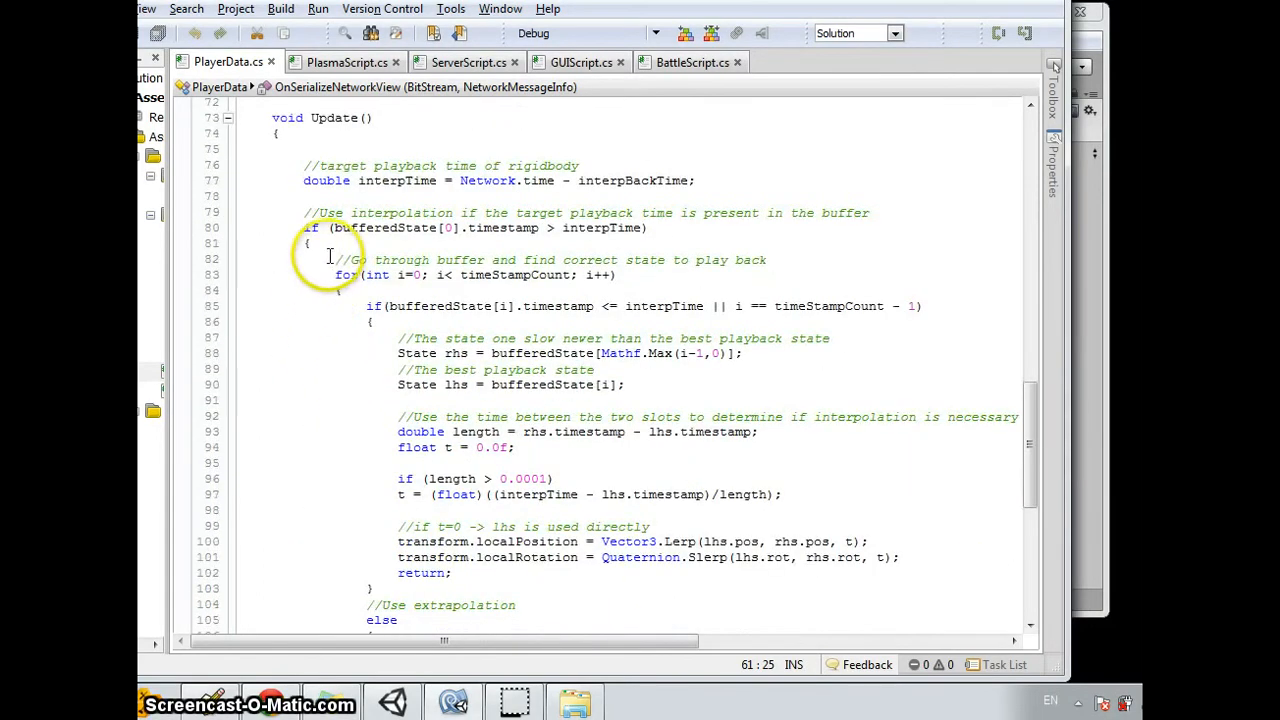
pyautogui.moveTo(476, 292)
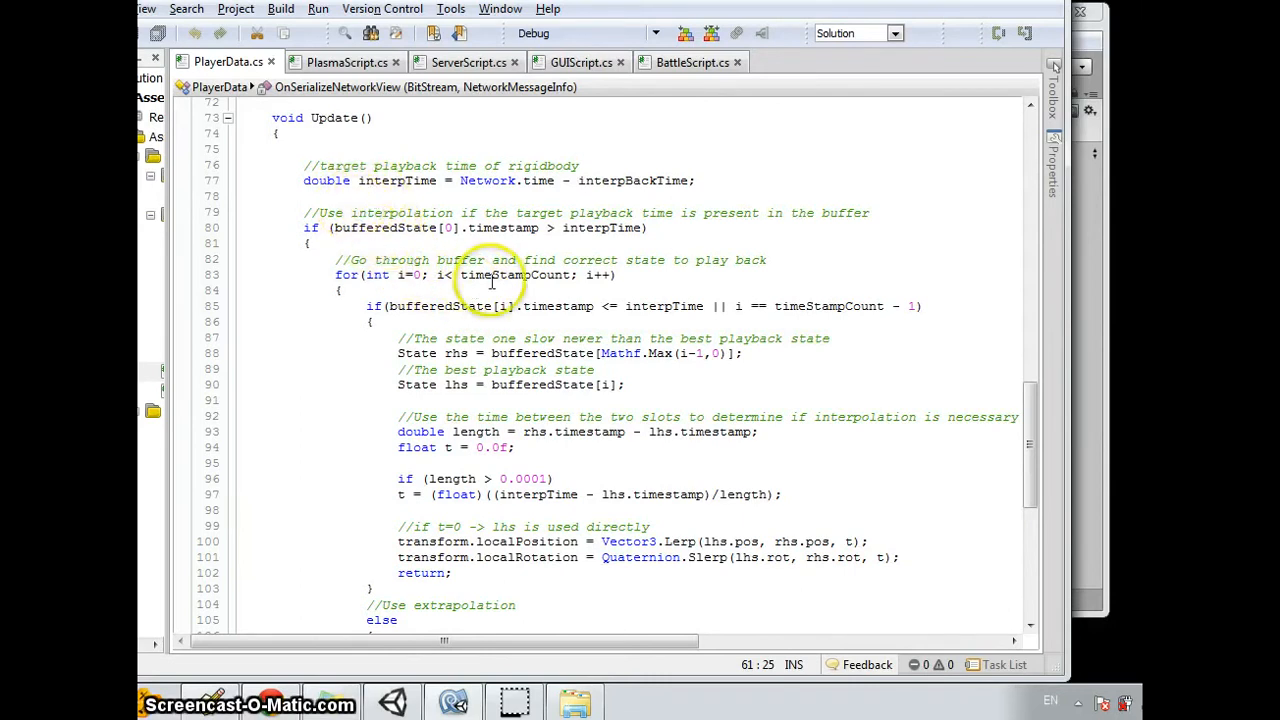
pyautogui.tripleClick(500, 180)
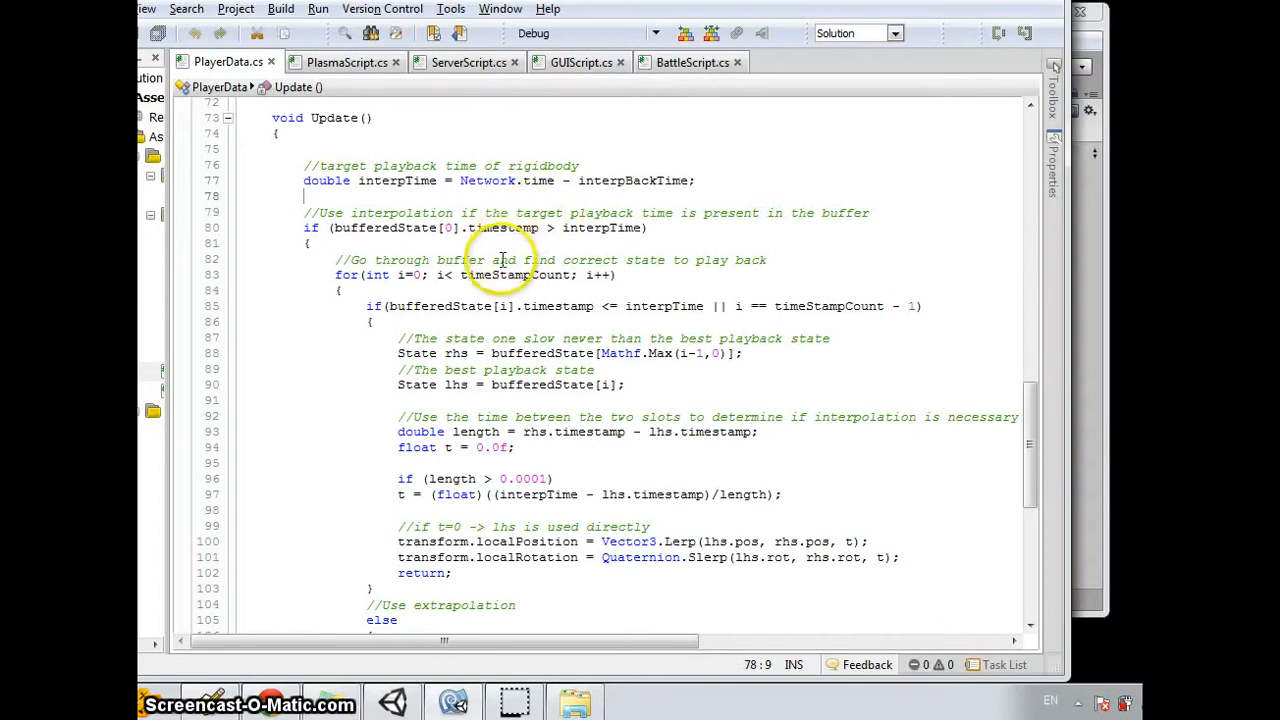
pyautogui.moveTo(500, 276); pyautogui.dragTo(724, 290)
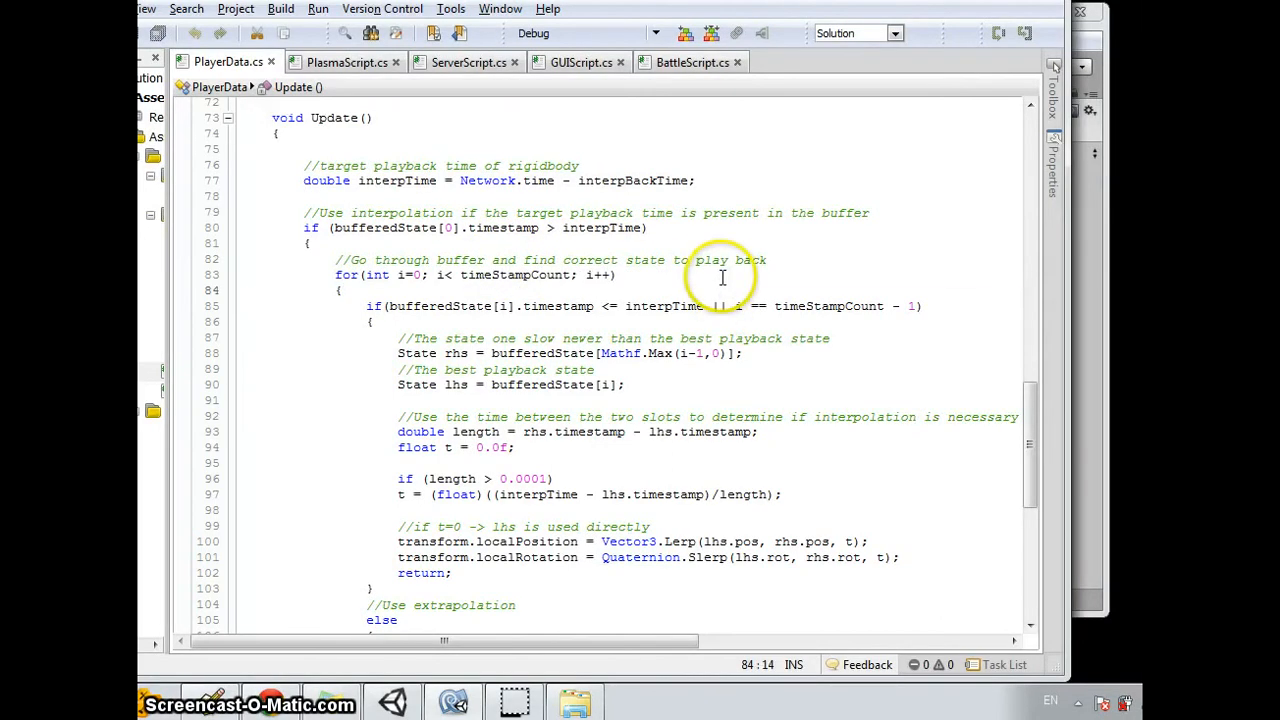
pyautogui.scroll(-3)
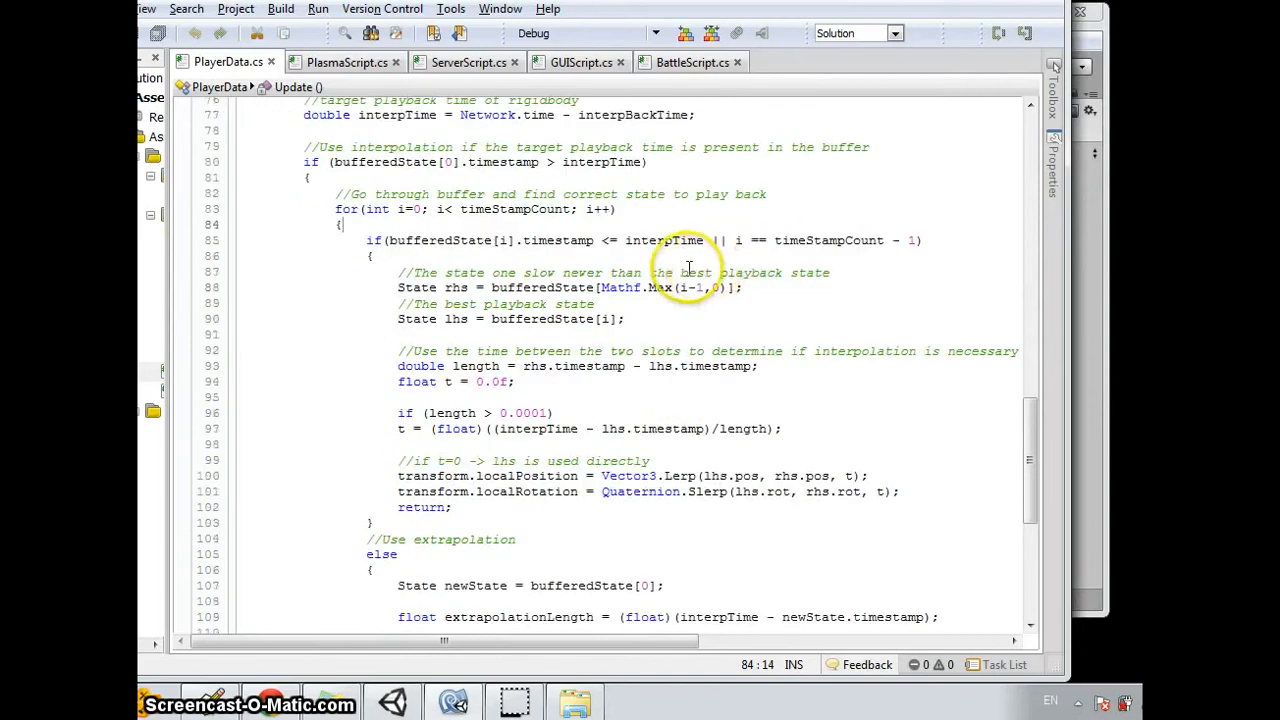
pyautogui.moveTo(624, 352); pyautogui.dragTo(800, 352)
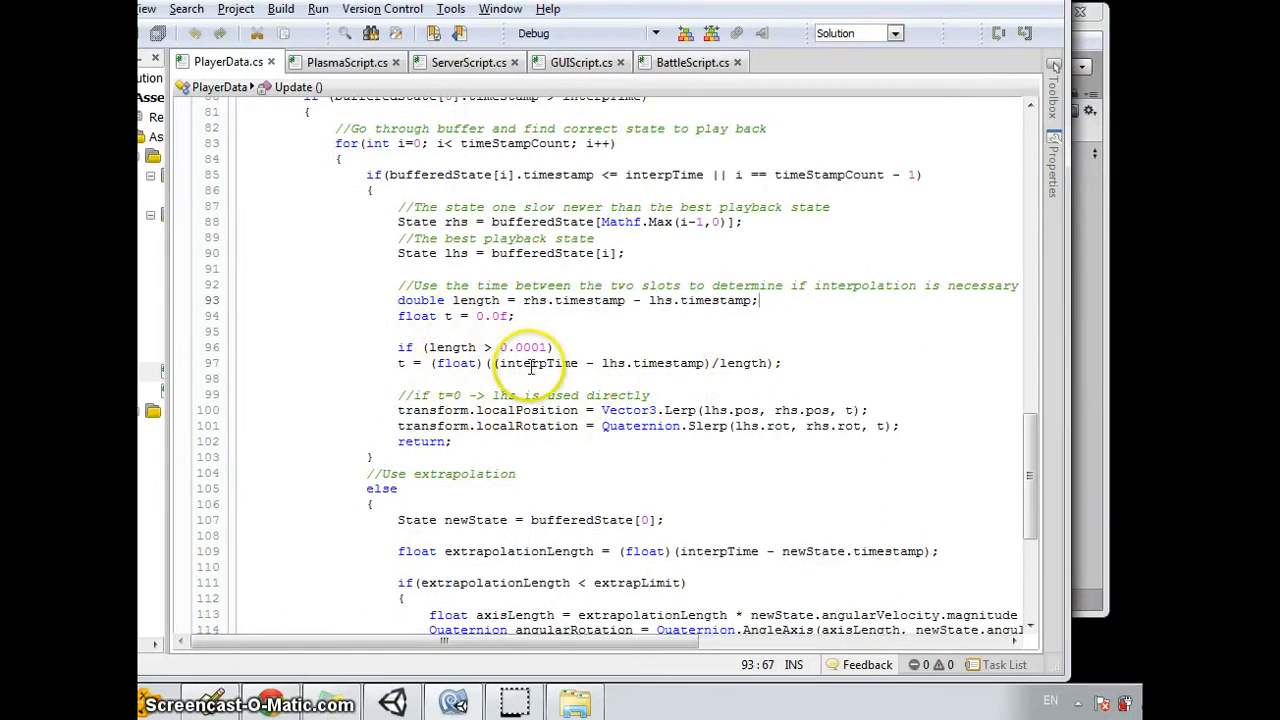
pyautogui.moveTo(524, 330)
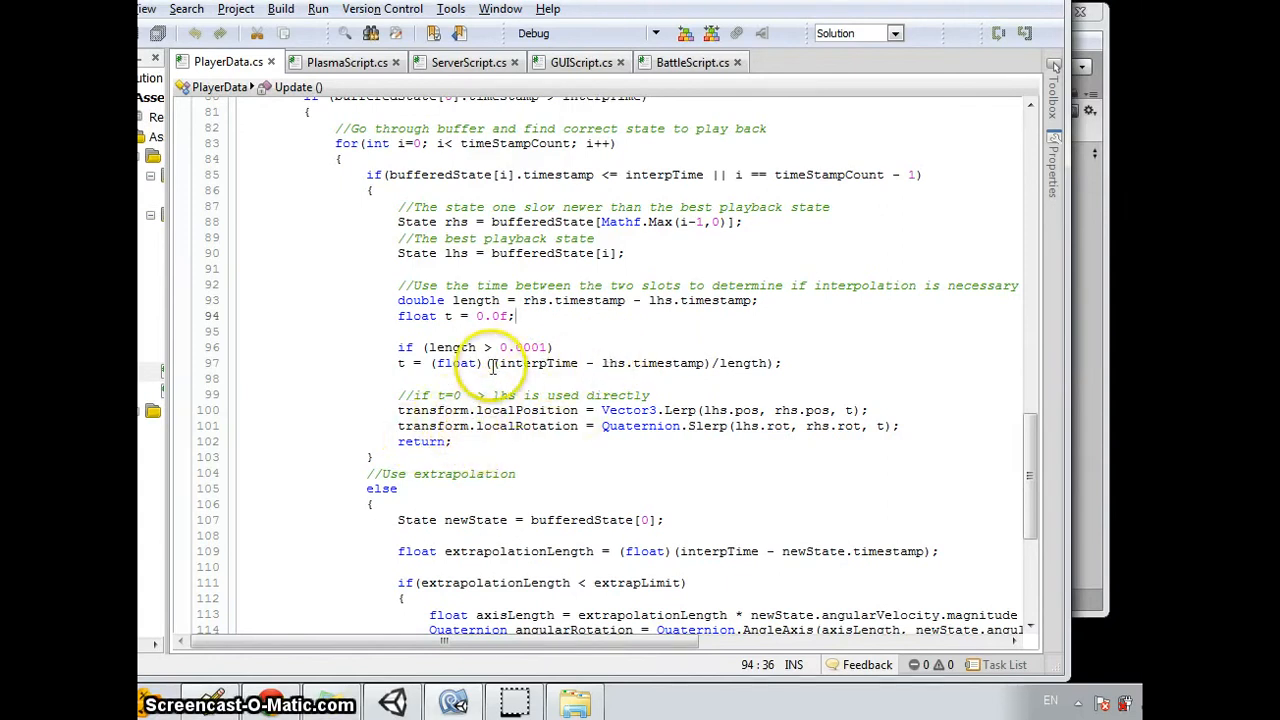
pyautogui.doubleClick(604, 364)
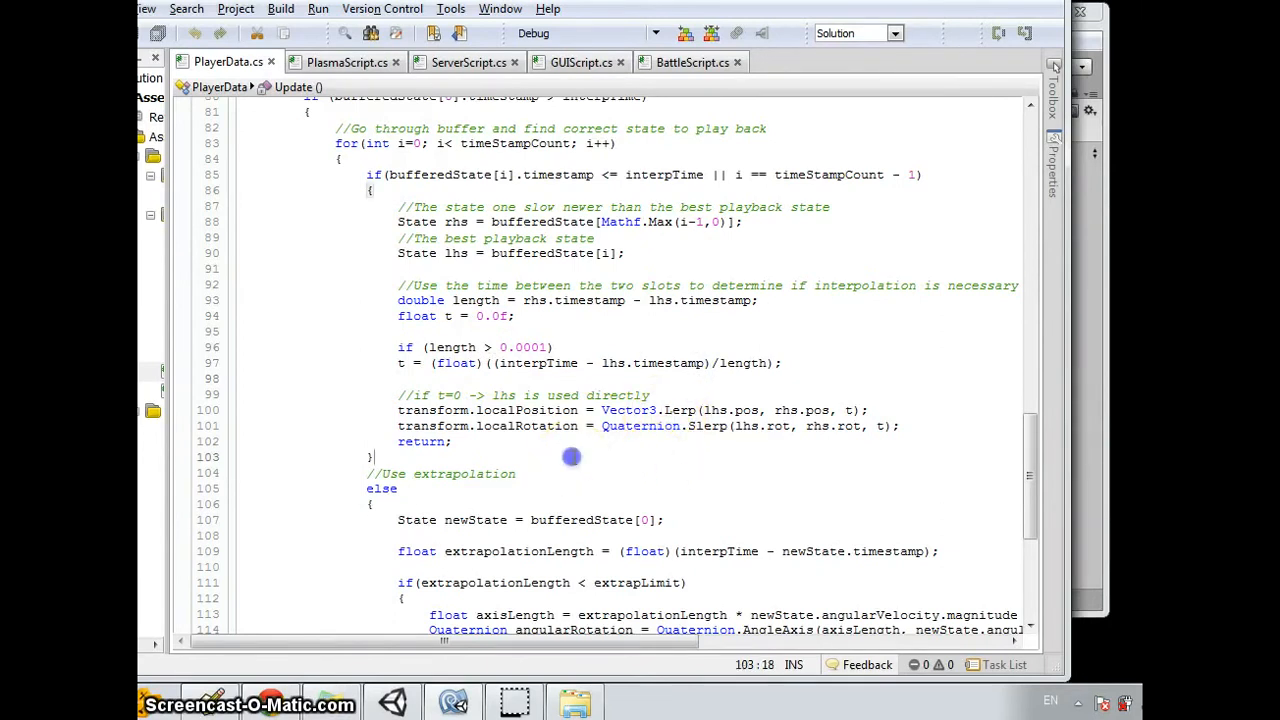
pyautogui.moveTo(582, 356)
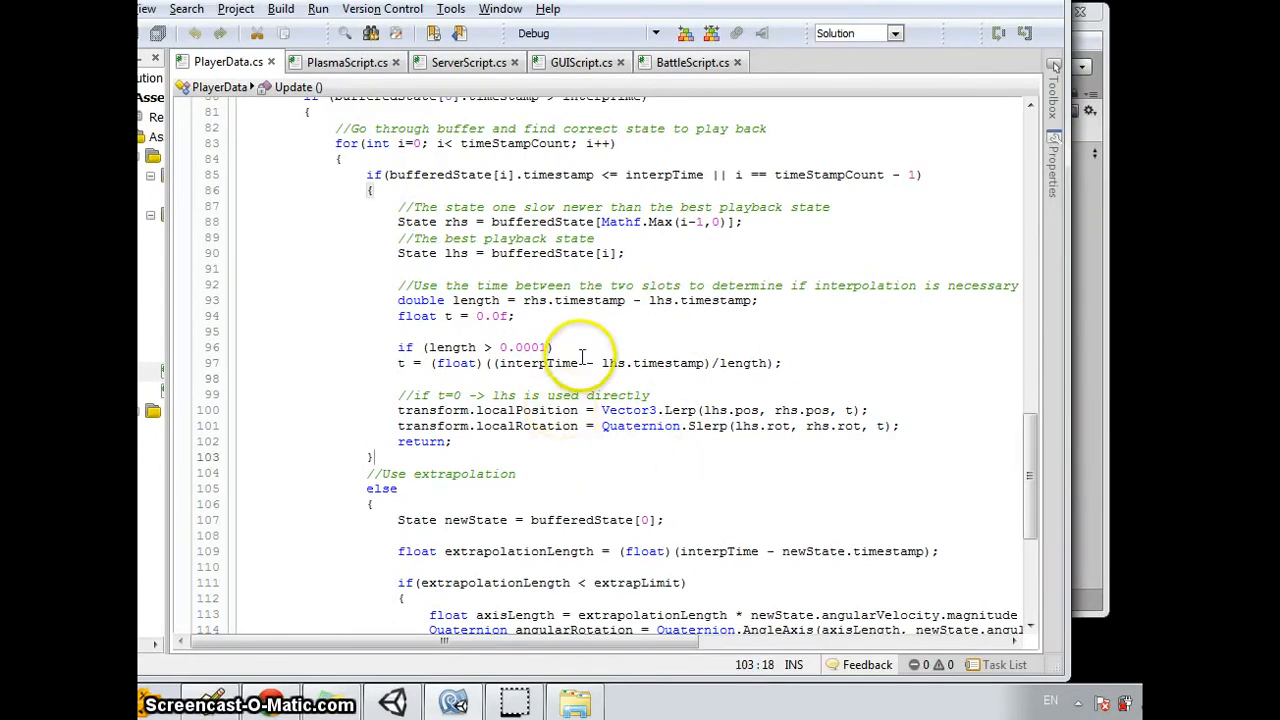
pyautogui.moveTo(670, 356)
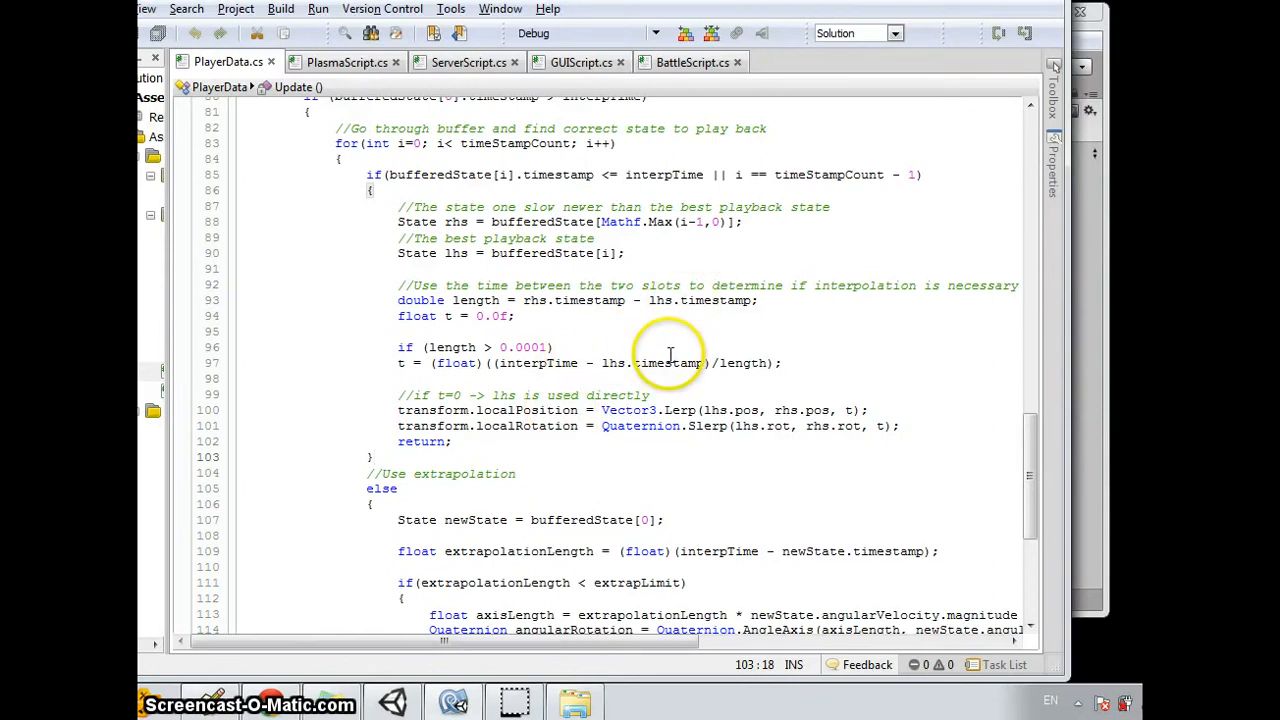
pyautogui.moveTo(704, 334)
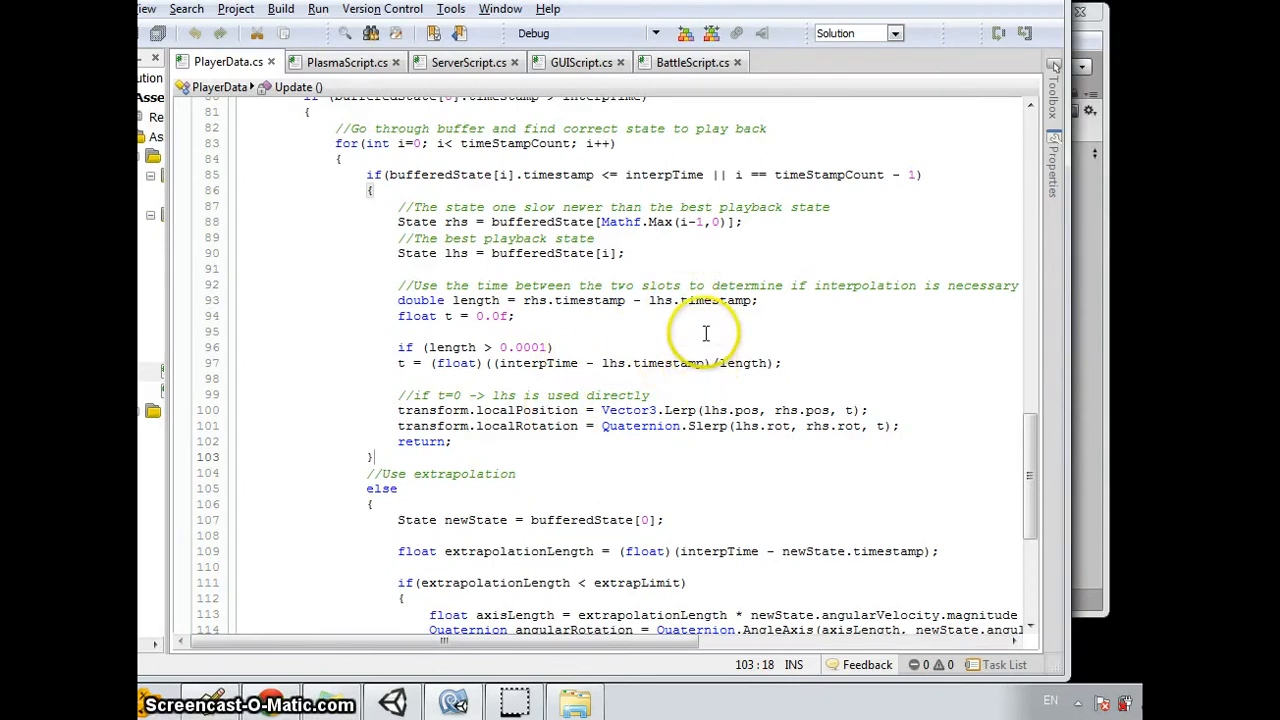
pyautogui.moveTo(778, 328)
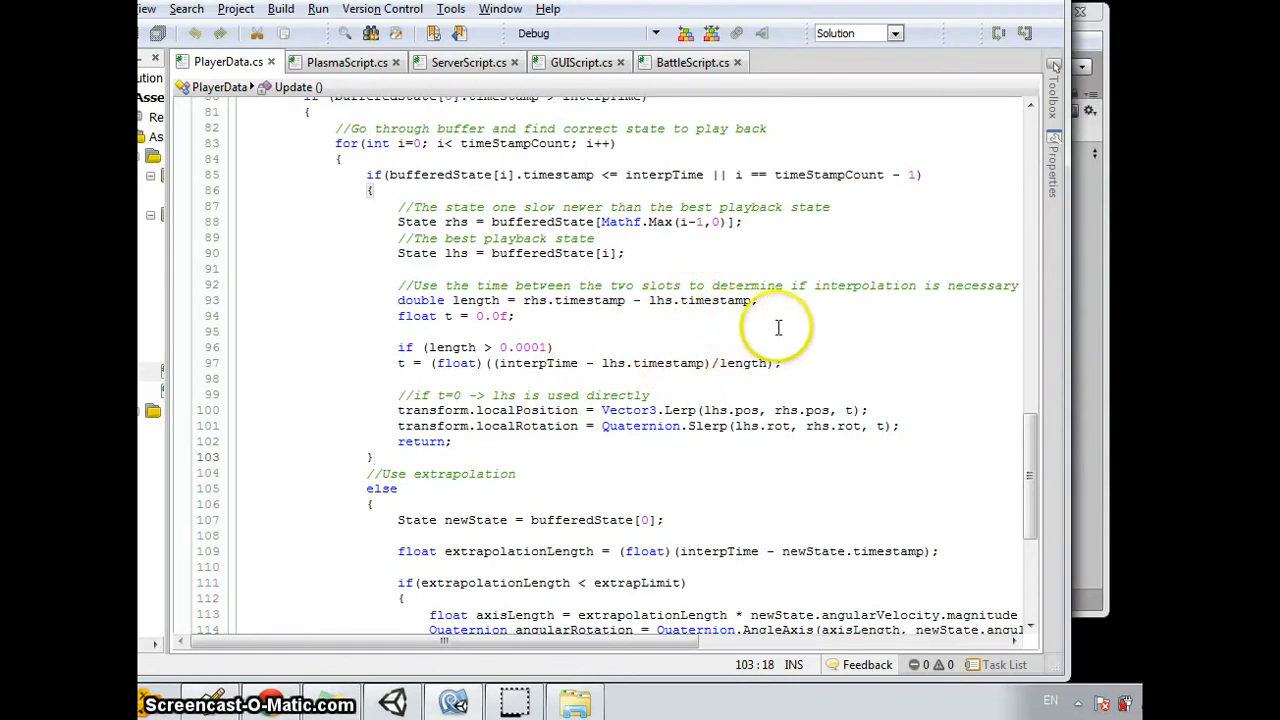
pyautogui.moveTo(778, 332)
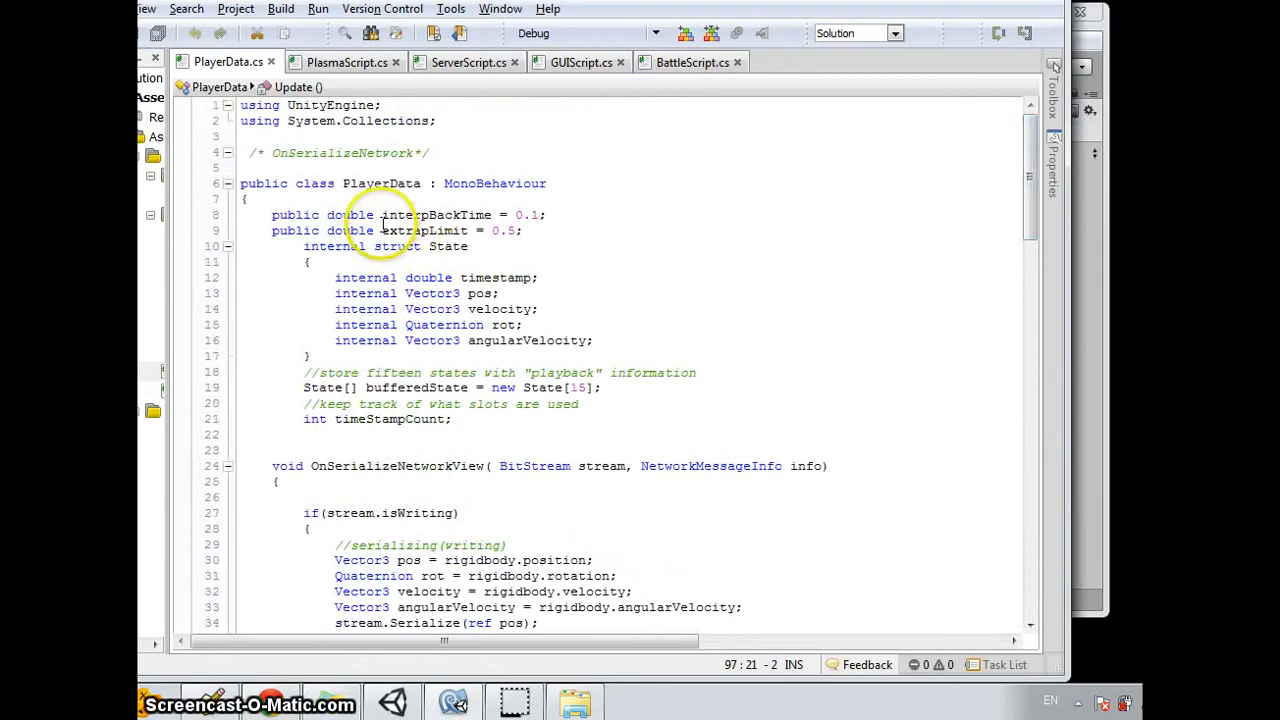
pyautogui.click(540, 216)
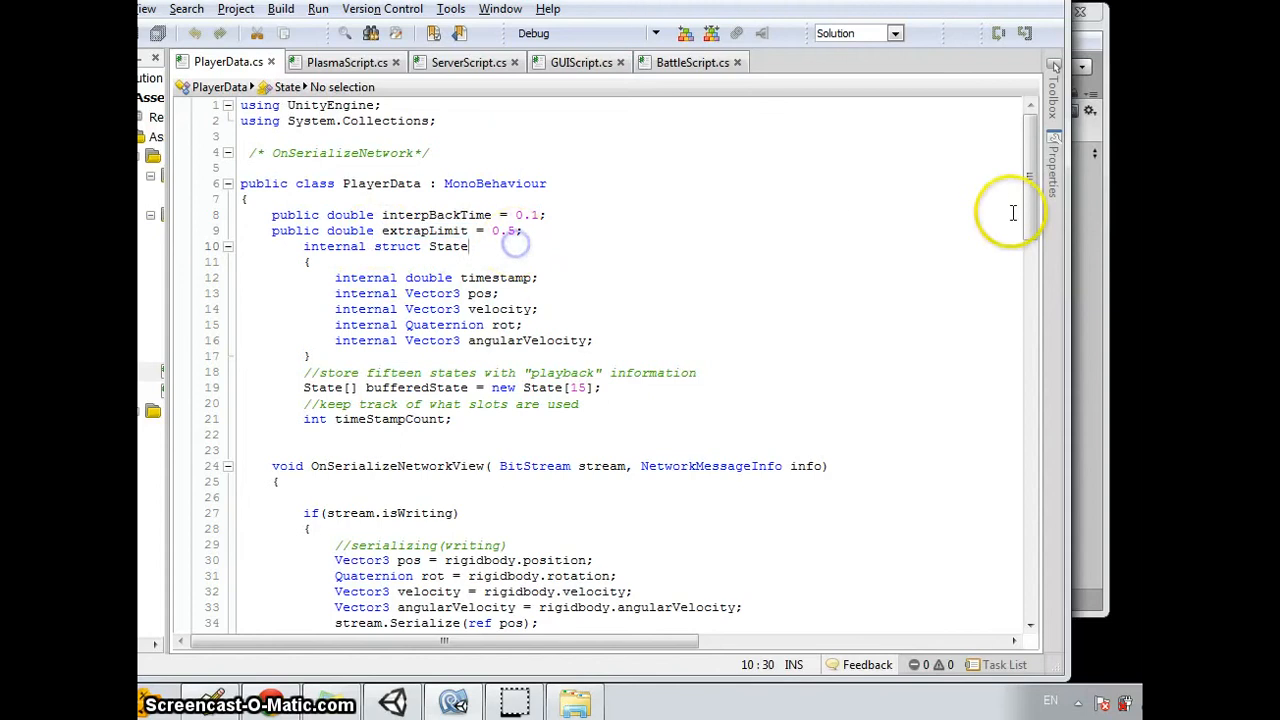
pyautogui.scroll(-3)
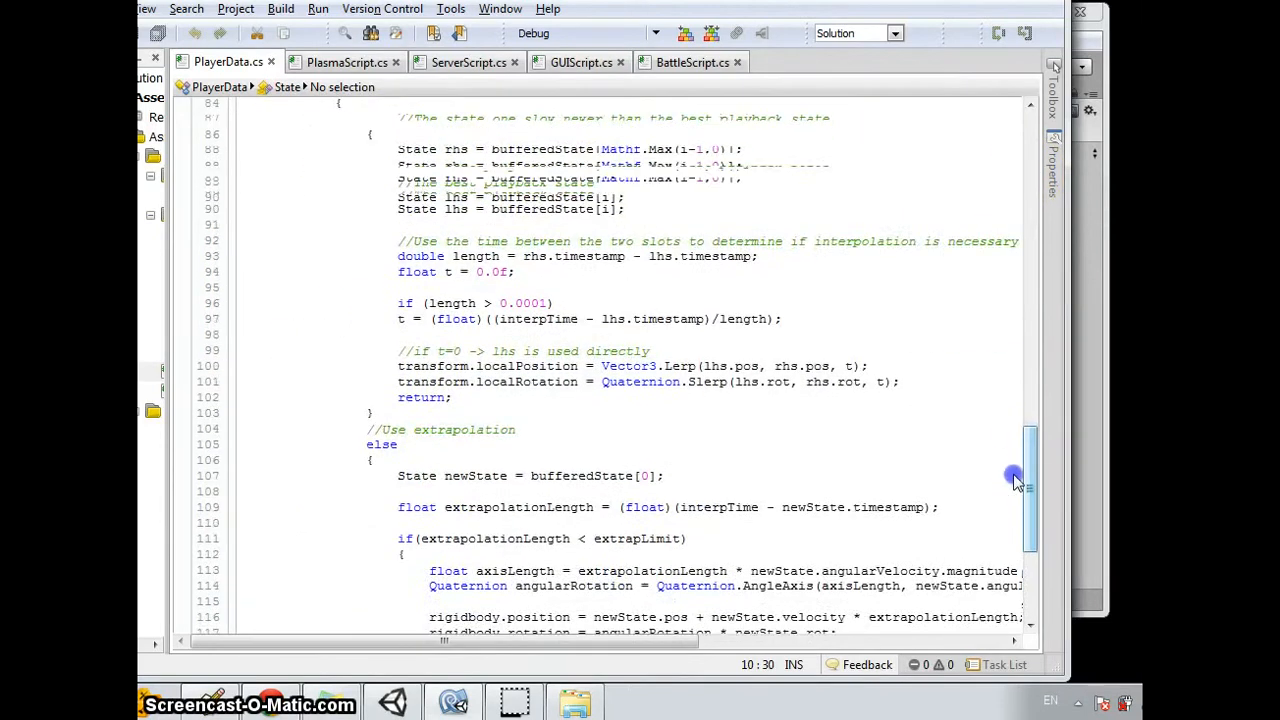
pyautogui.scroll(3)
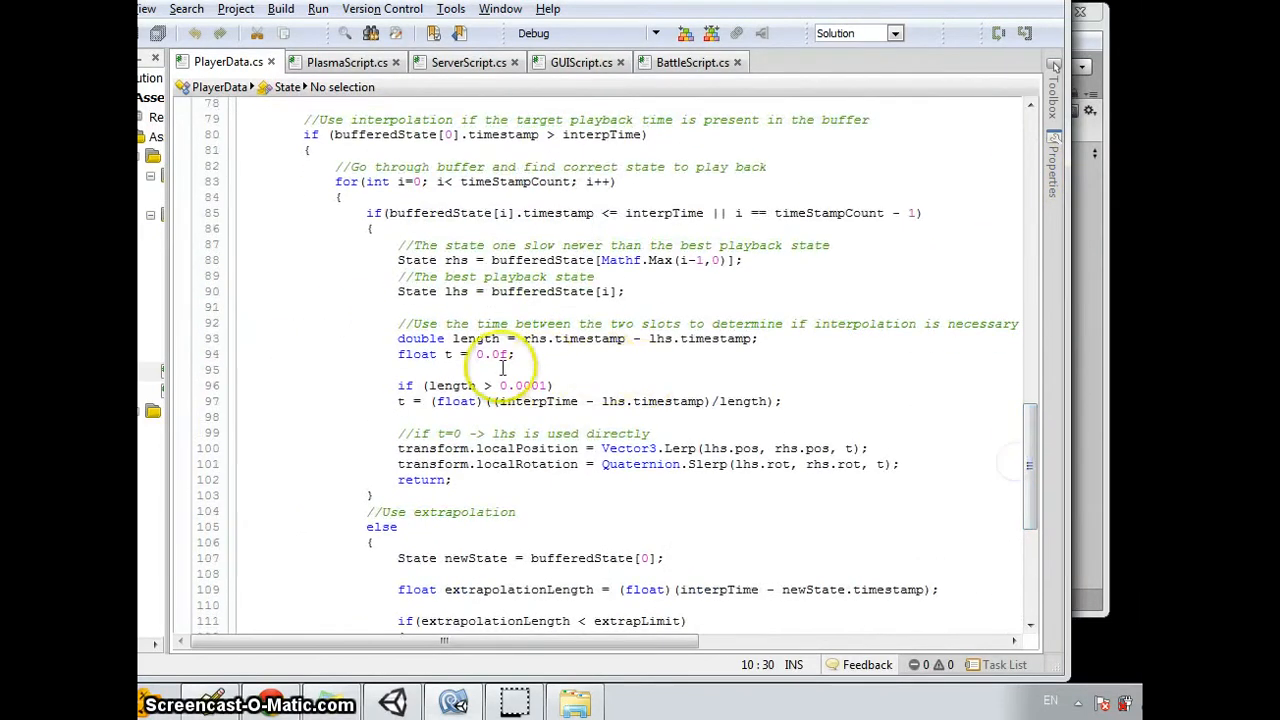
pyautogui.moveTo(684, 448)
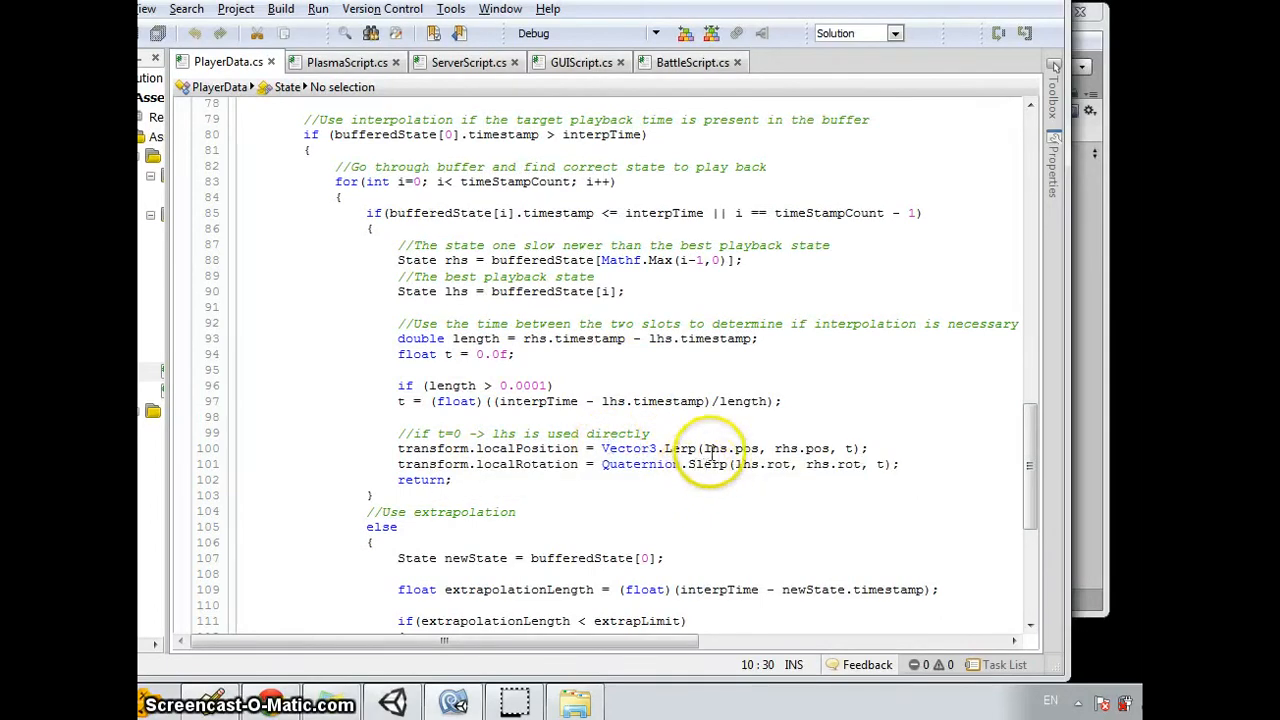
pyautogui.click(876, 448)
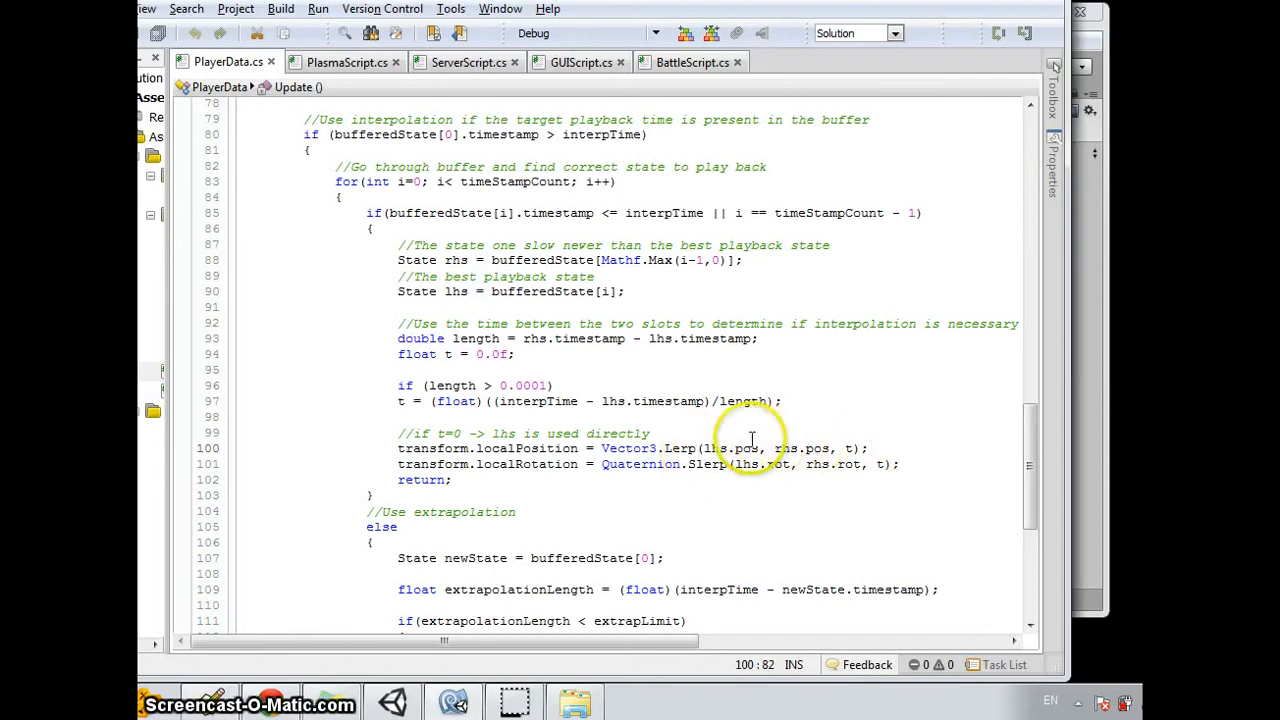
pyautogui.doubleClick(716, 448)
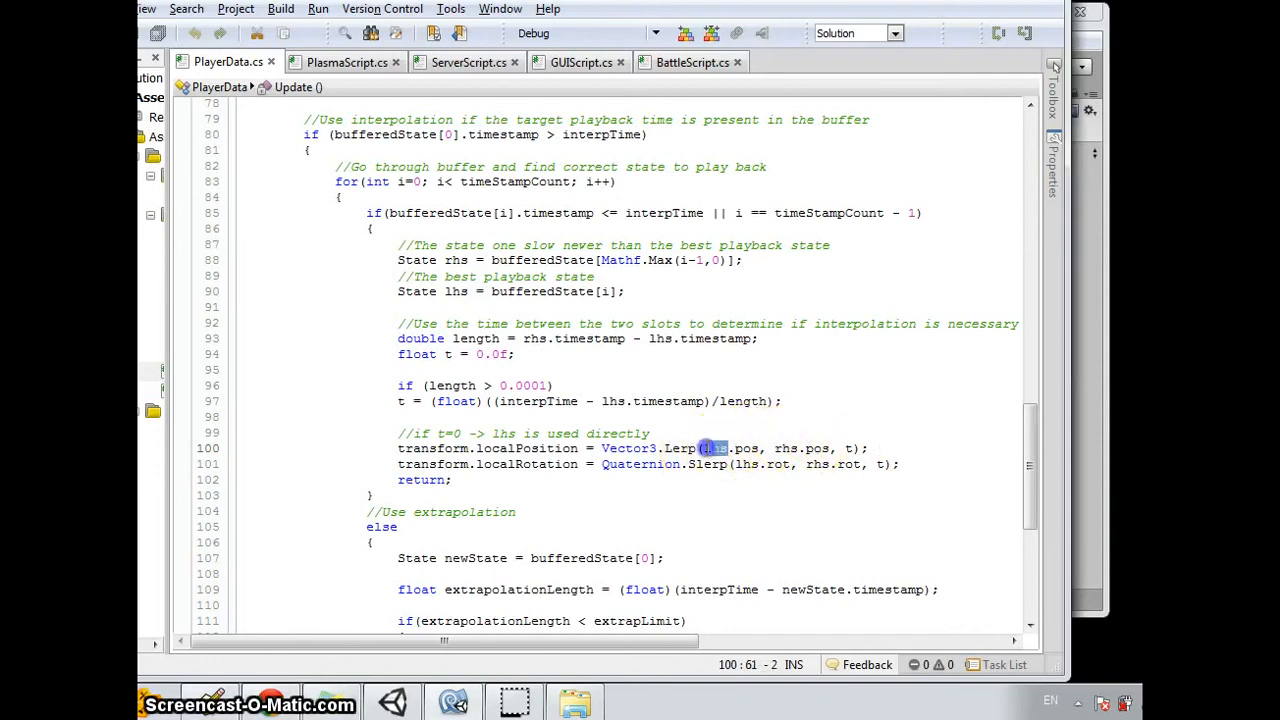
pyautogui.click(760, 464)
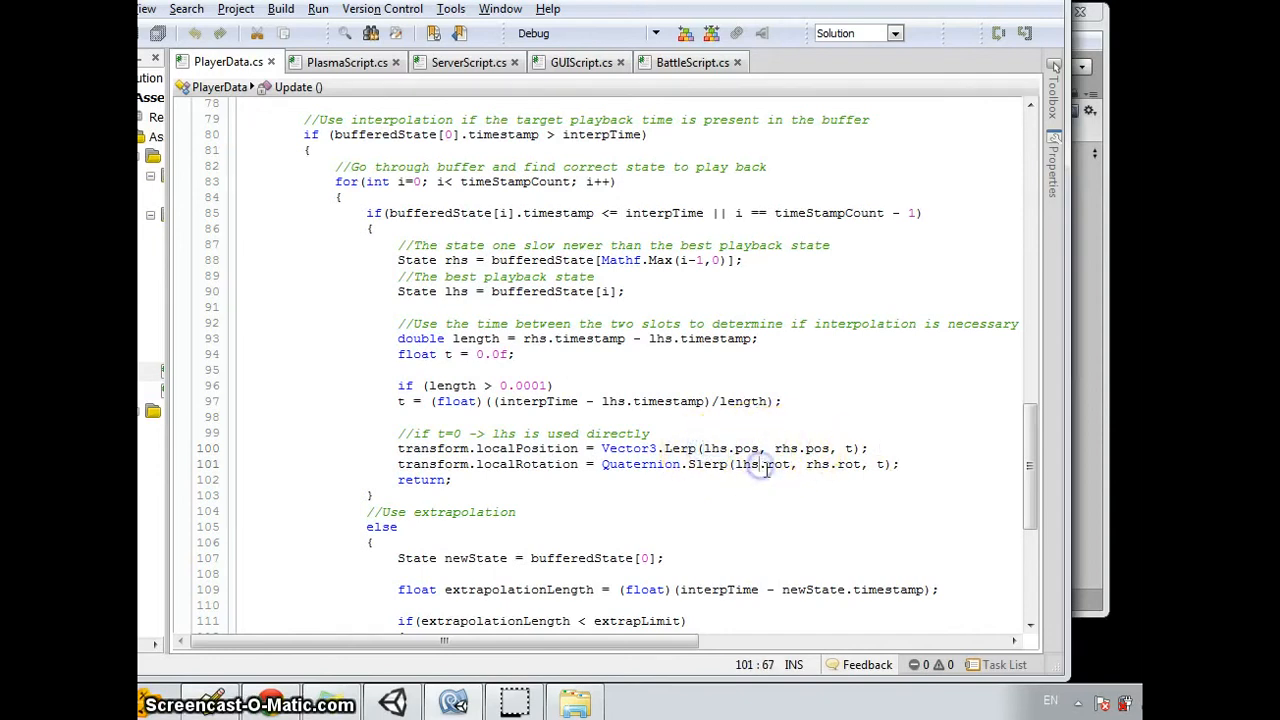
pyautogui.doubleClick(786, 448)
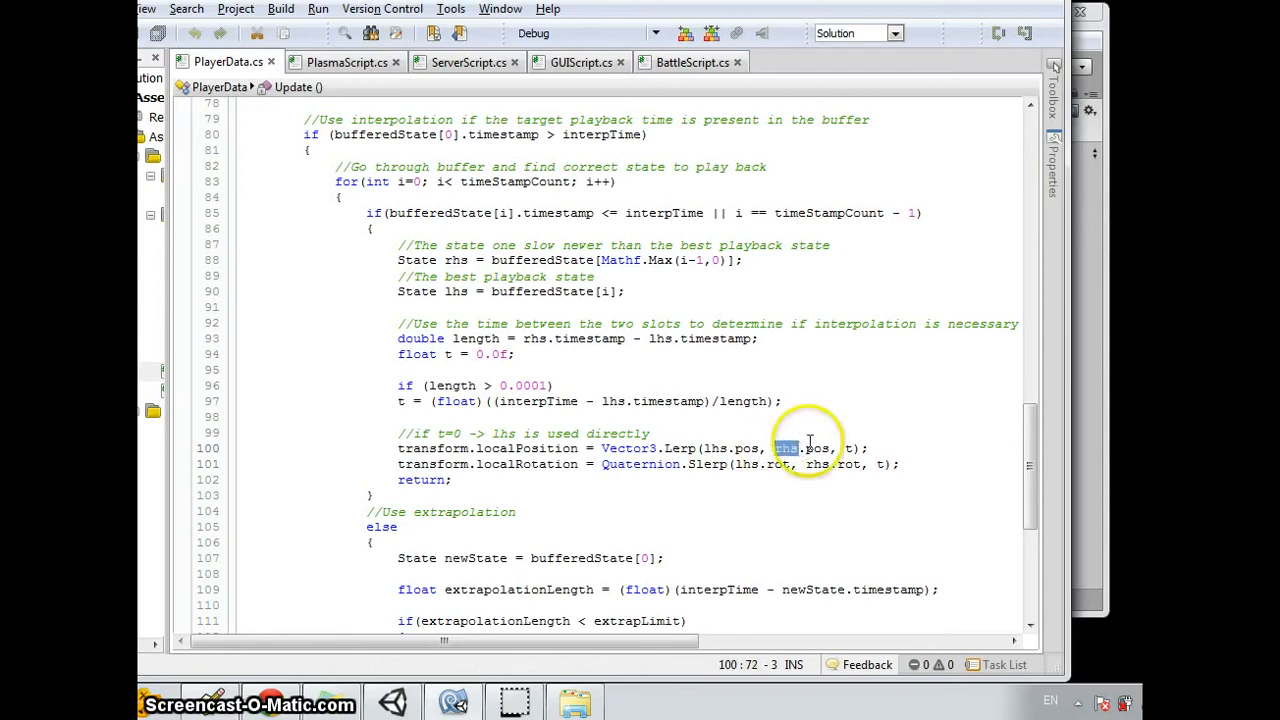
pyautogui.moveTo(748, 470)
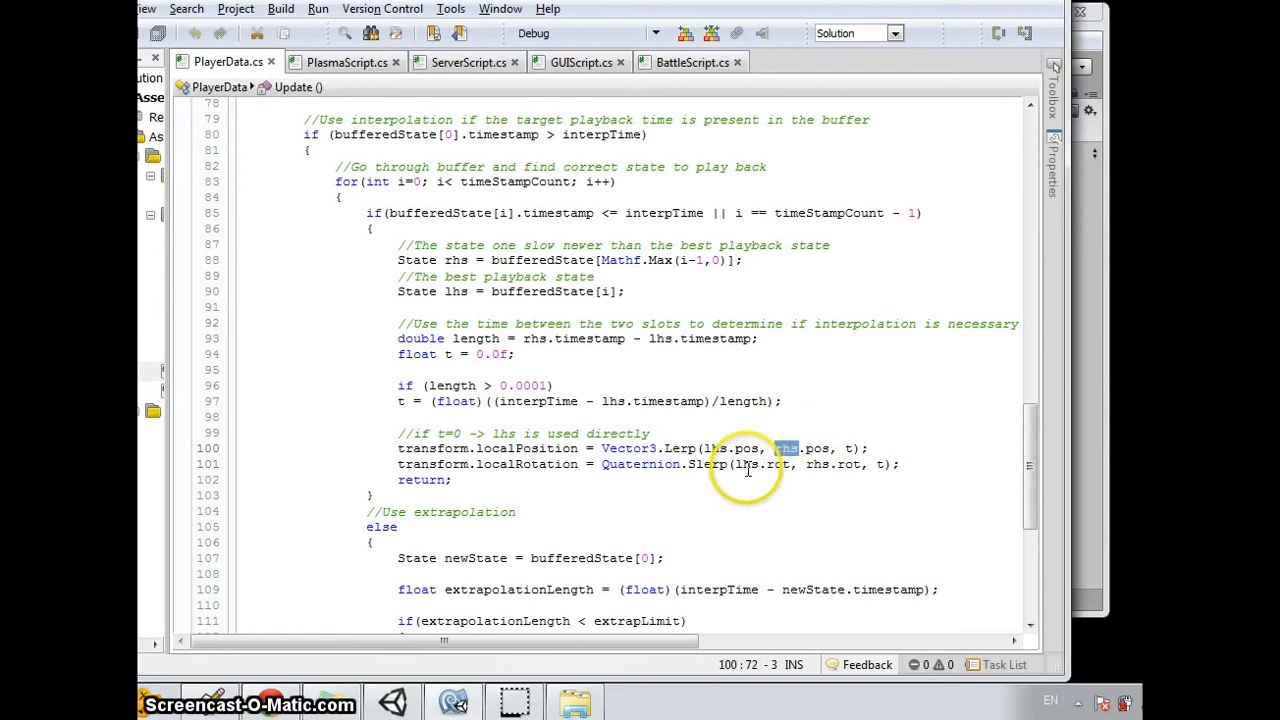
pyautogui.click(848, 448)
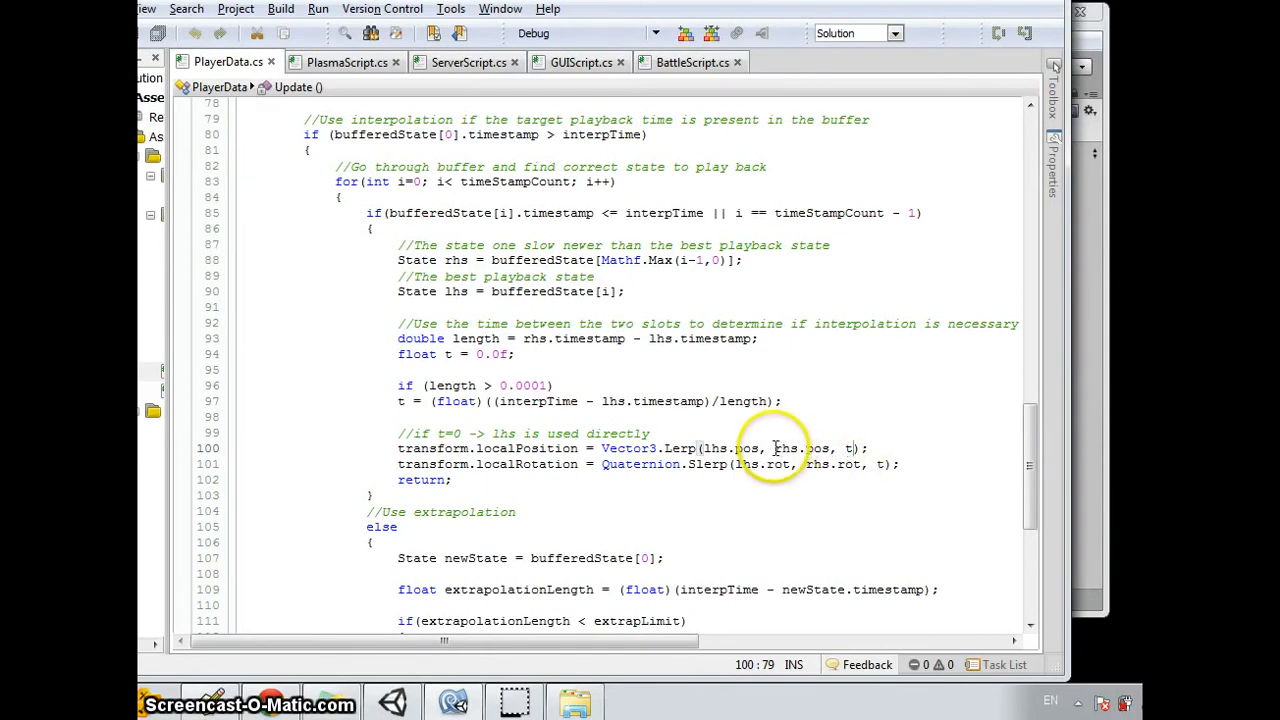
pyautogui.doubleClick(788, 448)
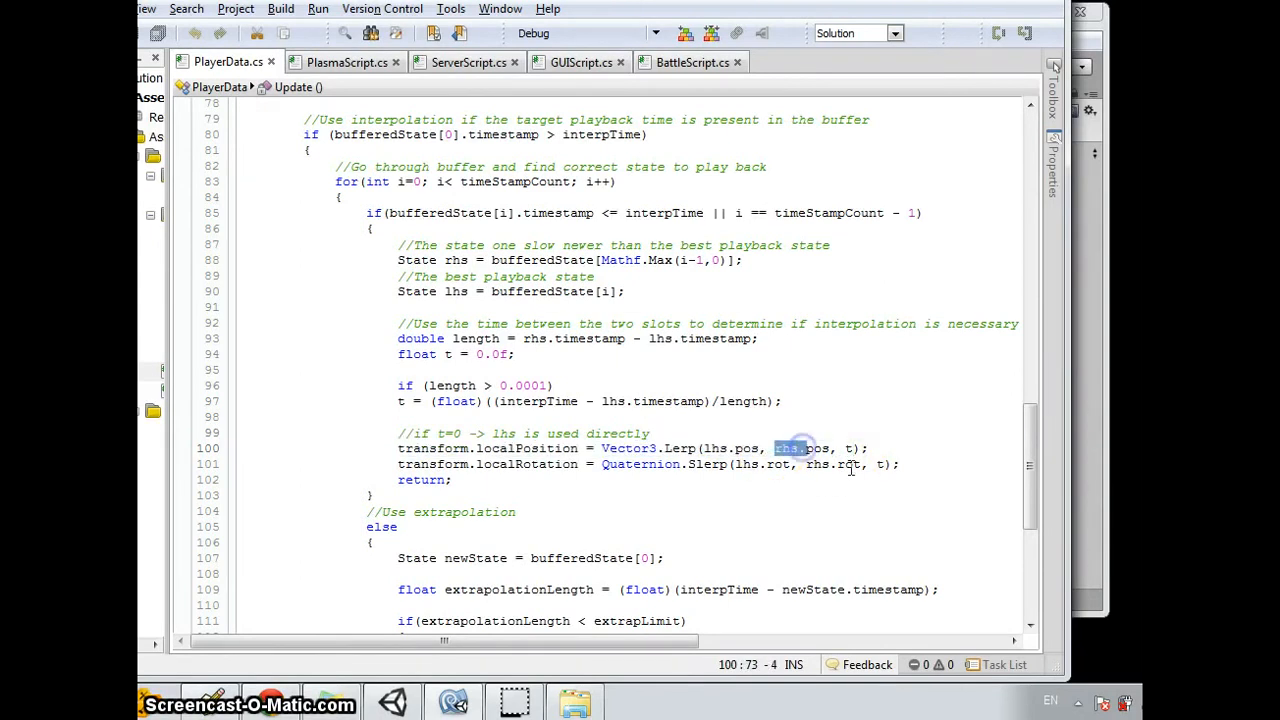
pyautogui.click(836, 464)
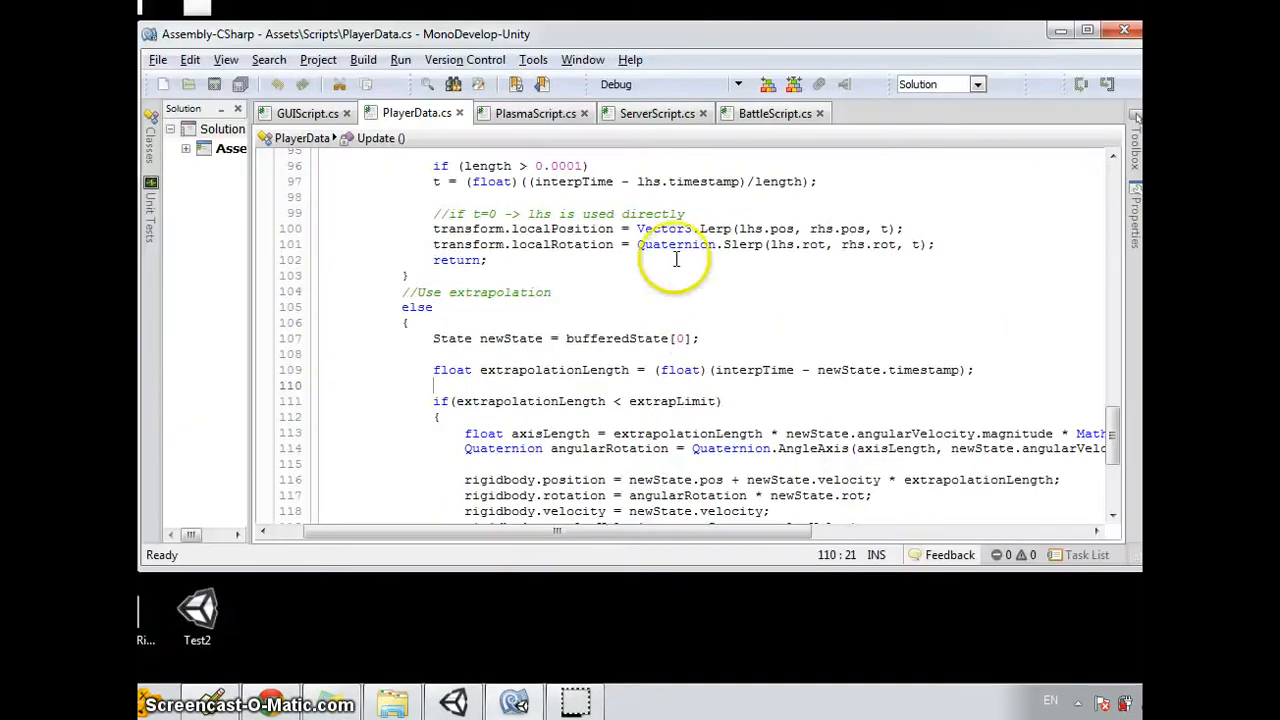
# Review the Quaternion.Slerp rotation line and scroll through the extrapolation block.
pyautogui.doubleClick(672, 244)
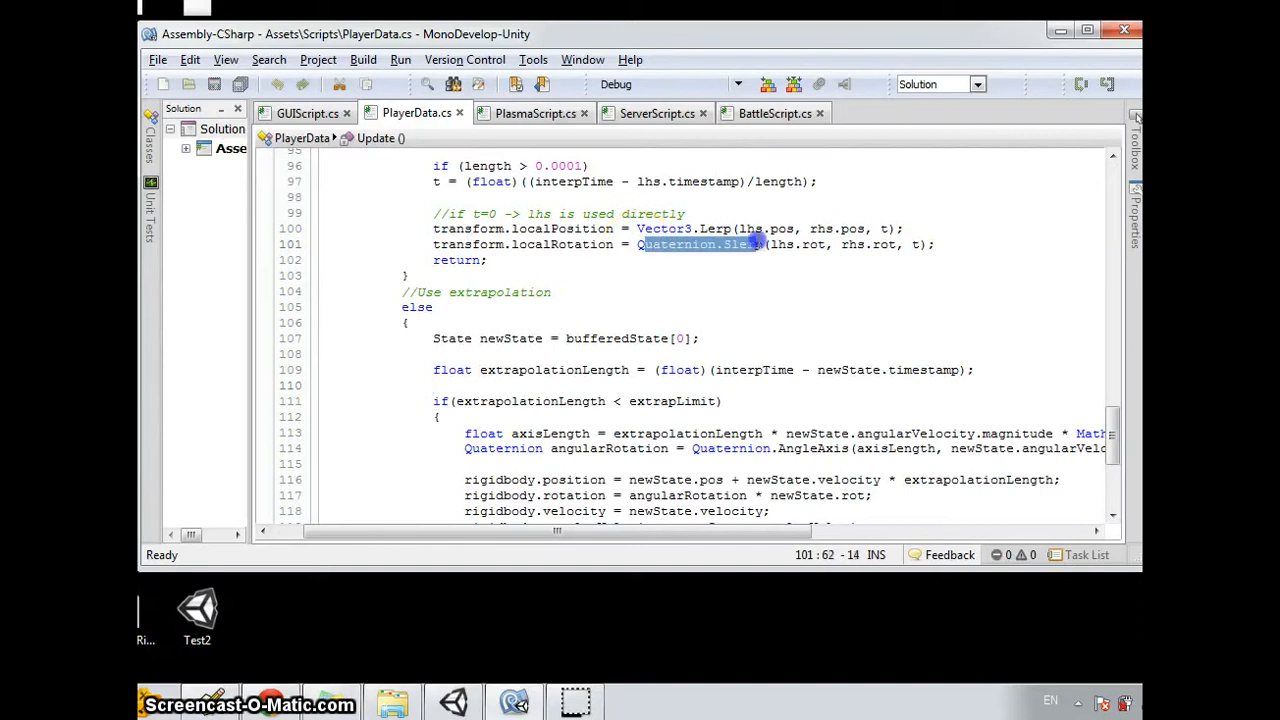
pyautogui.click(792, 270)
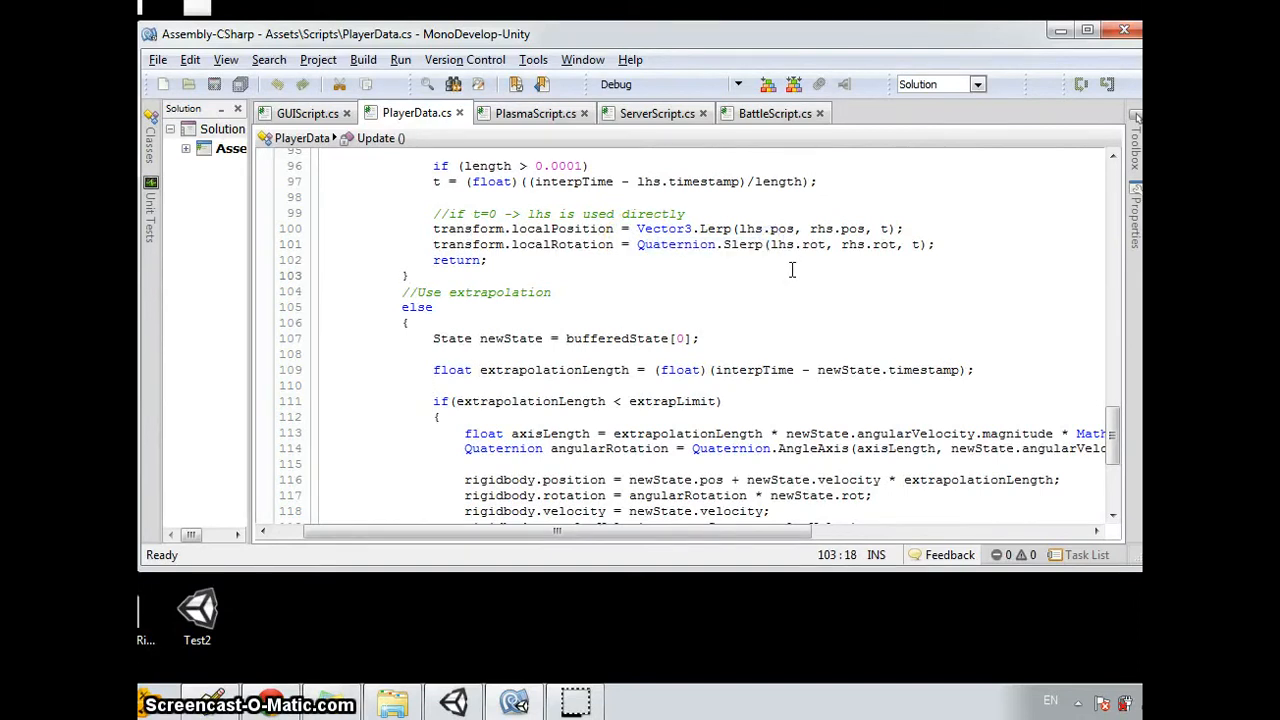
pyautogui.doubleClick(784, 244)
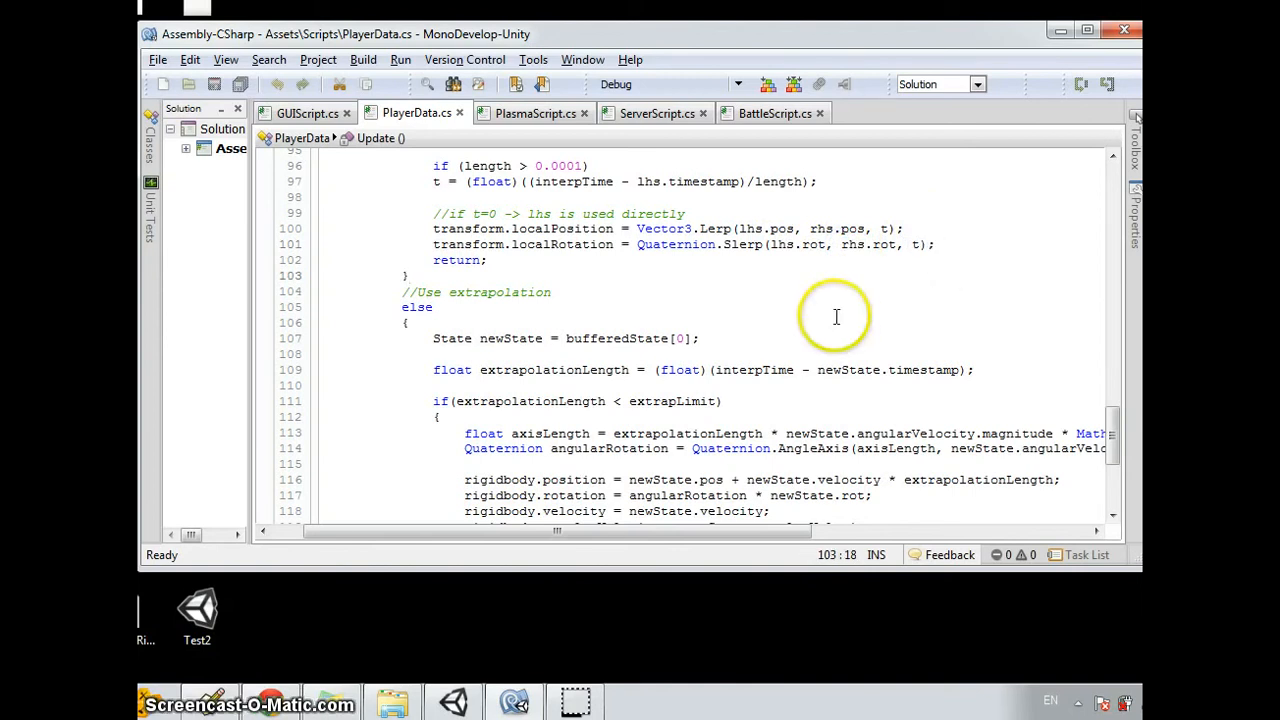
pyautogui.scroll(3)
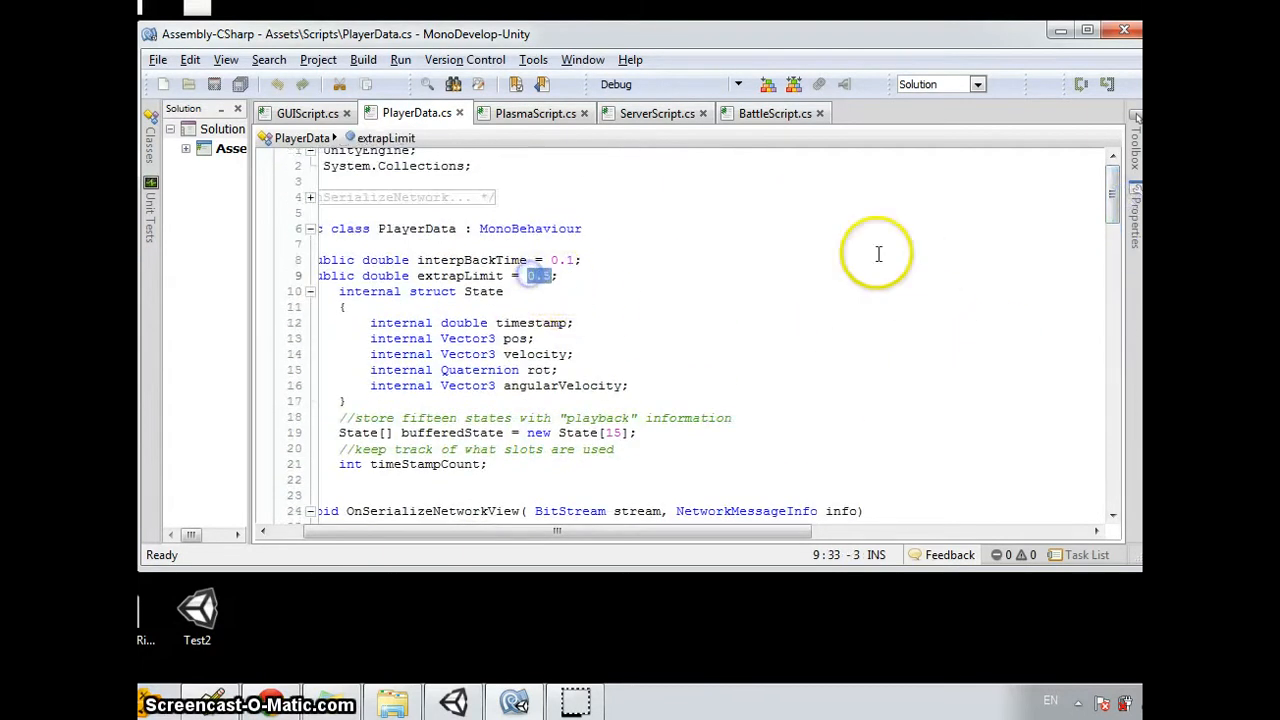
pyautogui.scroll(-3)
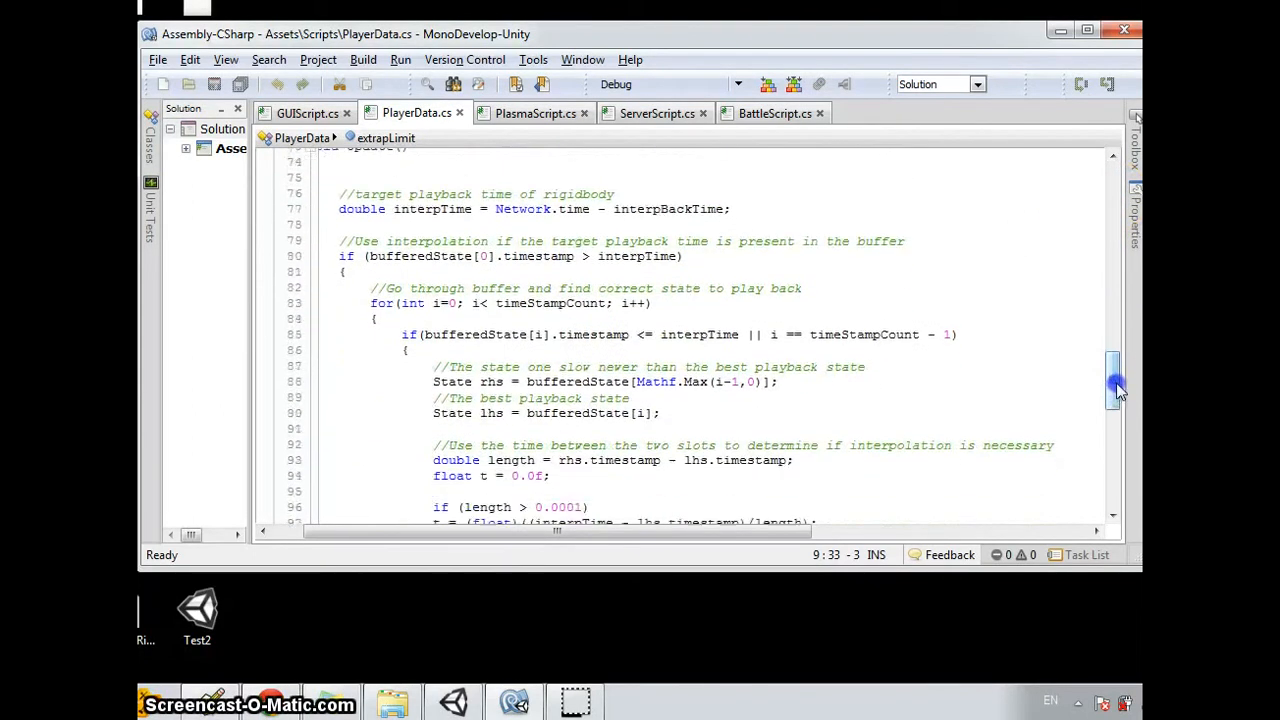
pyautogui.scroll(-3)
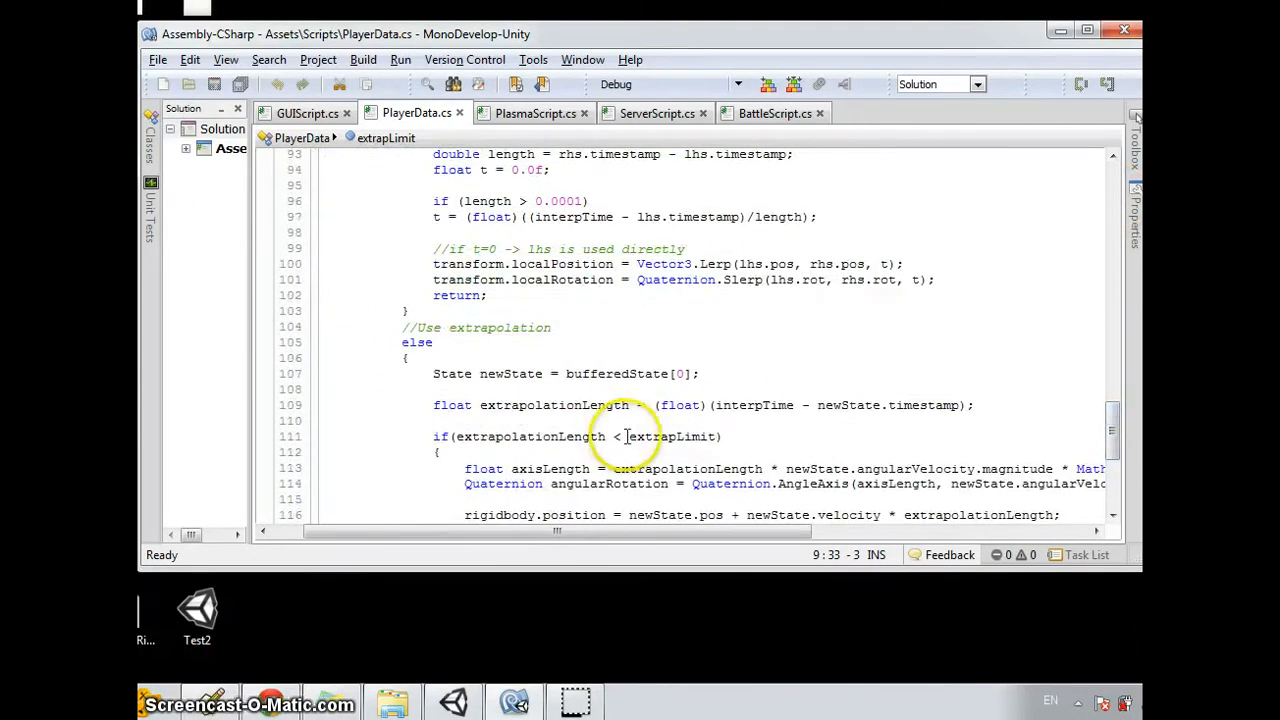
pyautogui.scroll(-3)
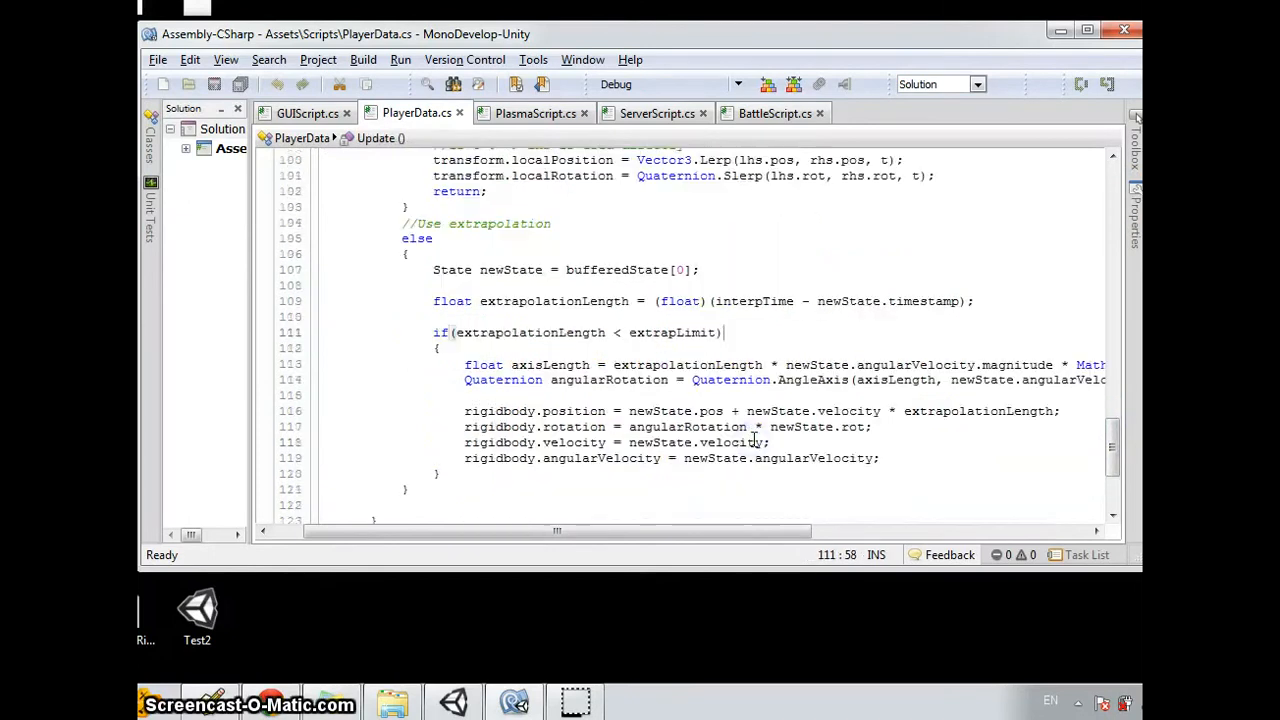
pyautogui.scroll(-3)
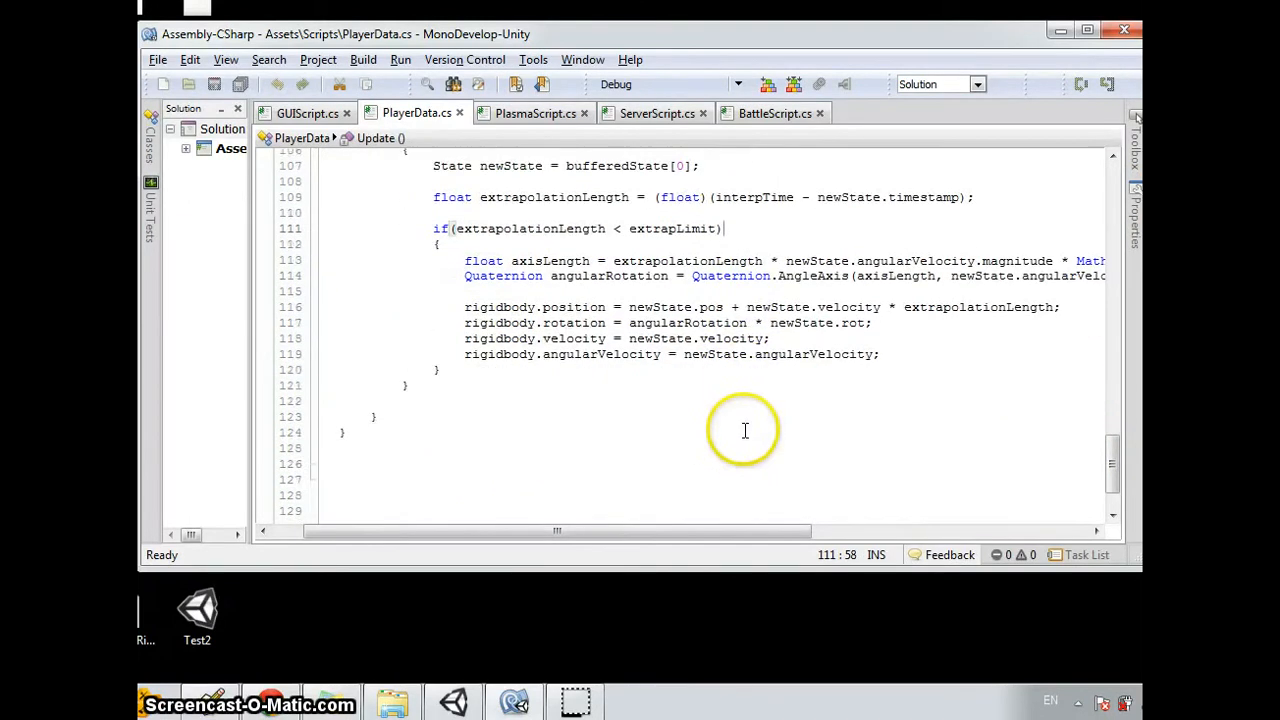
pyautogui.moveTo(744, 416)
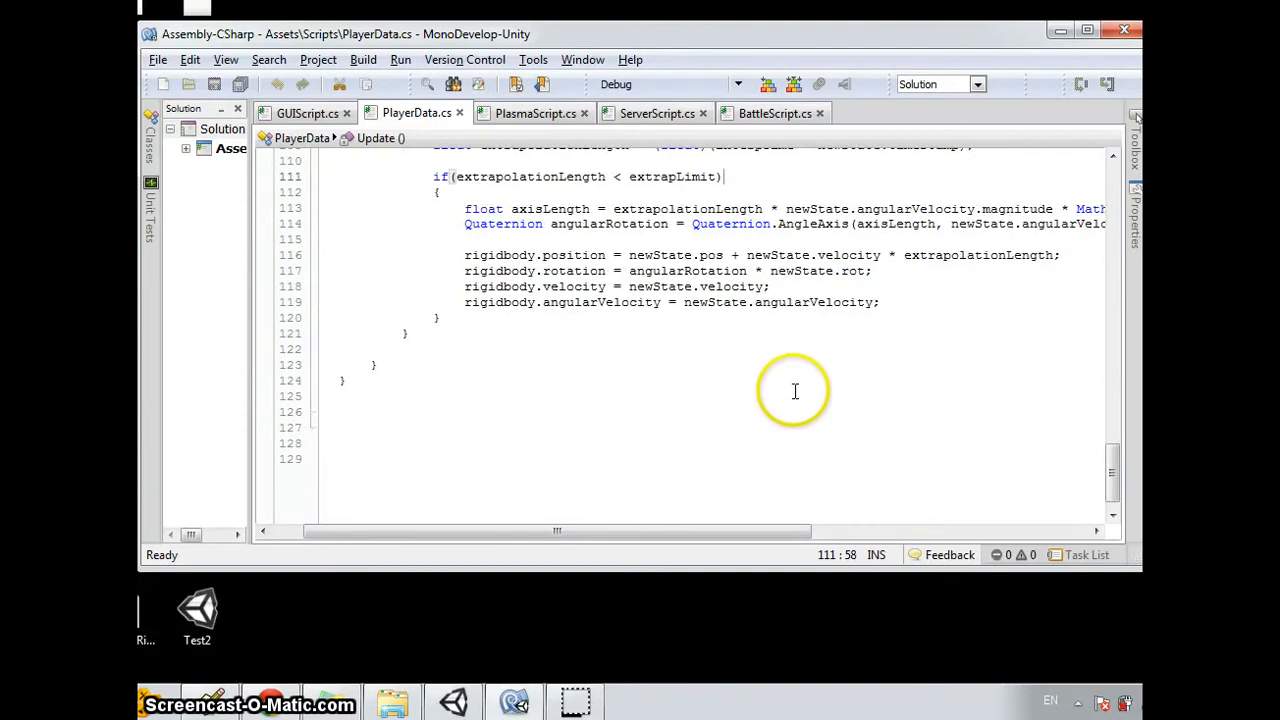
pyautogui.moveTo(464, 250)
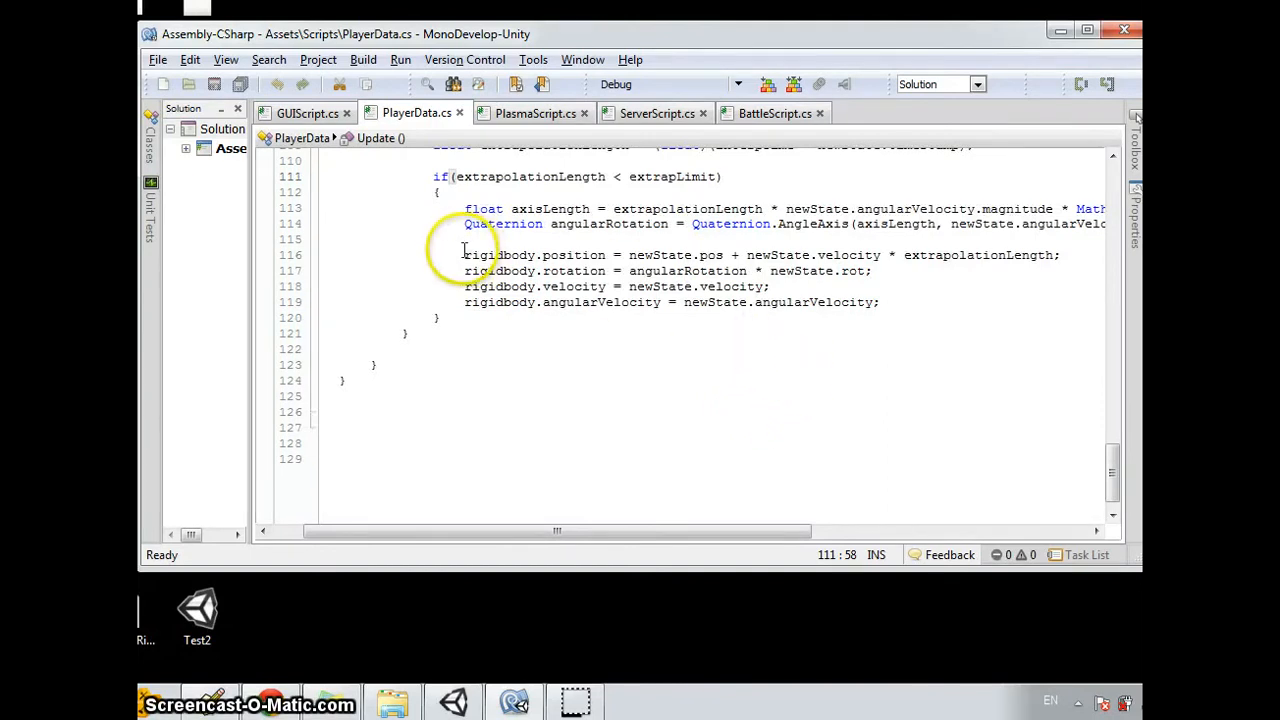
pyautogui.scroll(3)
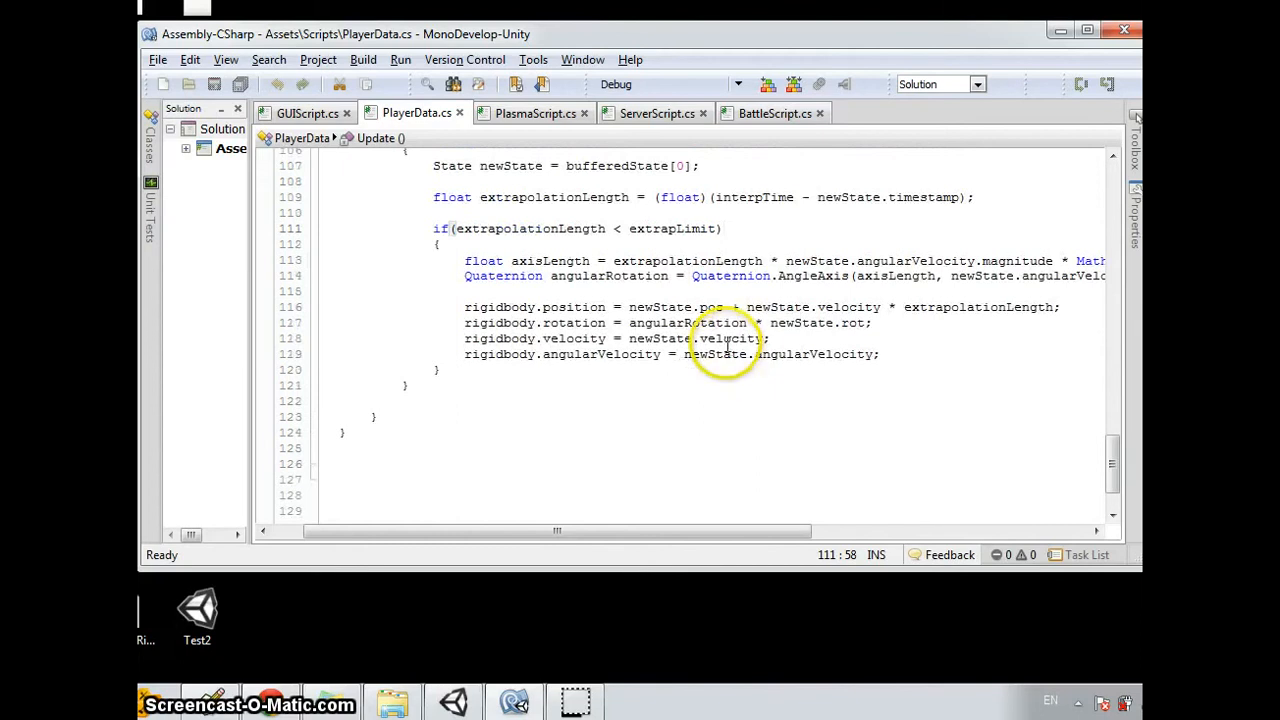
pyautogui.scroll(3)
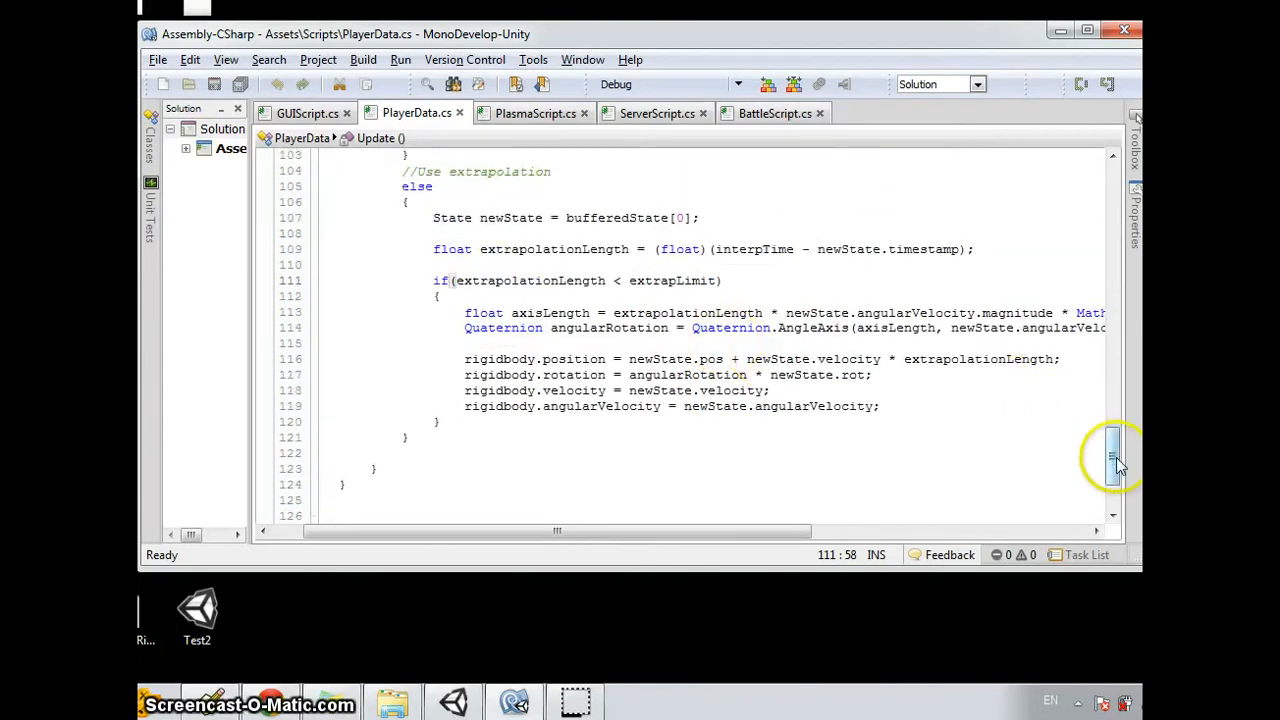
pyautogui.scroll(3)
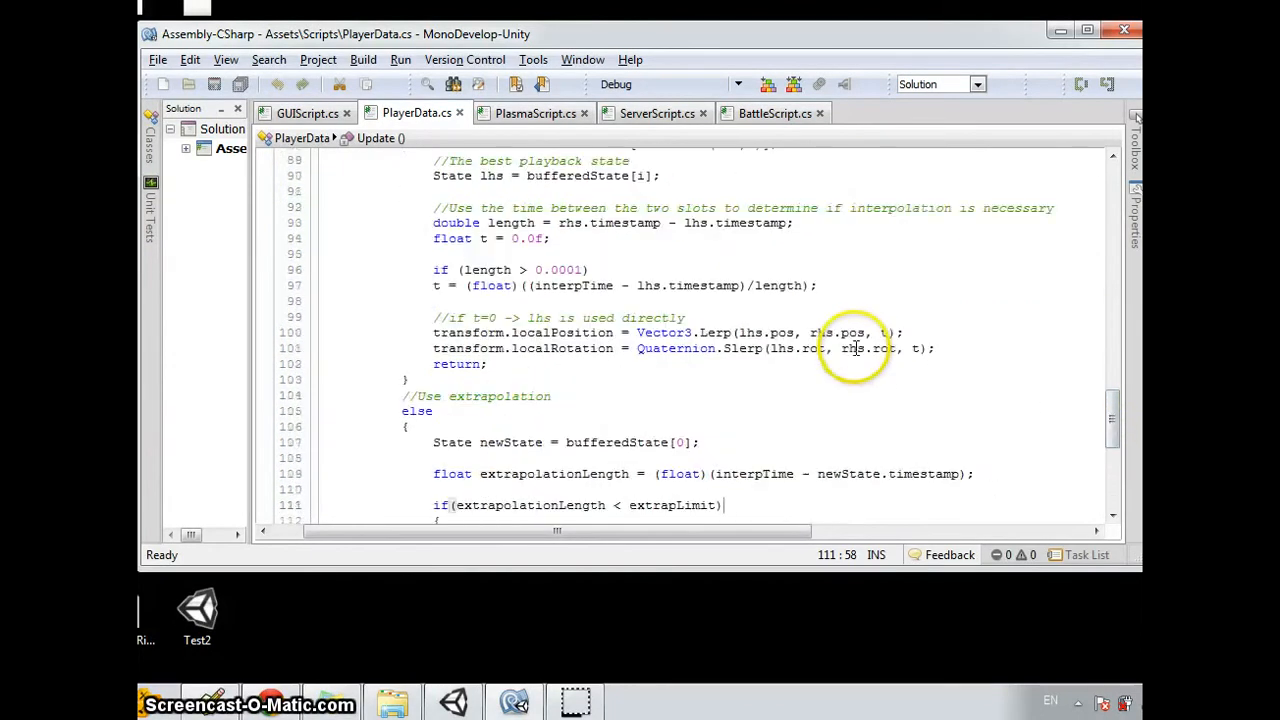
pyautogui.scroll(-3)
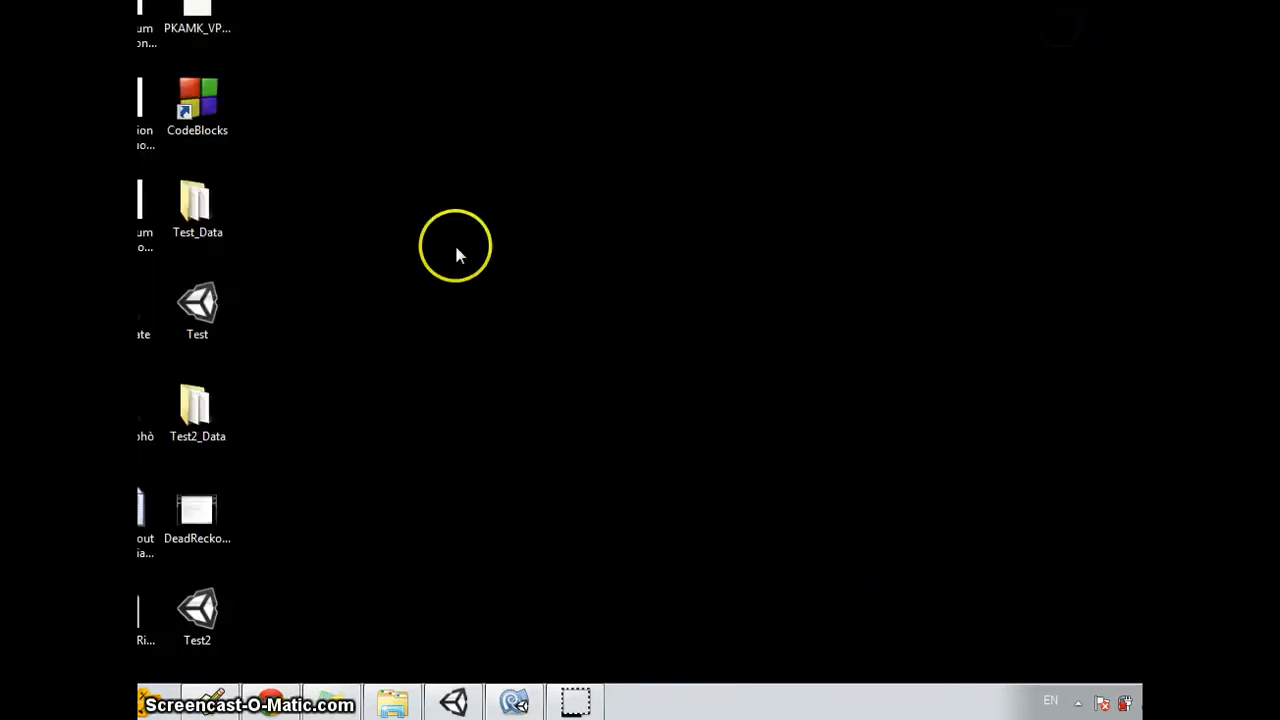
pyautogui.moveTo(576, 244)
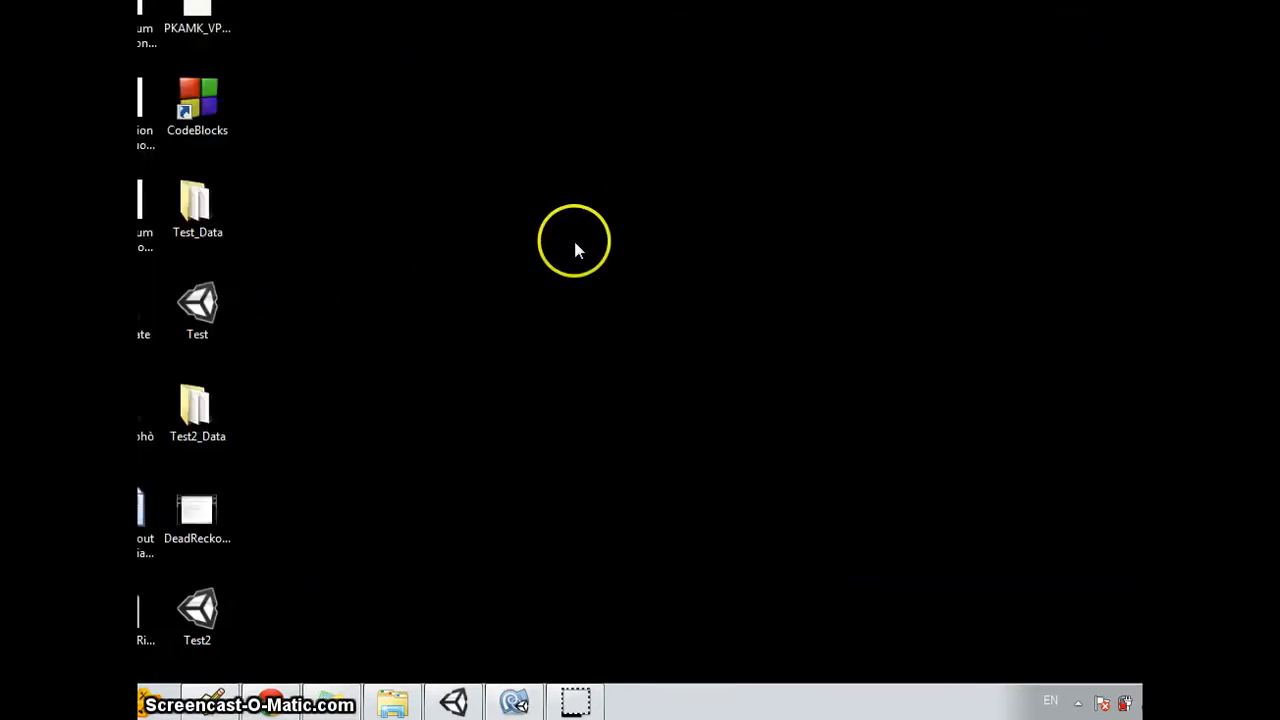
pyautogui.moveTo(500, 304)
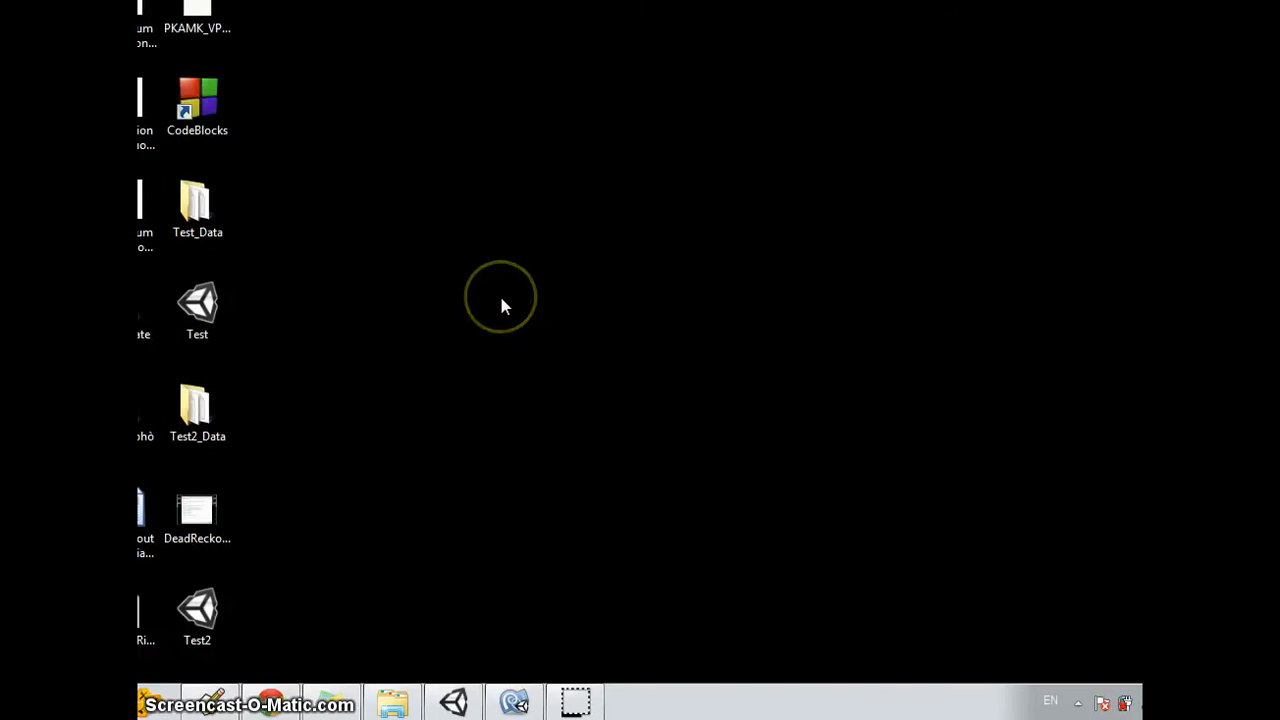
# Launch a second copy of the Test2 build and join the running server as a client.
pyautogui.click(196, 610)
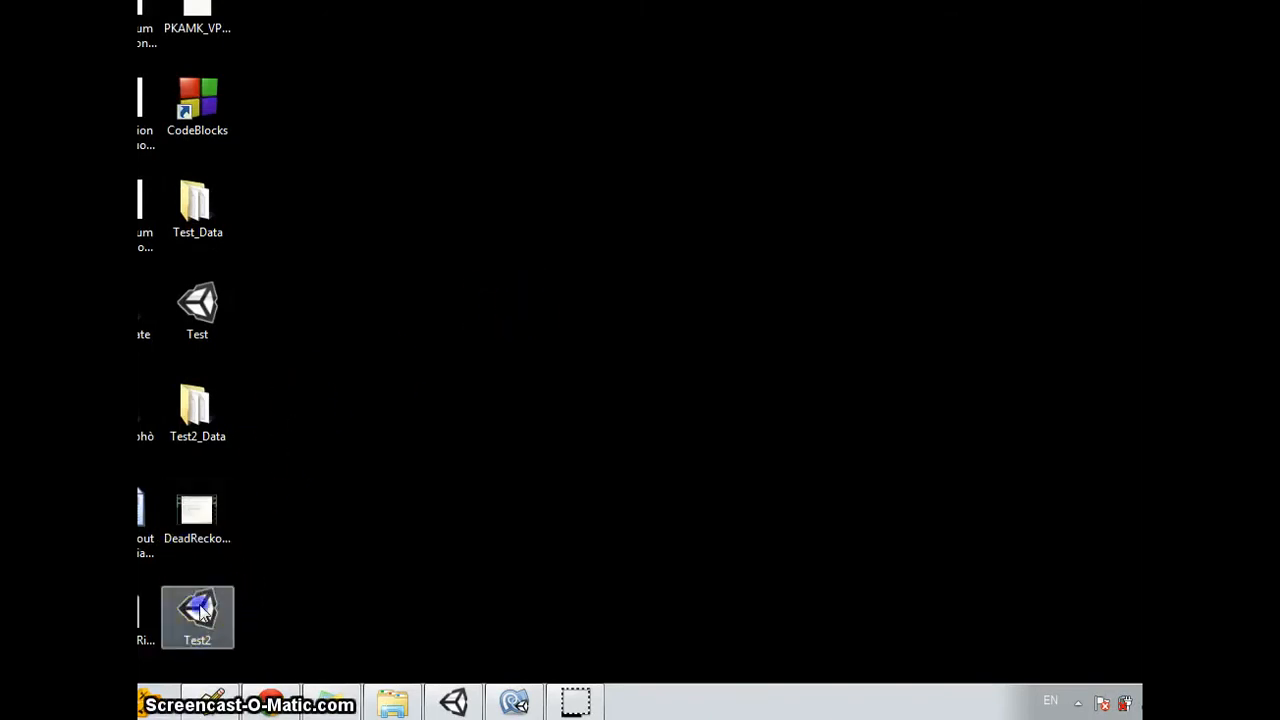
pyautogui.doubleClick(196, 610)
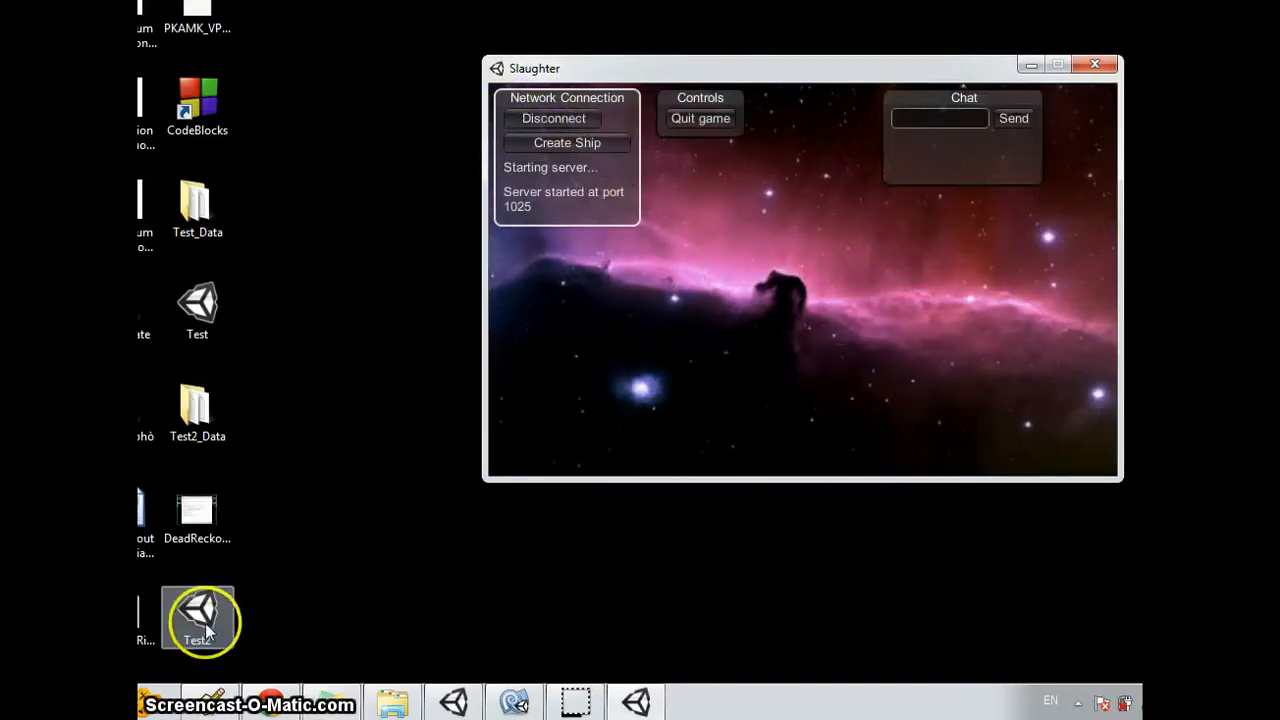
pyautogui.doubleClick(196, 616)
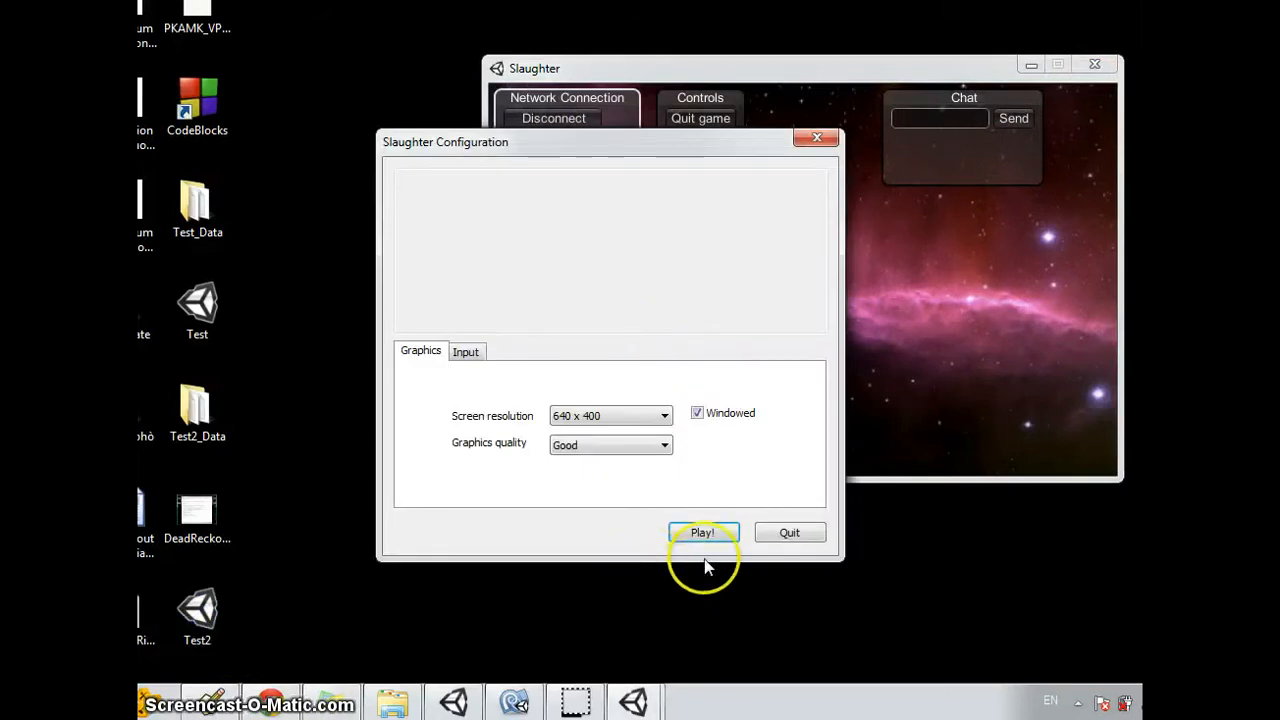
pyautogui.click(704, 532)
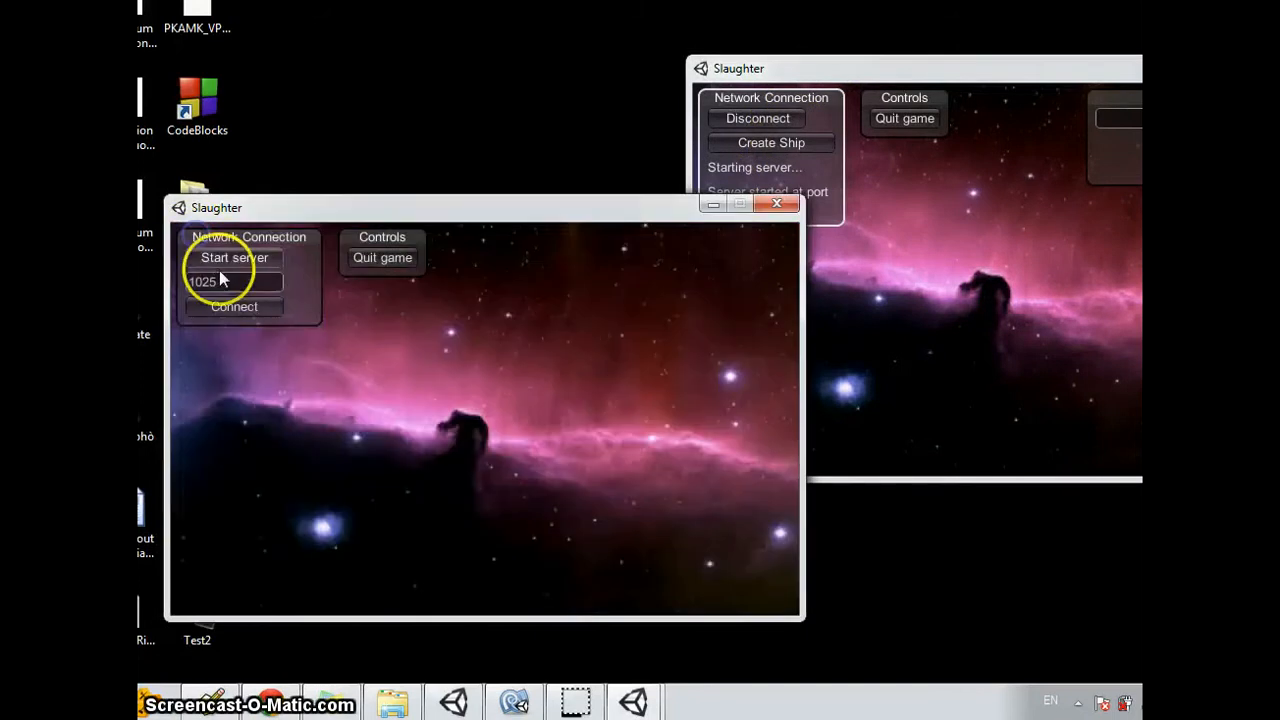
pyautogui.click(234, 306)
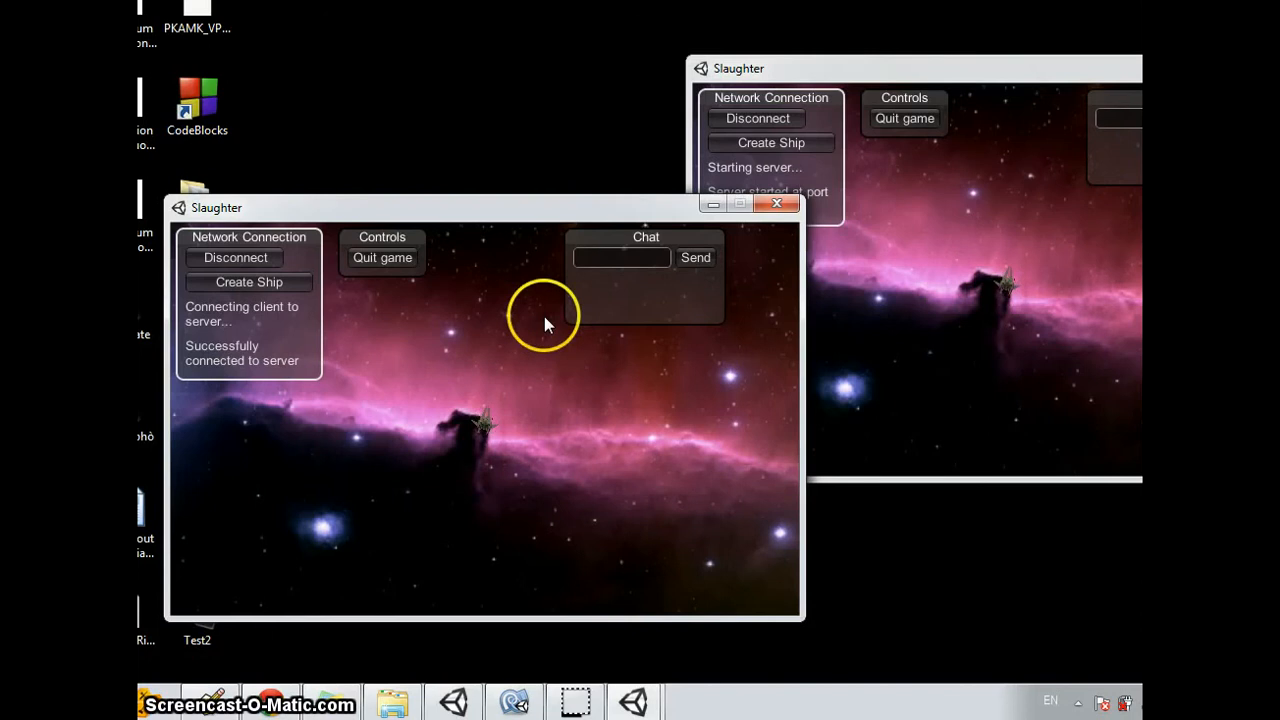
pyautogui.moveTo(1024, 284)
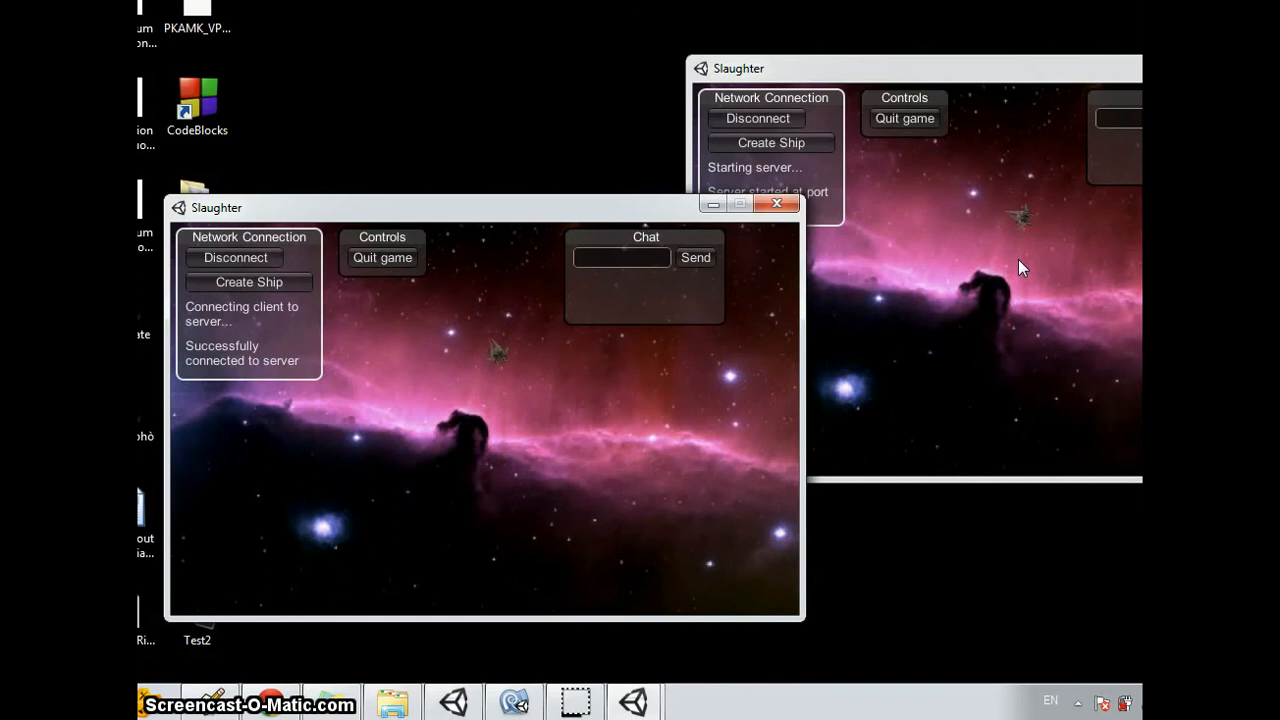
pyautogui.moveTo(1120, 92)
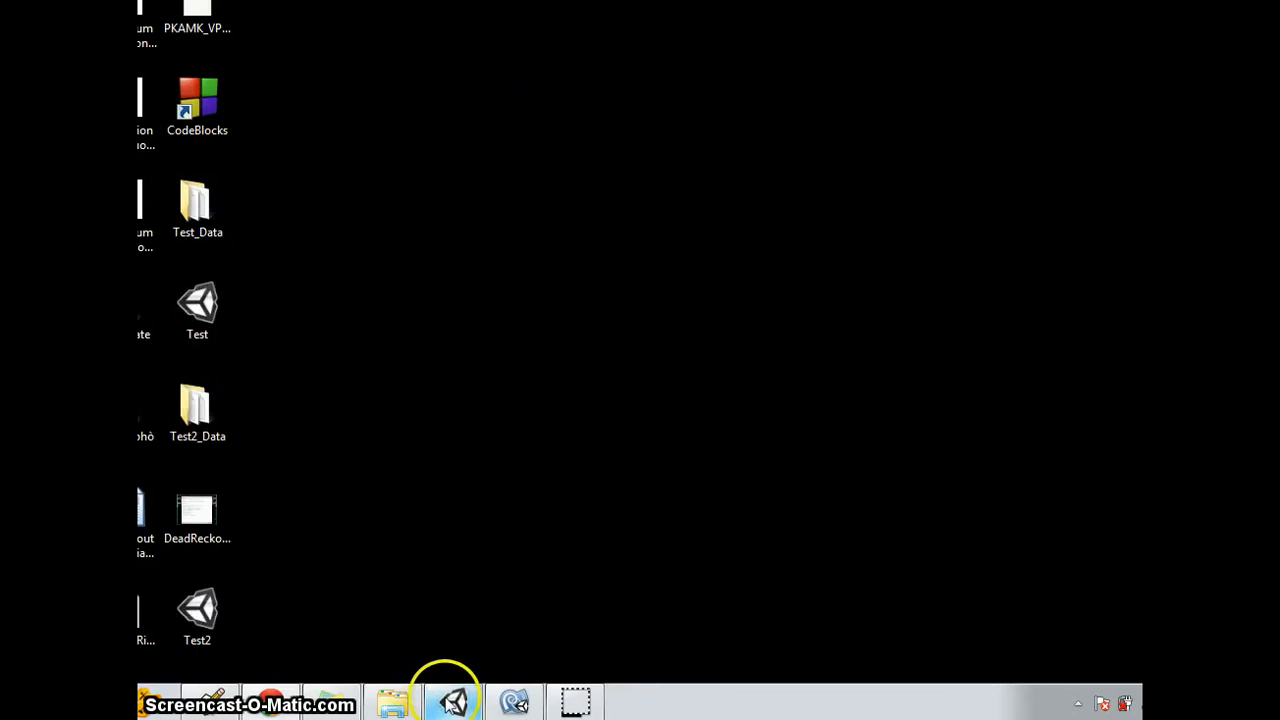
# Return to PlayerData.cs and scroll through OnSerializeNetworkView and Update.
pyautogui.click(452, 700)
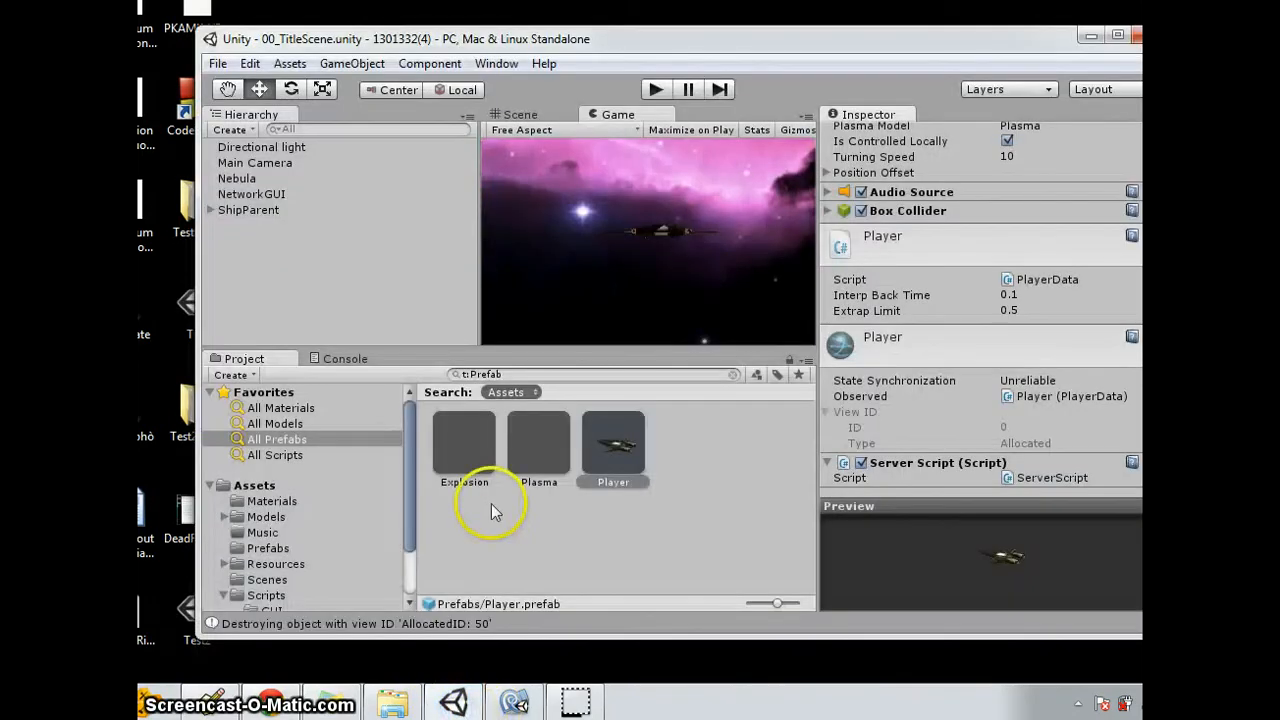
pyautogui.moveTo(1024, 404)
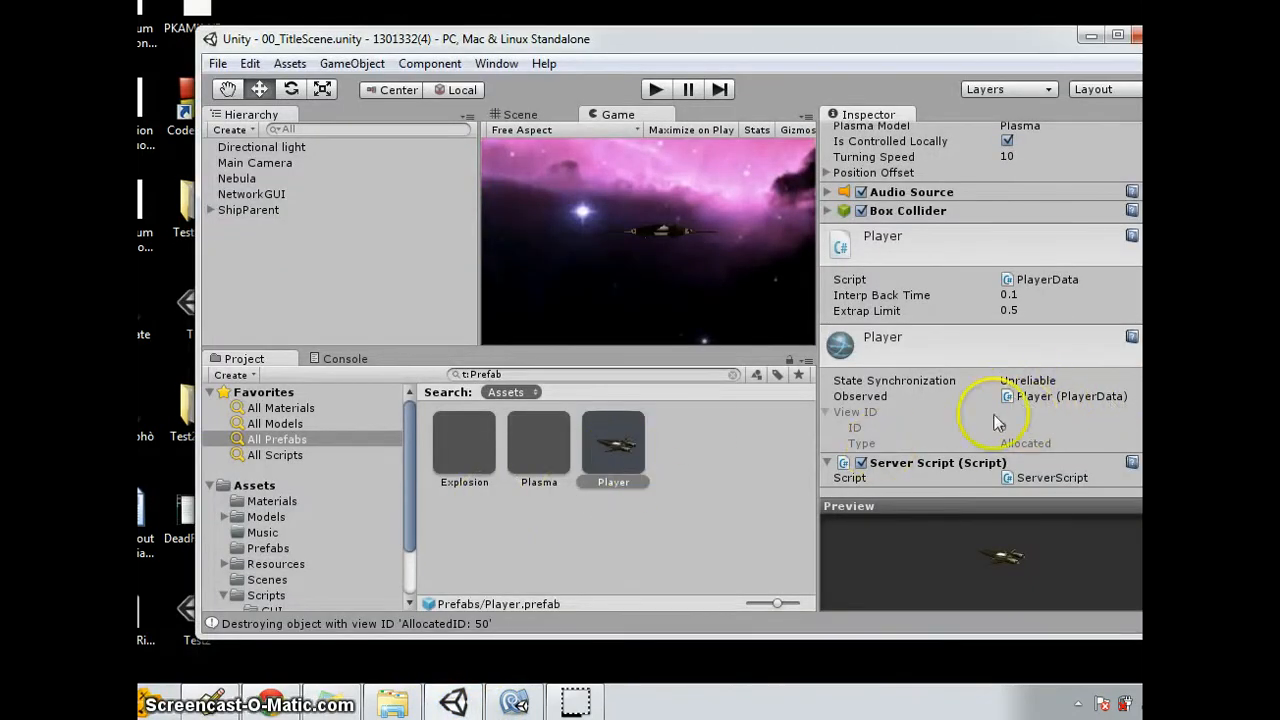
pyautogui.moveTo(1096, 410)
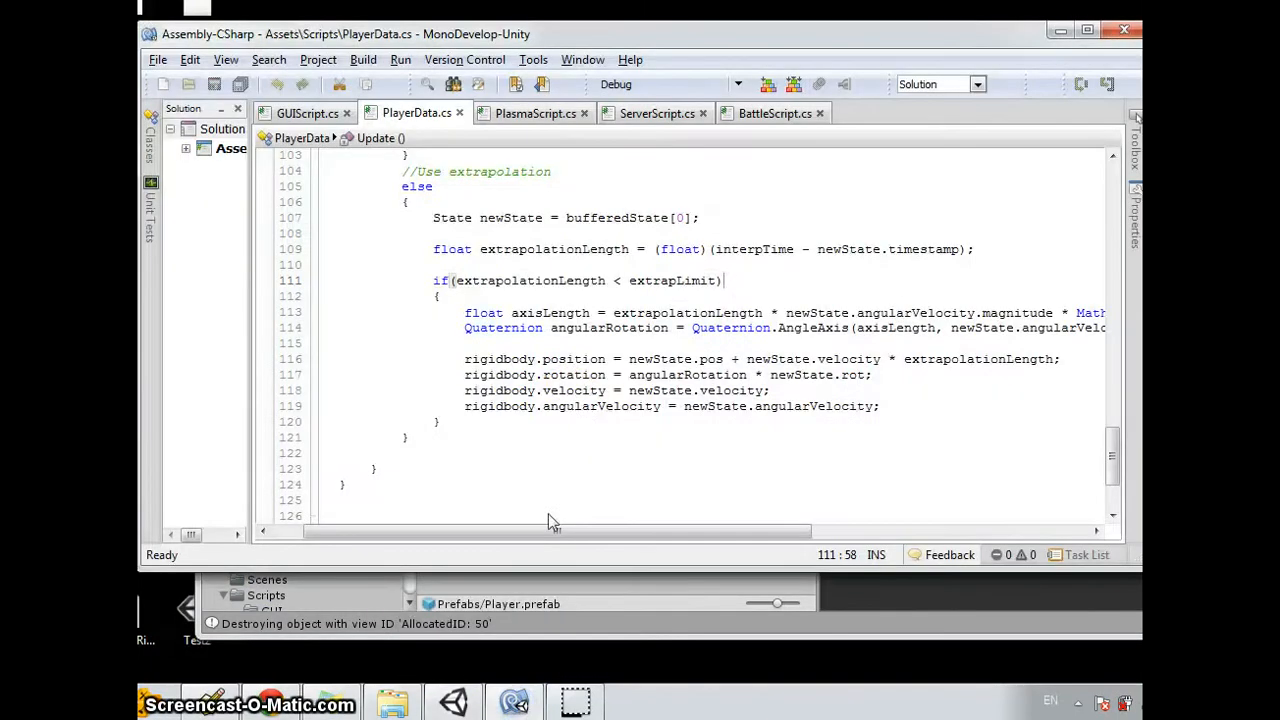
pyautogui.scroll(3)
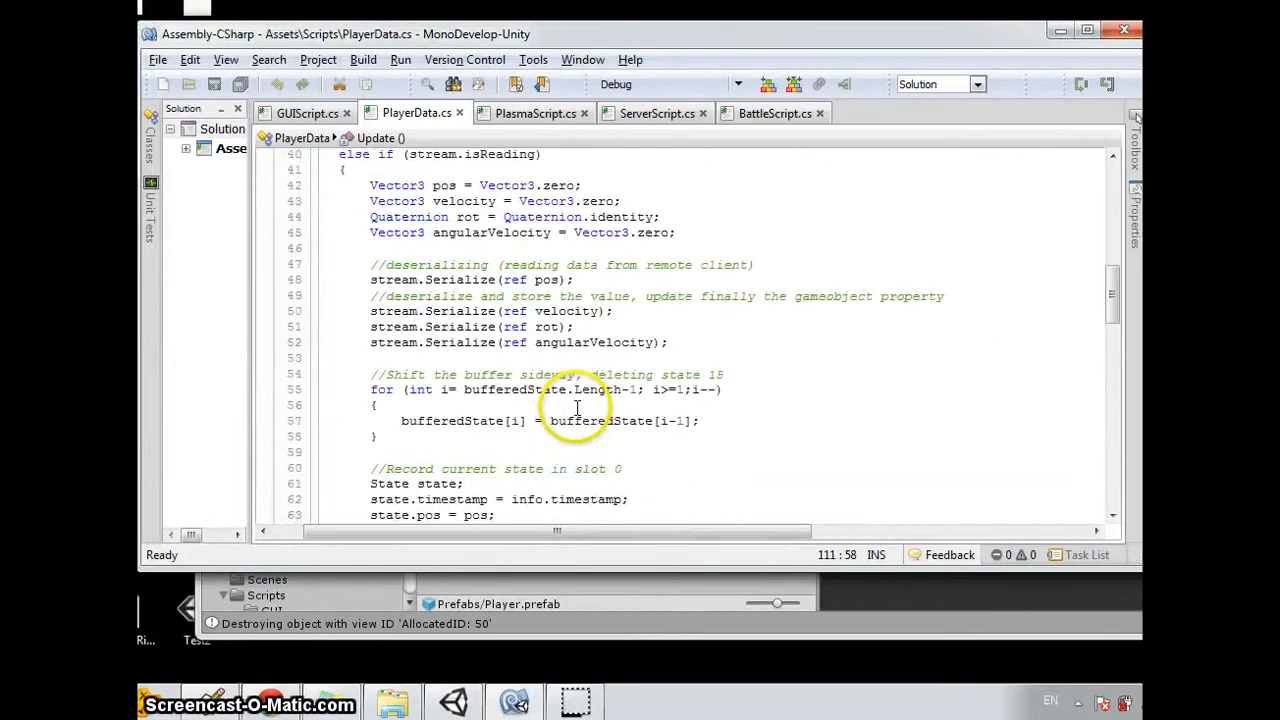
pyautogui.scroll(-3)
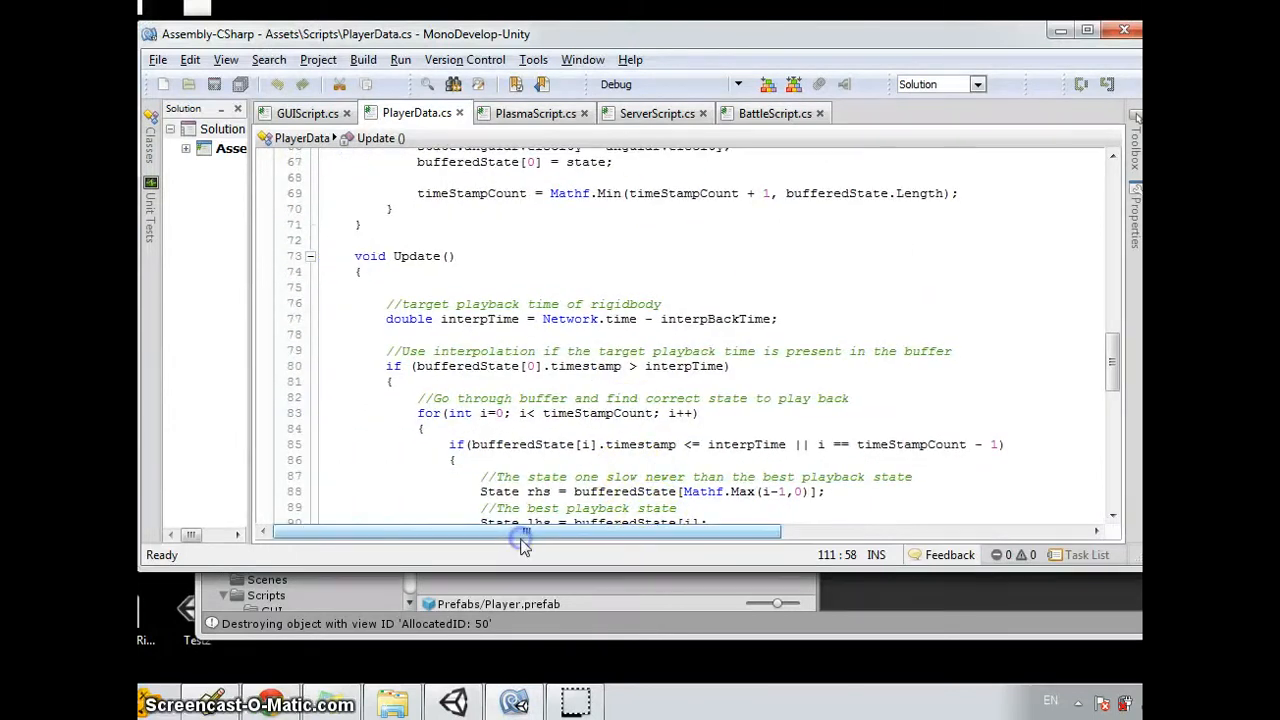
pyautogui.scroll(3)
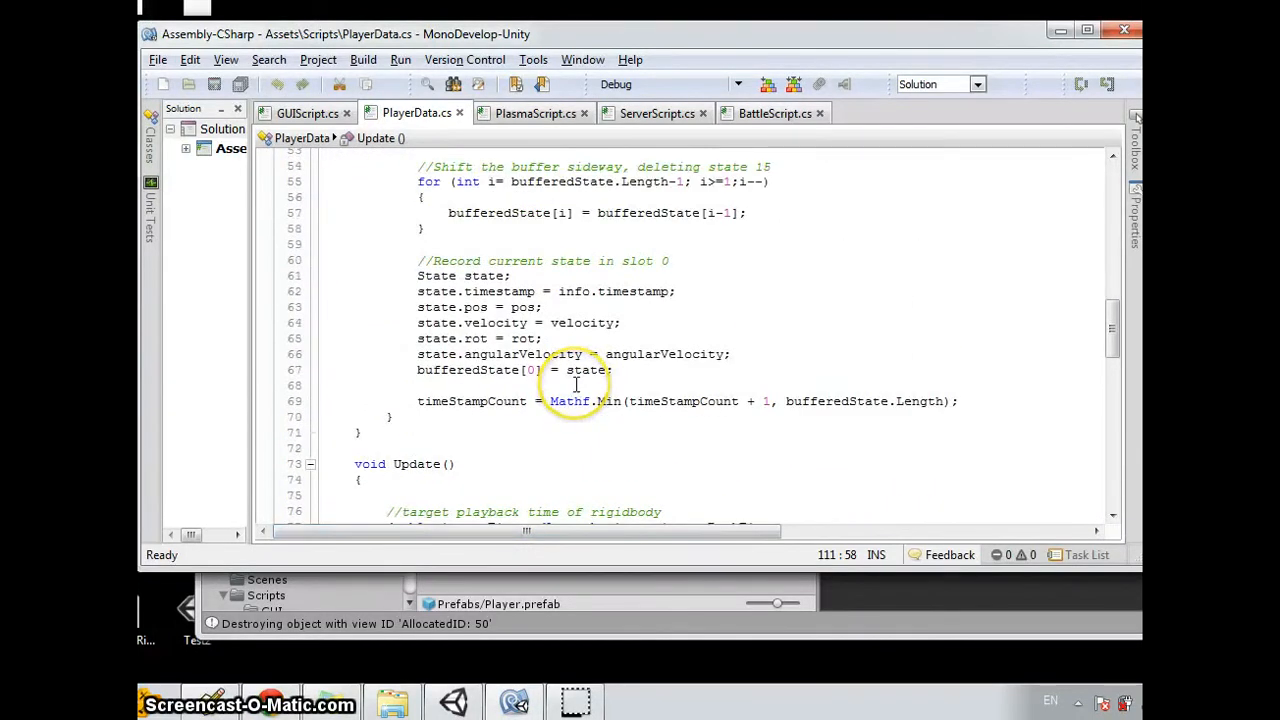
pyautogui.scroll(-3)
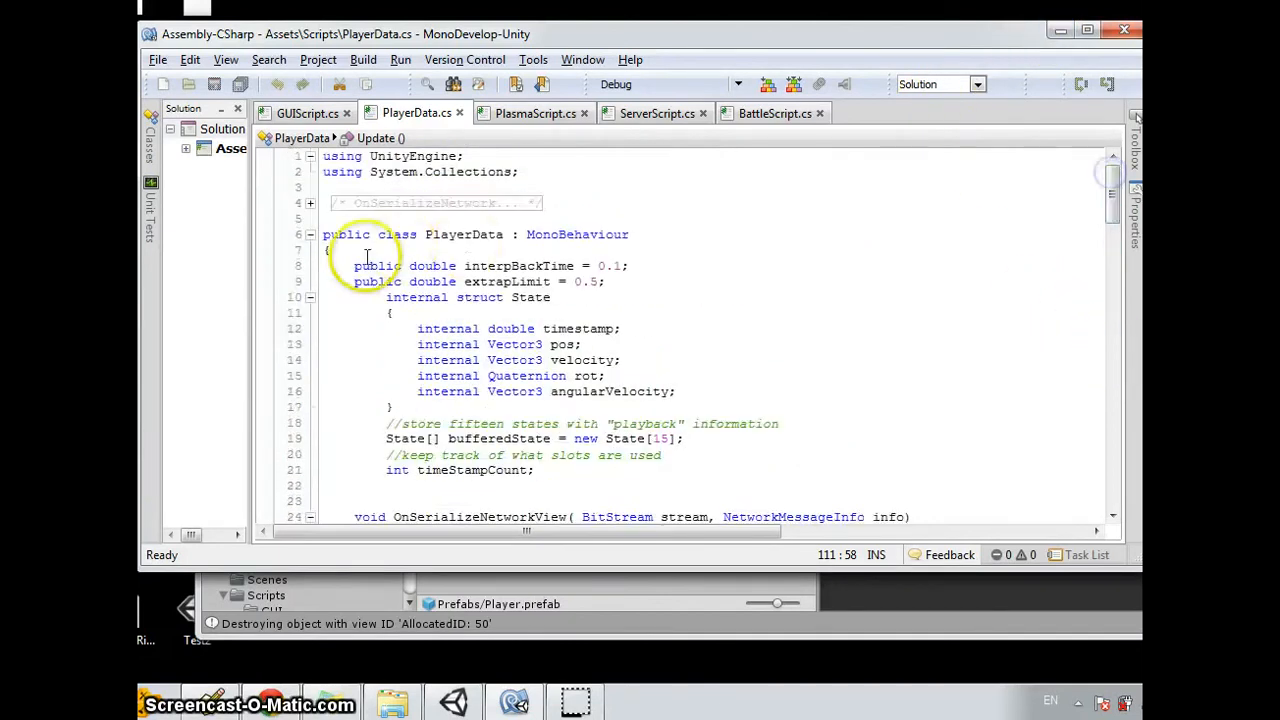
pyautogui.scroll(-3)
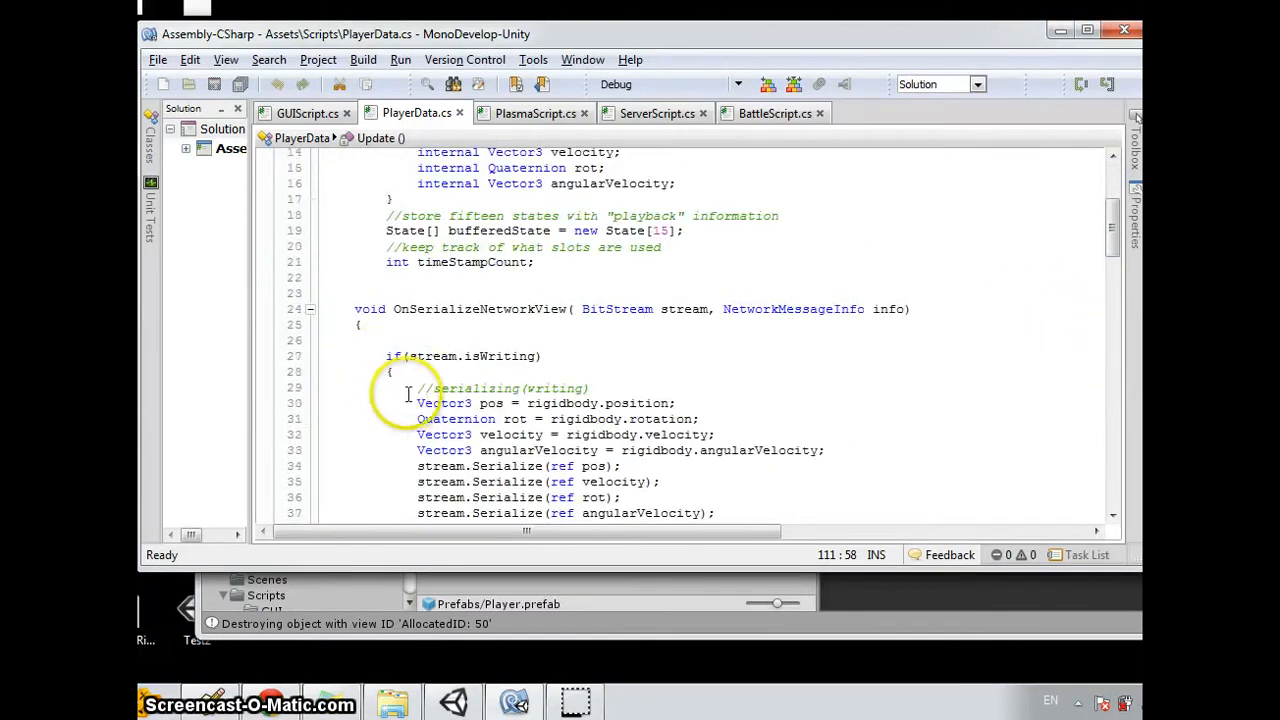
pyautogui.scroll(-3)
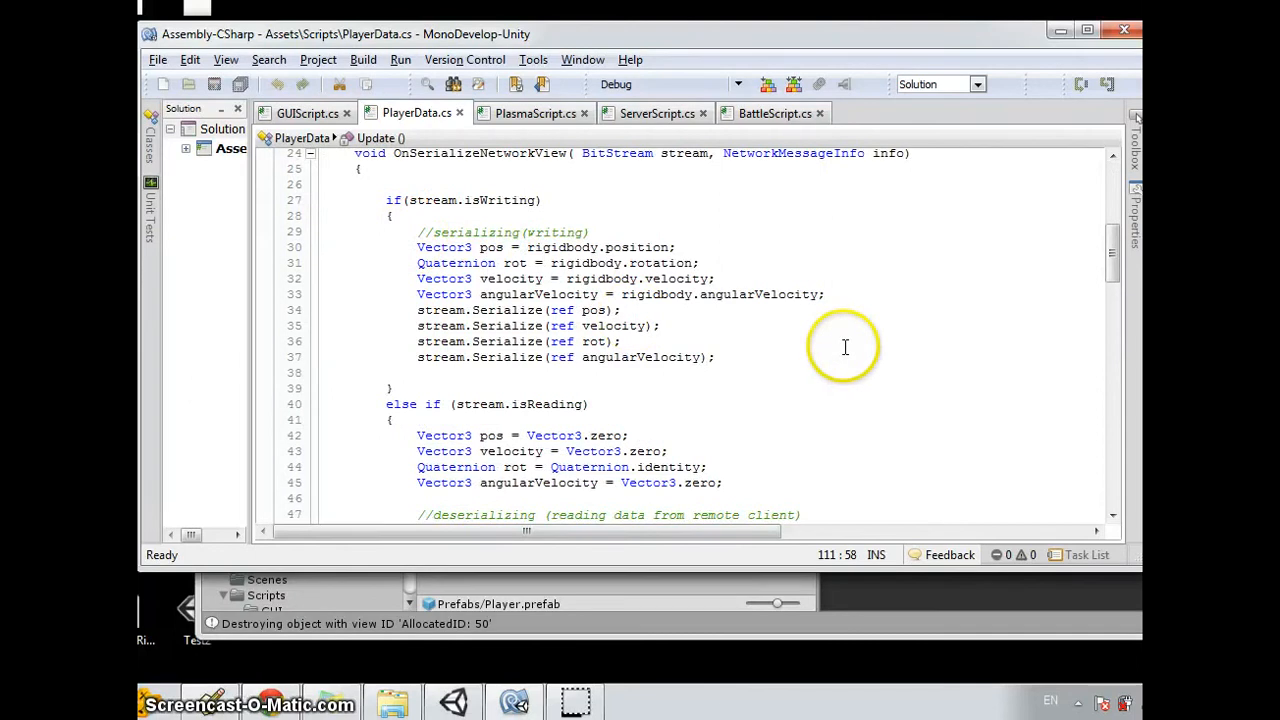
pyautogui.scroll(-3)
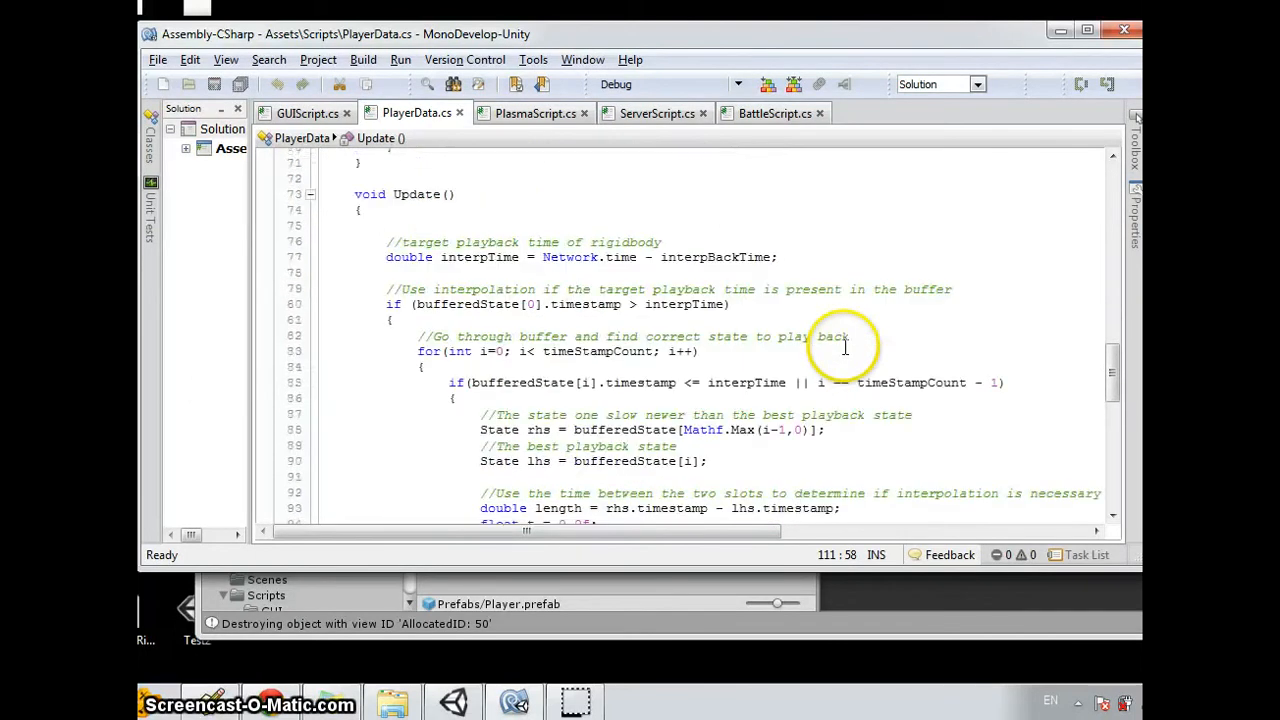
pyautogui.moveTo(818, 388)
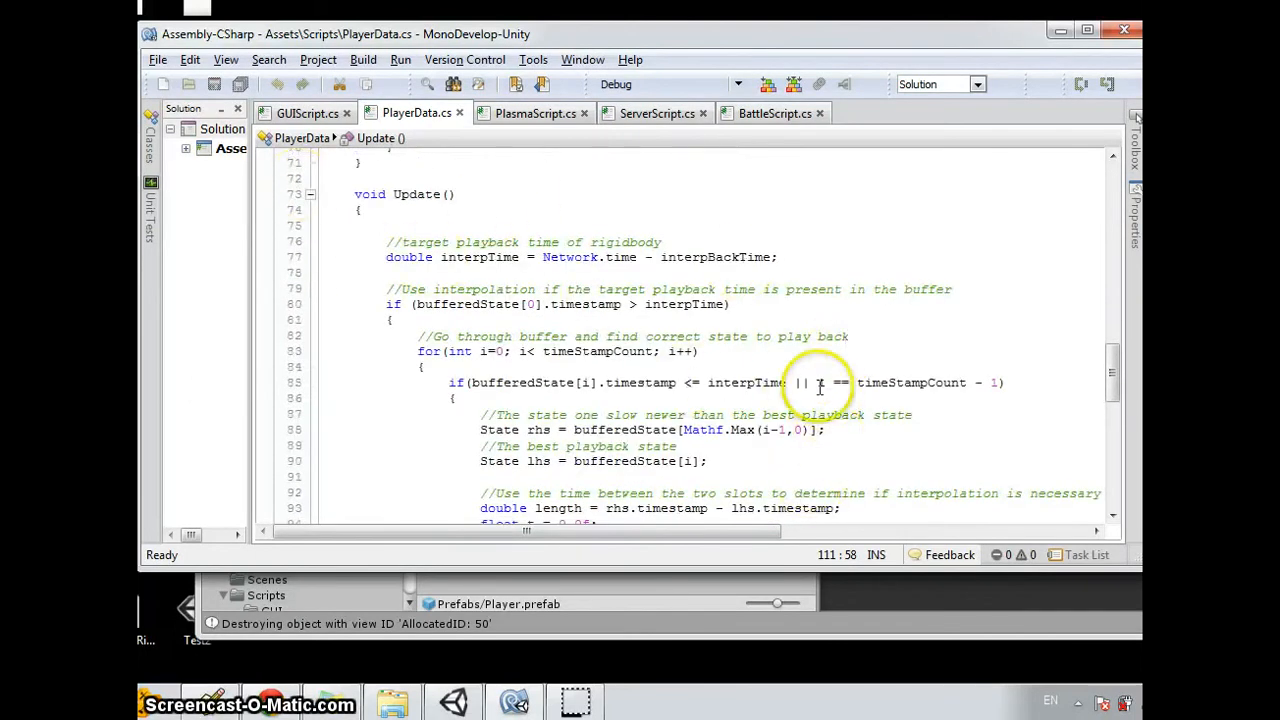
pyautogui.scroll(-3)
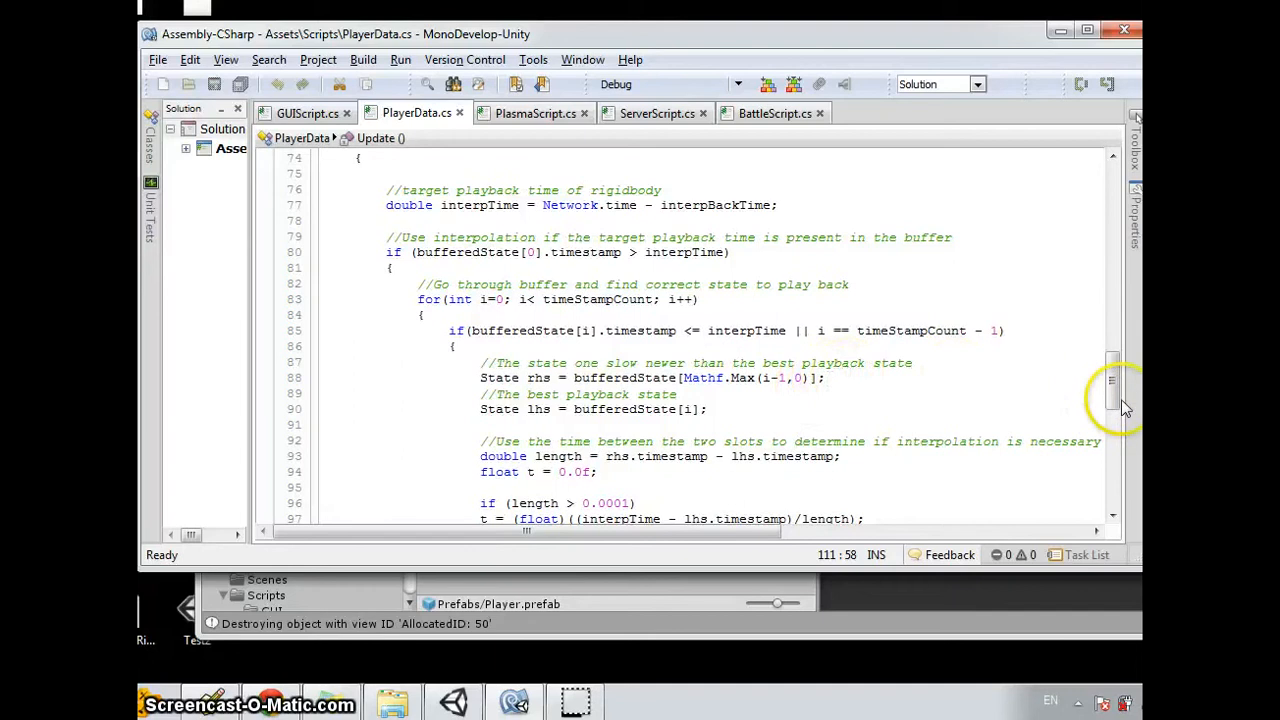
pyautogui.scroll(3)
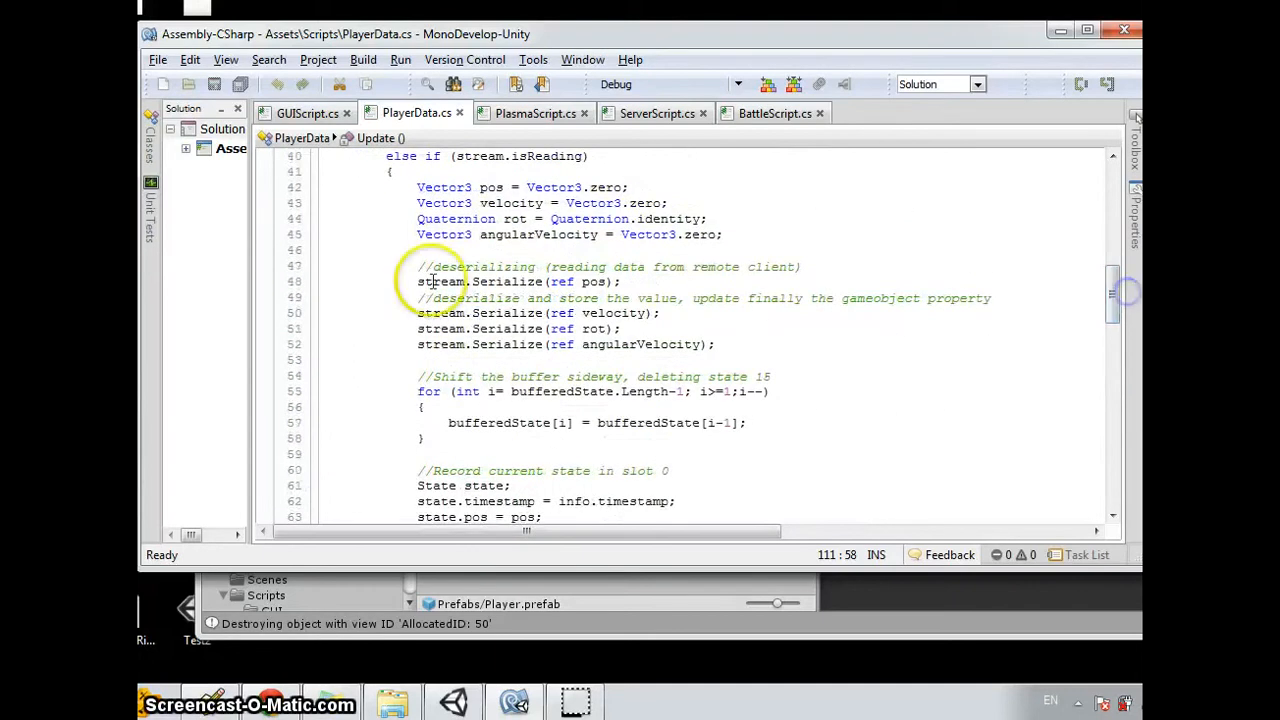
pyautogui.scroll(-3)
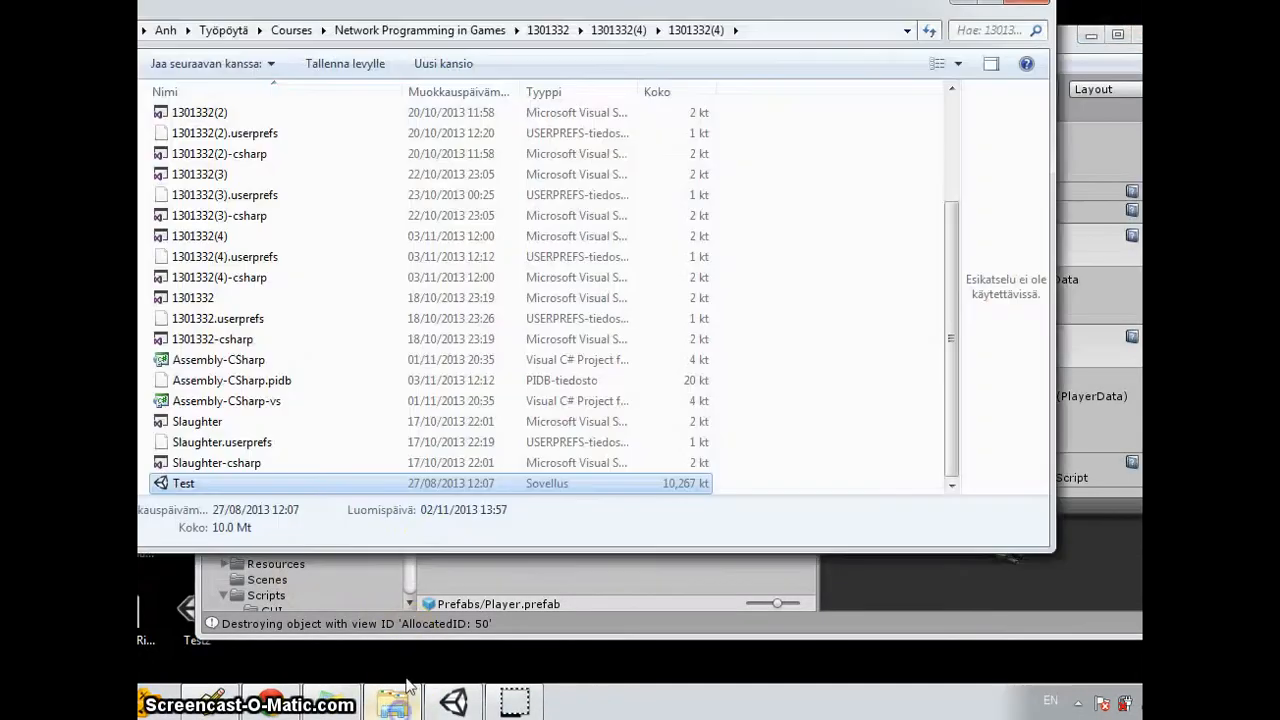
pyautogui.moveTo(976, 18)
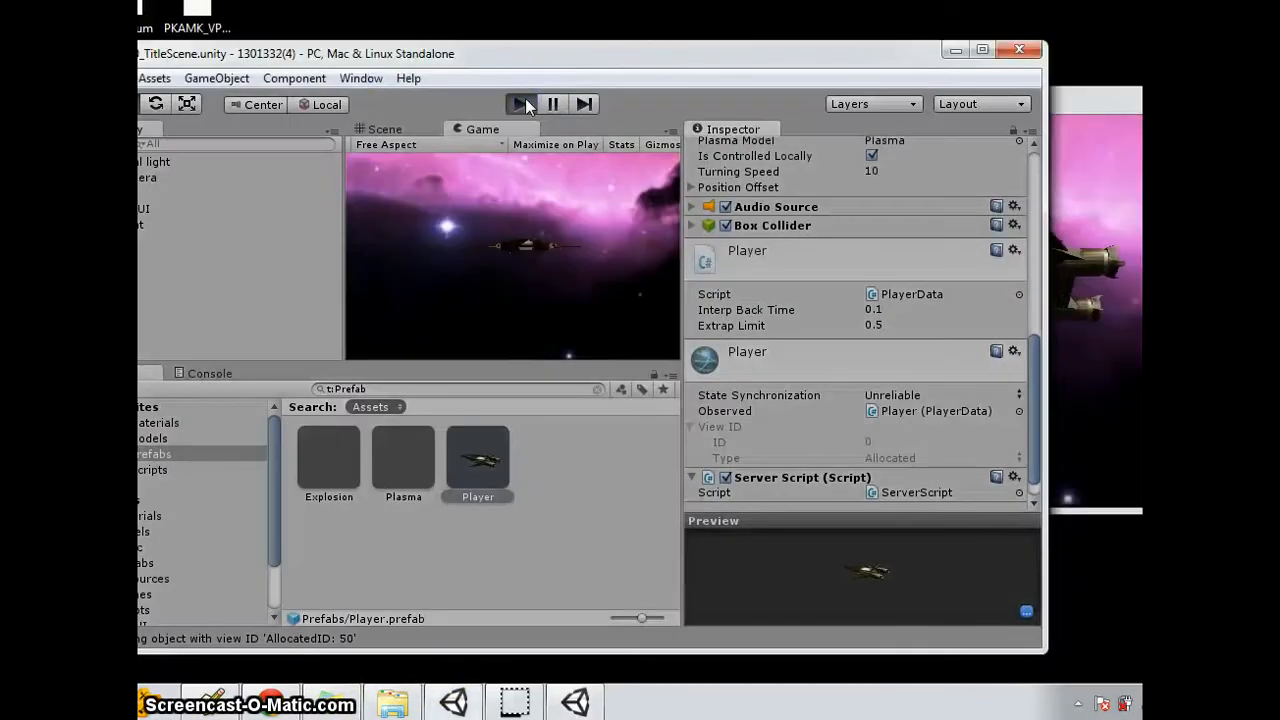
# Run the scene in the editor and connect it as client to the standalone server.
pyautogui.click(520, 104)
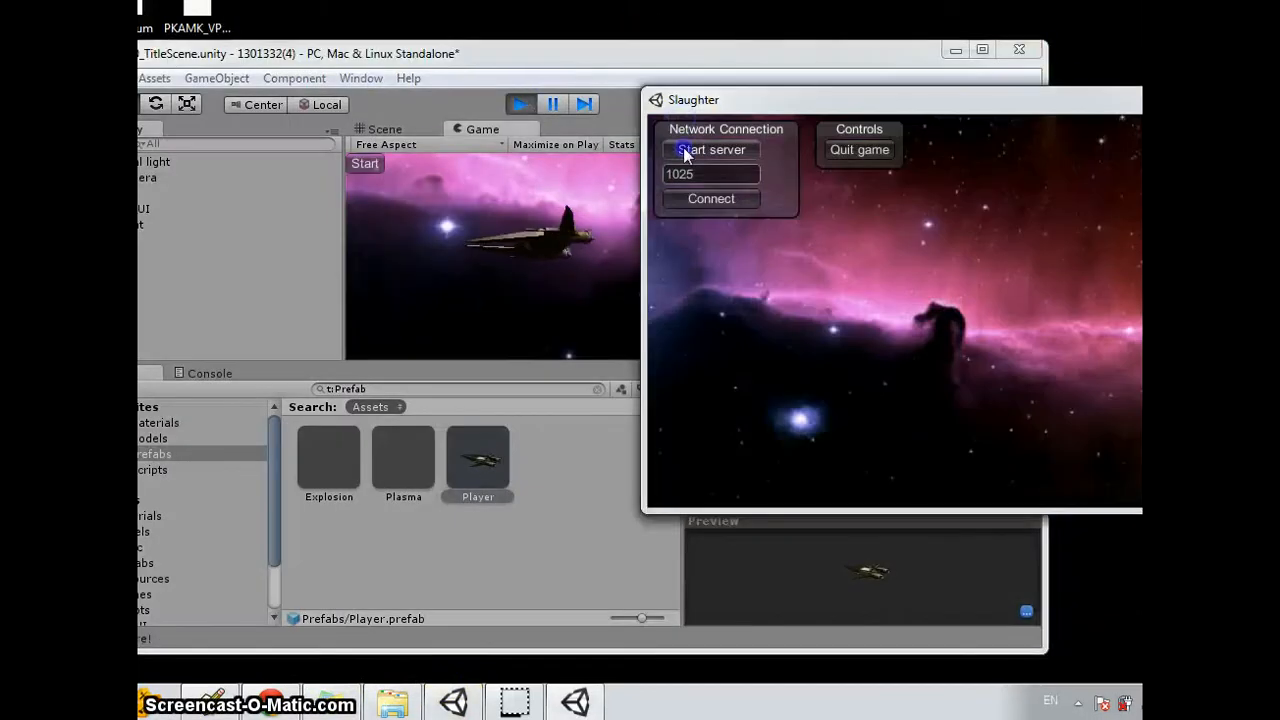
pyautogui.click(712, 148)
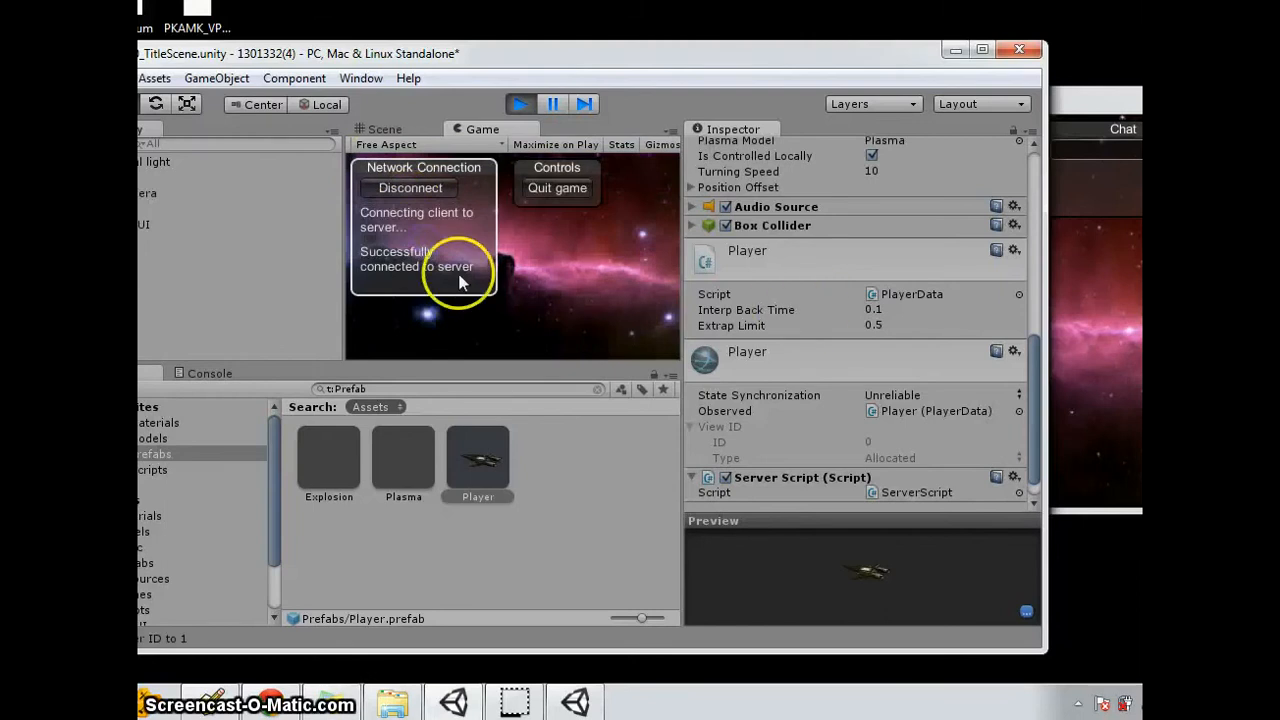
pyautogui.moveTo(1102, 272)
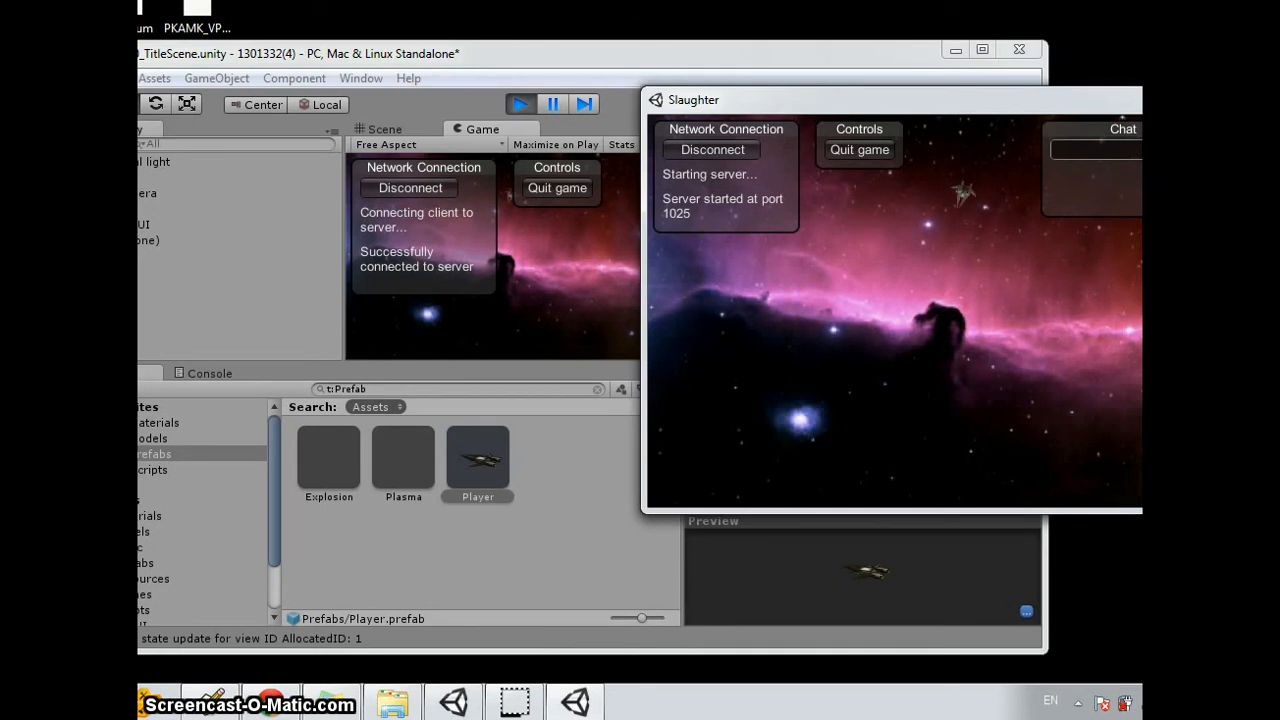
pyautogui.moveTo(620, 188)
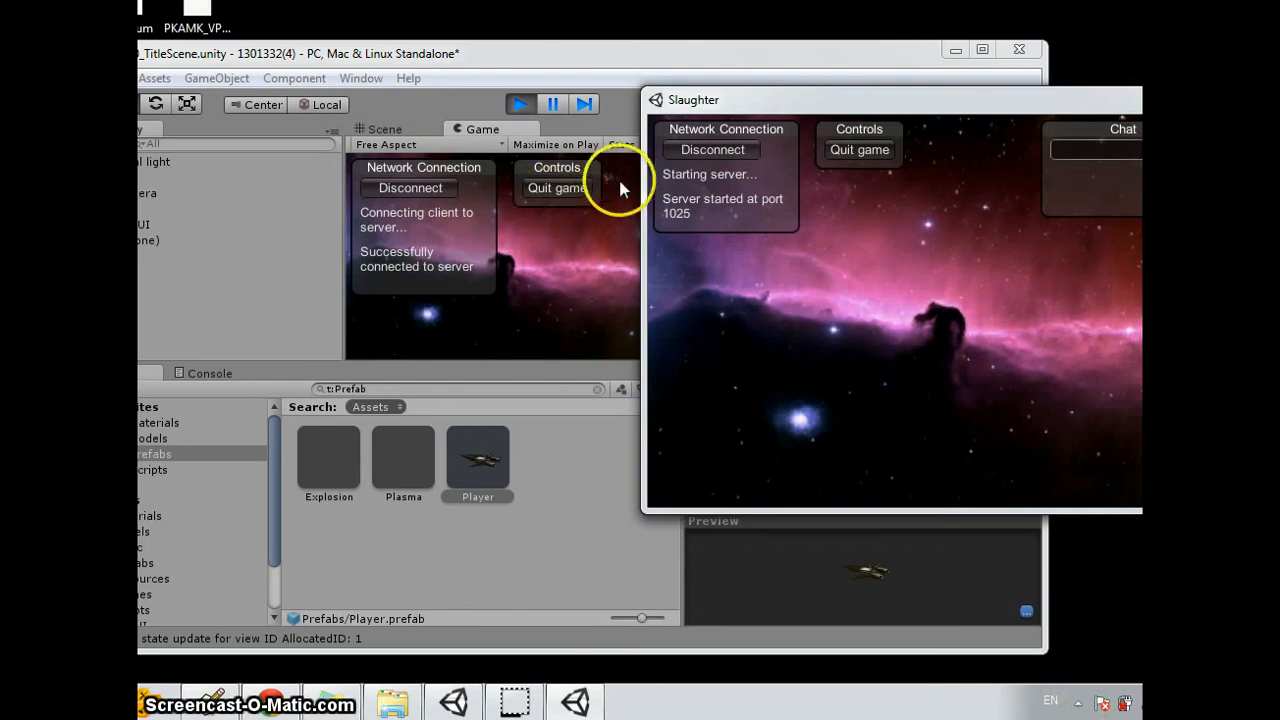
pyautogui.moveTo(744, 280)
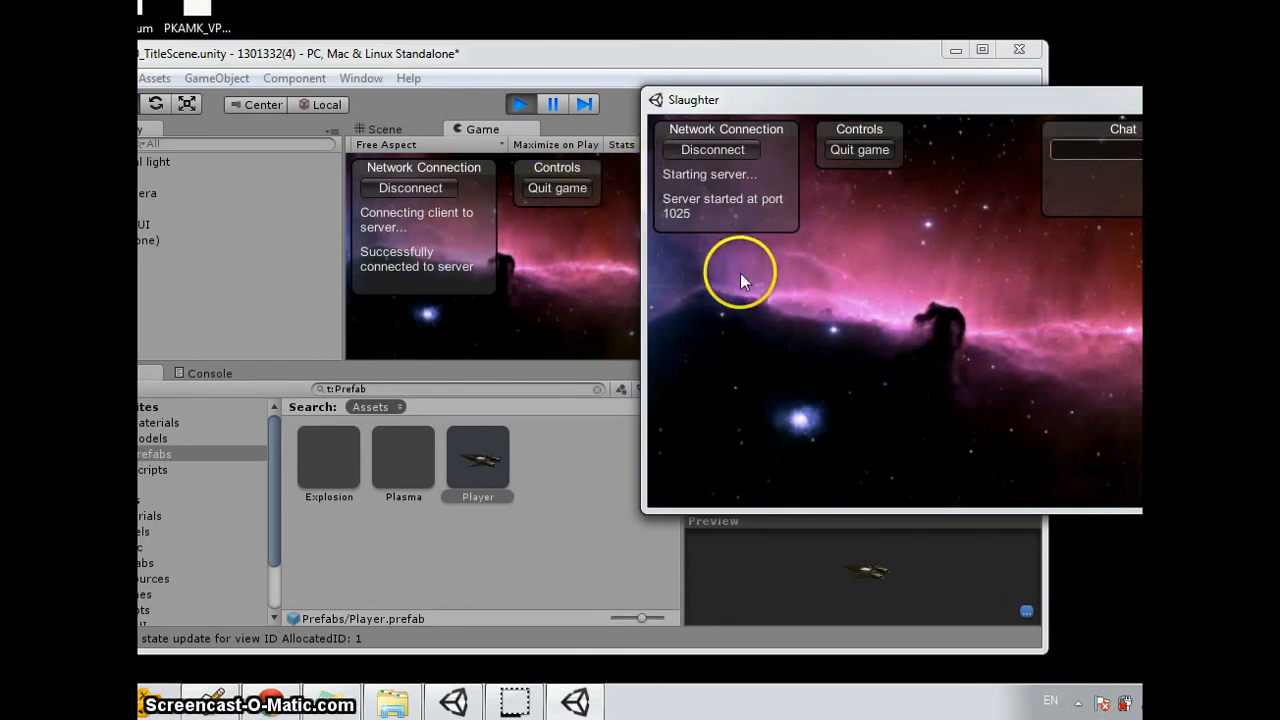
pyautogui.moveTo(476, 414)
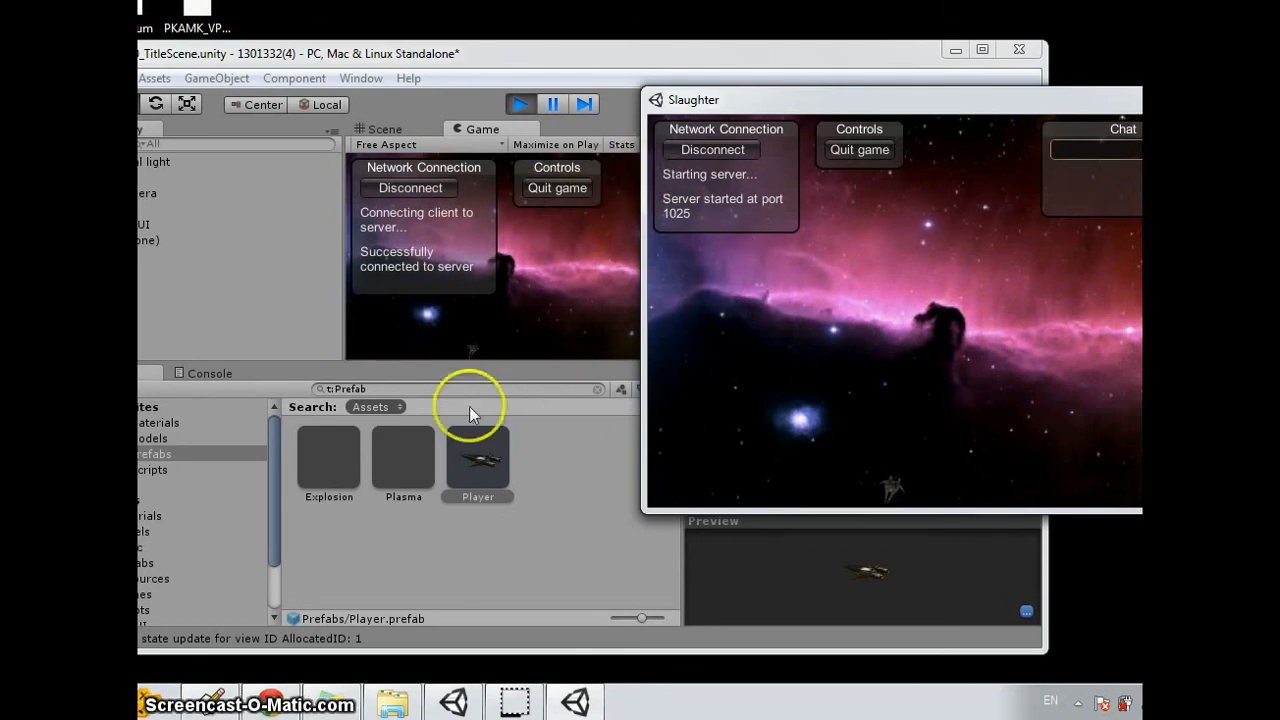